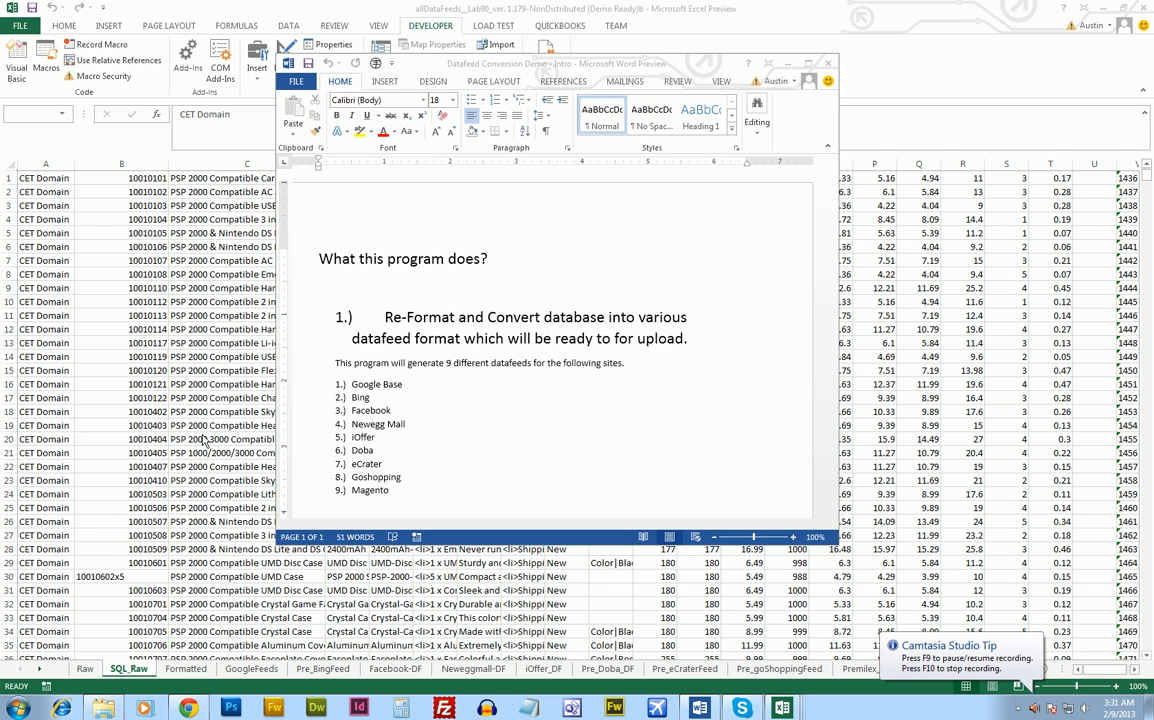
mouse_move(476, 404)
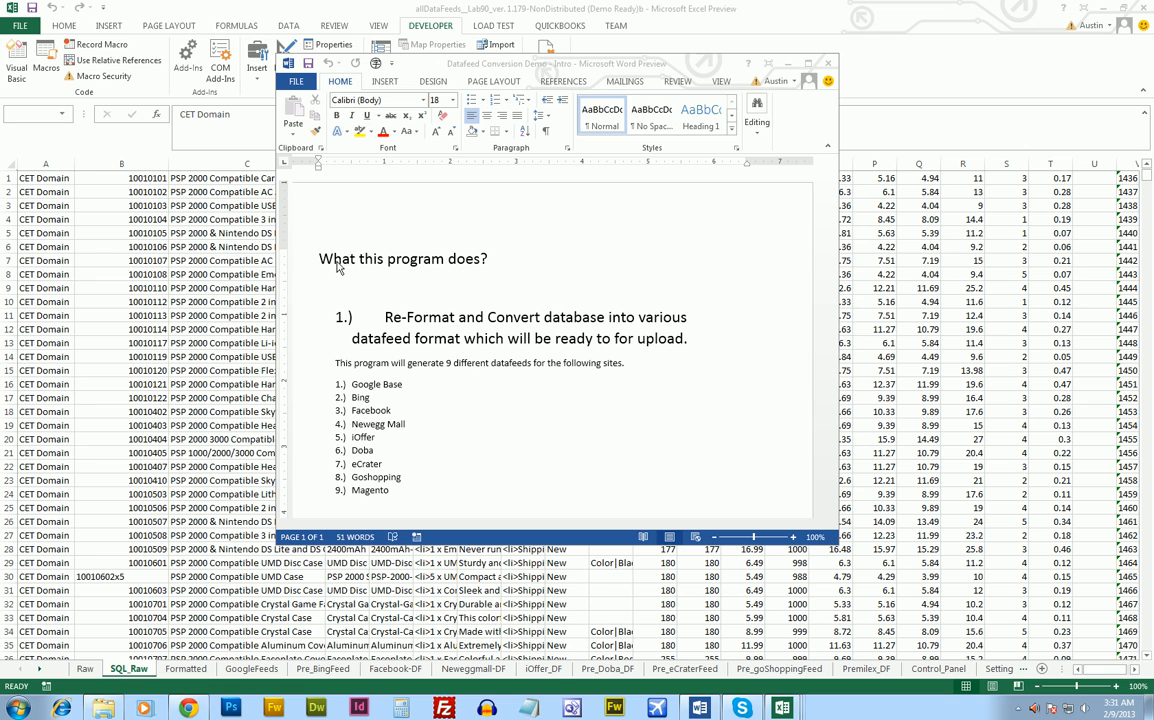
mouse_move(504, 336)
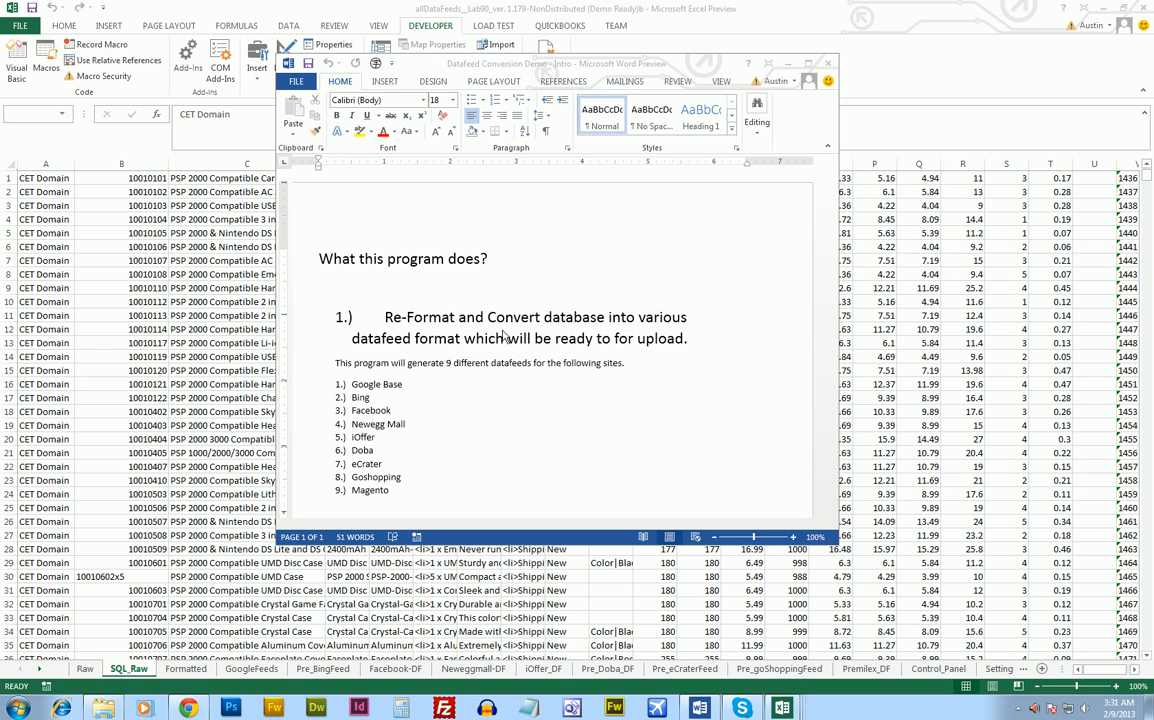
mouse_move(556, 320)
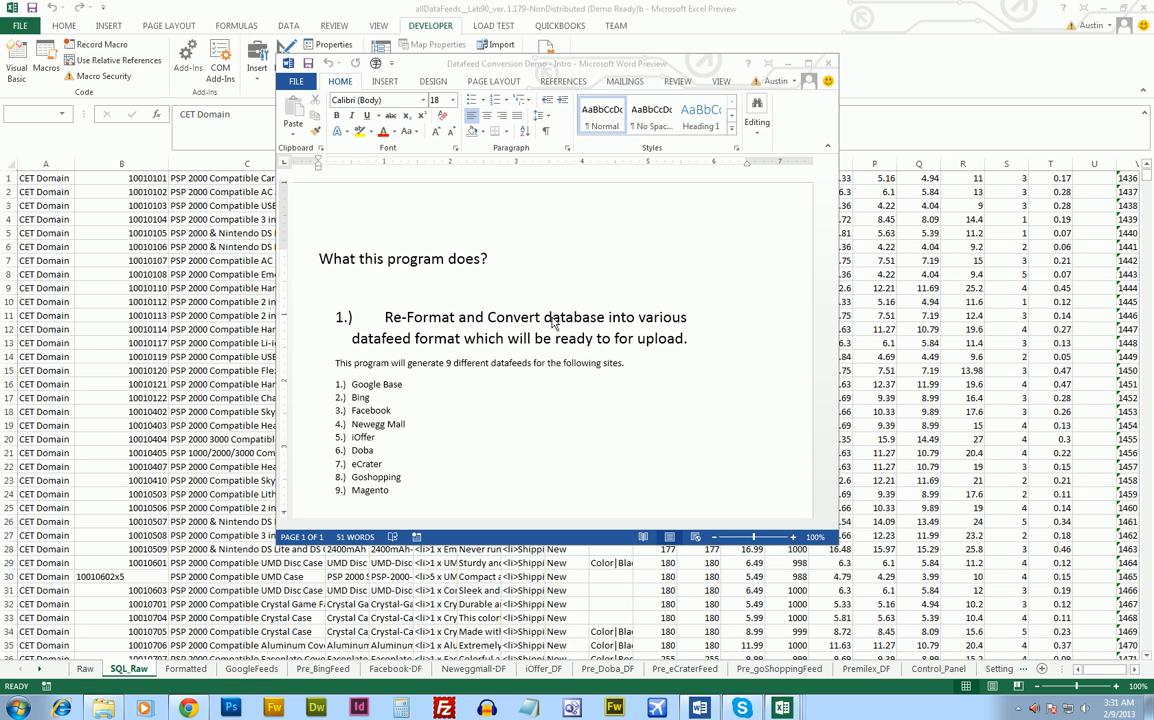
mouse_move(614, 322)
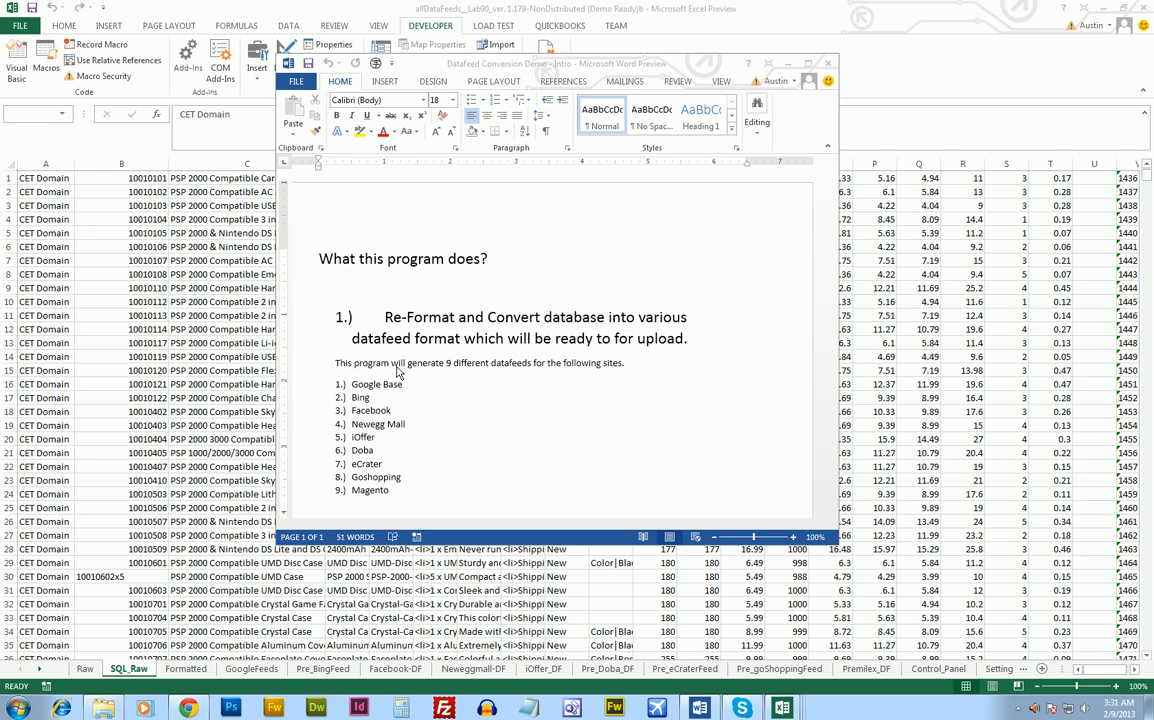
mouse_move(410, 368)
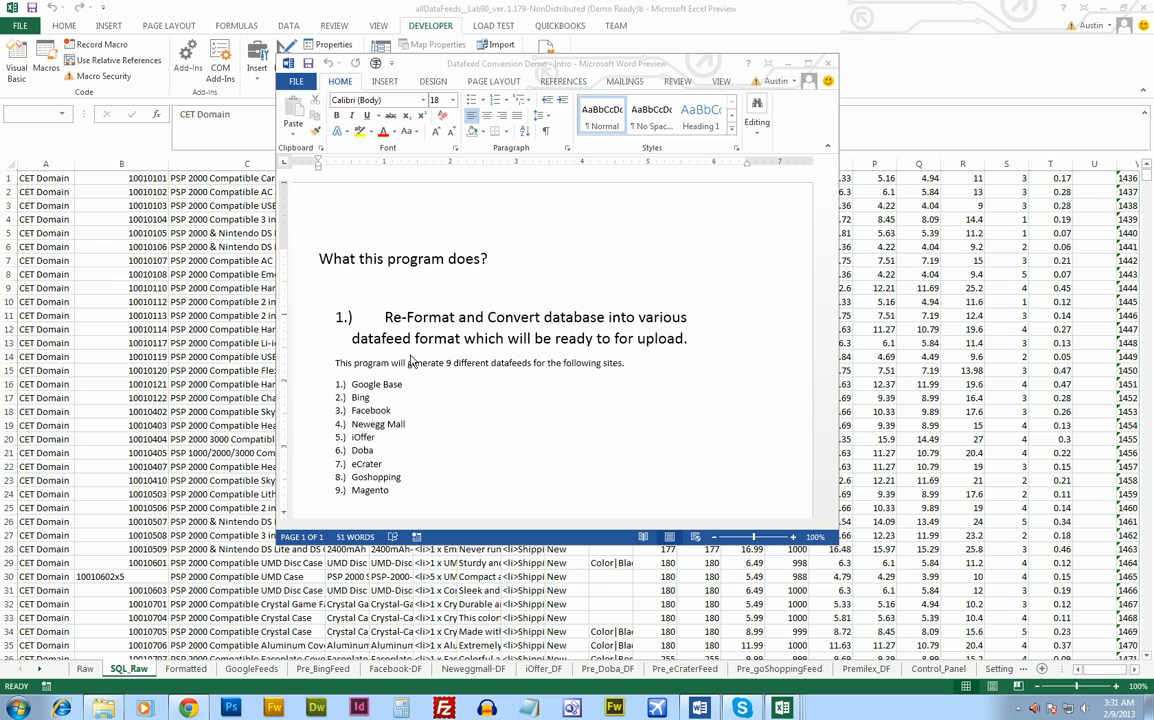
mouse_move(414, 372)
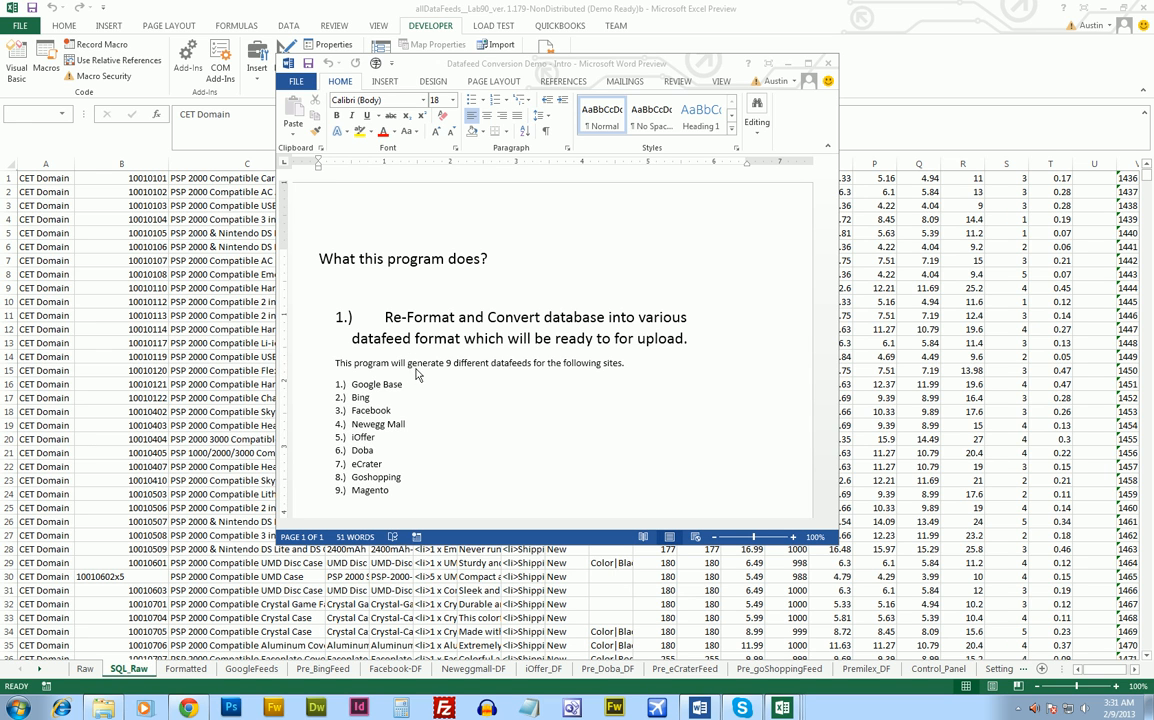
mouse_move(428, 376)
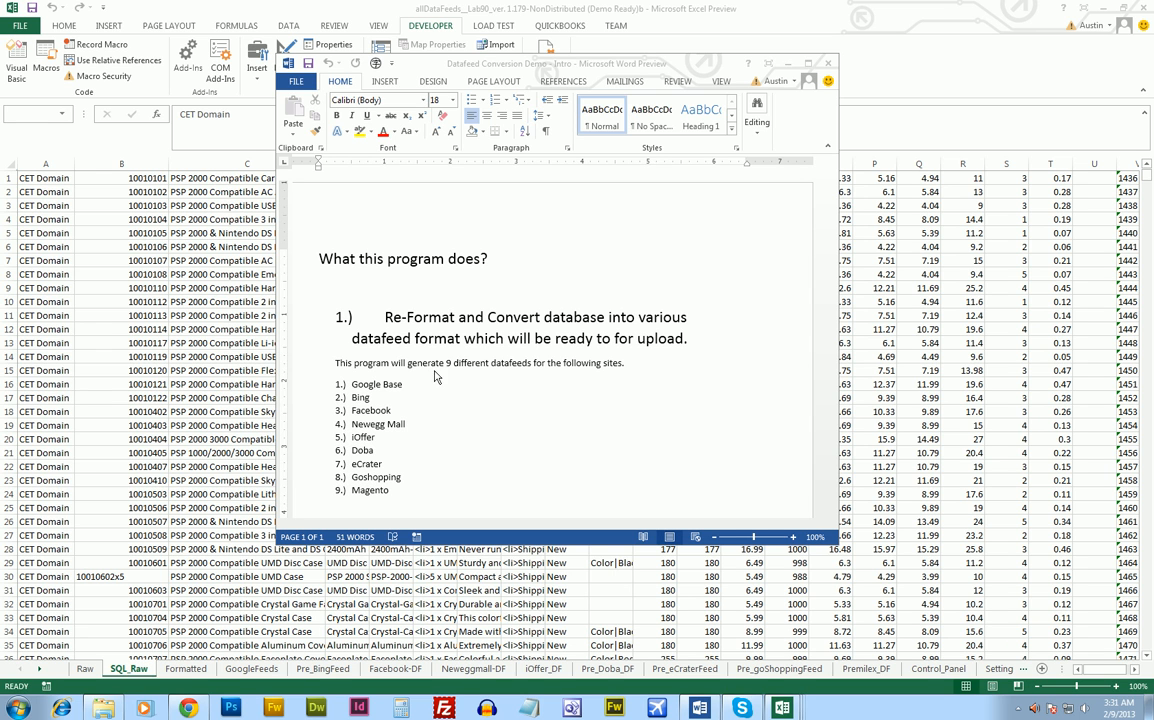
mouse_move(448, 396)
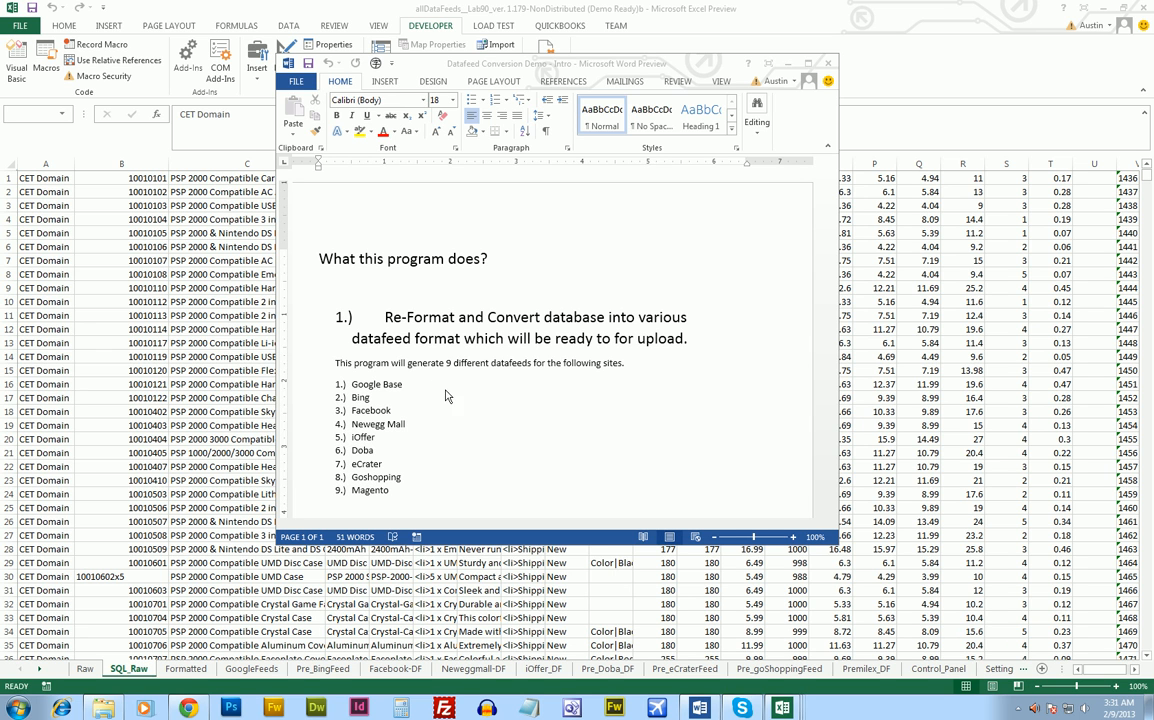
mouse_move(402, 390)
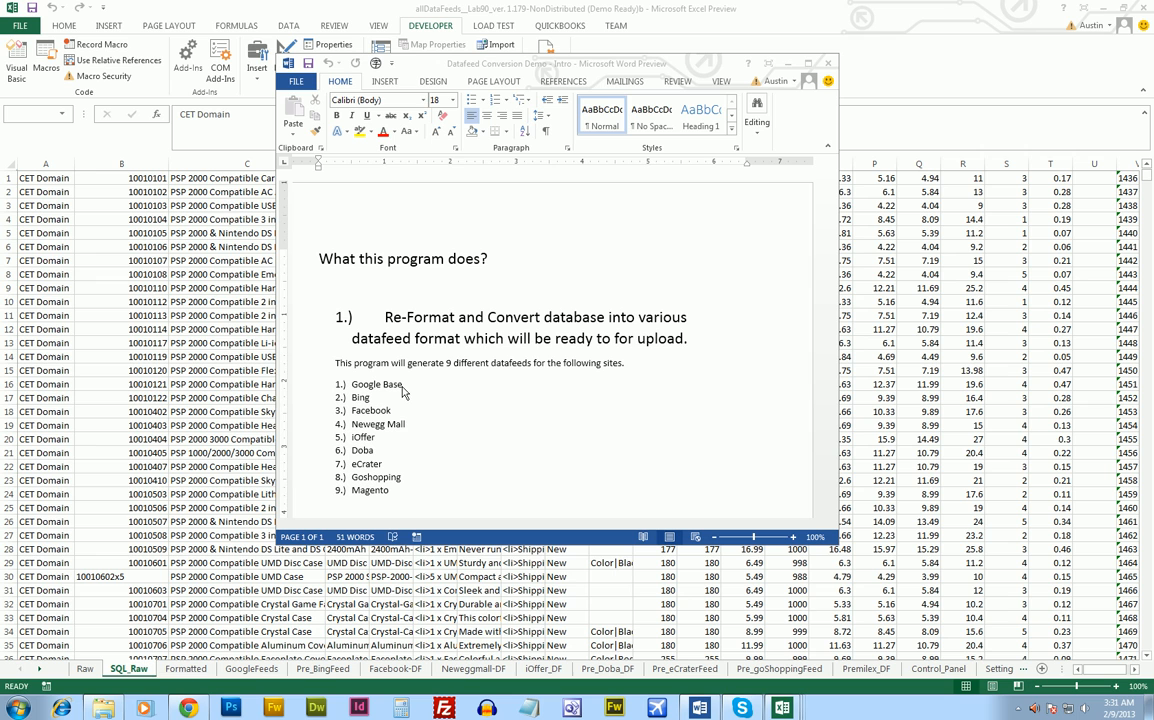
mouse_move(416, 414)
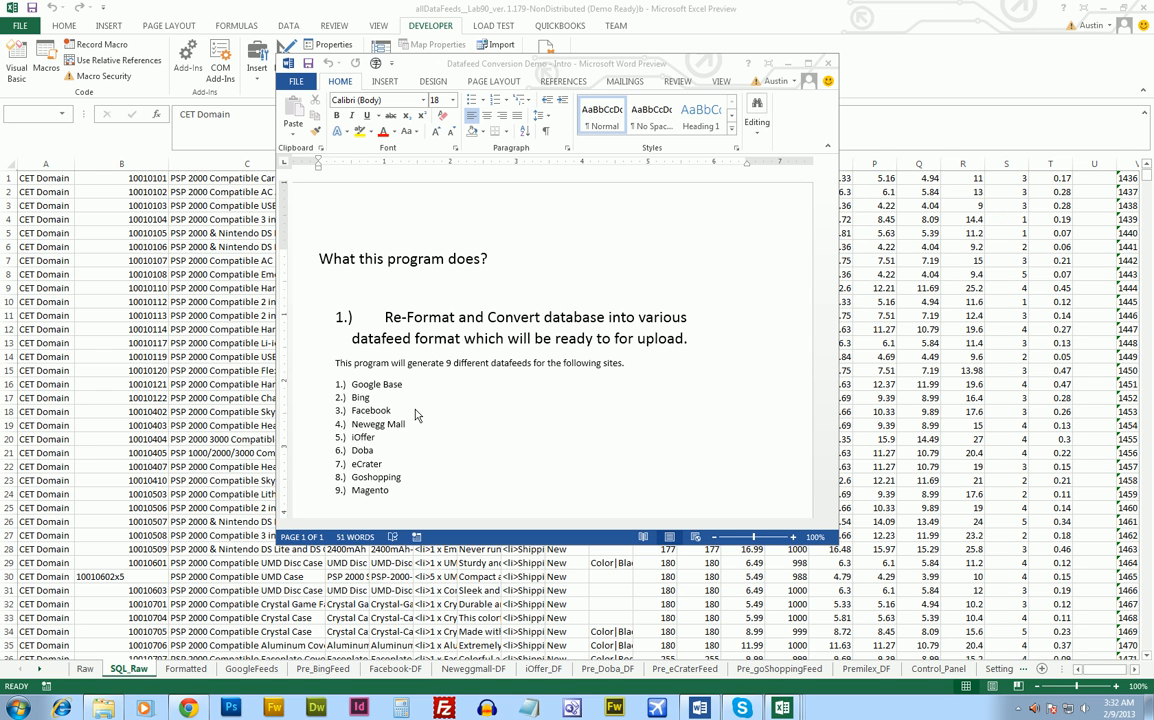
mouse_move(412, 430)
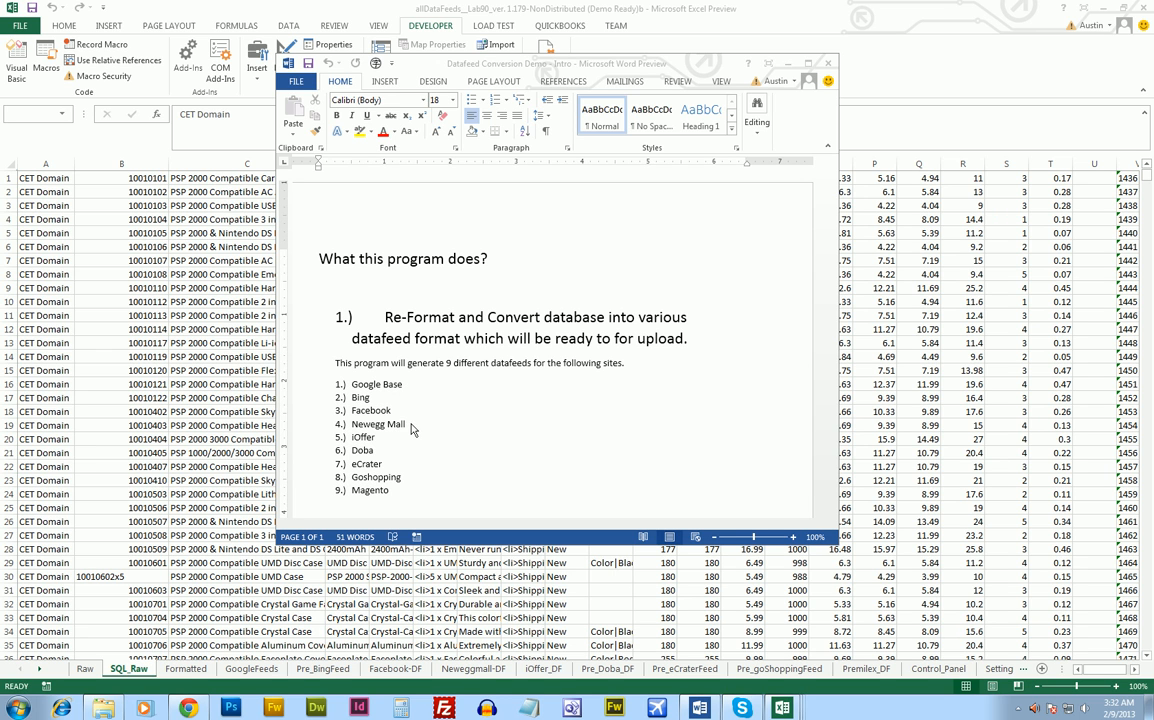
mouse_move(388, 470)
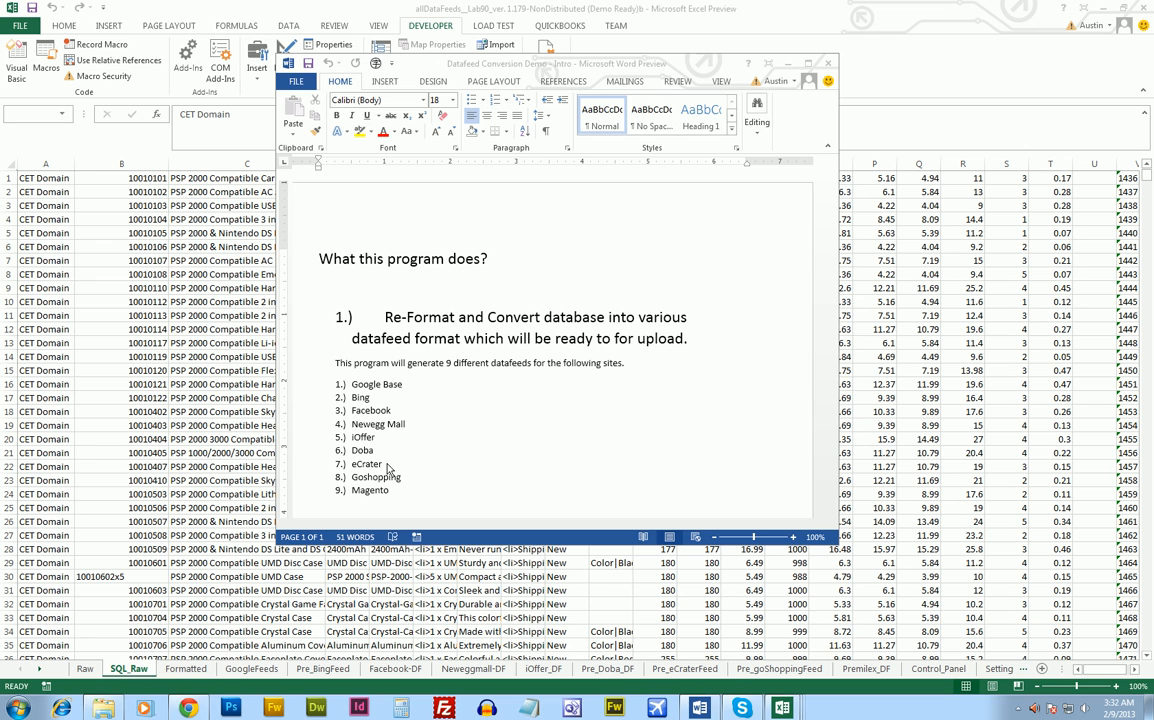
mouse_move(400, 500)
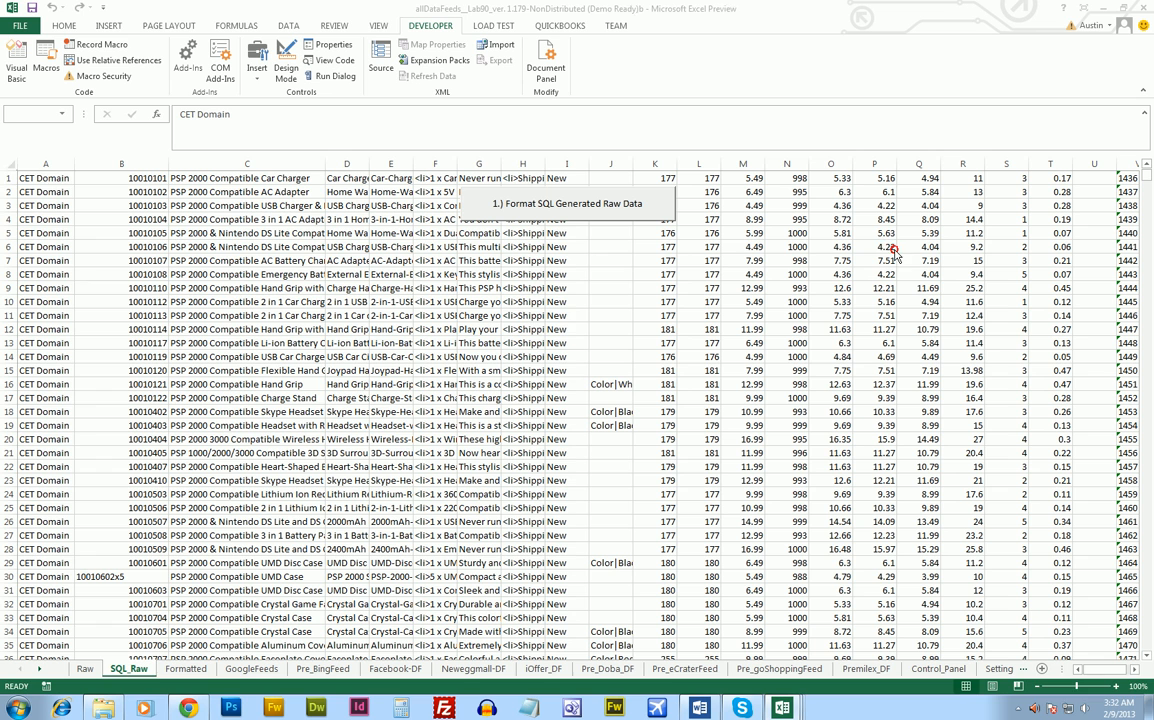
click(44, 178)
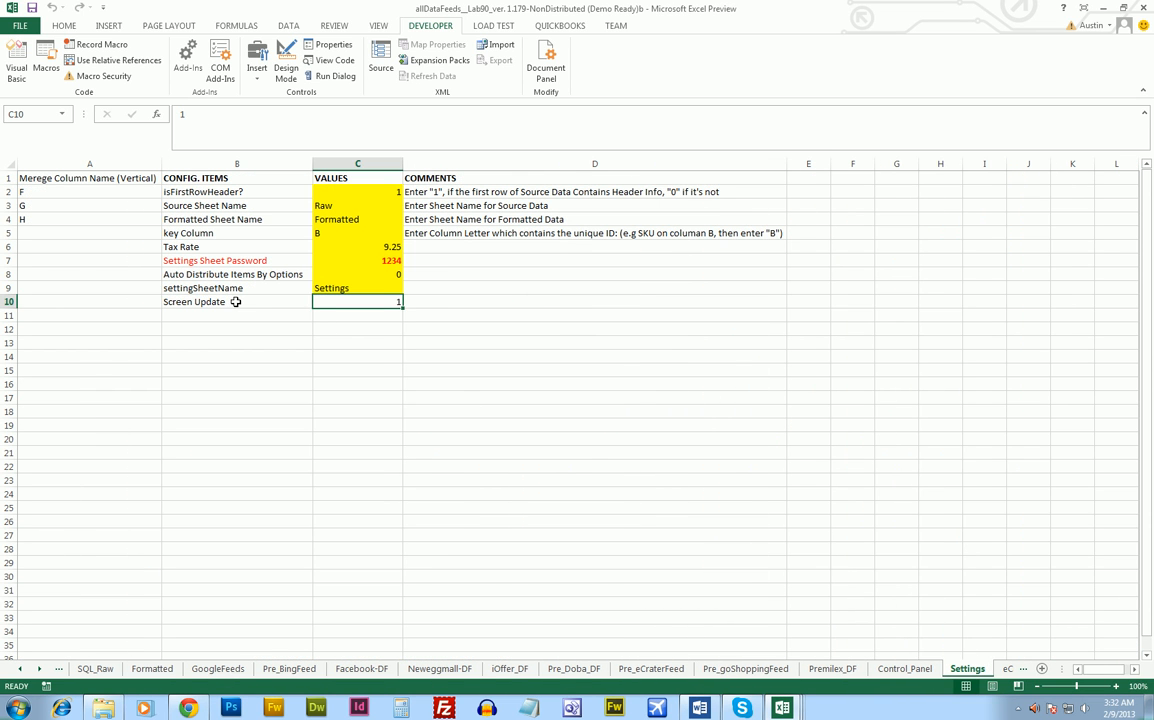
mouse_move(268, 384)
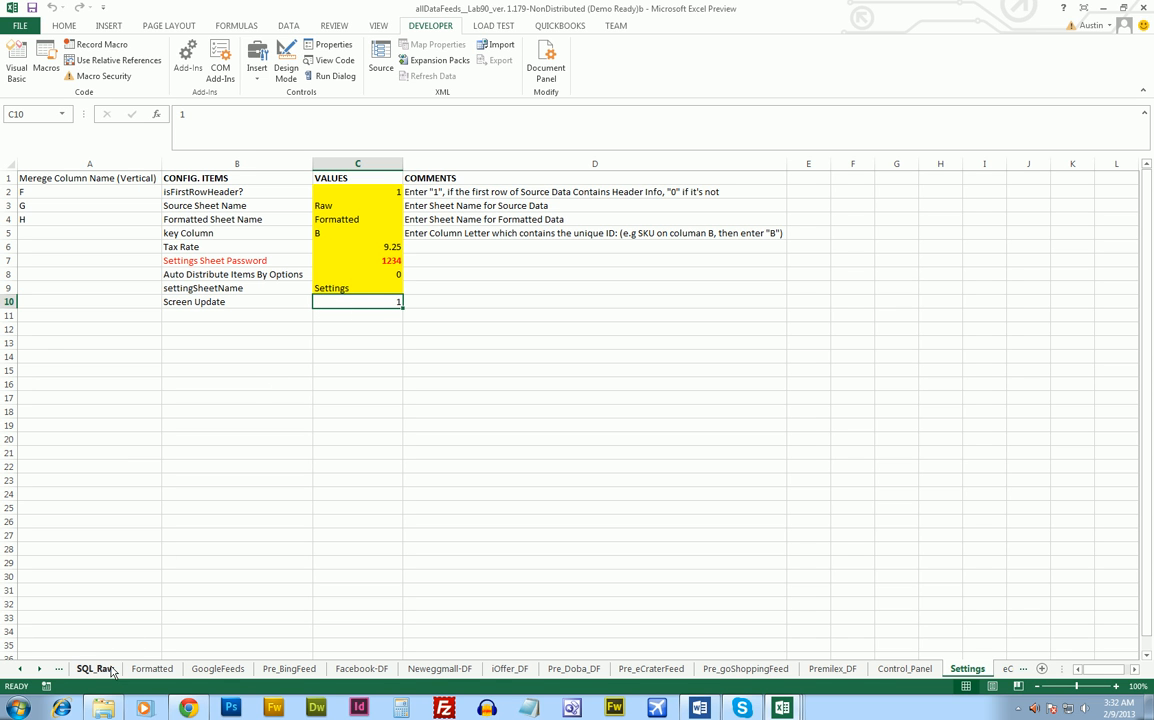
click(96, 668)
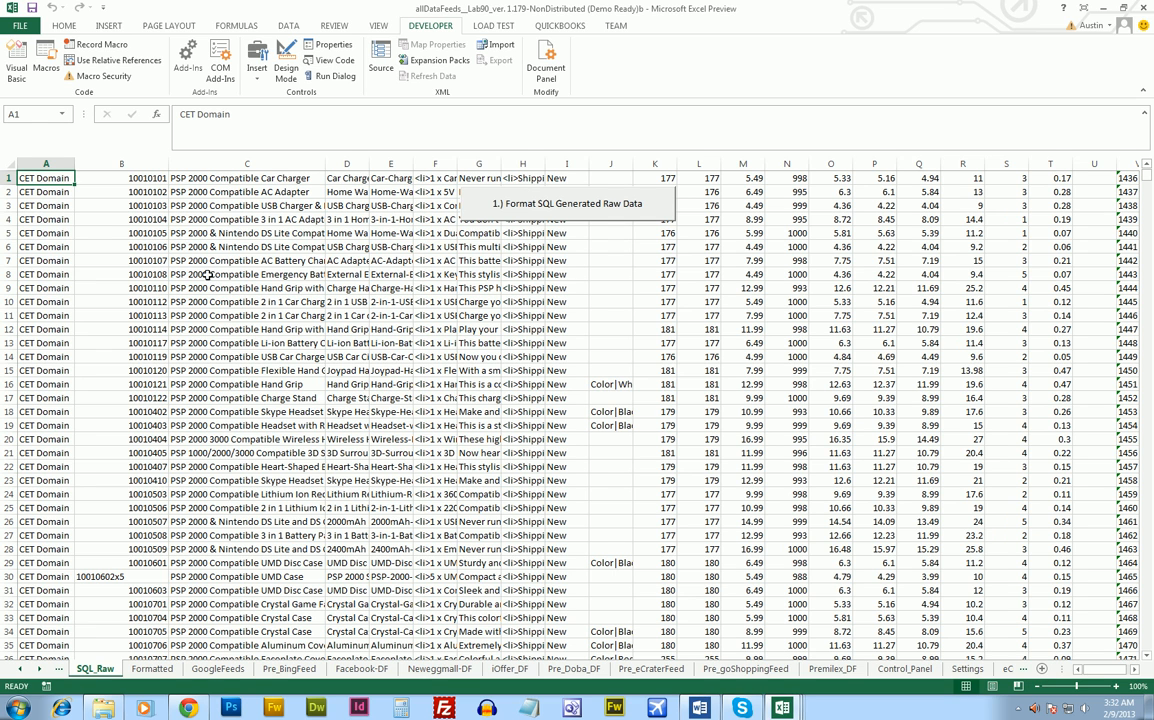
mouse_move(244, 212)
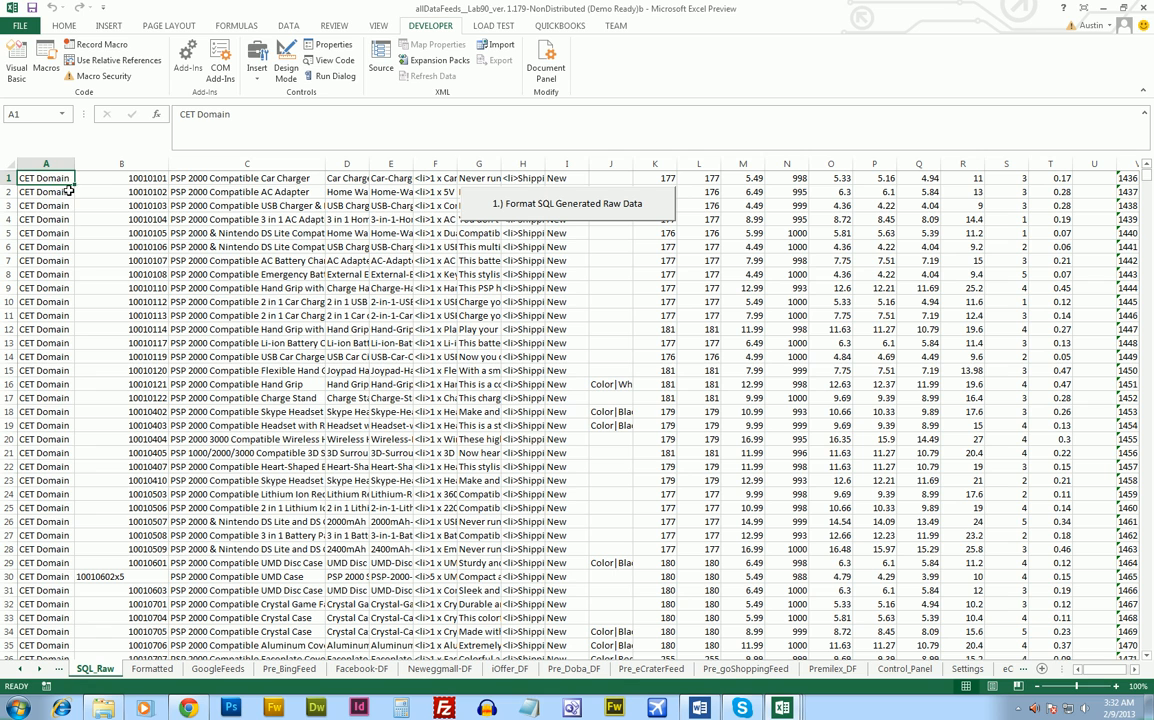
click(248, 178)
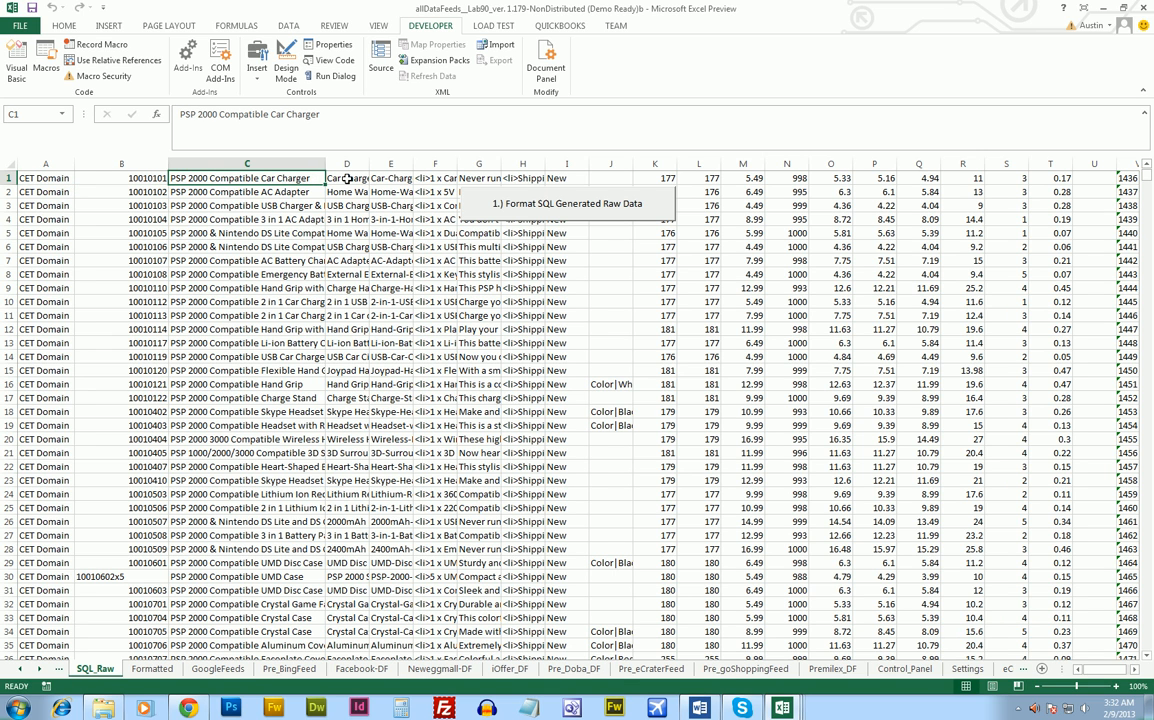
click(346, 176)
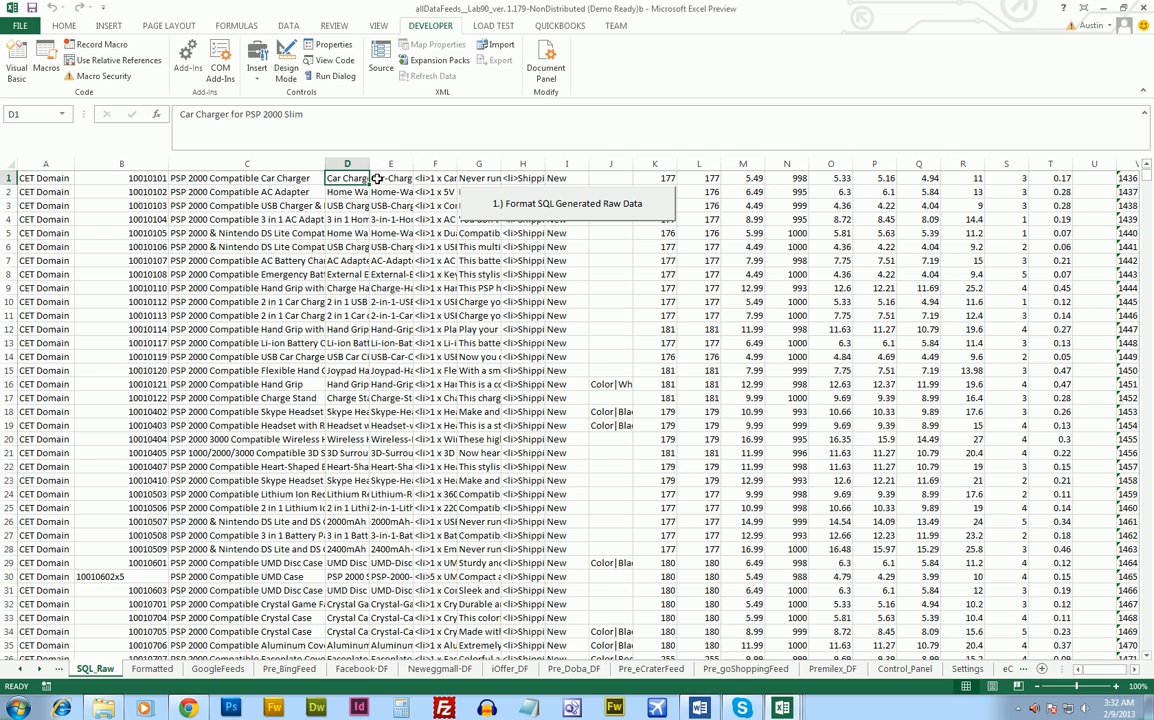
click(390, 176)
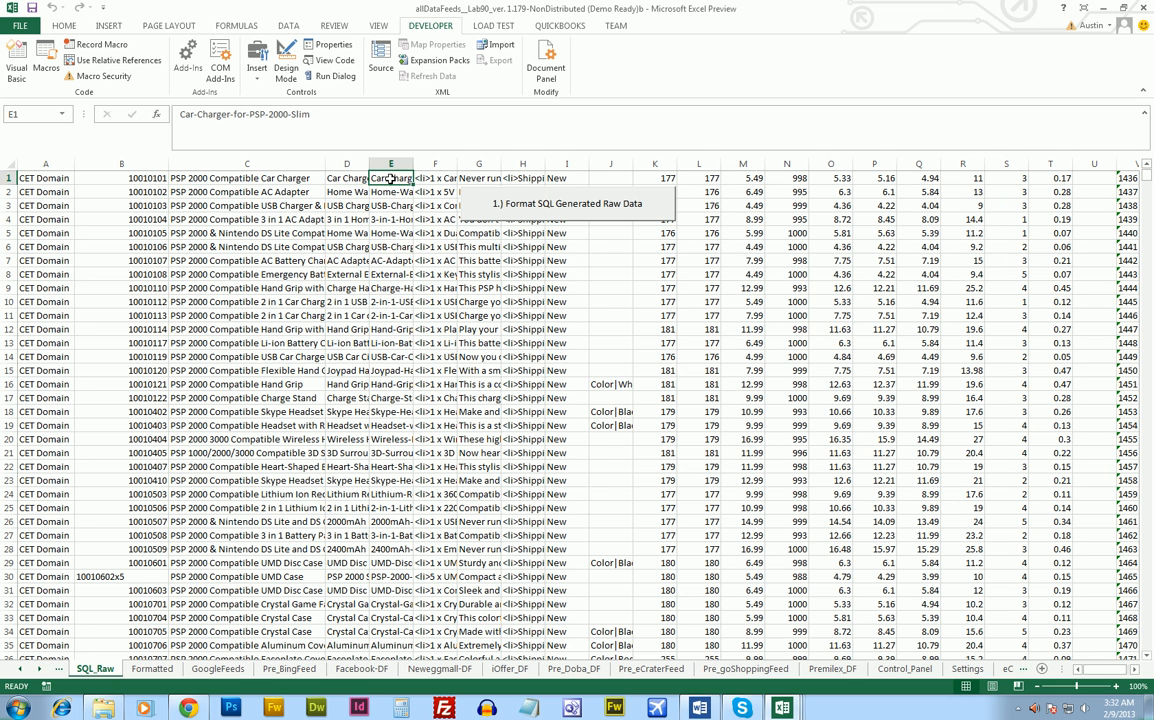
click(478, 176)
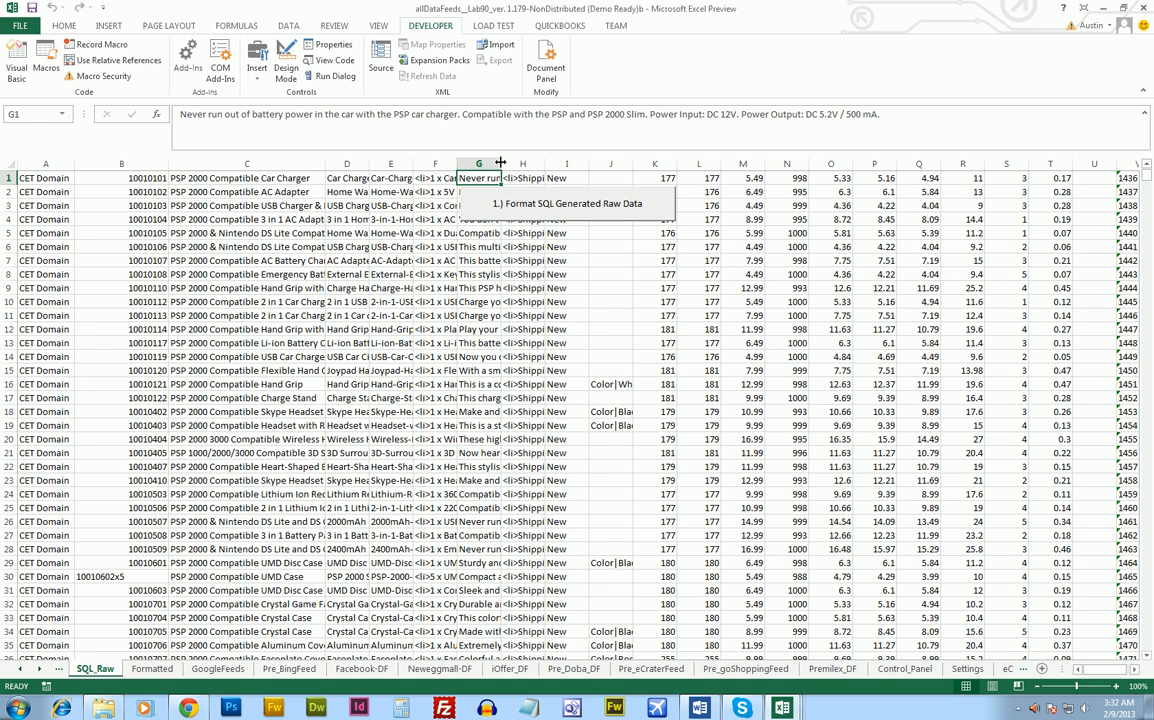
click(522, 178)
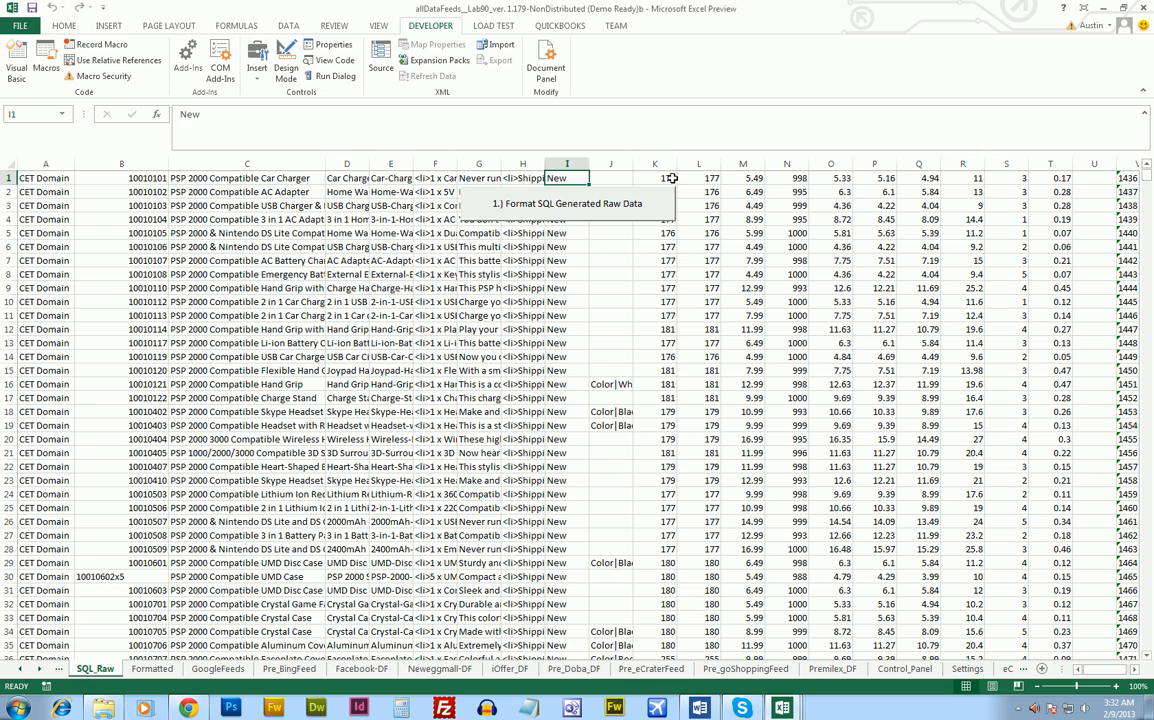
click(742, 176)
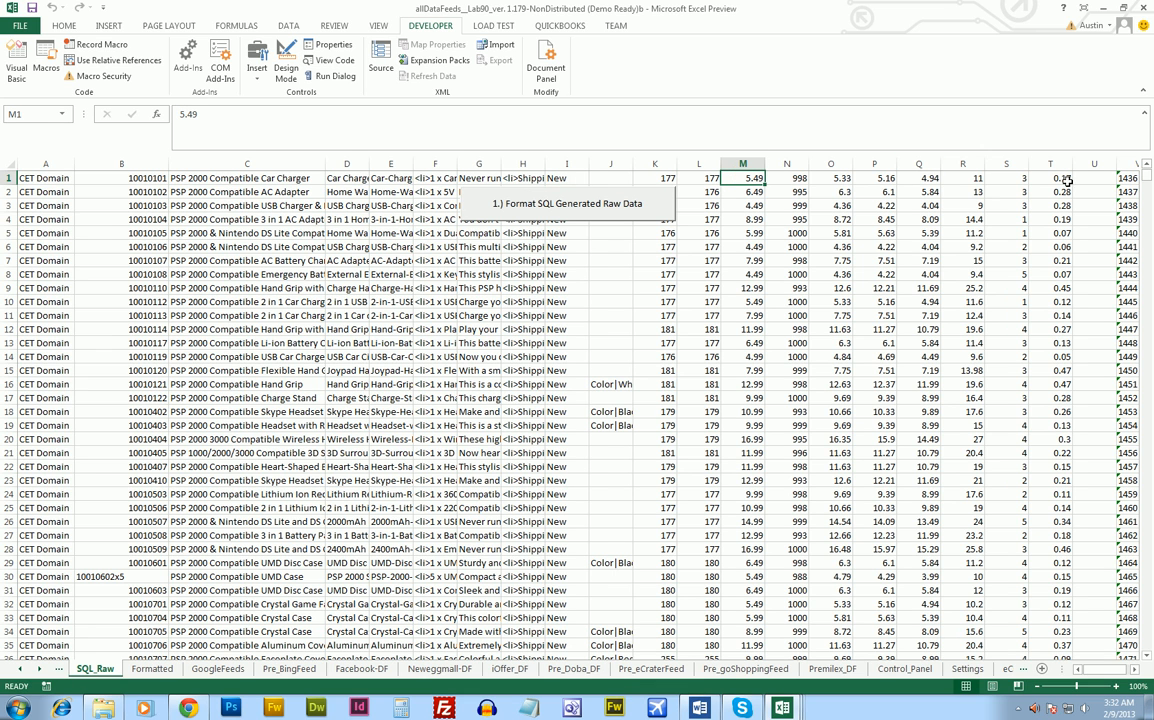
mouse_move(356, 678)
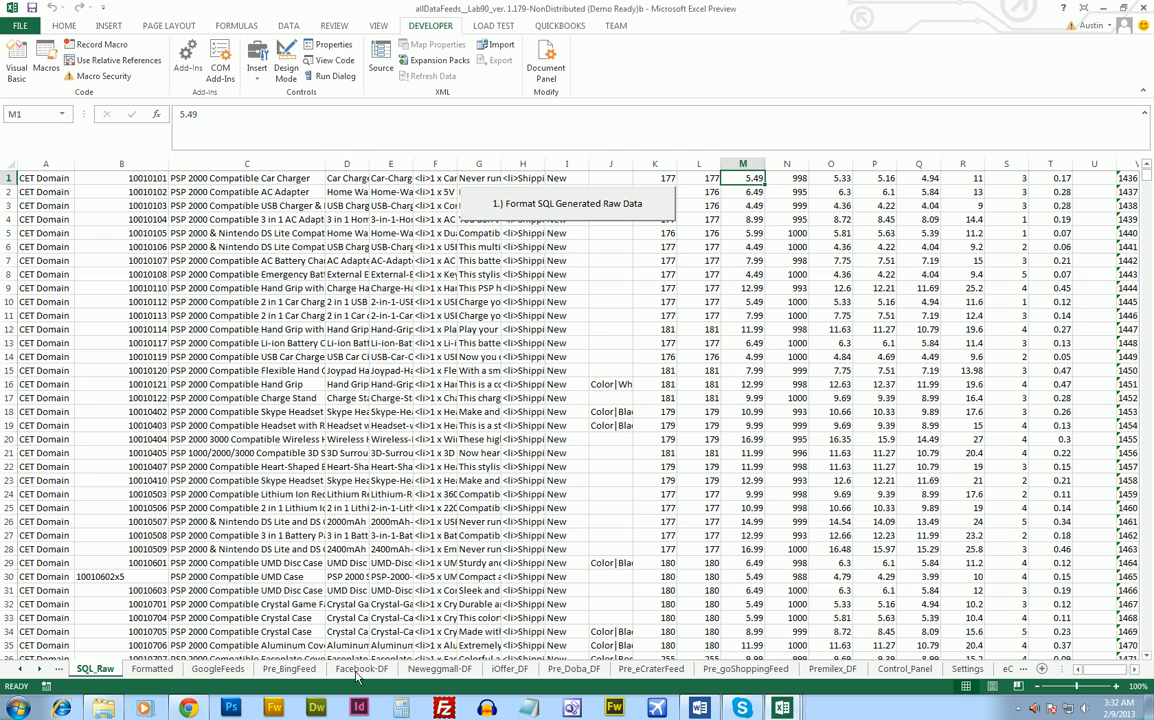
mouse_move(208, 376)
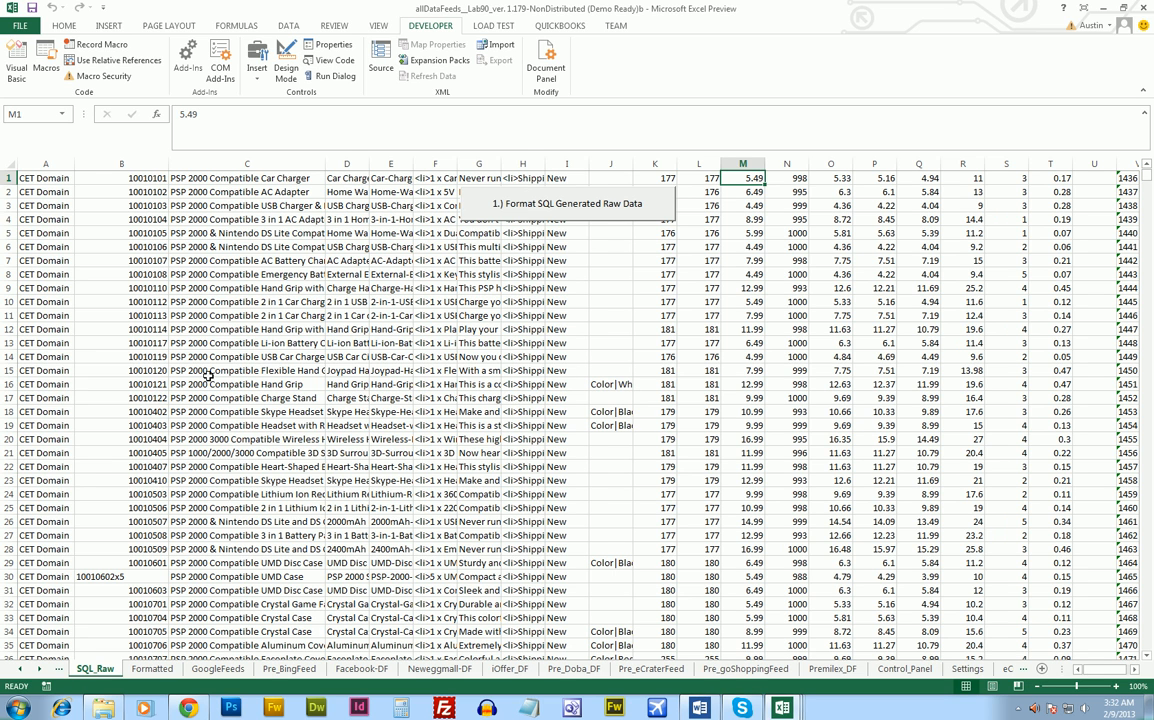
mouse_move(896, 352)
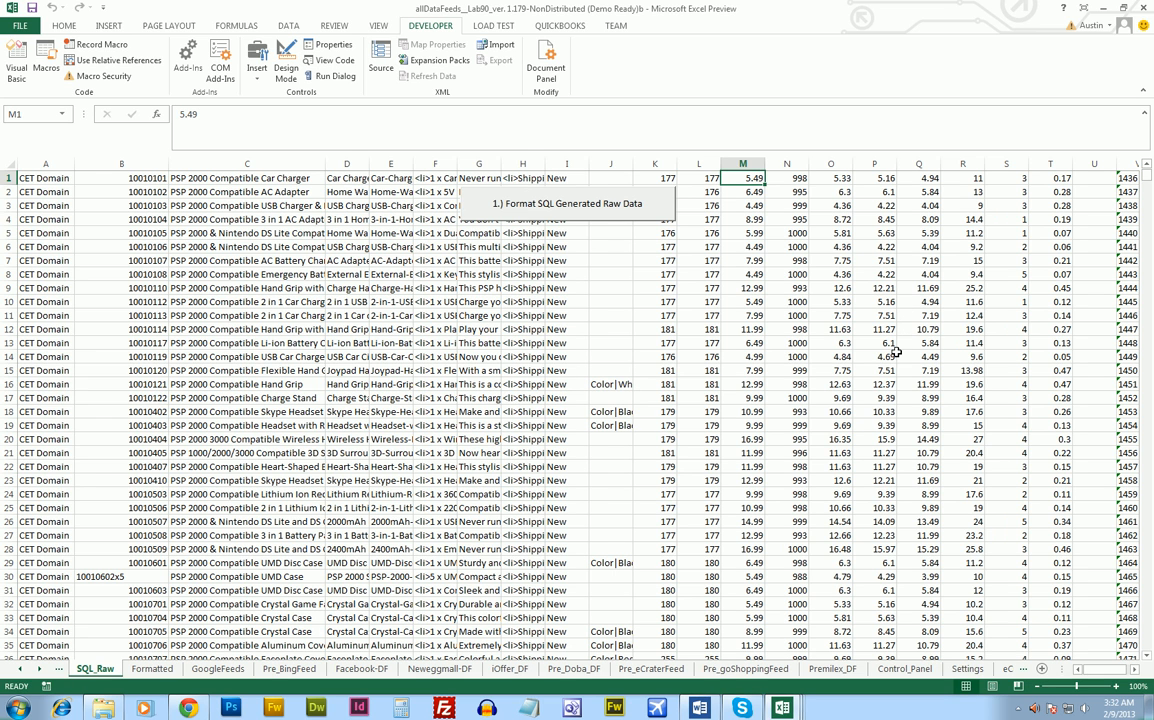
mouse_move(124, 632)
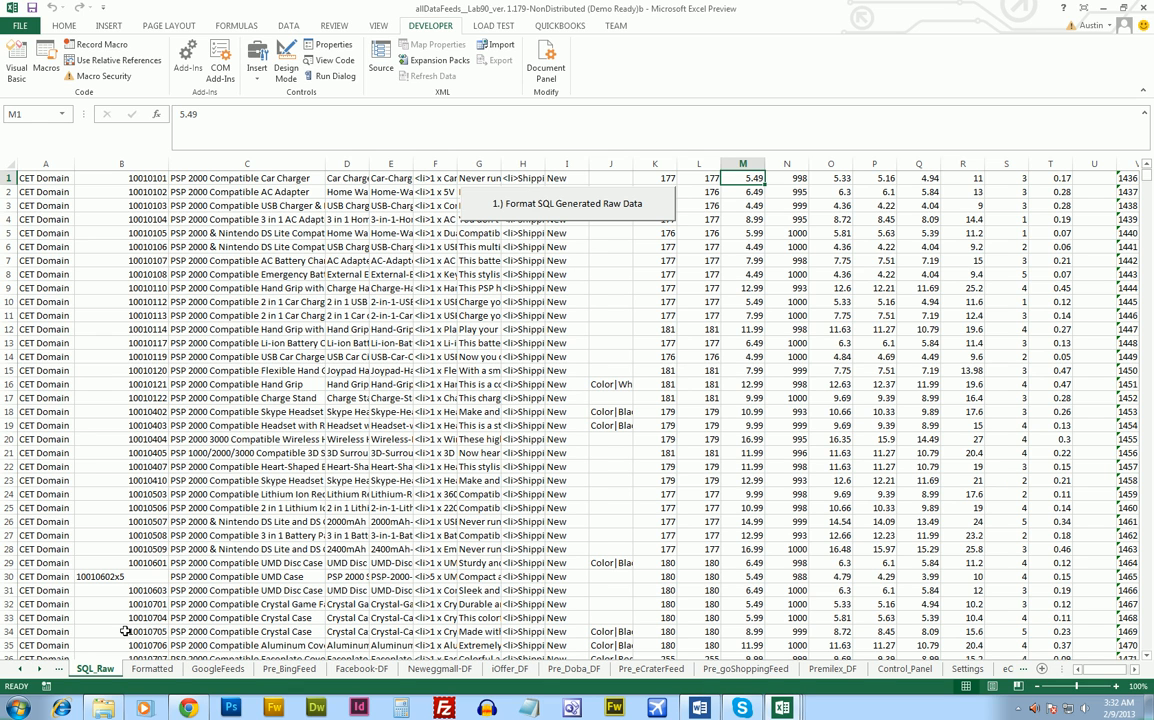
mouse_move(532, 206)
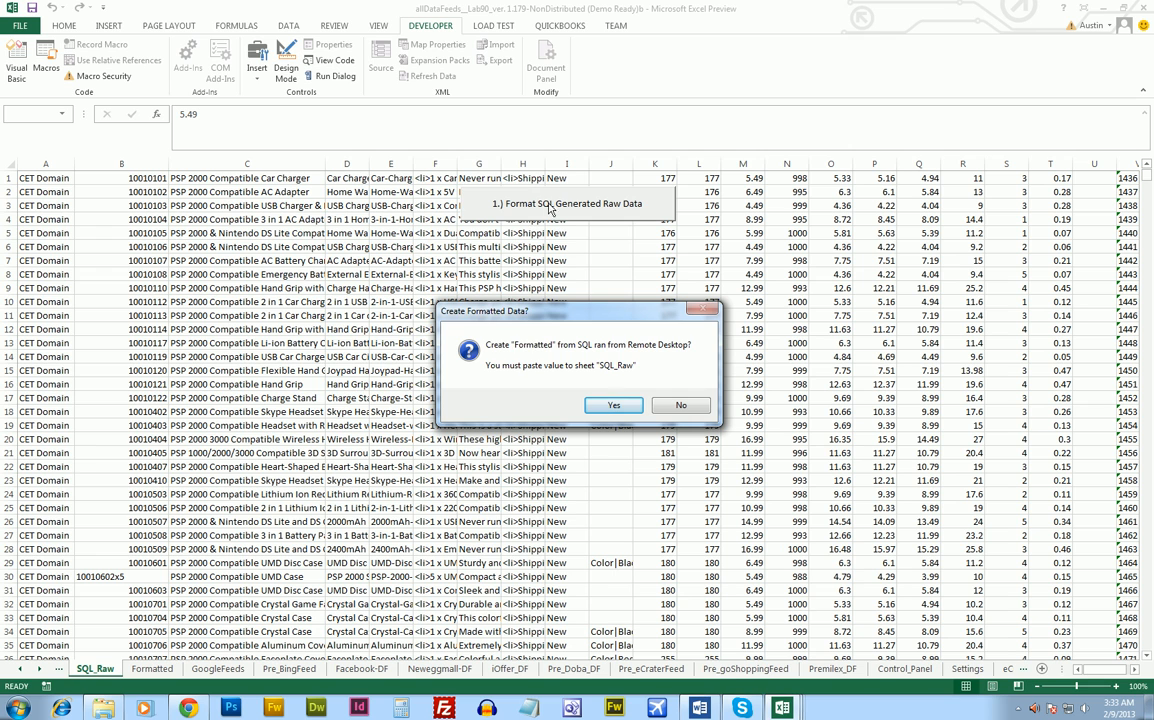
mouse_move(592, 356)
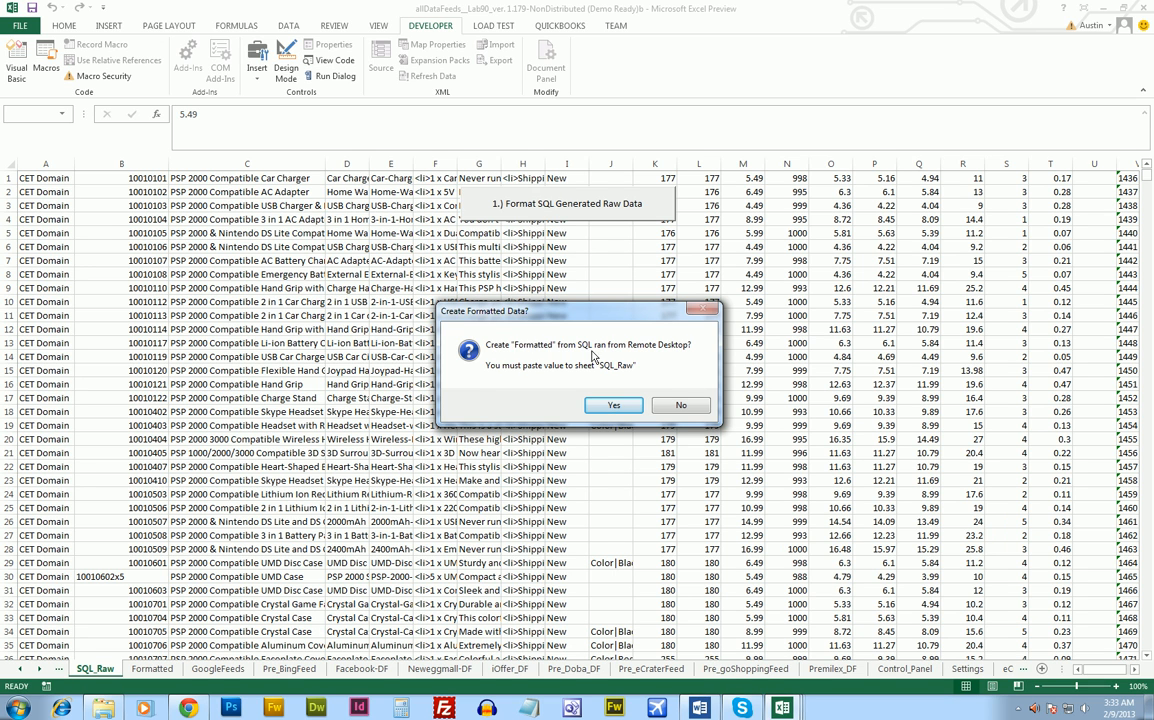
mouse_move(576, 370)
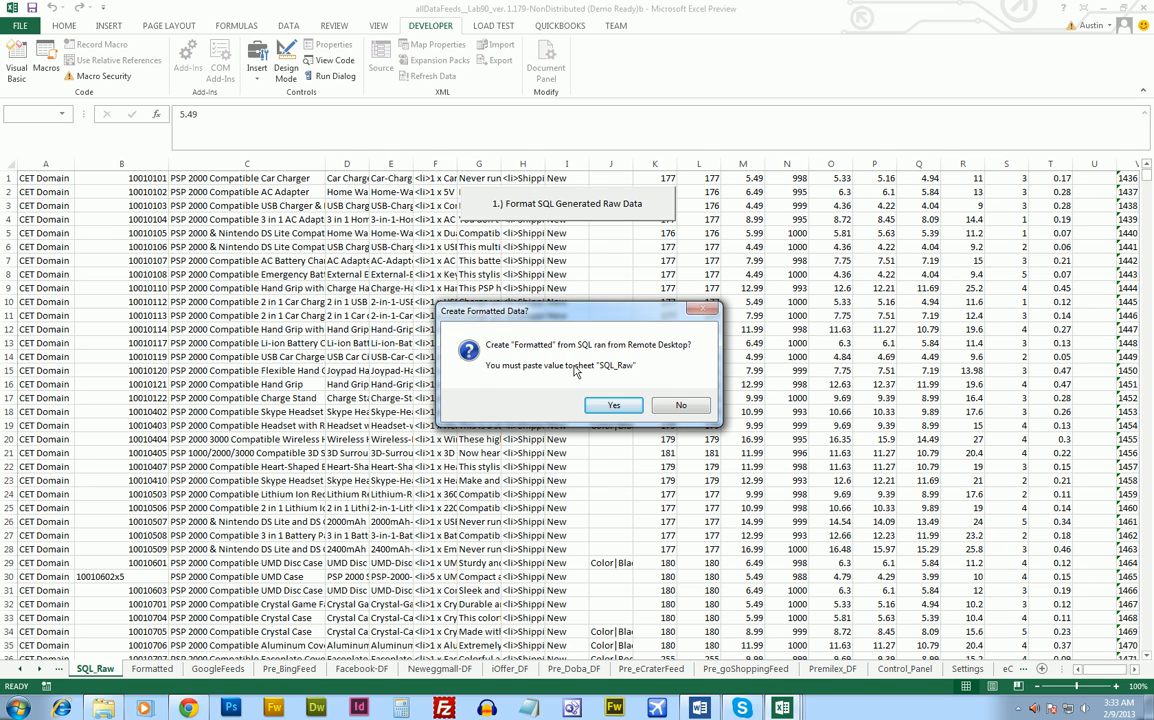
mouse_move(610, 396)
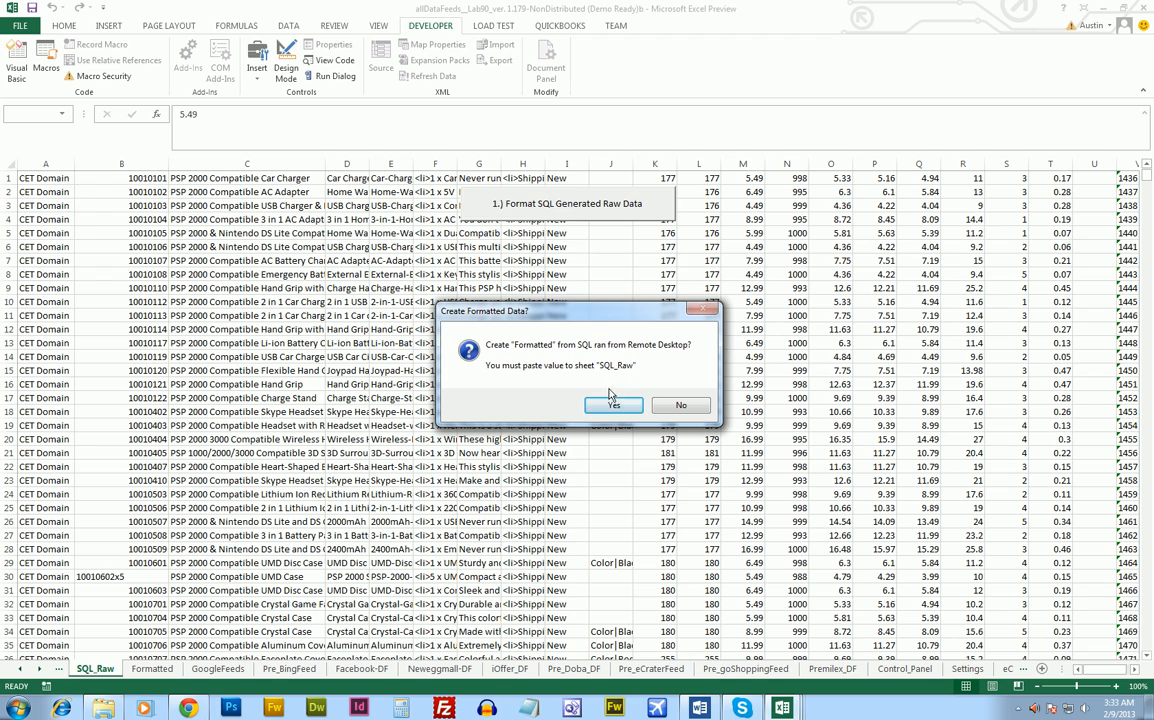
Step: Confirm building the Formatted sheet from SQL_Raw and dismiss the 'Formatted Successfully' message
click(612, 404)
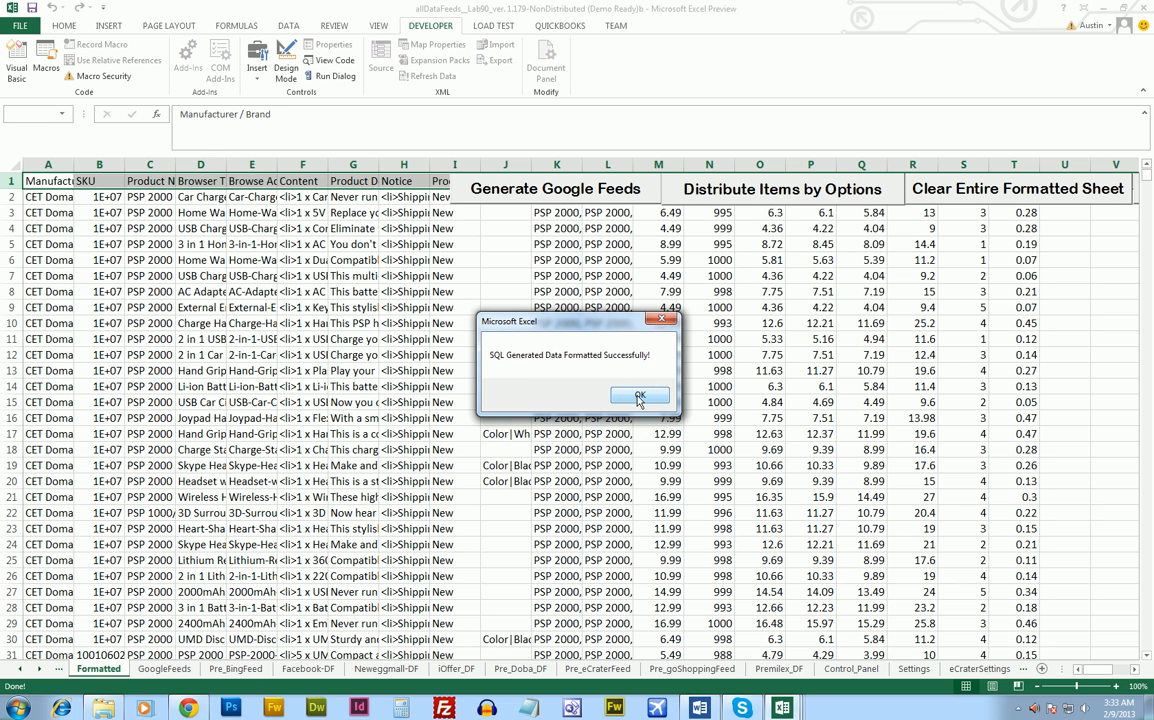
click(640, 396)
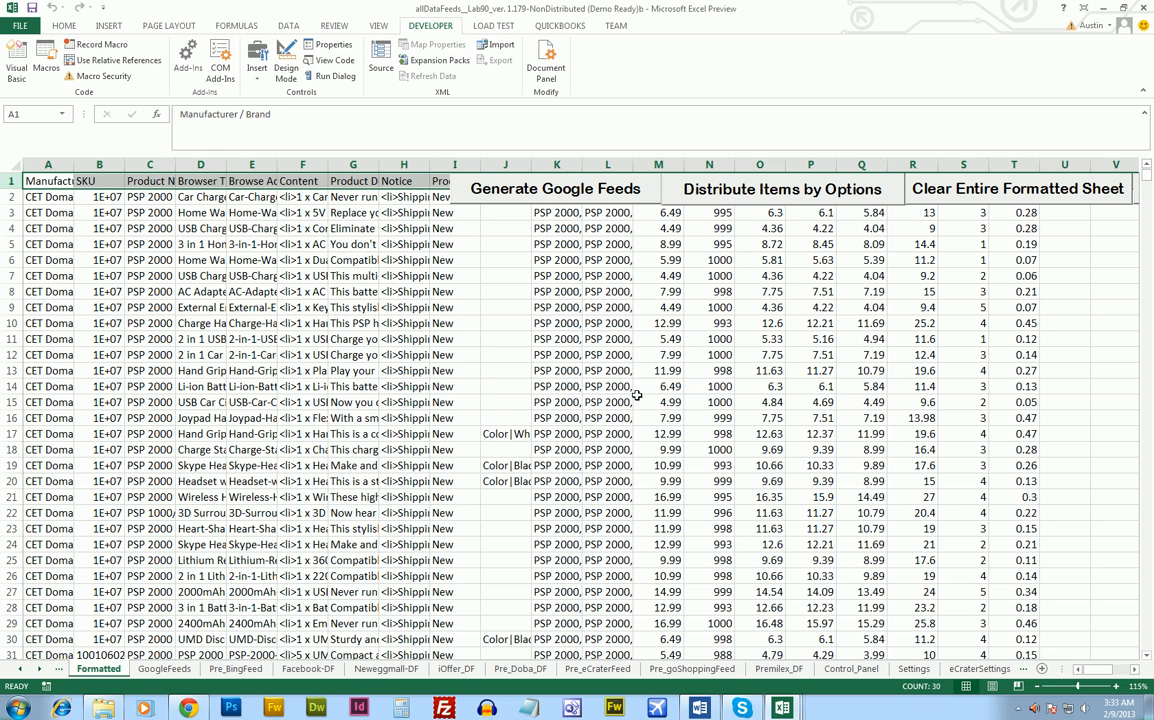
mouse_move(150, 198)
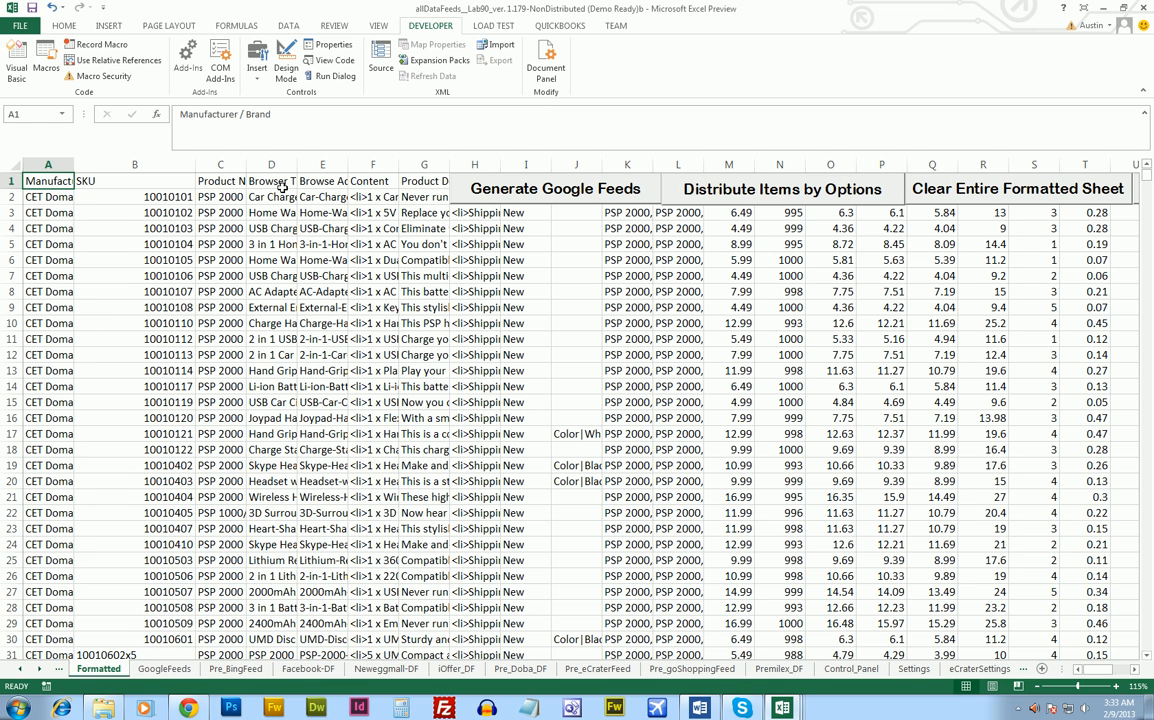
Step: Check the Product Descriptions column and scroll down through the converted product rows
click(424, 180)
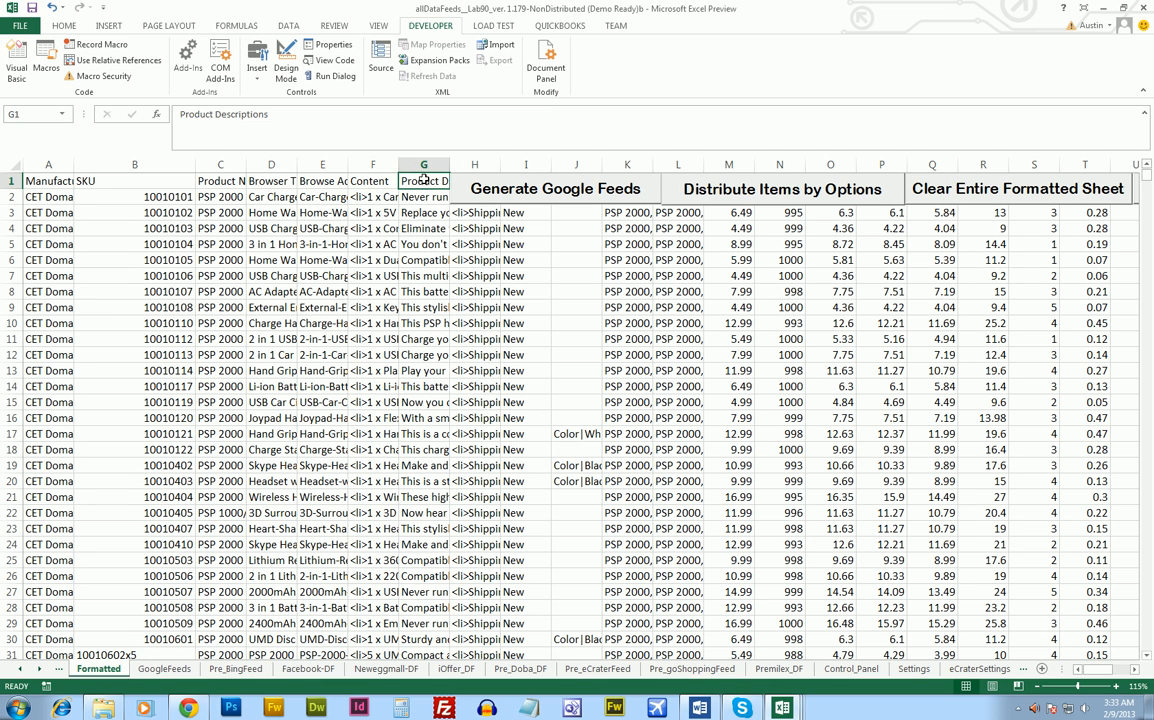
mouse_move(700, 324)
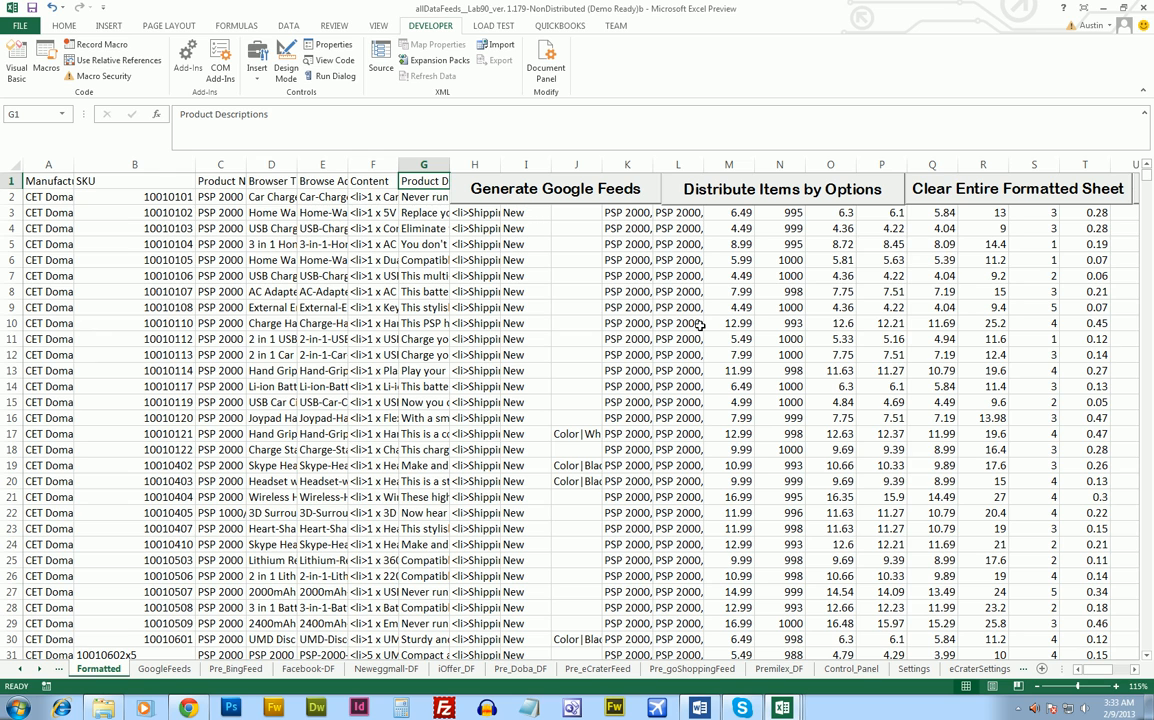
mouse_move(156, 660)
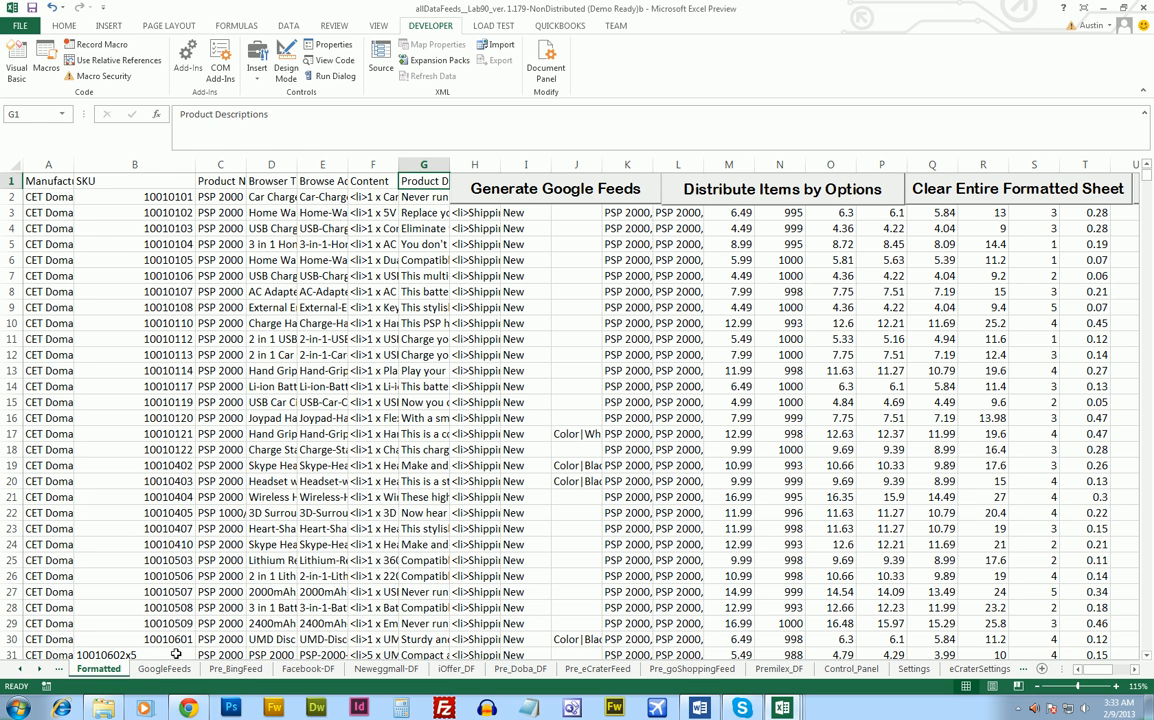
mouse_move(552, 236)
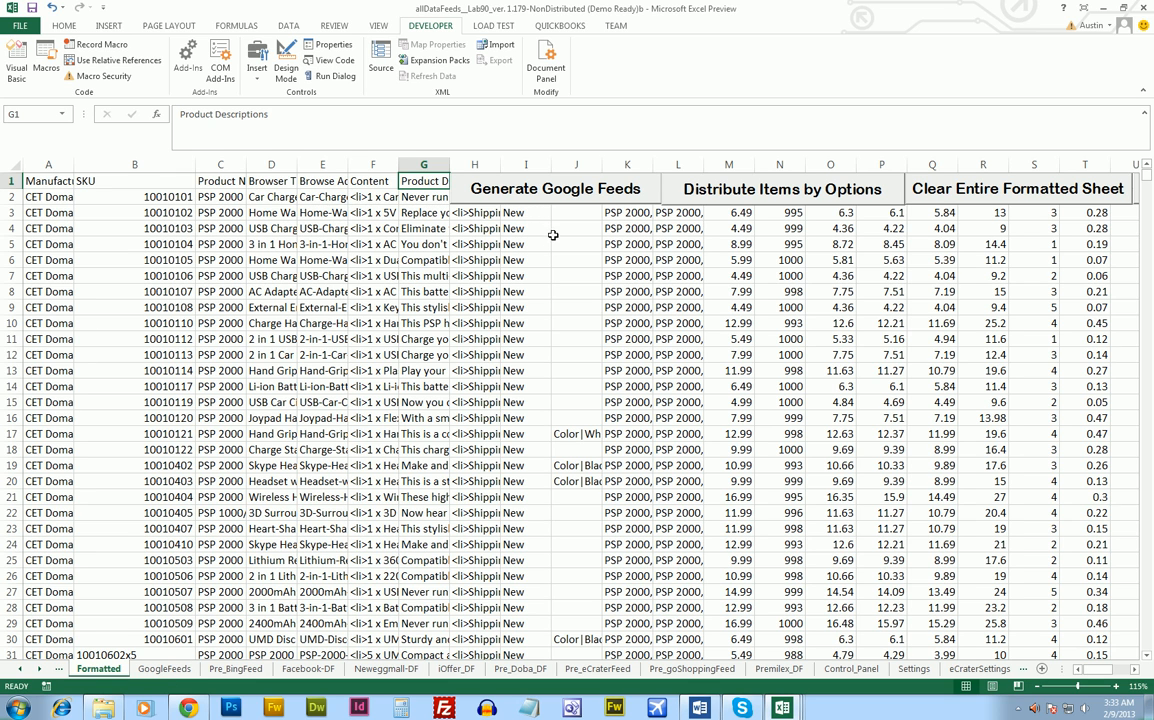
mouse_move(550, 190)
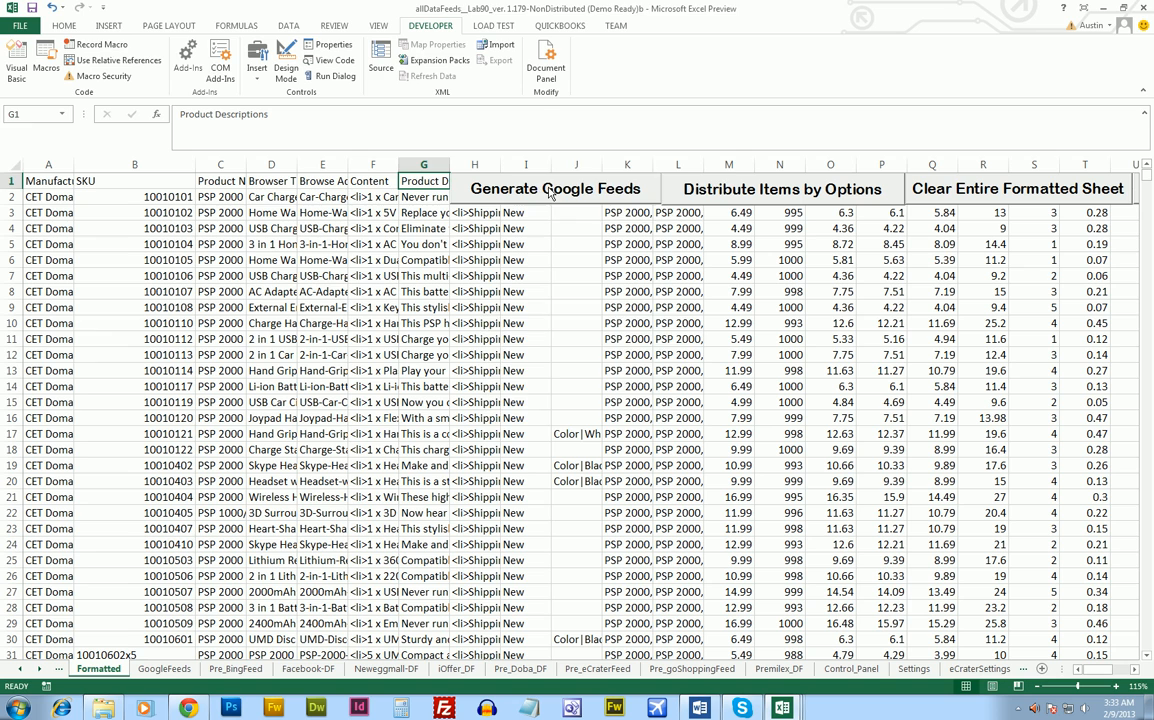
click(556, 188)
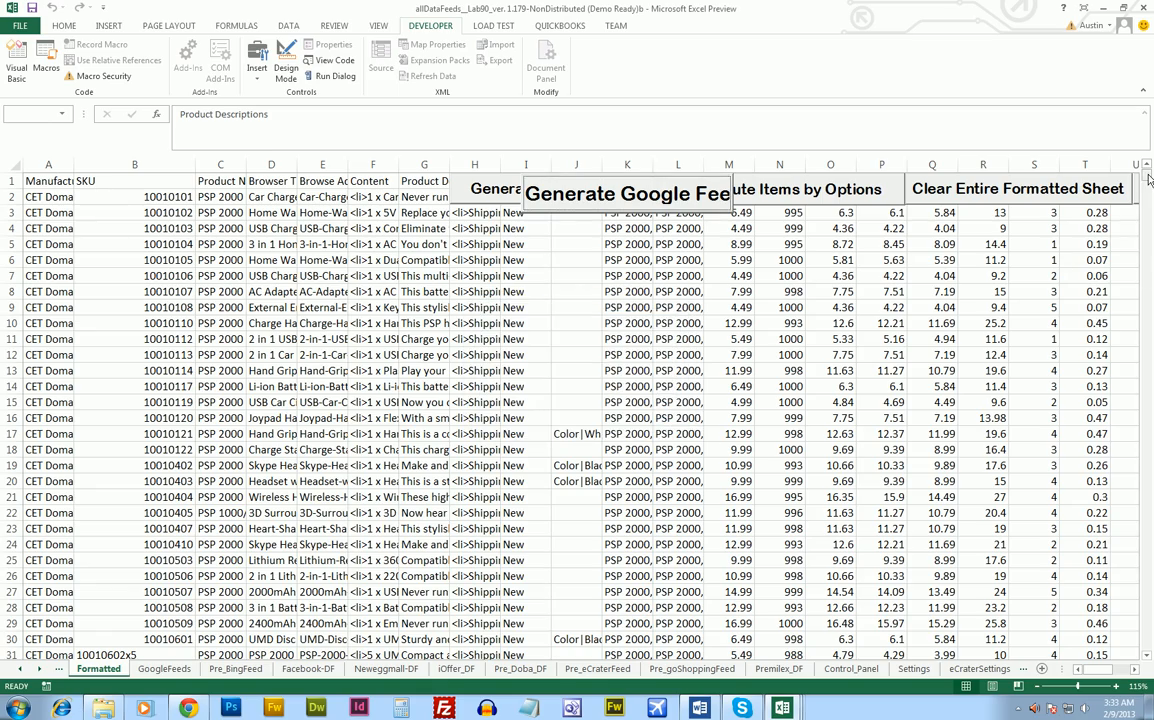
scroll(down, 3)
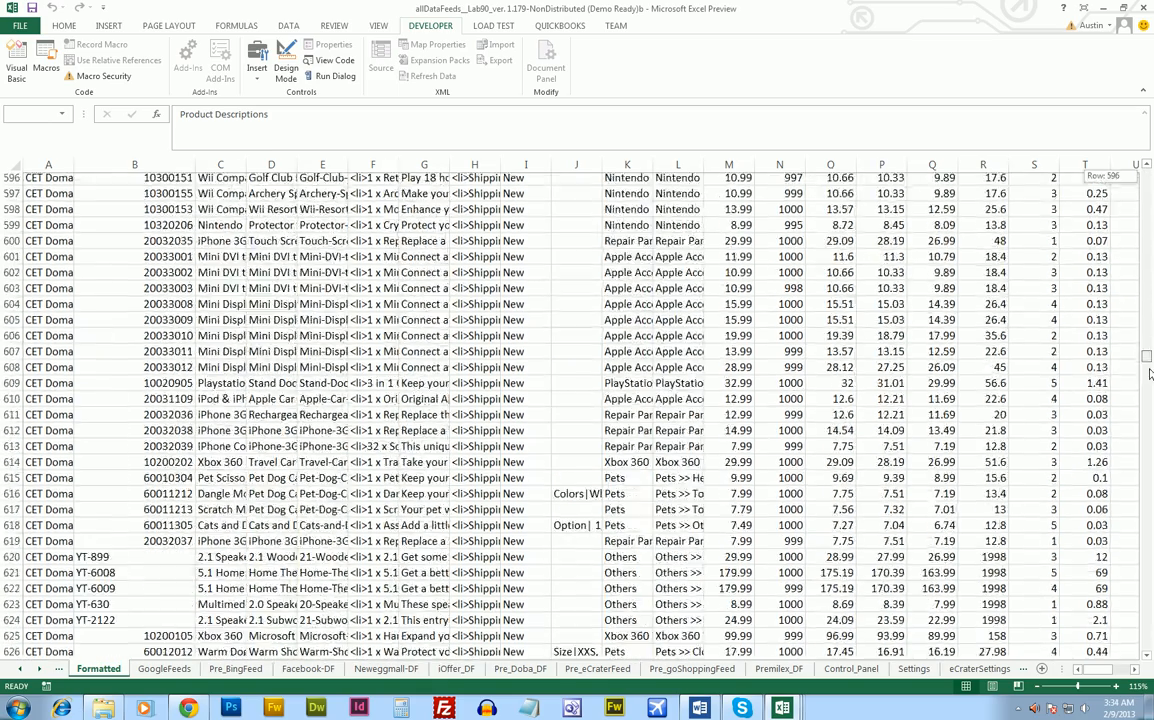
scroll(down, 3)
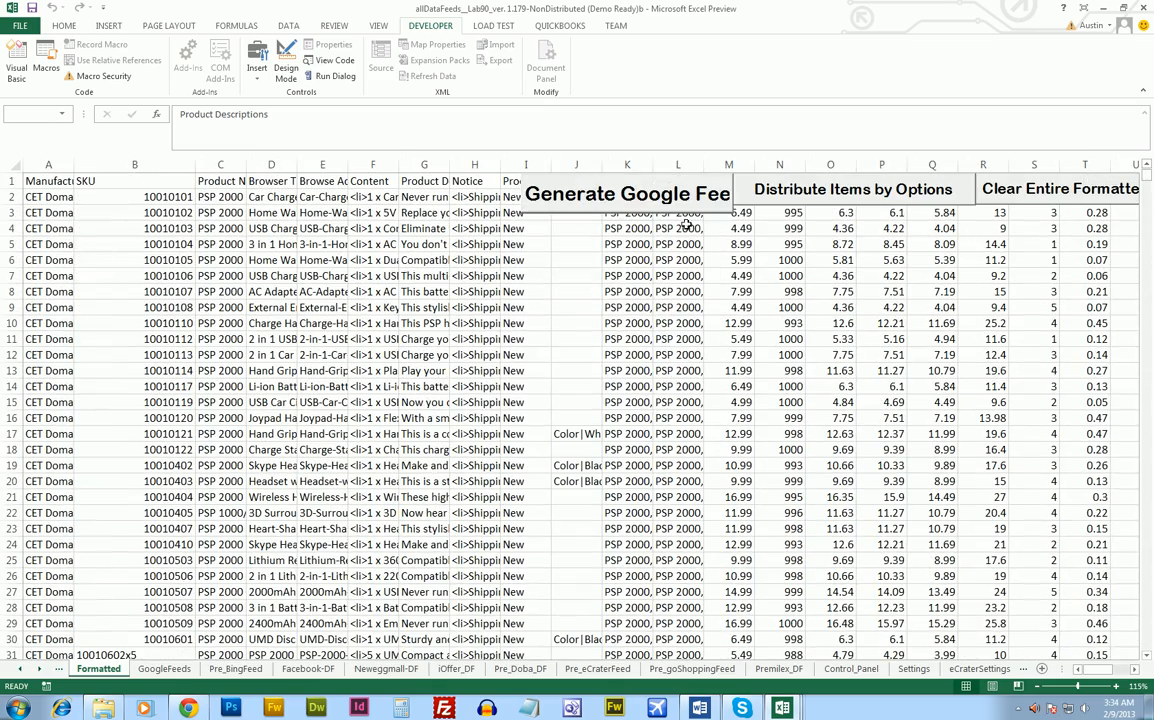
Step: Run Generate Google Feeds, confirming the Formatted data has been checked
click(628, 192)
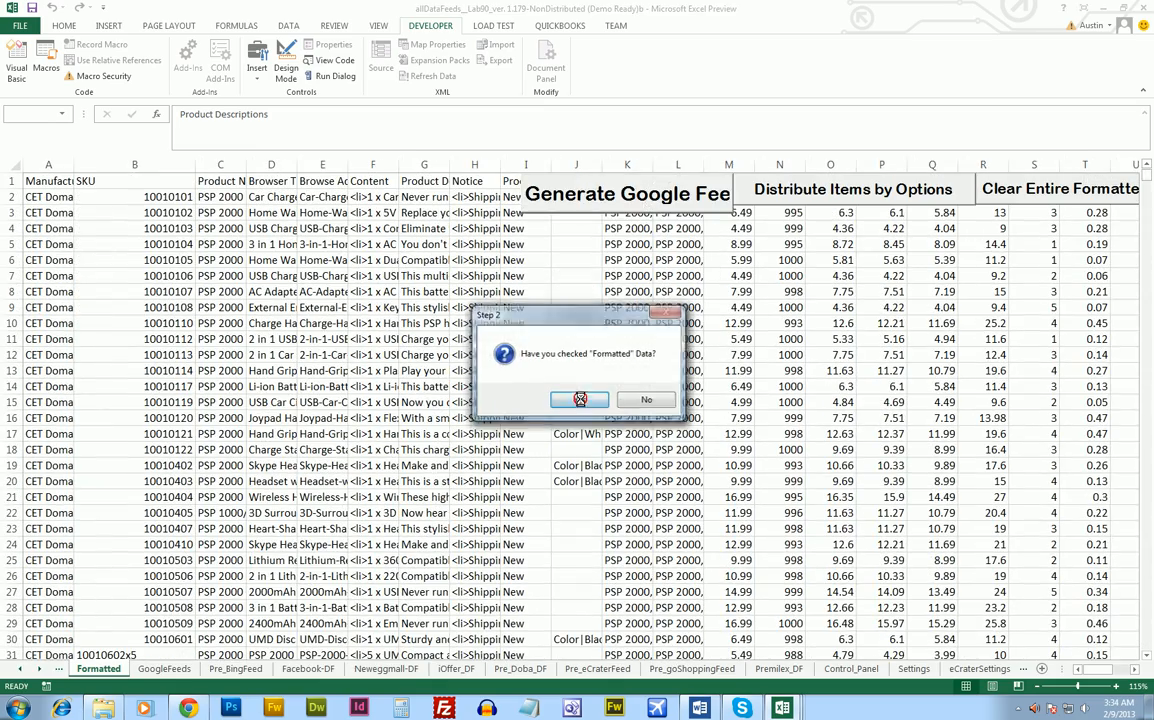
click(580, 400)
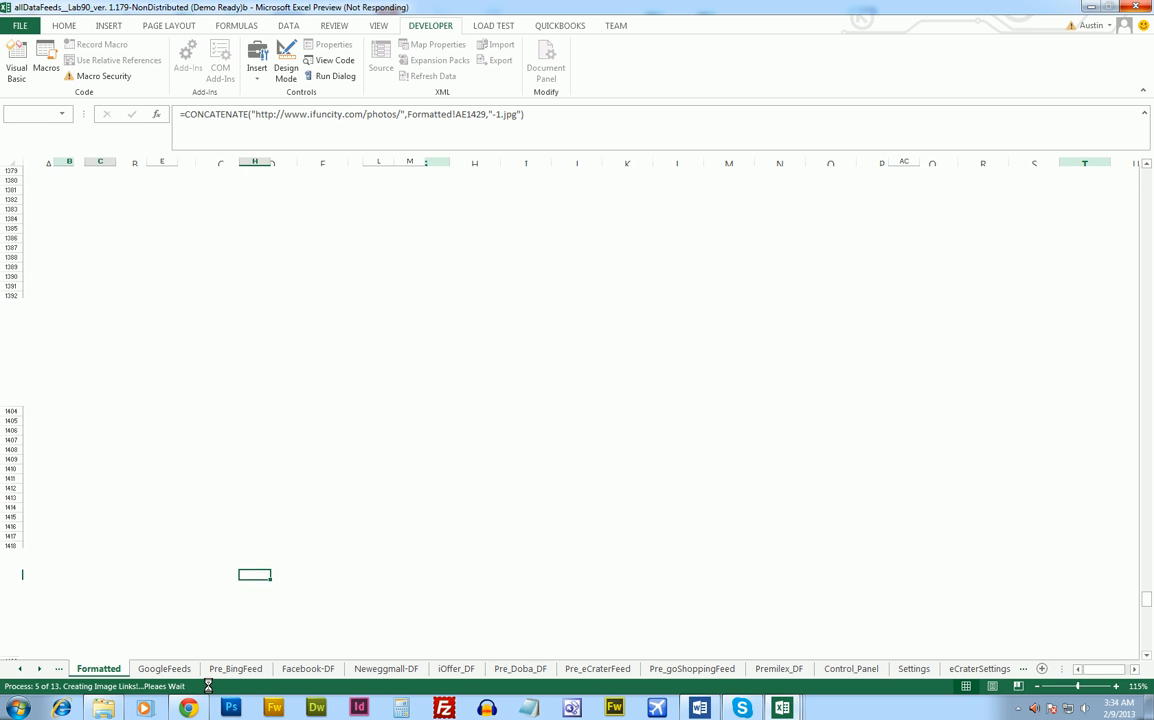
click(560, 180)
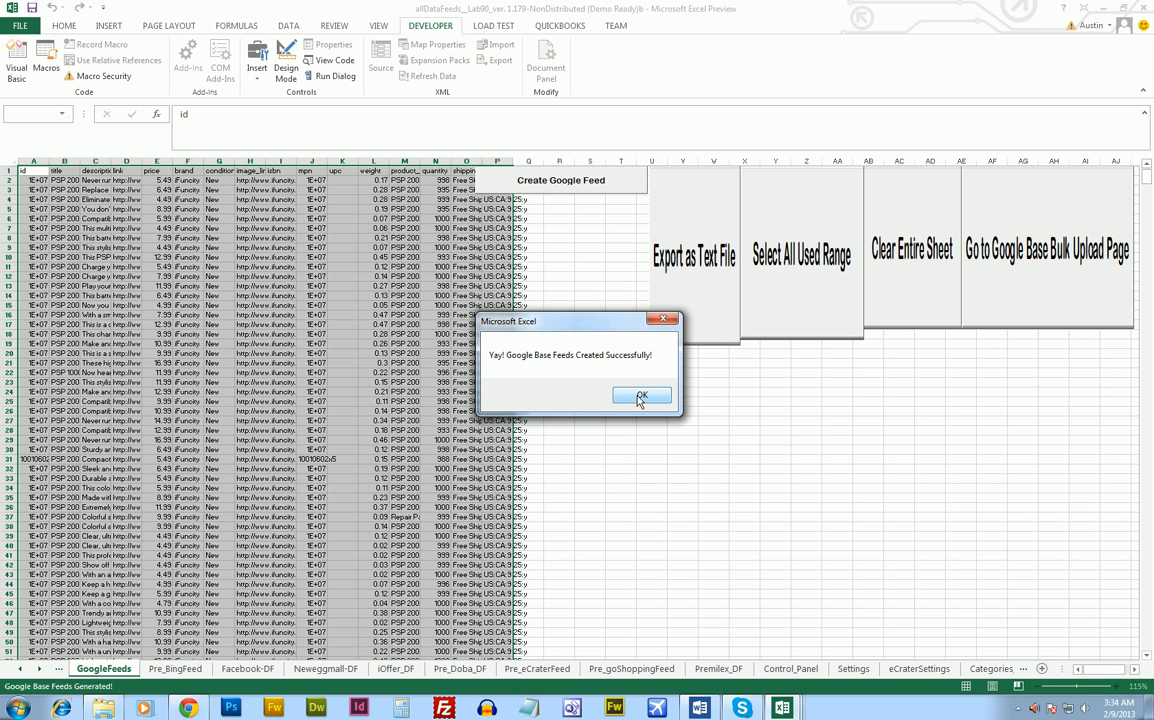
Step: Dismiss the success message and inspect row 2's title, description, link, price, condition, image link and mpn
click(640, 396)
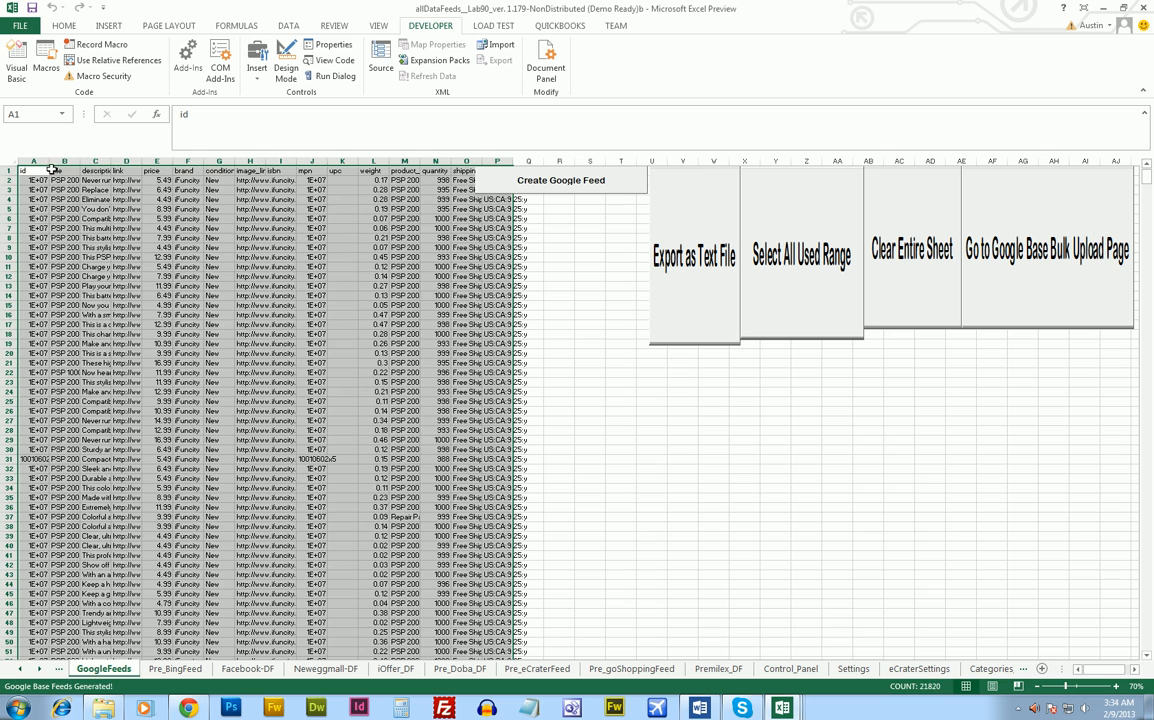
click(60, 180)
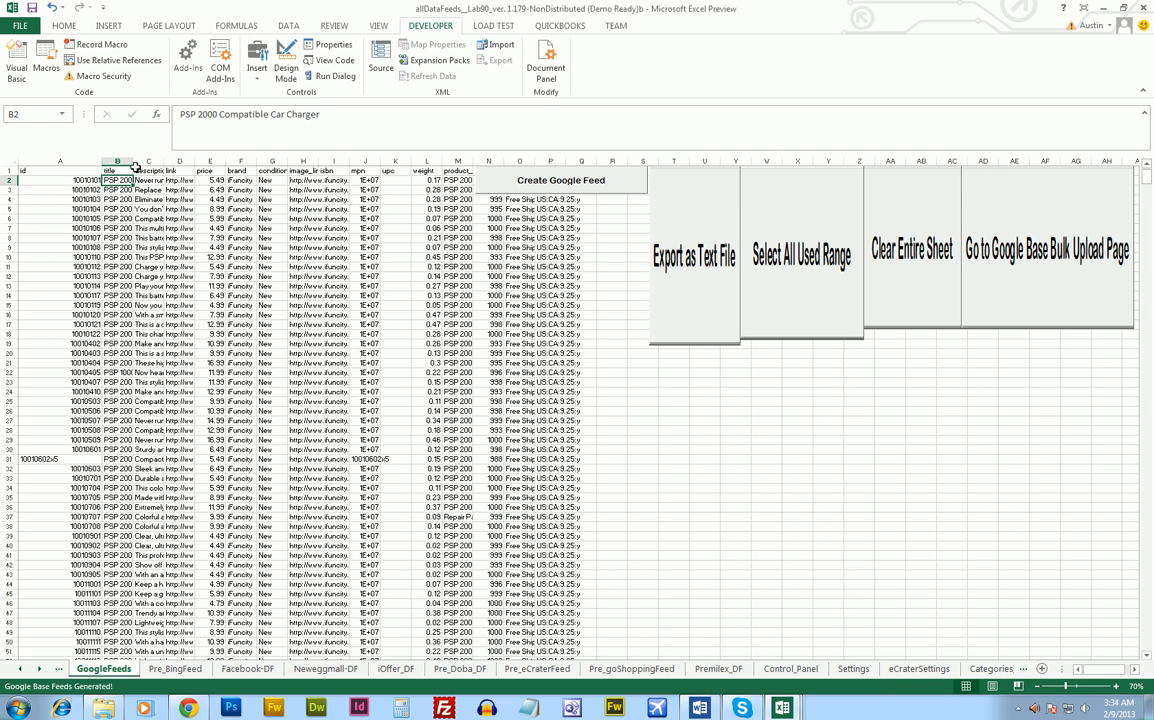
click(148, 180)
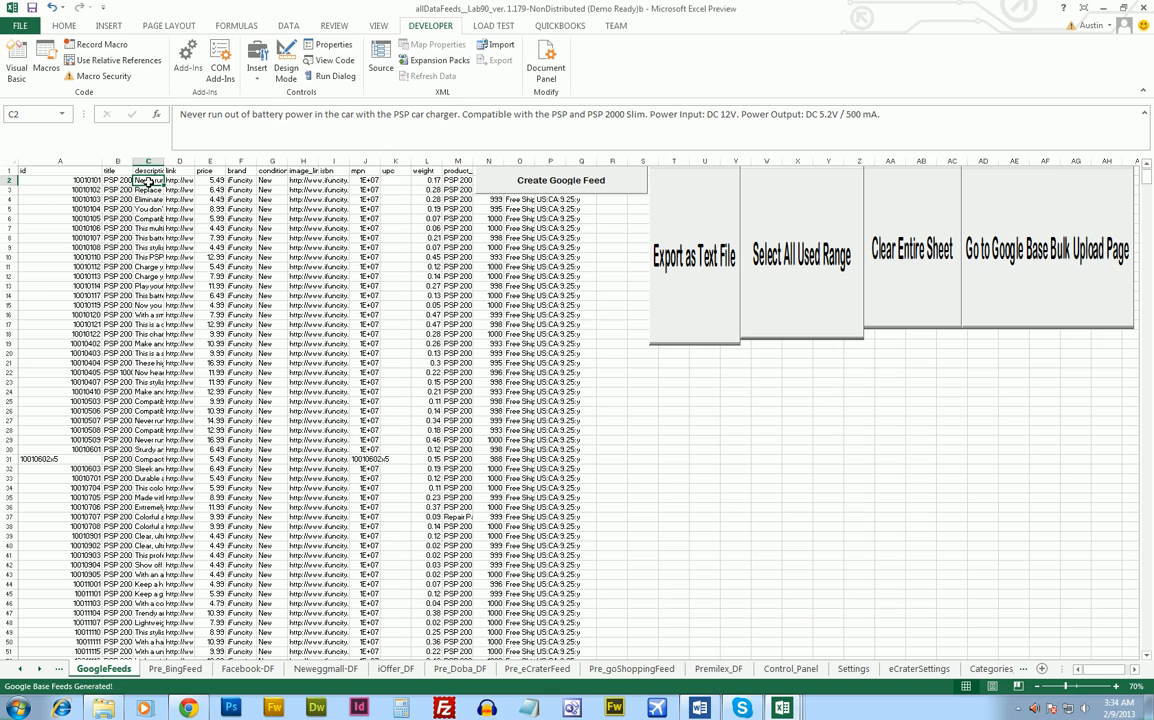
click(180, 180)
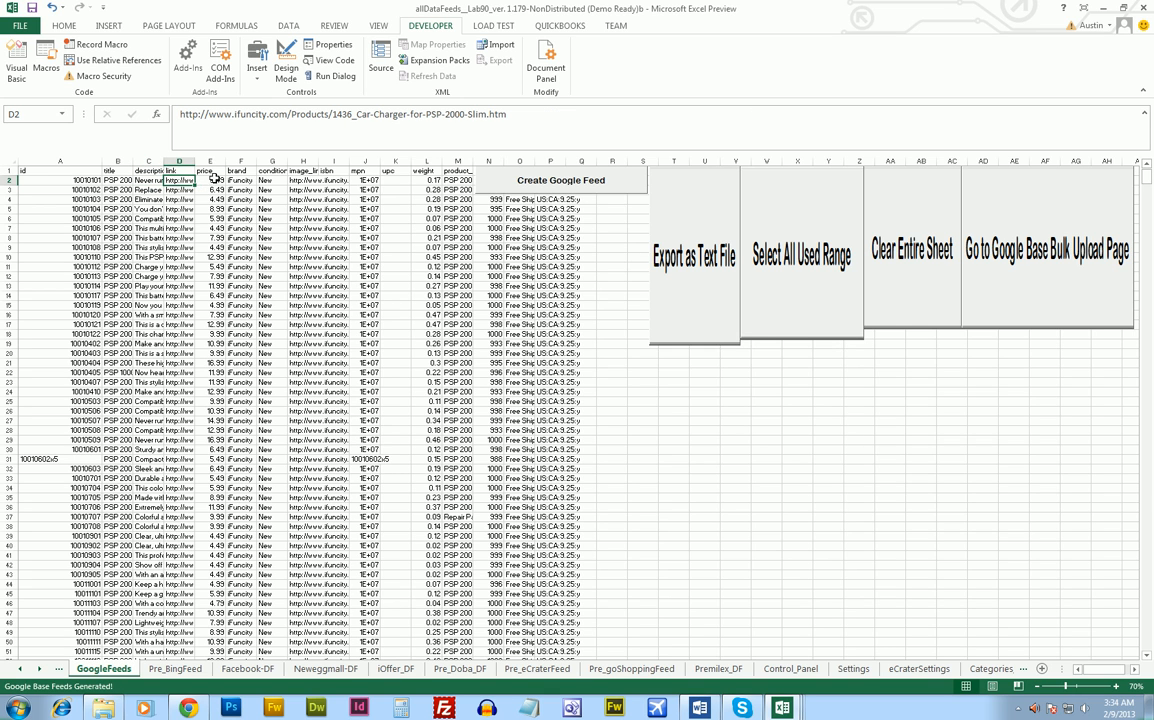
click(210, 180)
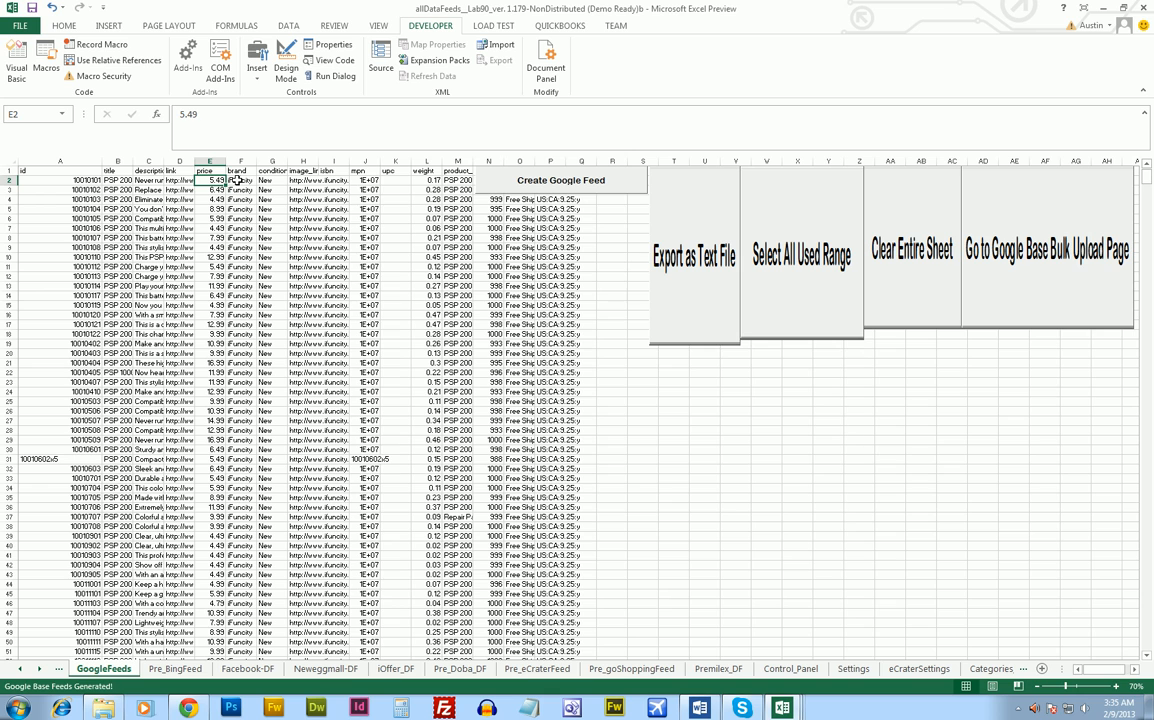
click(272, 180)
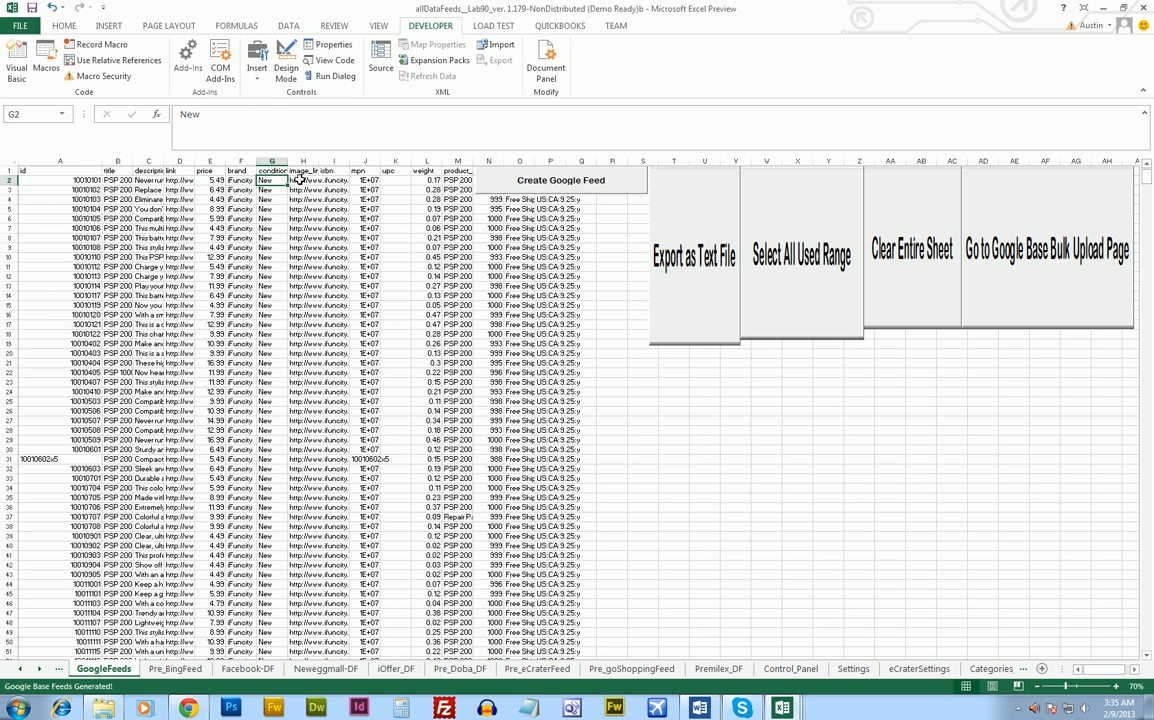
click(302, 180)
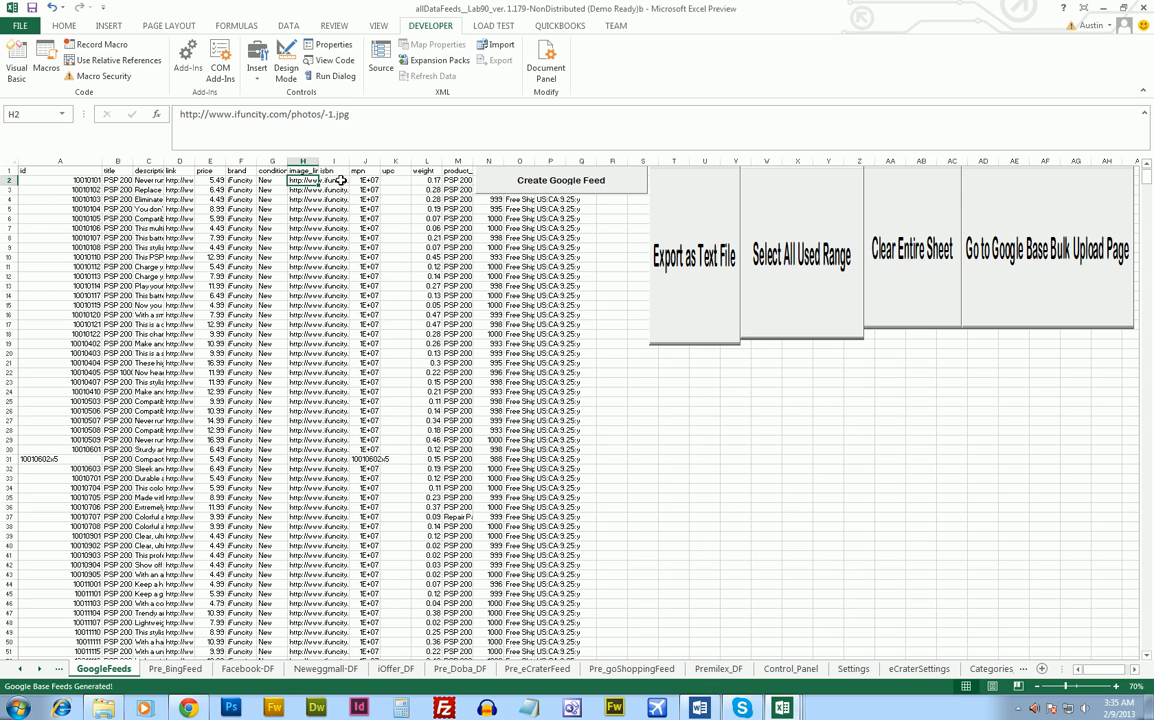
click(332, 180)
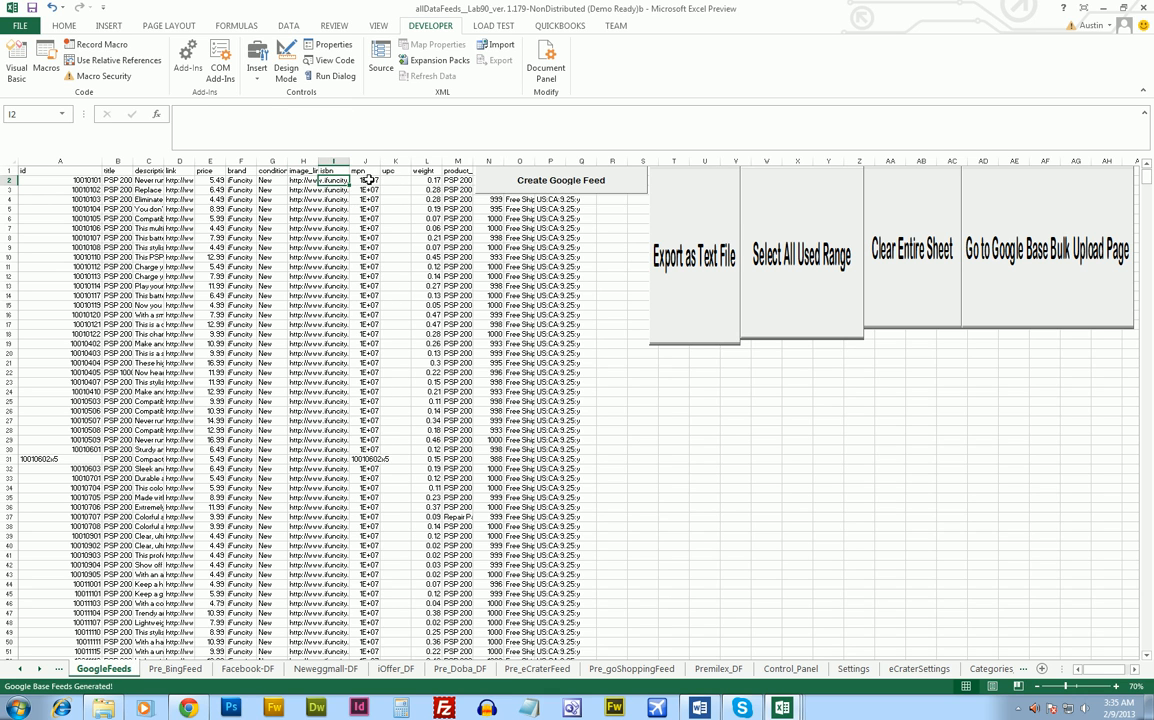
Step: Widen the mpn column, check quantity and shipping, then switch to the Pre_BingFeed sheet
drag(364, 160, 380, 160)
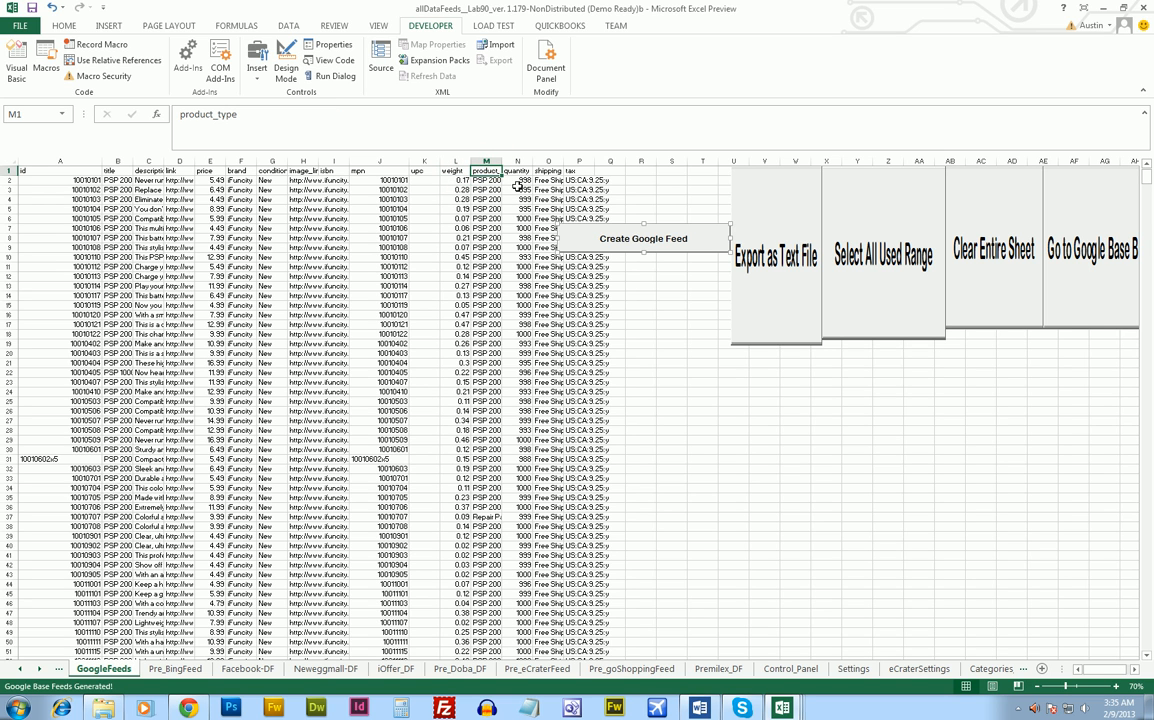
click(516, 180)
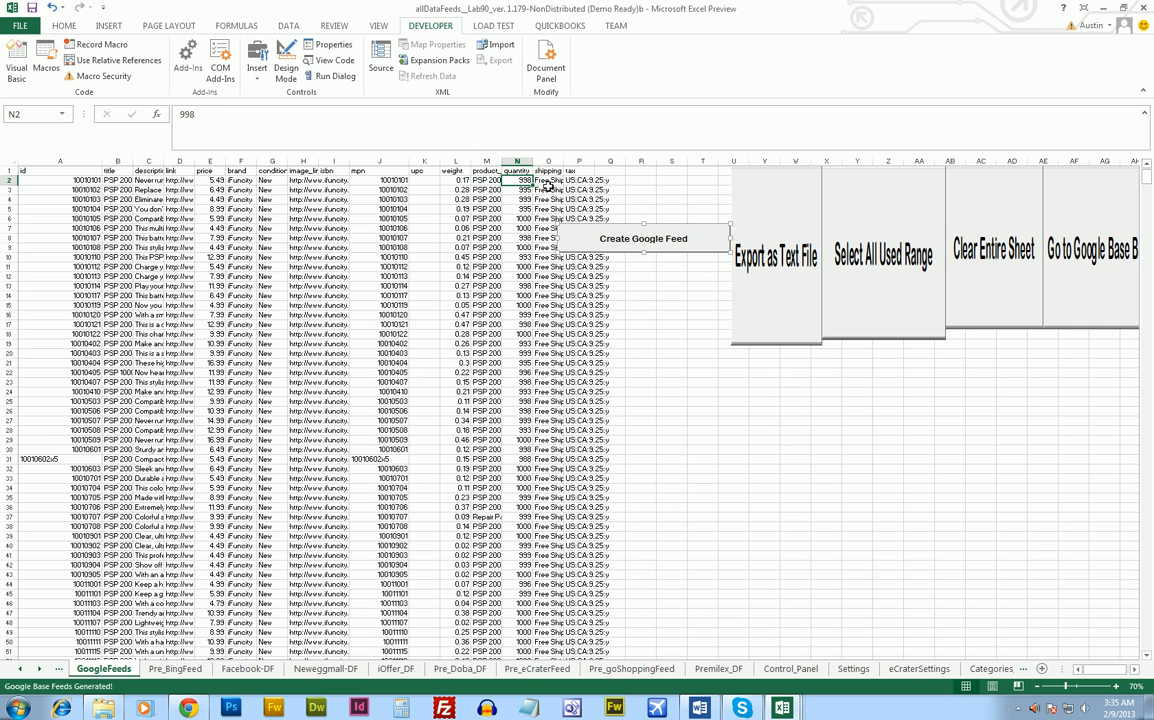
click(580, 180)
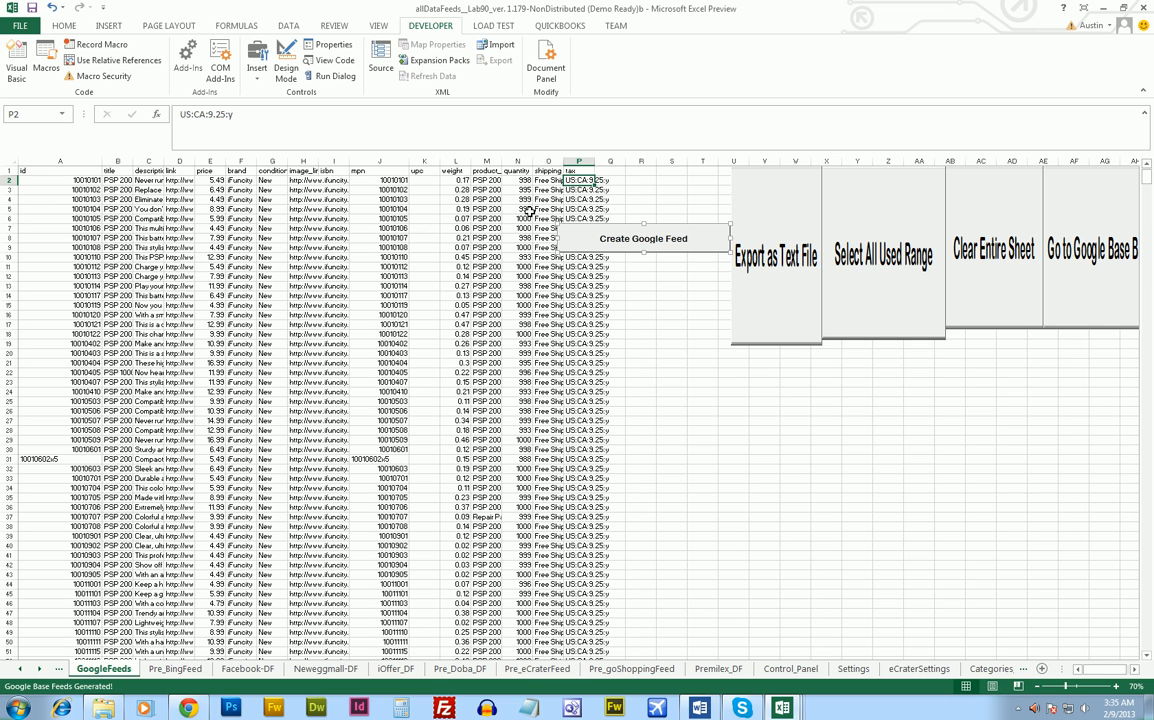
mouse_move(392, 384)
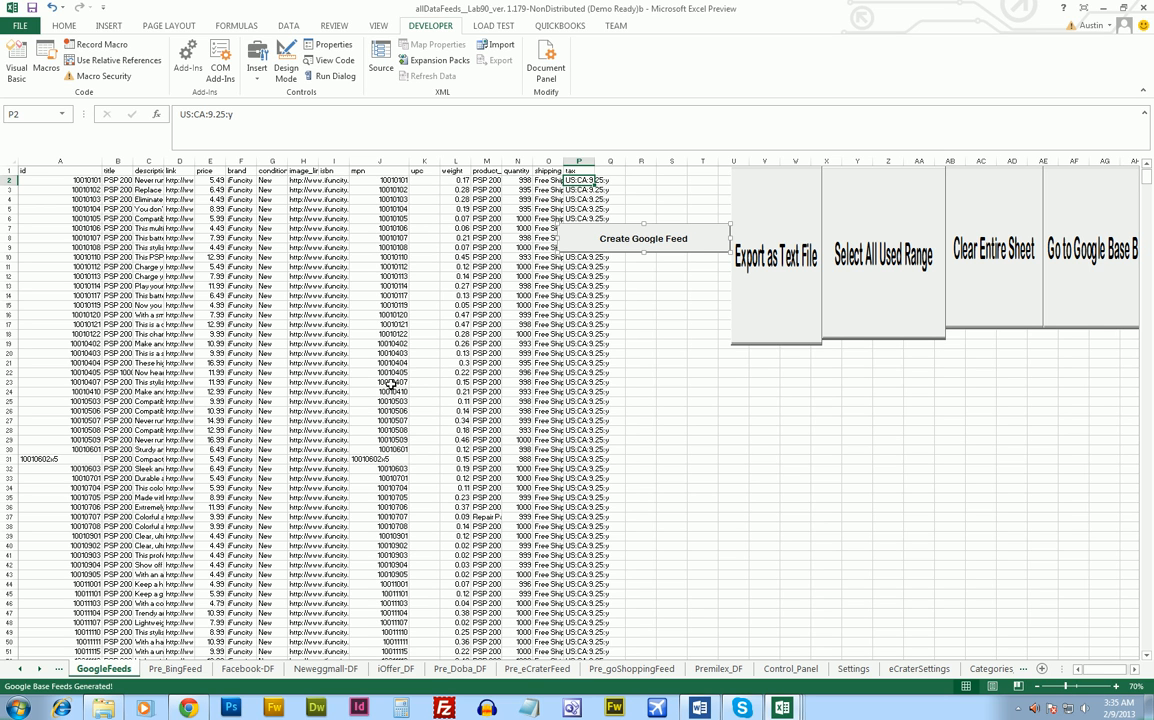
click(456, 276)
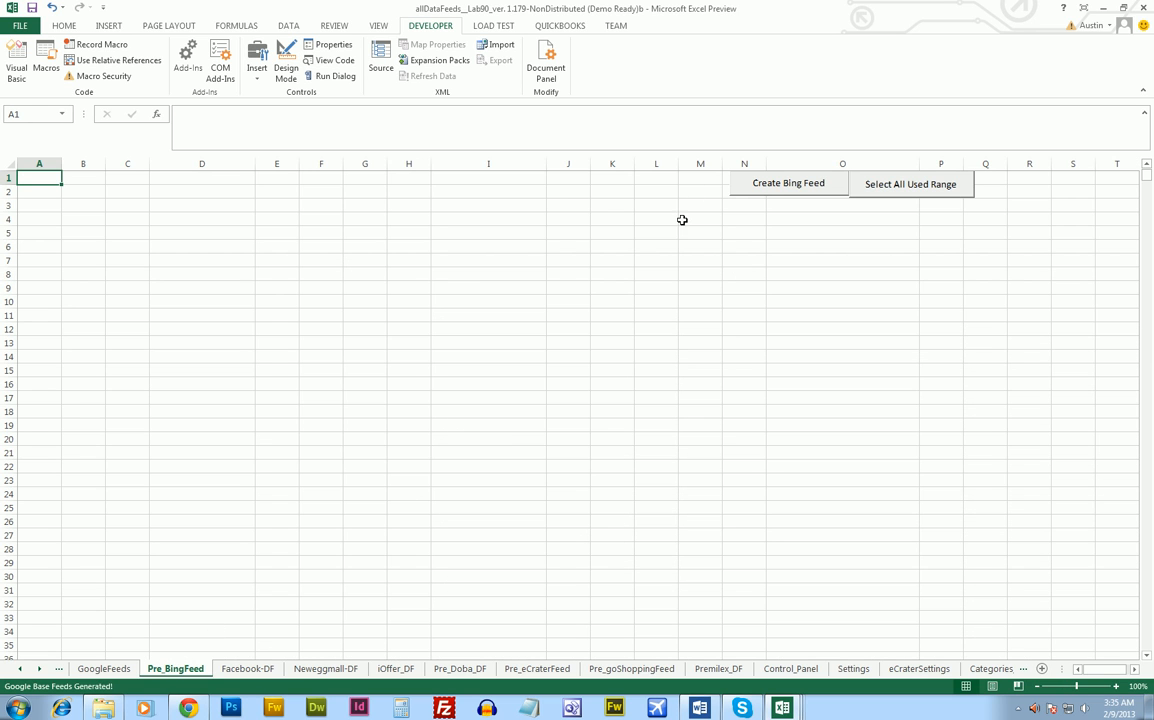
Step: Run Create Bing Feed and answer Yes to 'Generate Pre_BingFeed?'
click(788, 184)
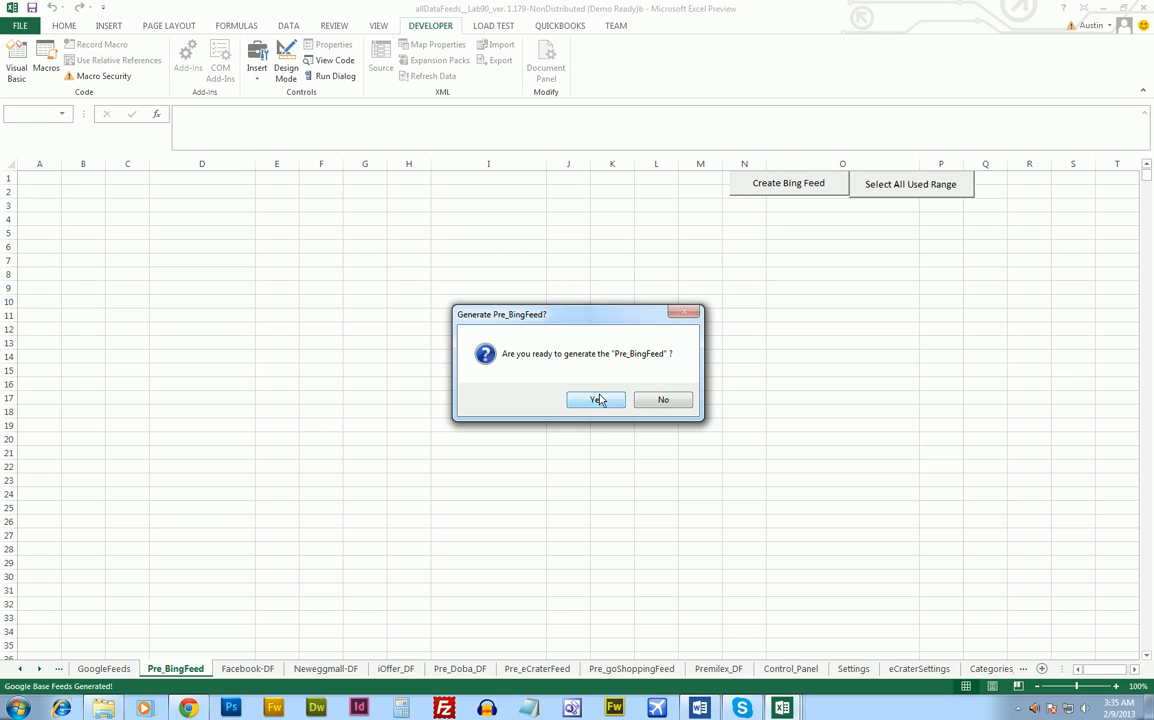
click(596, 400)
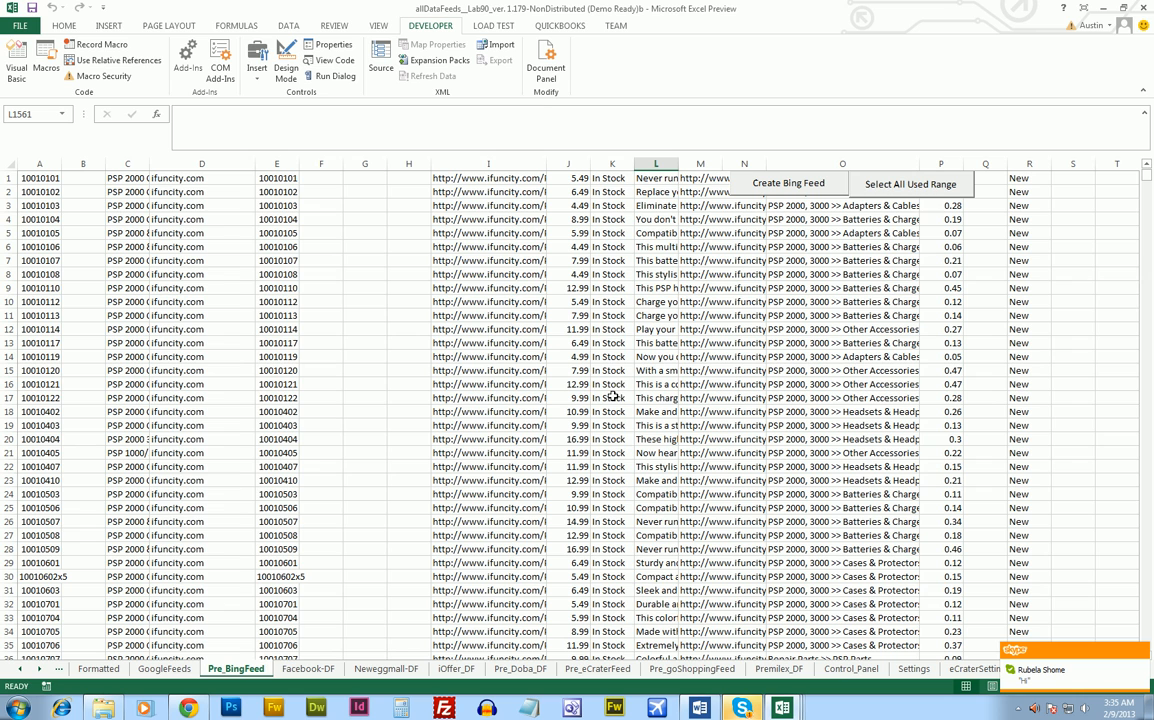
mouse_move(248, 248)
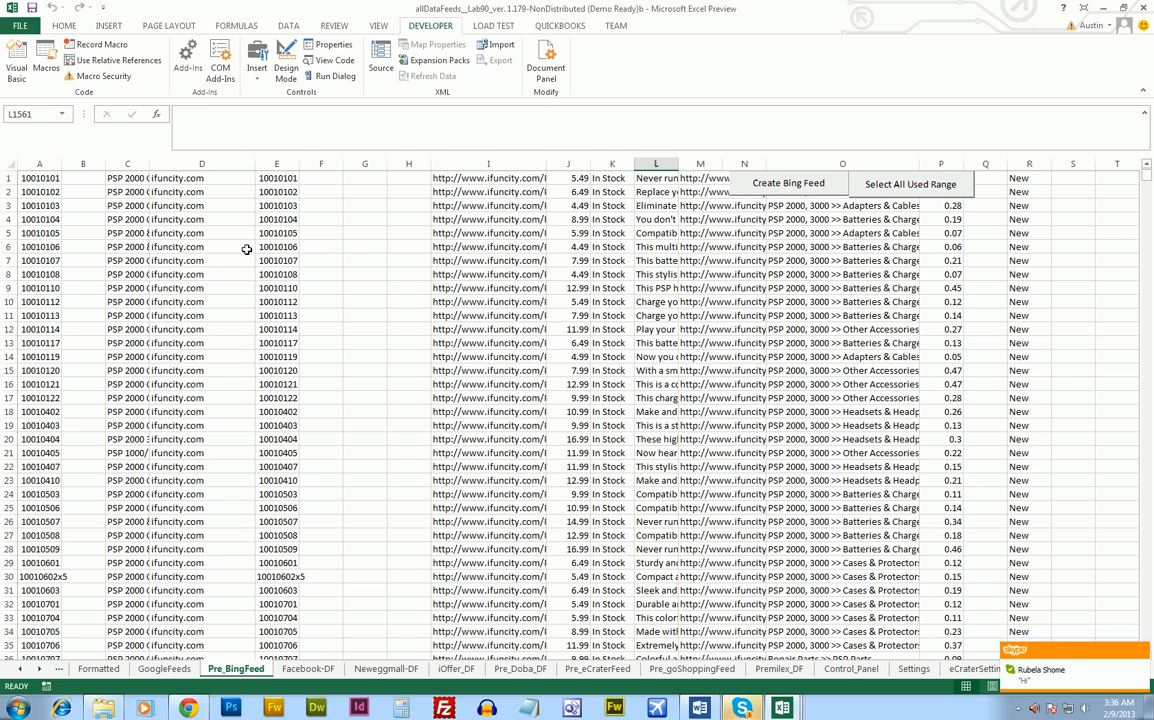
click(40, 178)
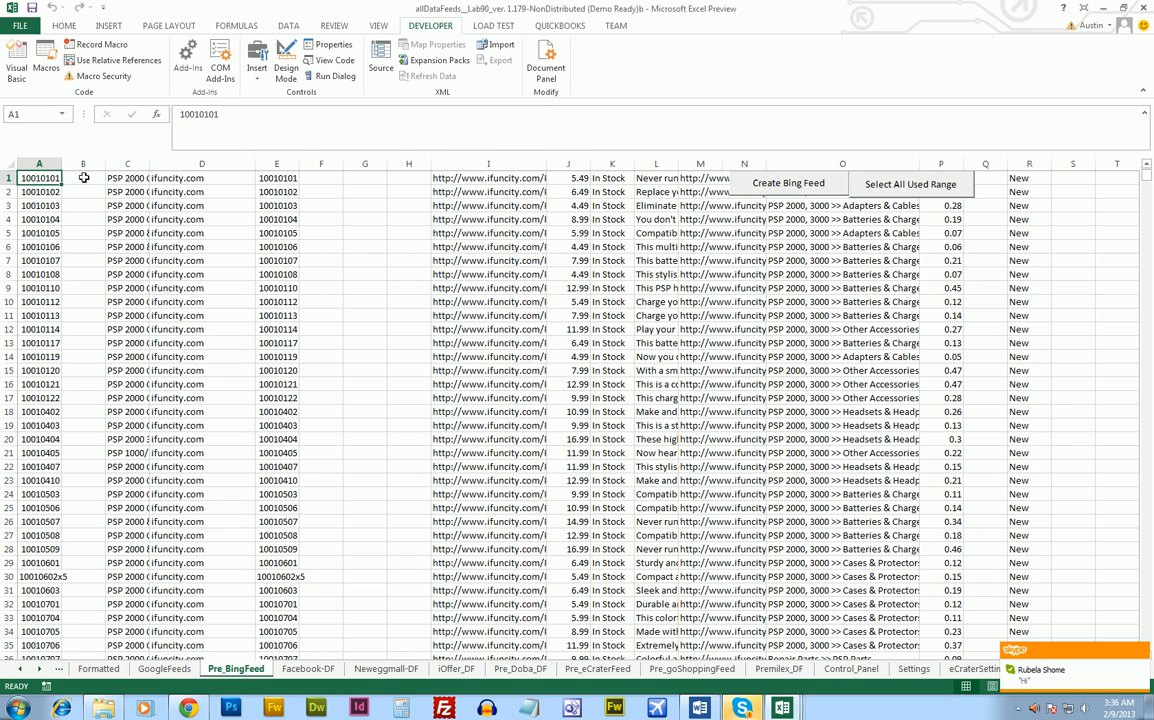
click(200, 176)
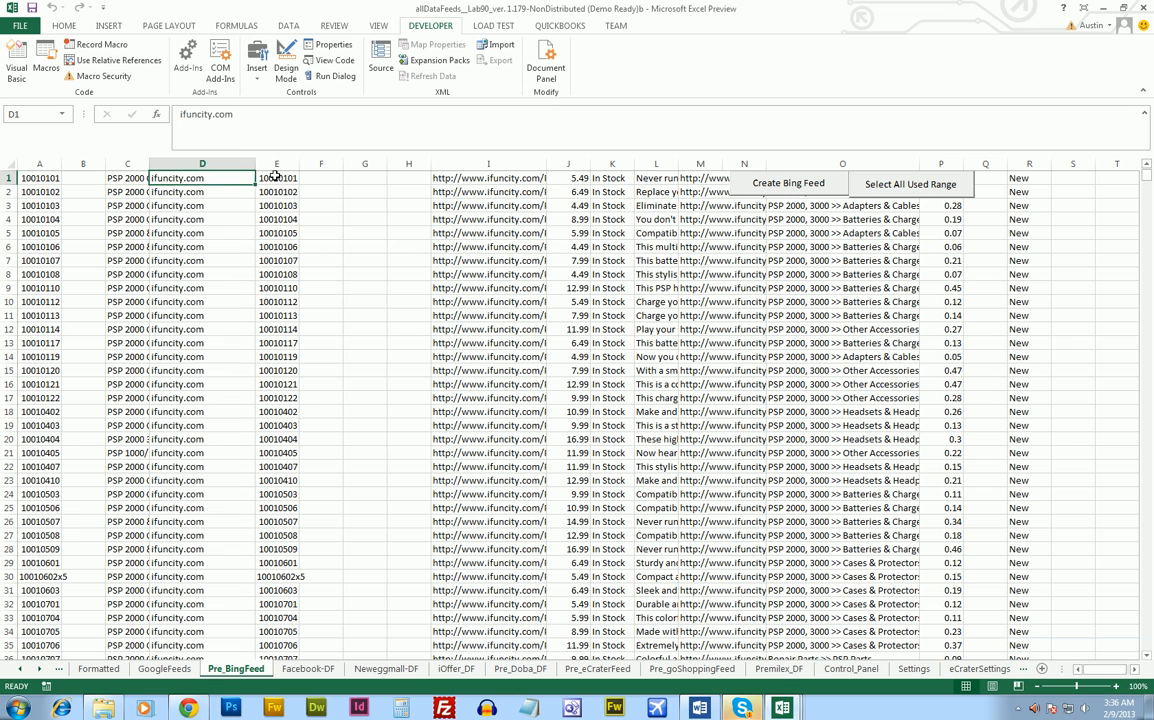
click(364, 178)
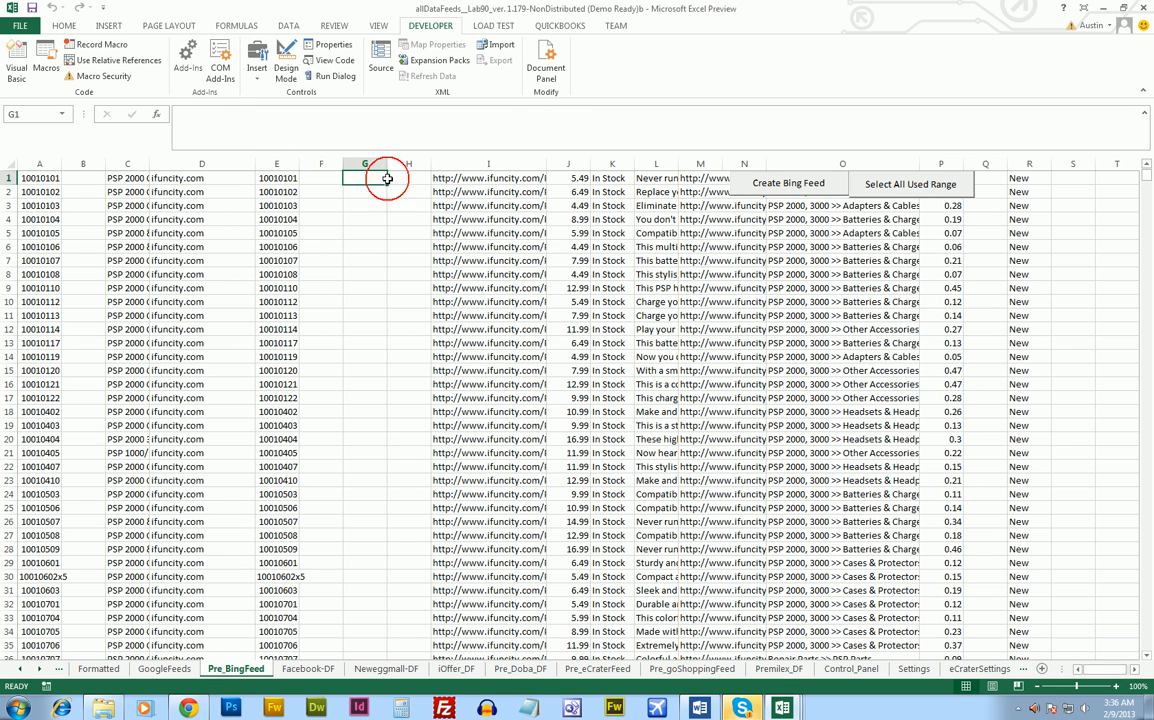
click(488, 178)
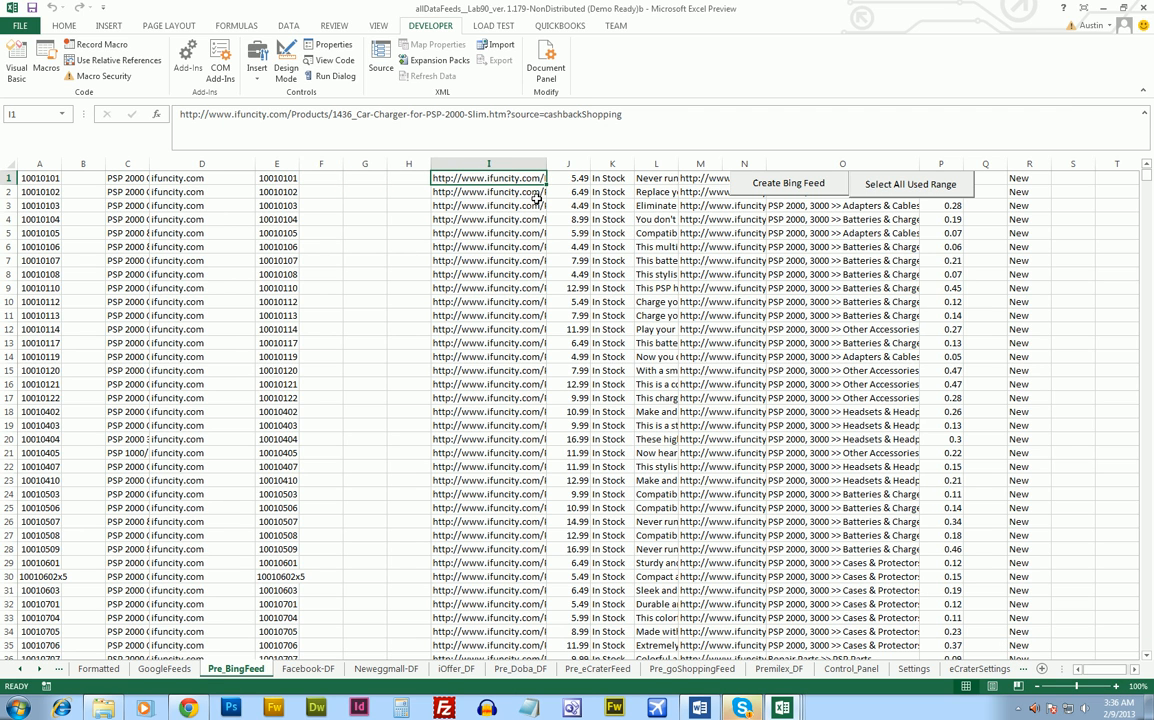
click(612, 178)
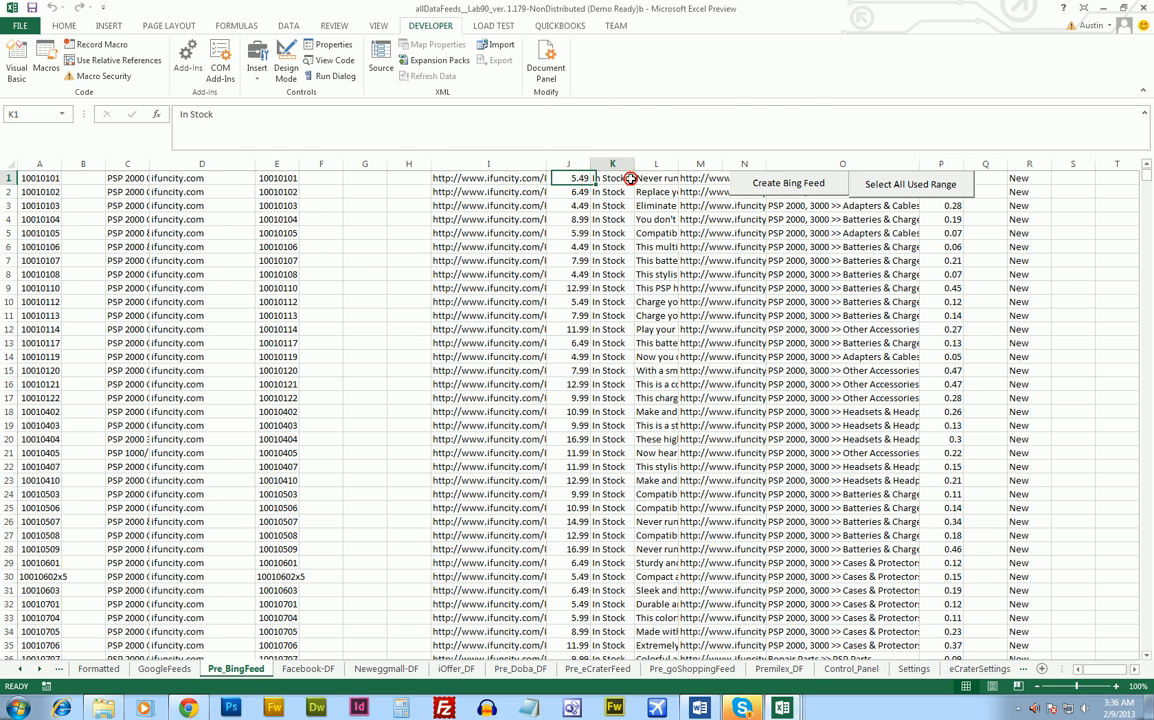
click(700, 178)
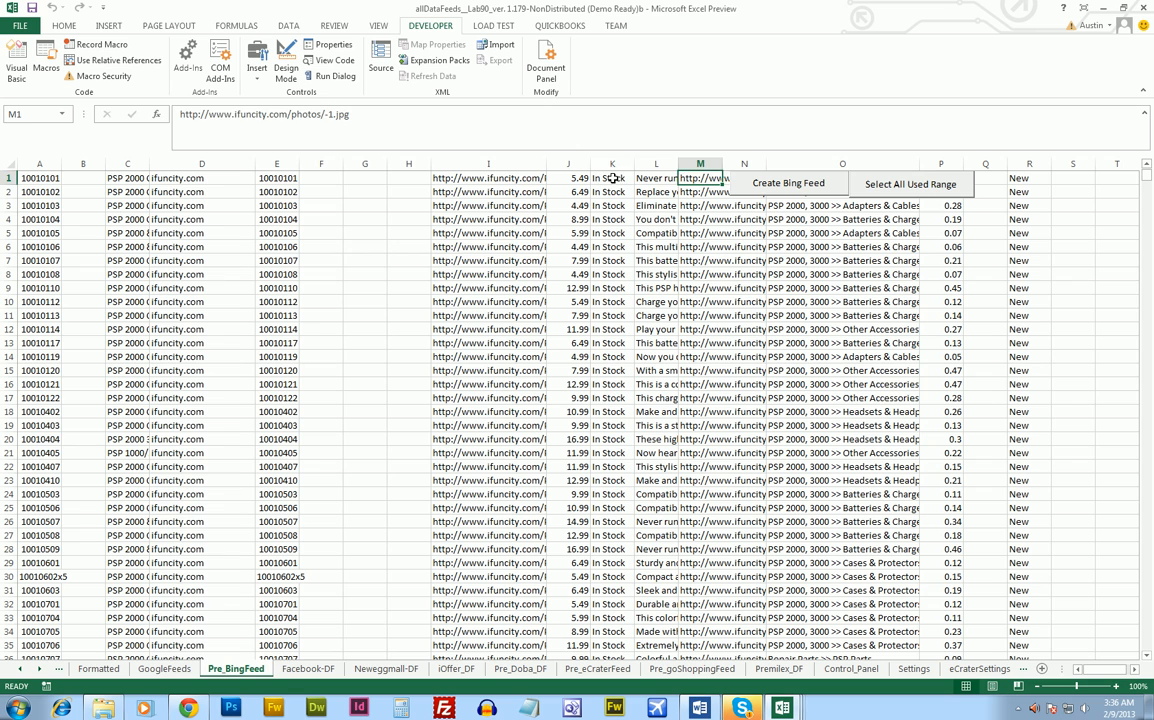
click(612, 274)
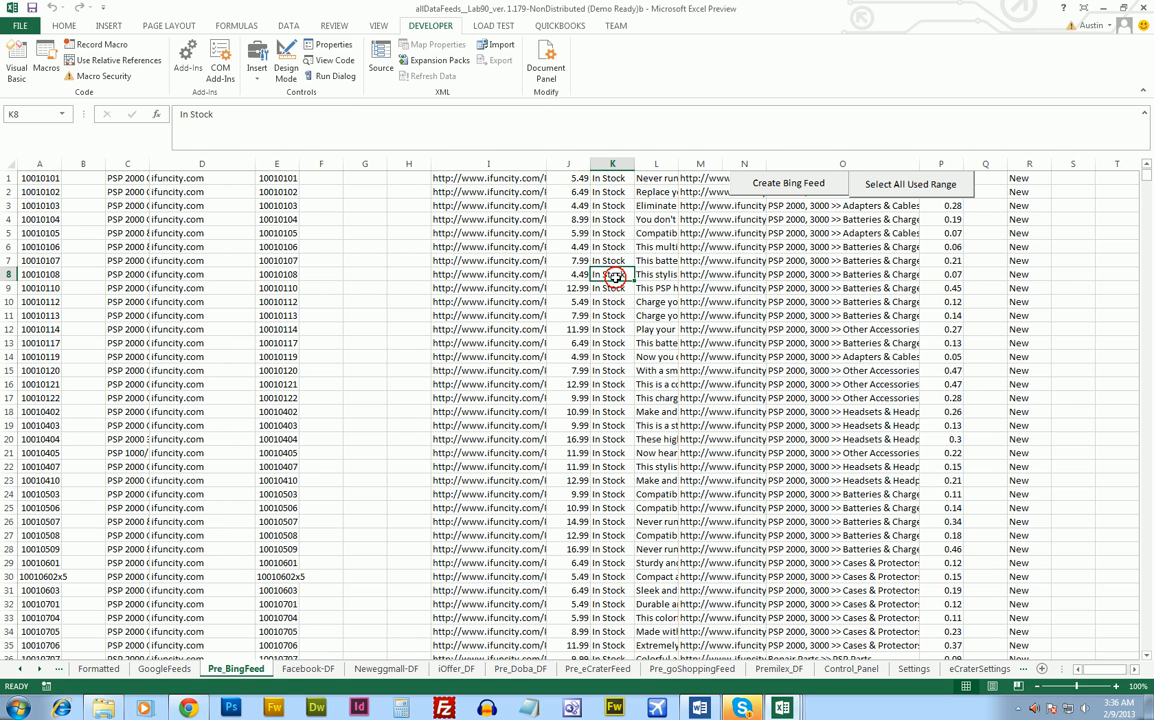
mouse_move(896, 280)
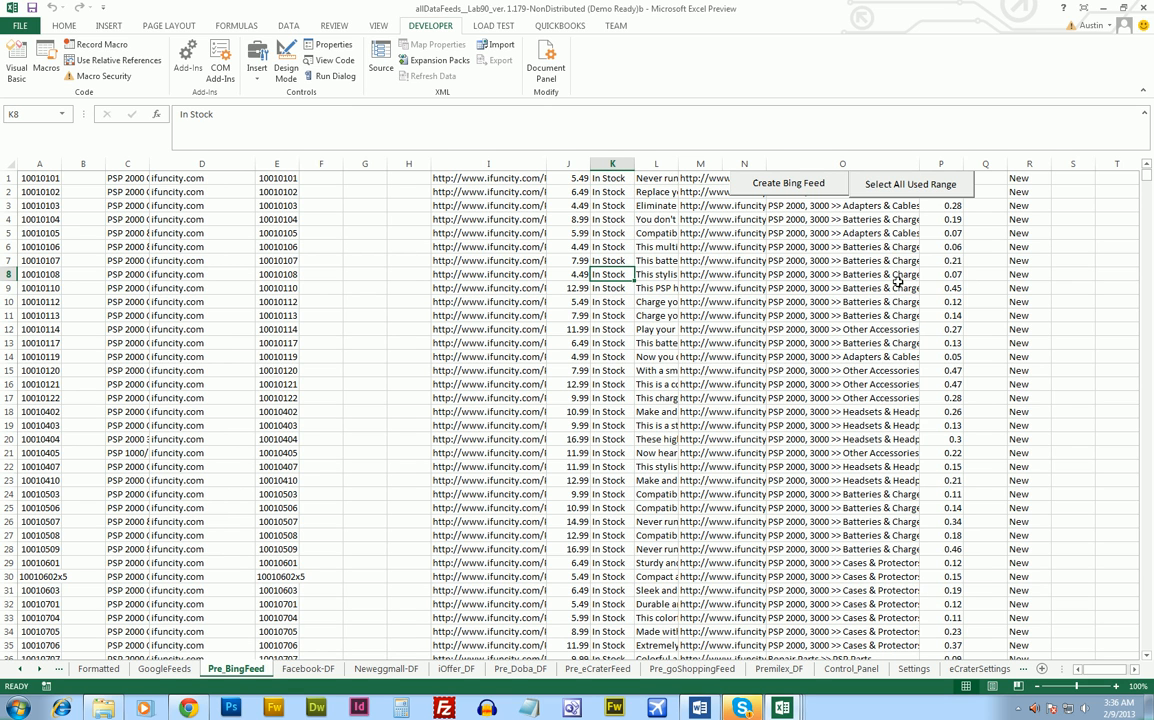
mouse_move(320, 552)
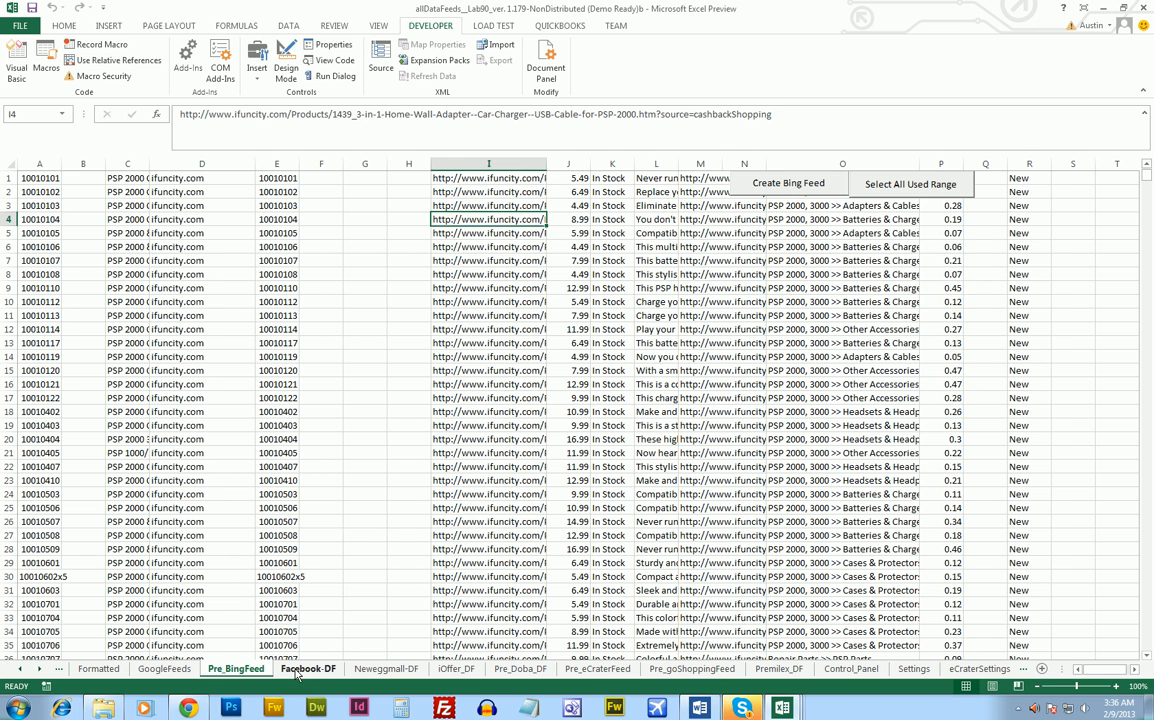
Step: On the Facebook DF sheet run Create Facebook DF, confirm Yes and dismiss the success message
click(308, 668)
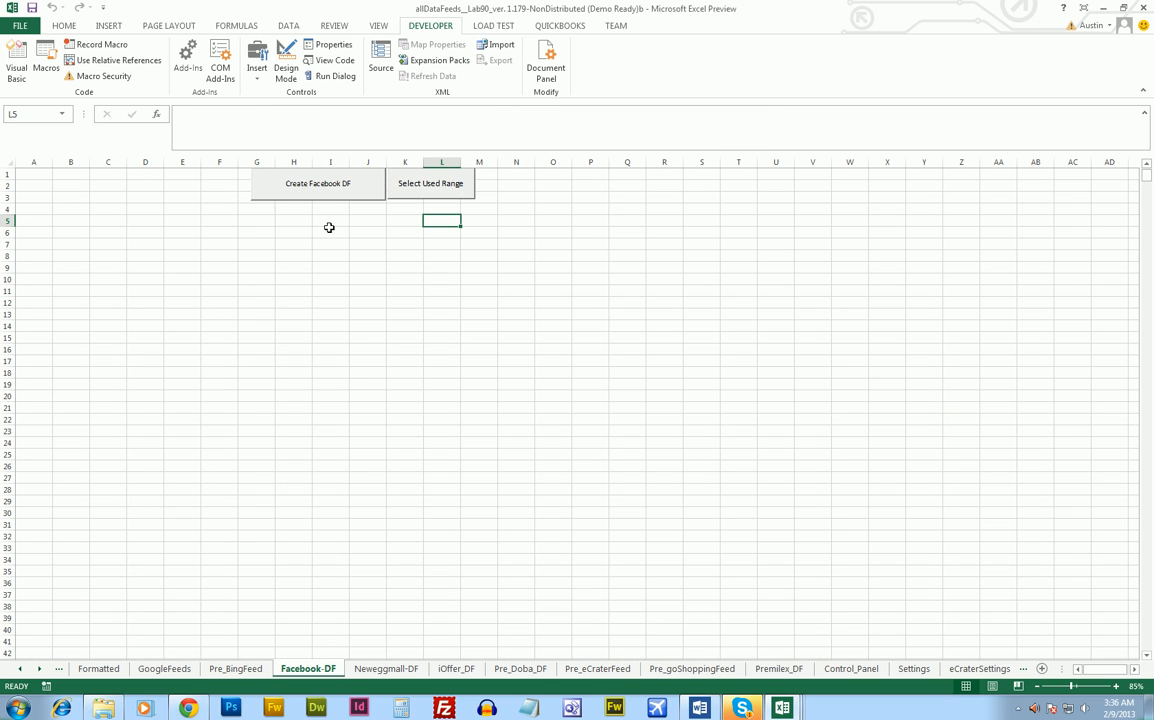
click(318, 184)
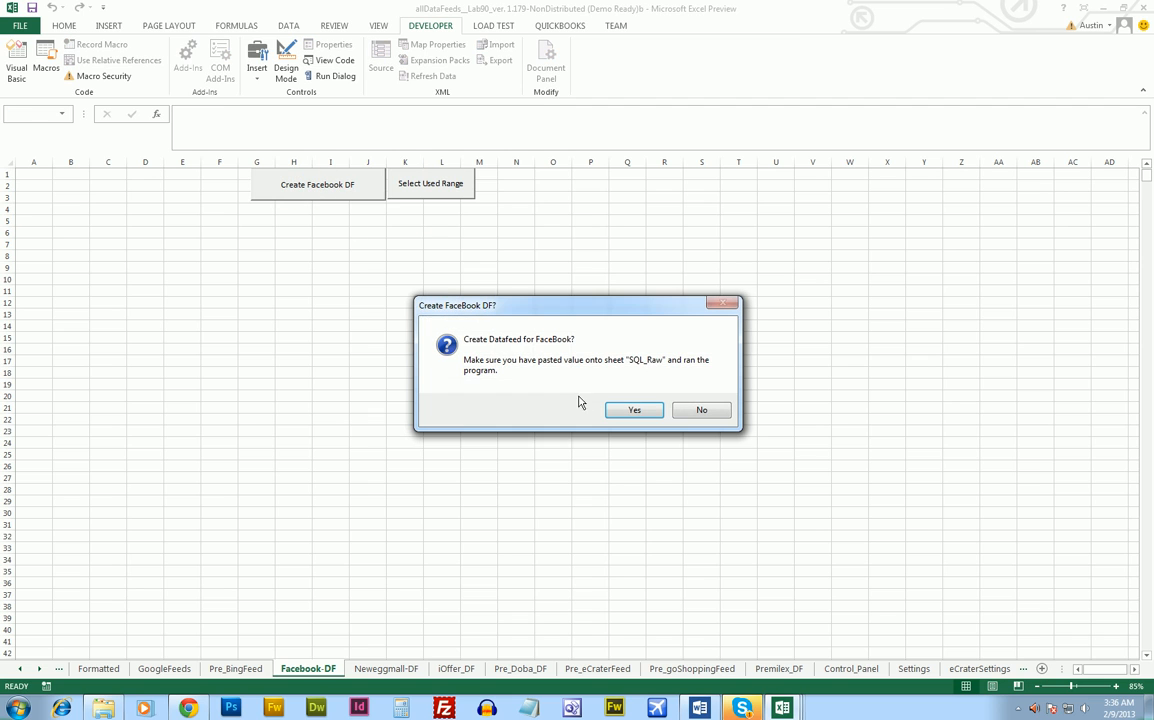
click(634, 410)
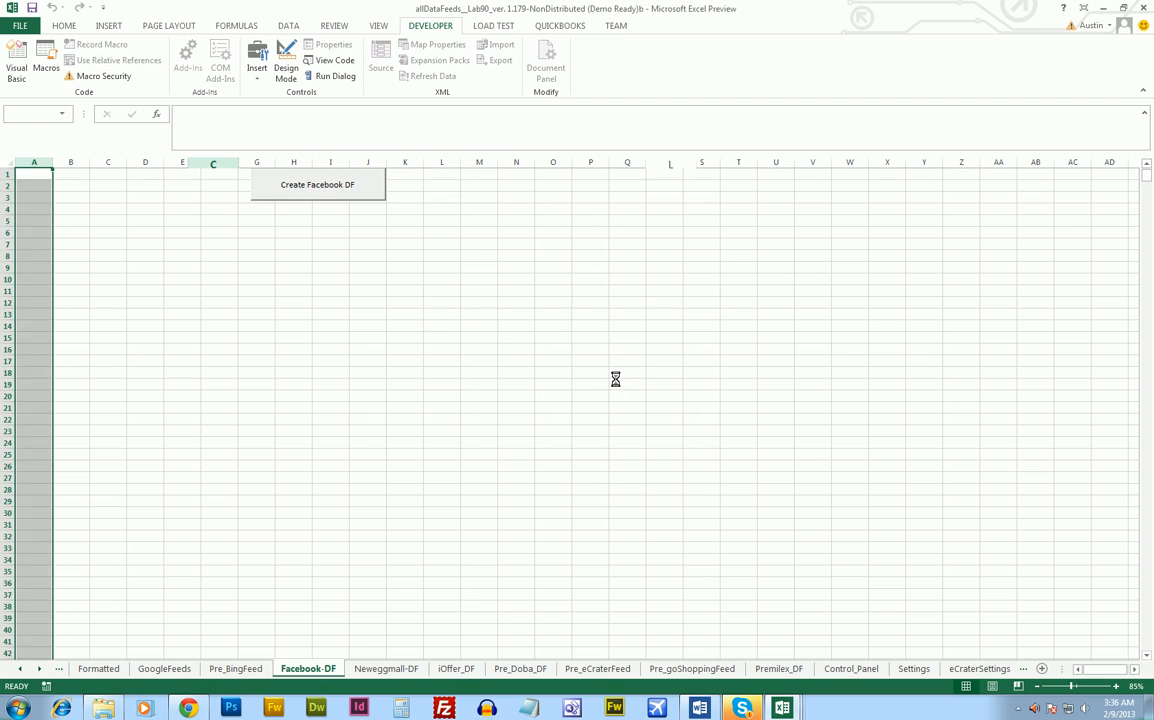
click(316, 184)
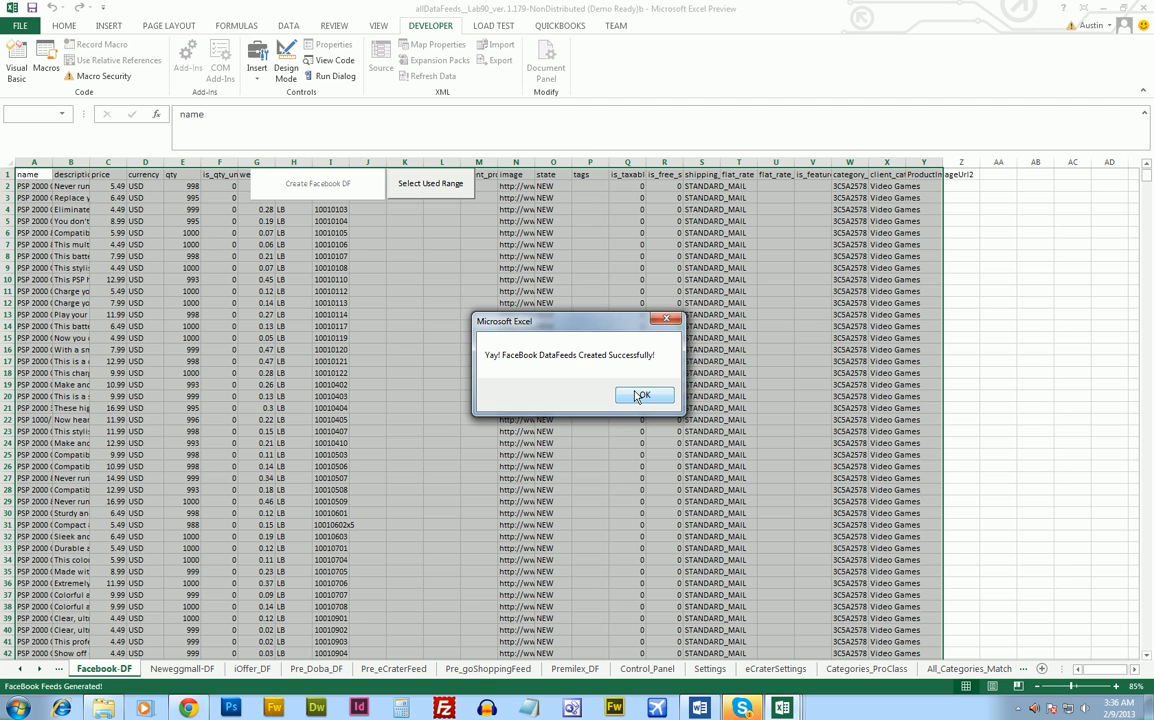
click(644, 396)
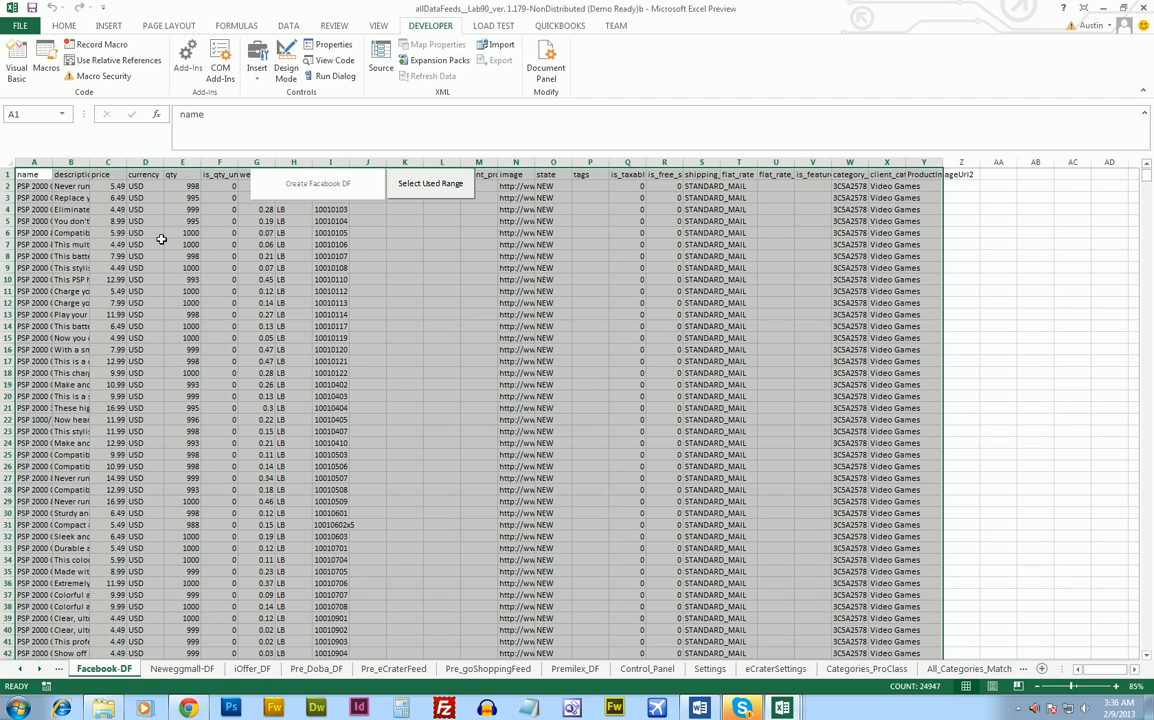
Step: On the NeweggMall DF sheet run '1. Create NeweggMall-DF', confirm Yes and wait for the rows to fill
click(182, 668)
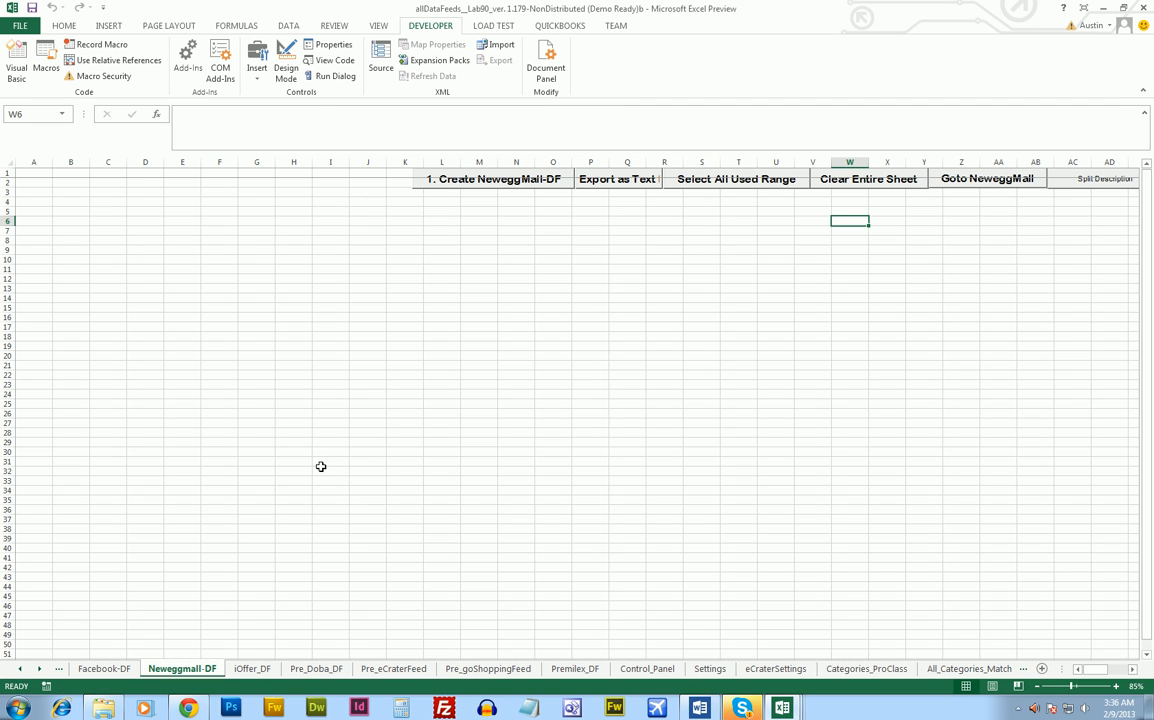
click(492, 178)
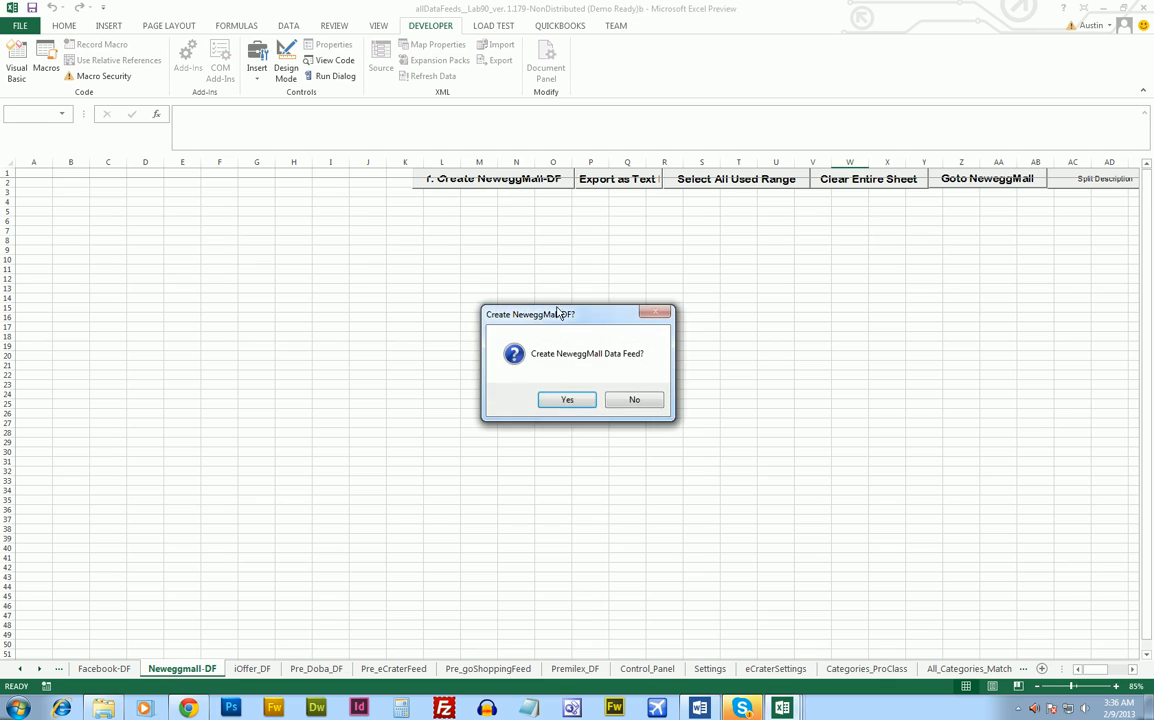
click(568, 400)
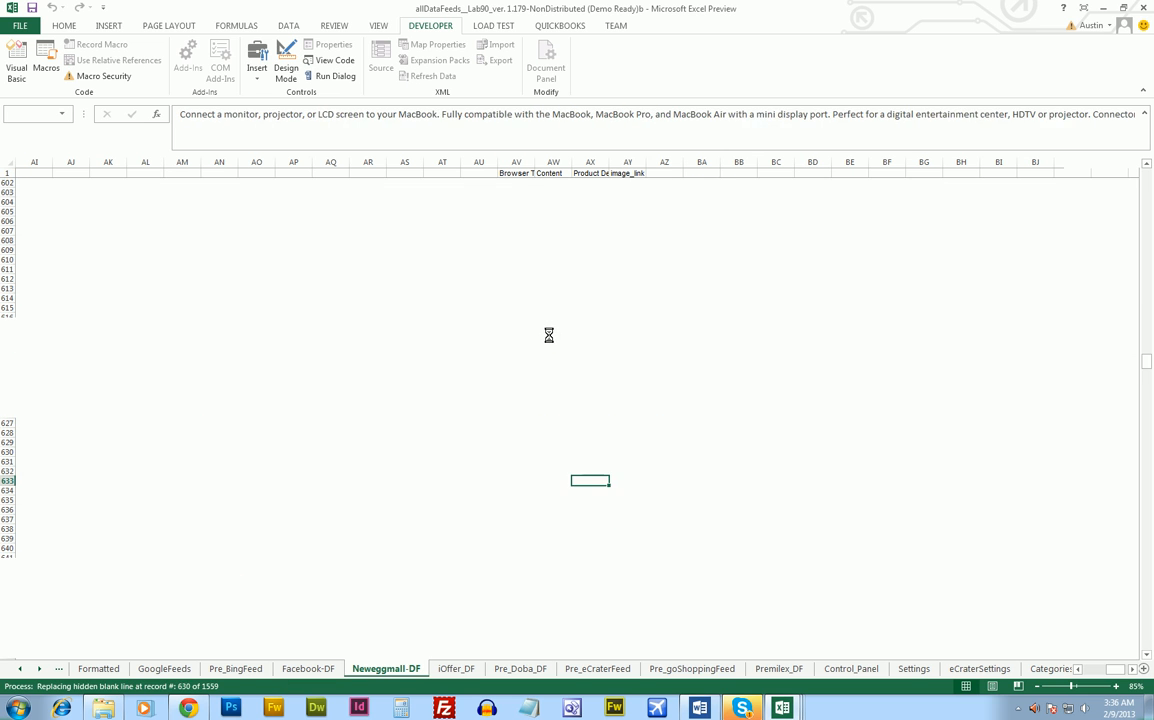
scroll(down, 3)
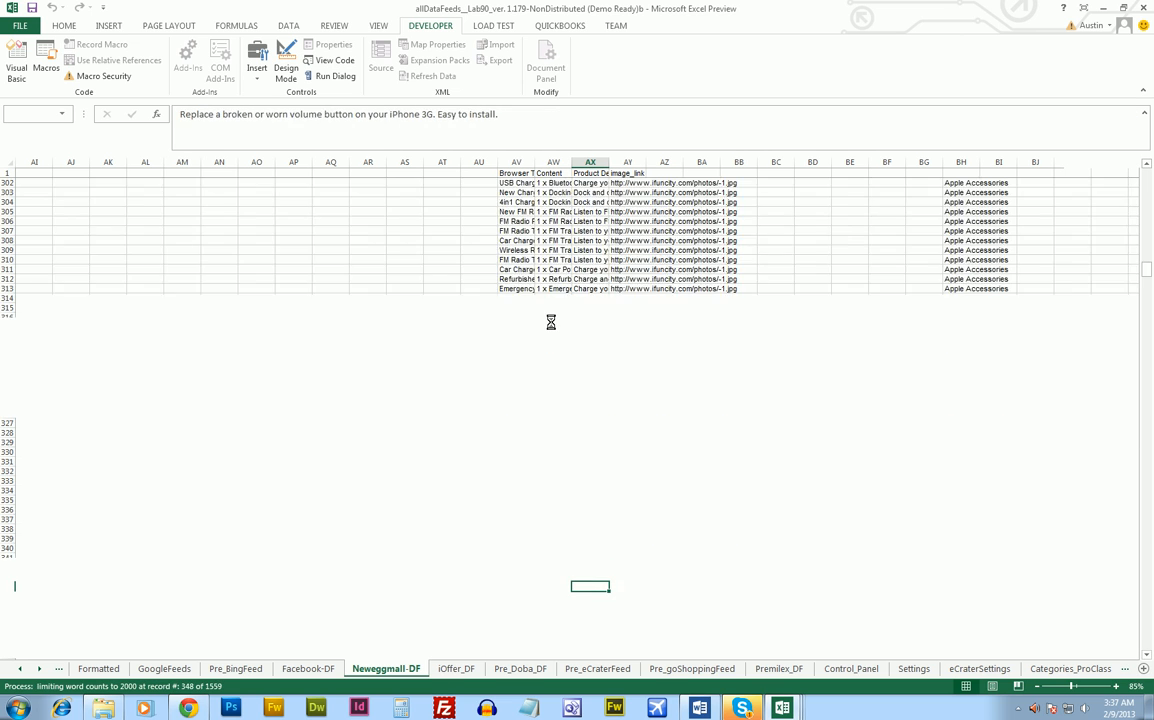
scroll(down, 3)
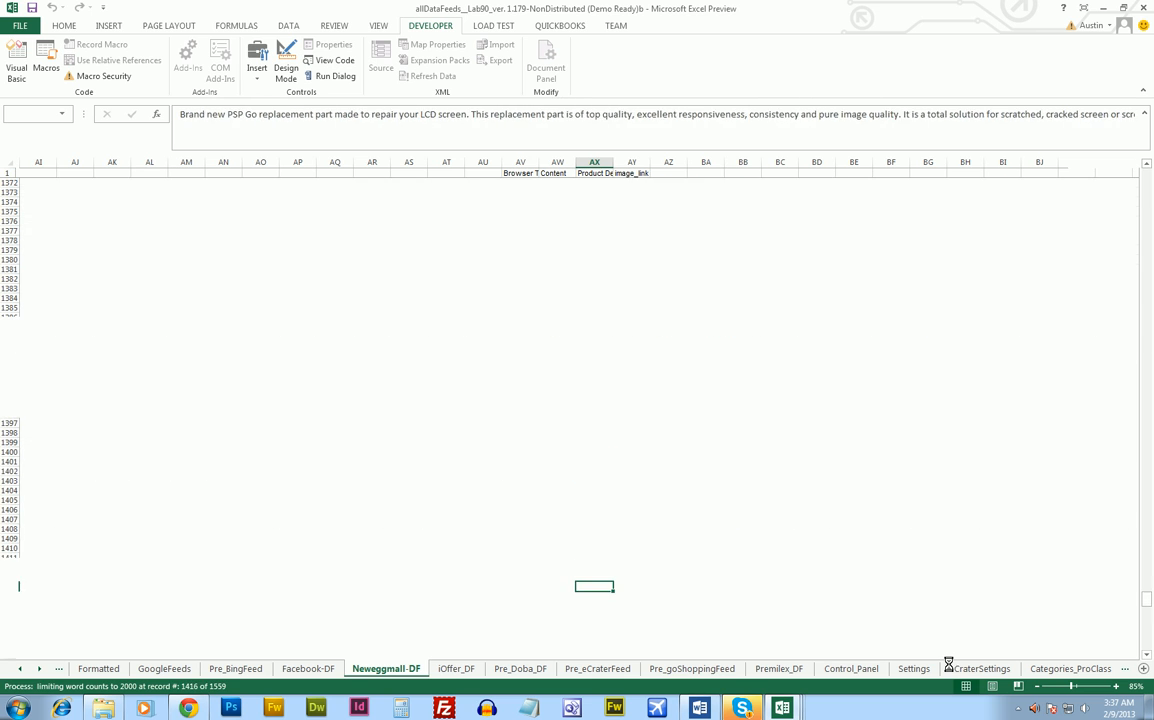
click(492, 178)
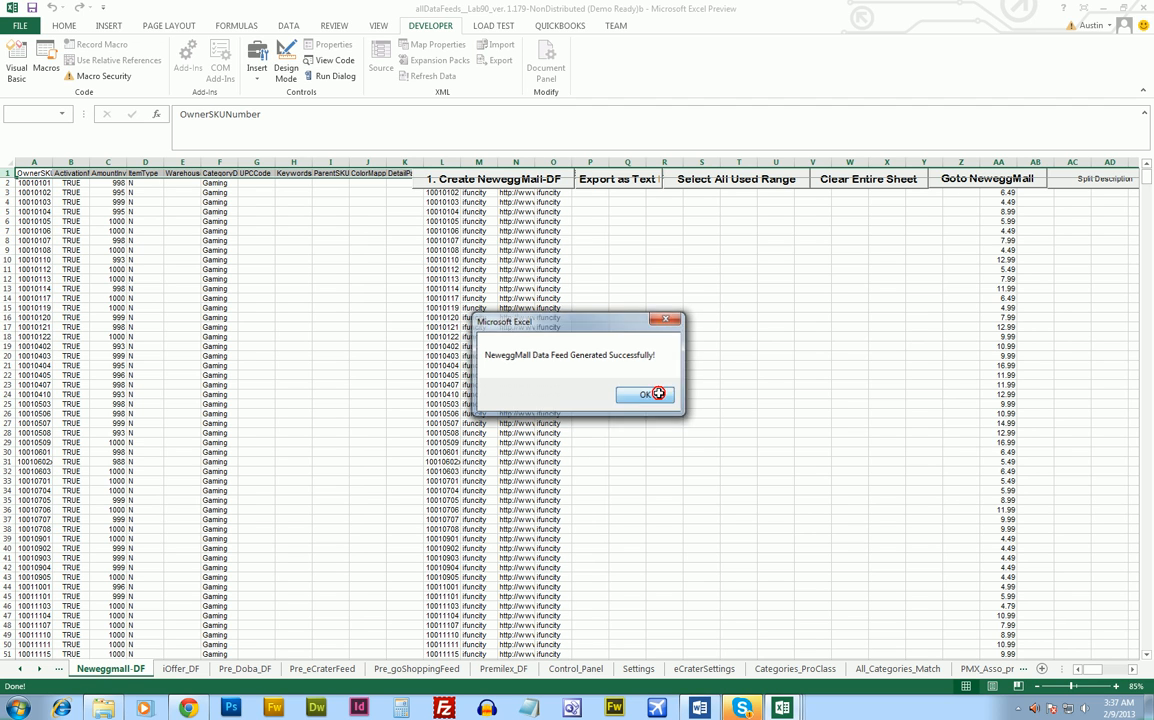
Step: Dismiss the success message, check ActivationMark, C2's 998 and F2's Gaming category, then switch to iOffer DF
click(646, 392)
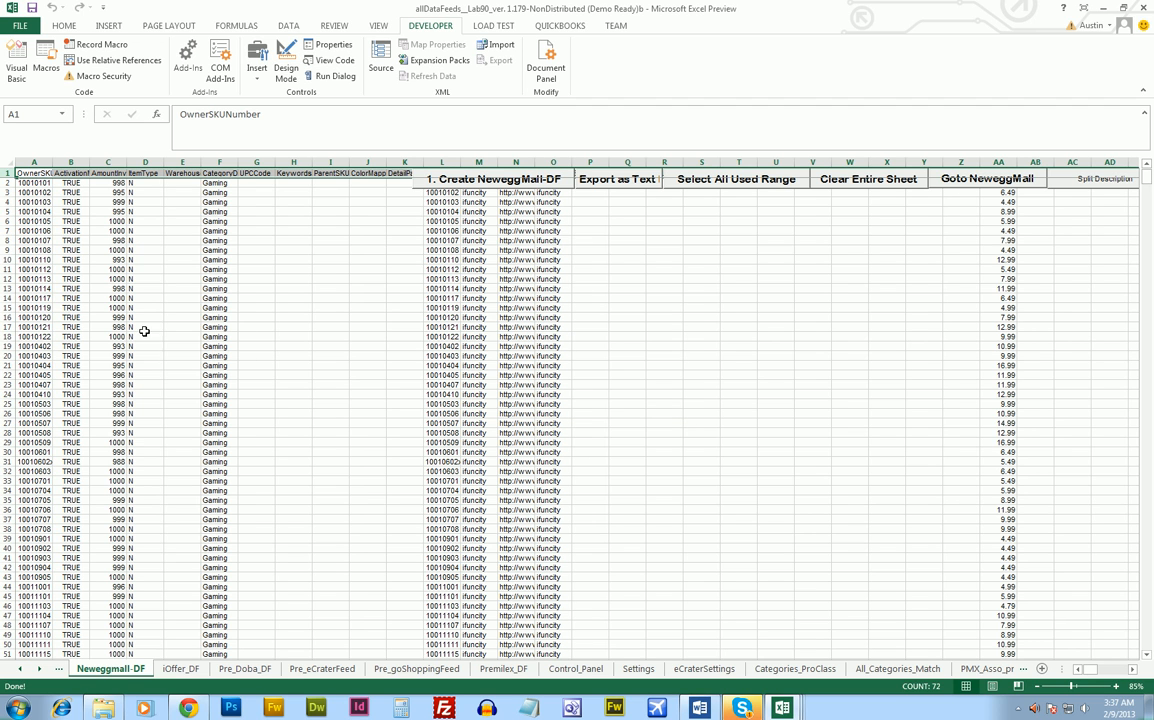
click(70, 172)
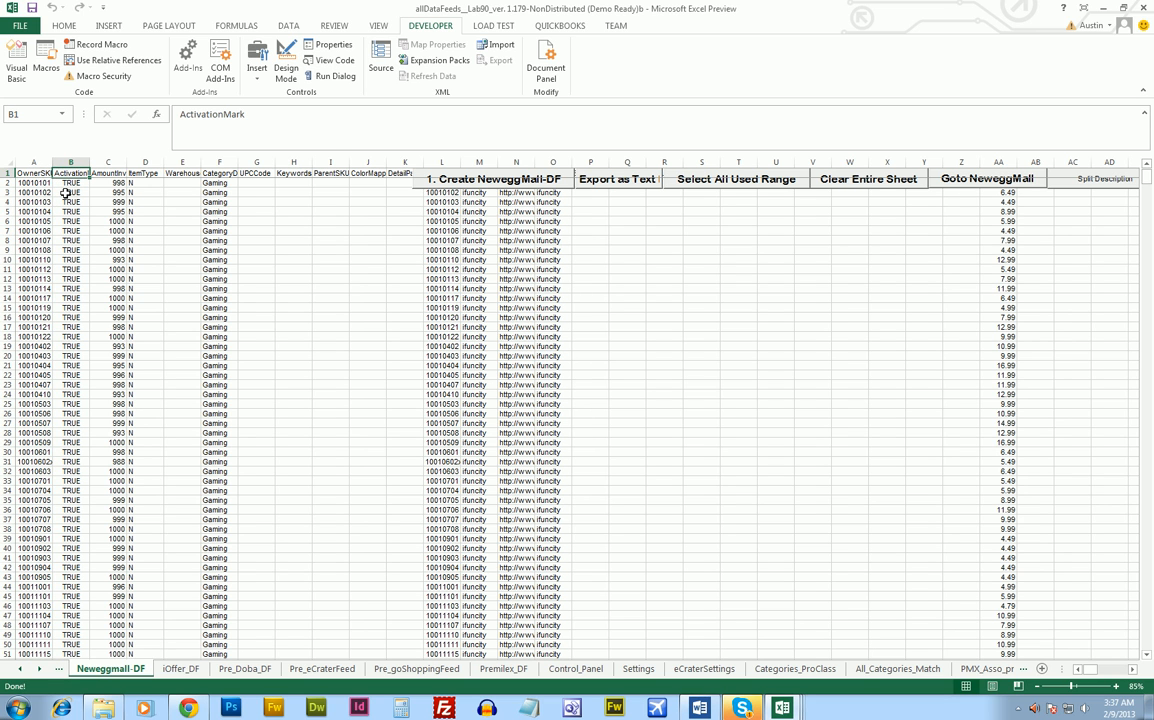
click(108, 184)
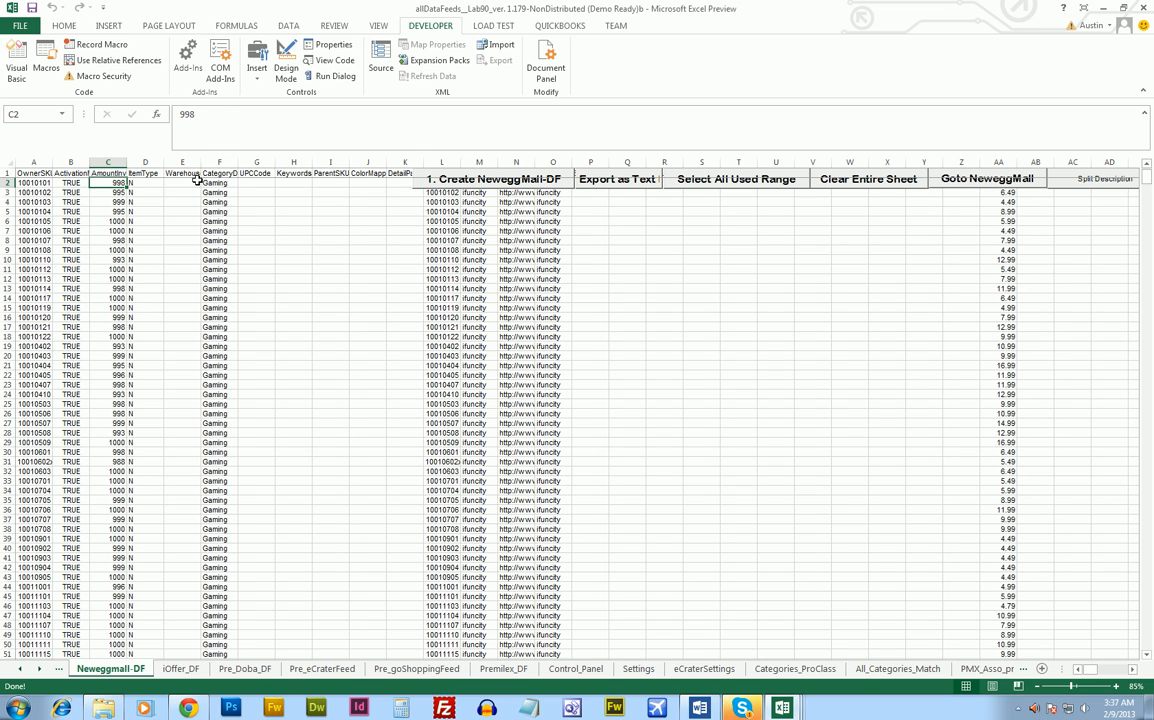
click(218, 184)
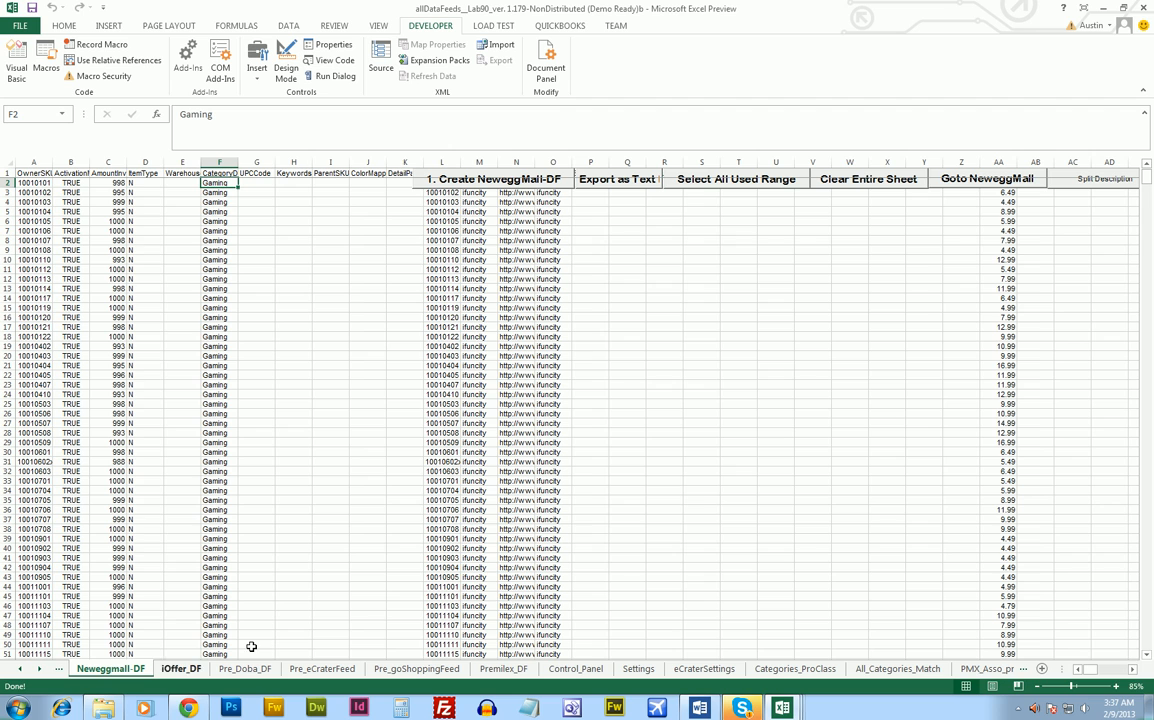
scroll(right, 3)
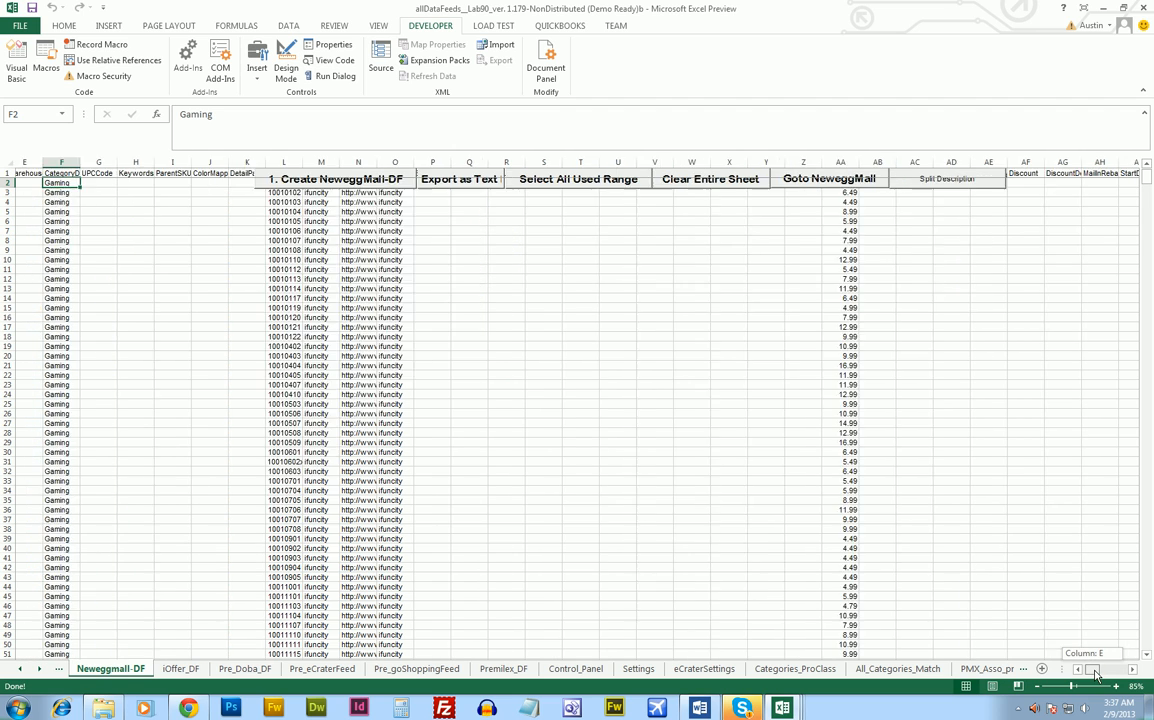
scroll(right, 3)
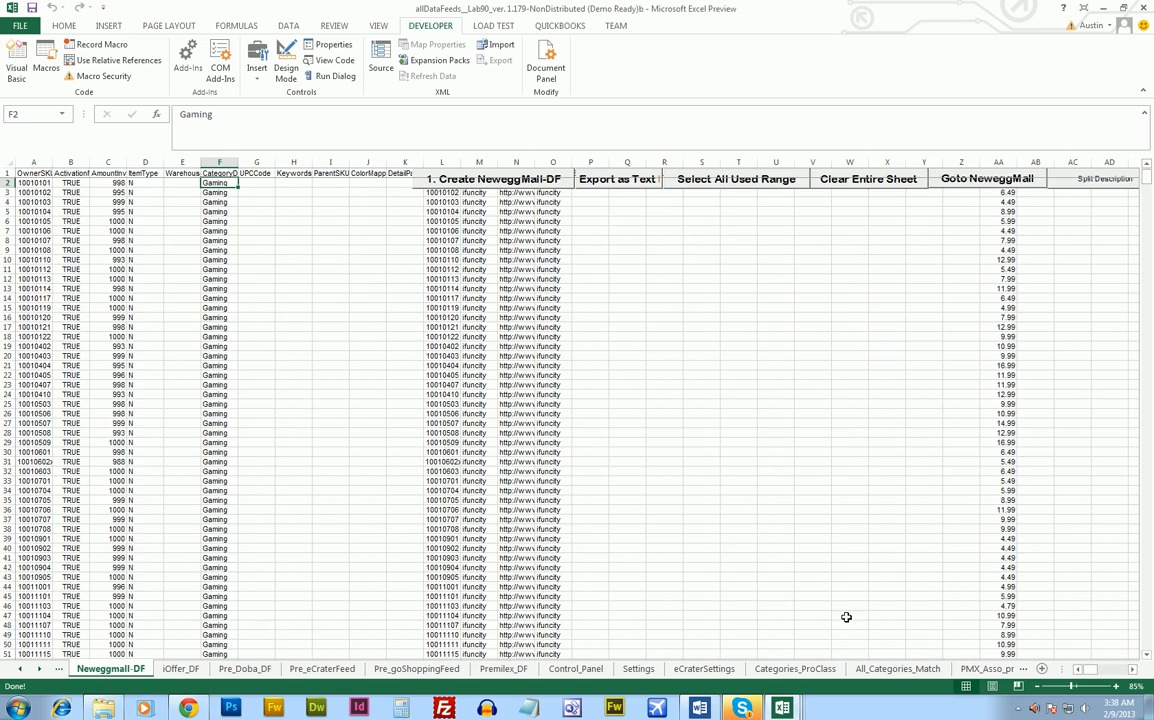
click(180, 668)
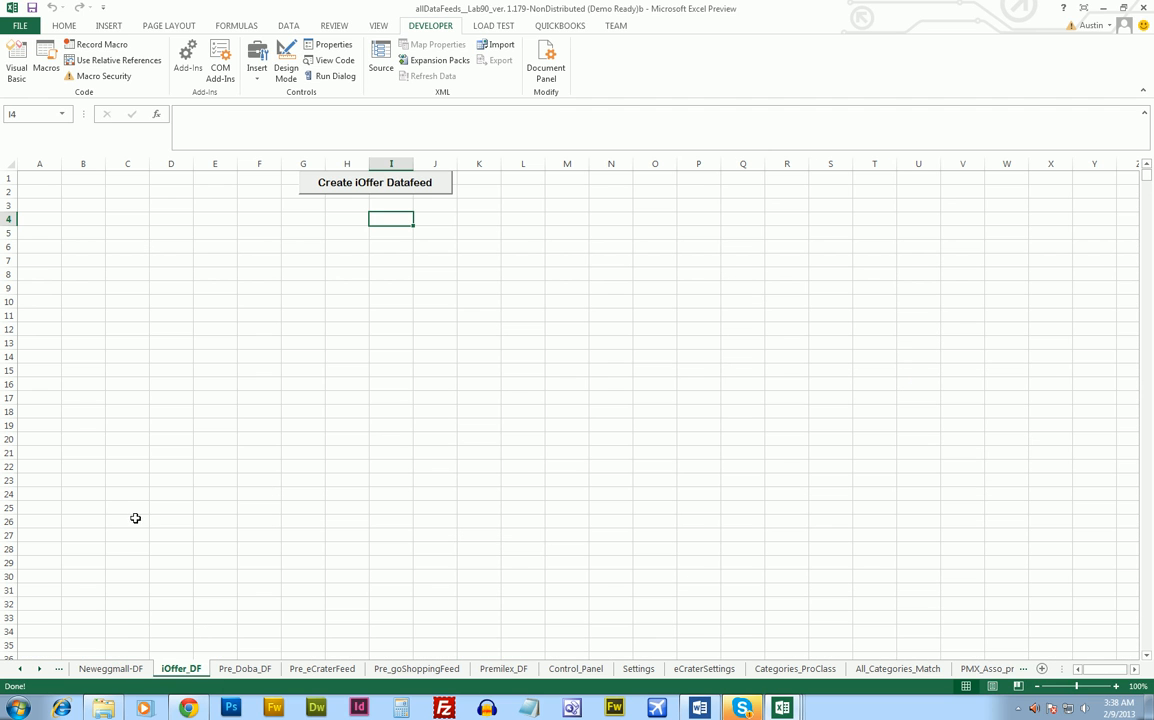
Step: Run Create iOffer Datafeed, confirm Yes and dismiss the congratulations message
click(376, 182)
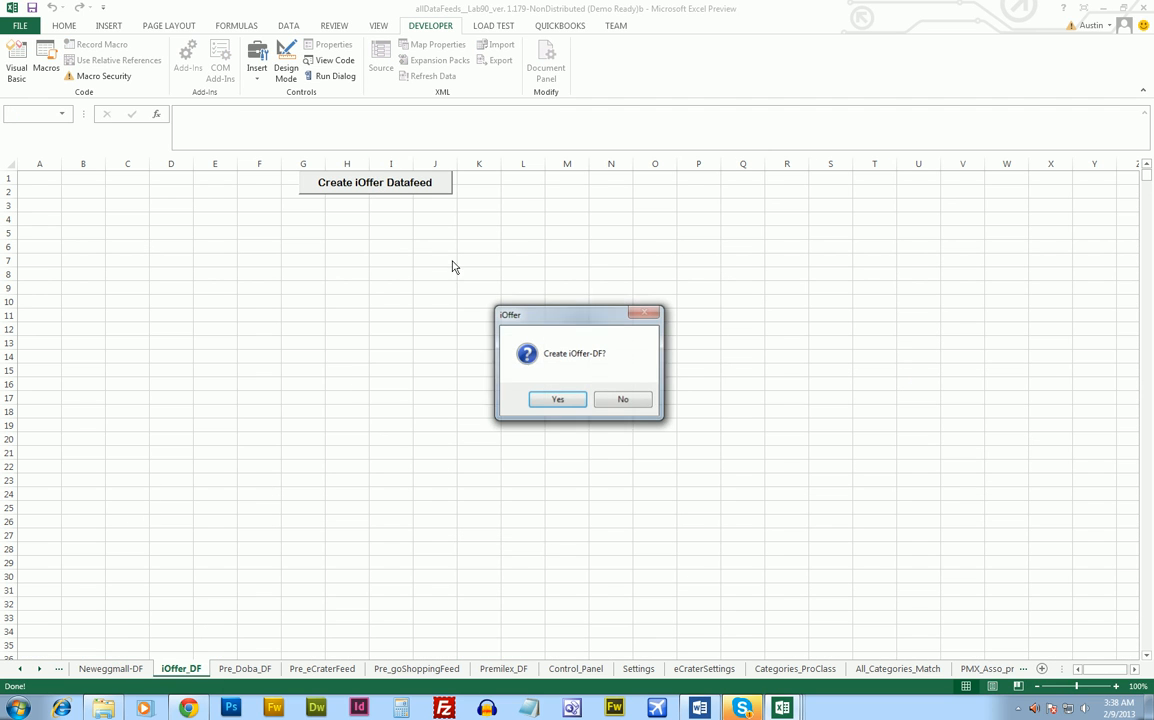
click(556, 400)
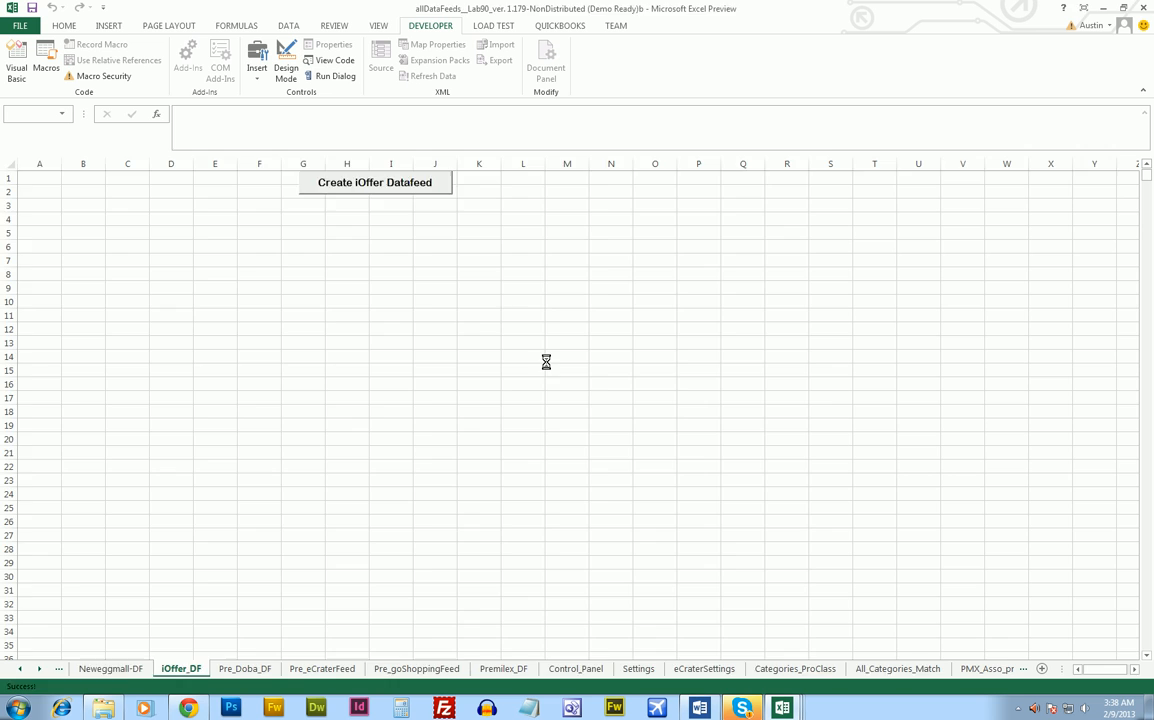
click(374, 182)
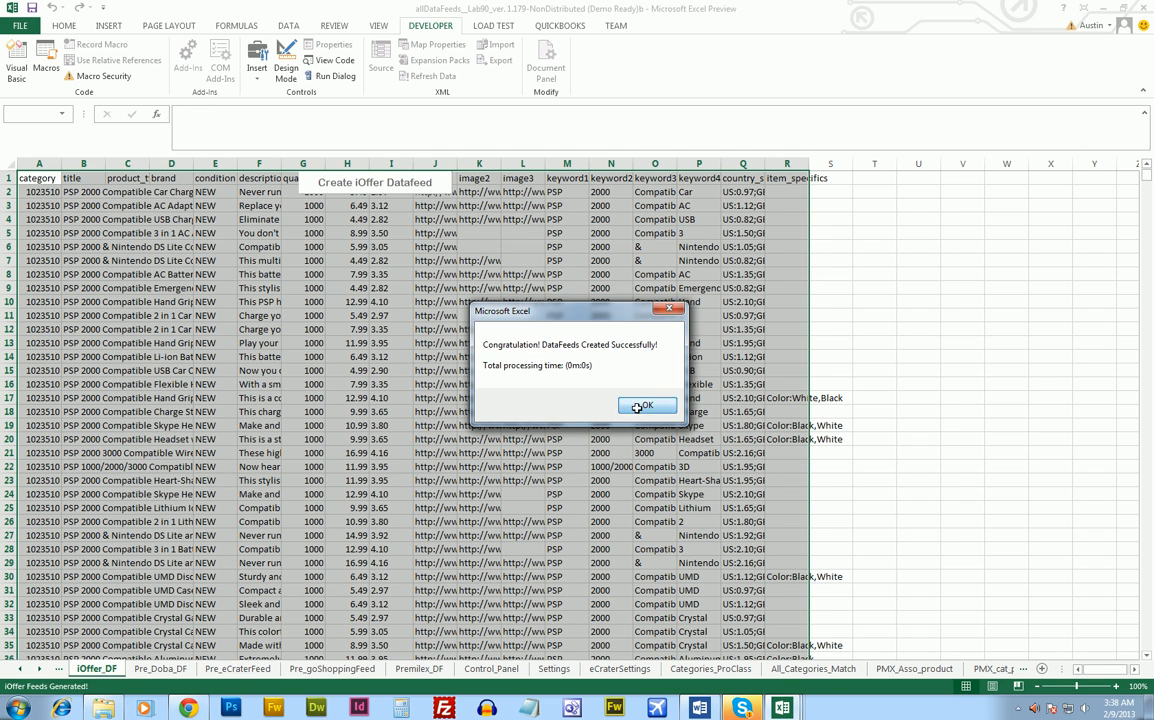
click(644, 404)
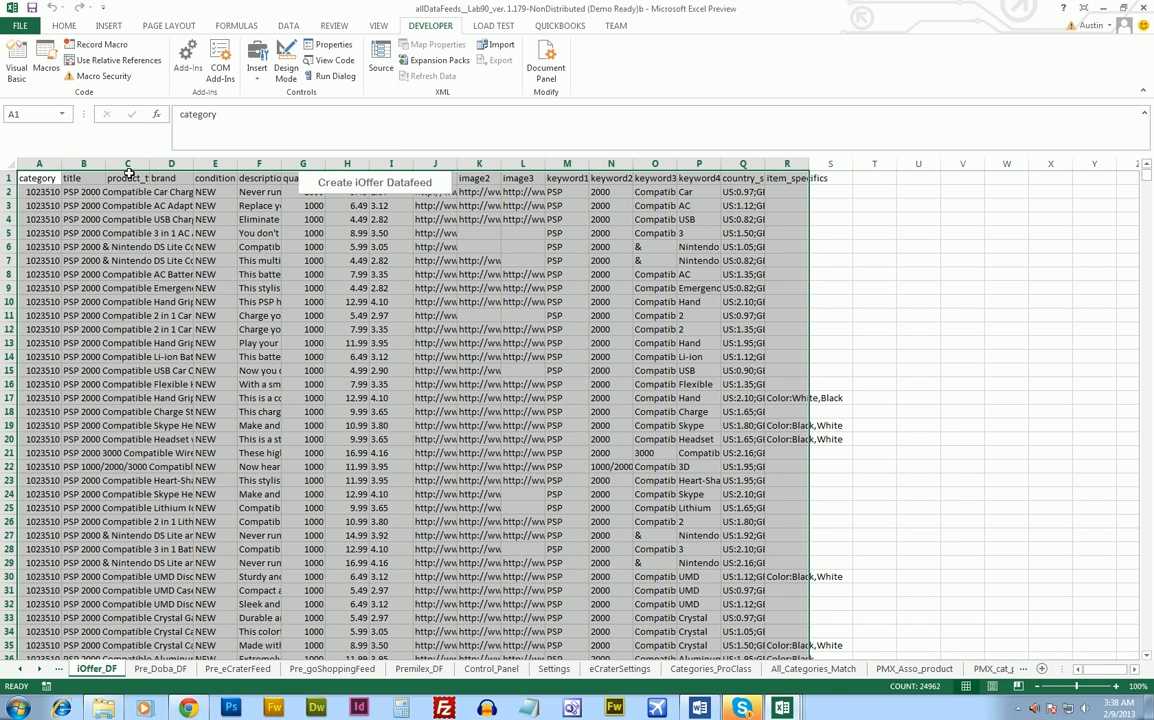
mouse_move(236, 384)
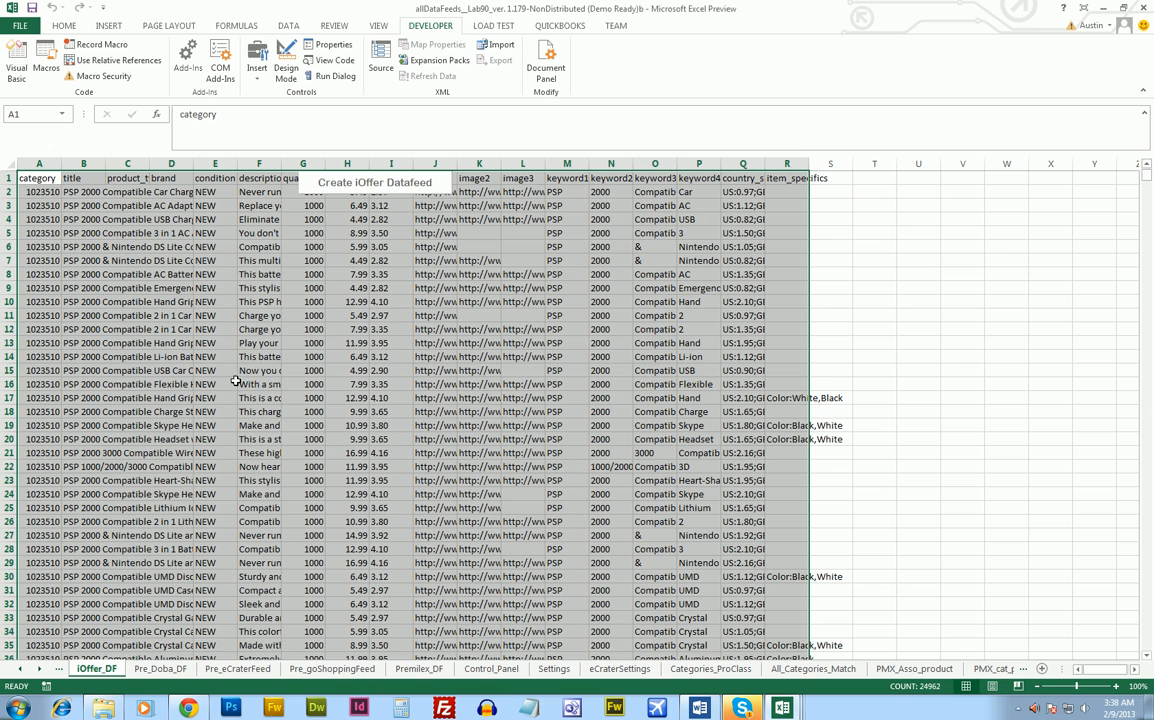
mouse_move(706, 206)
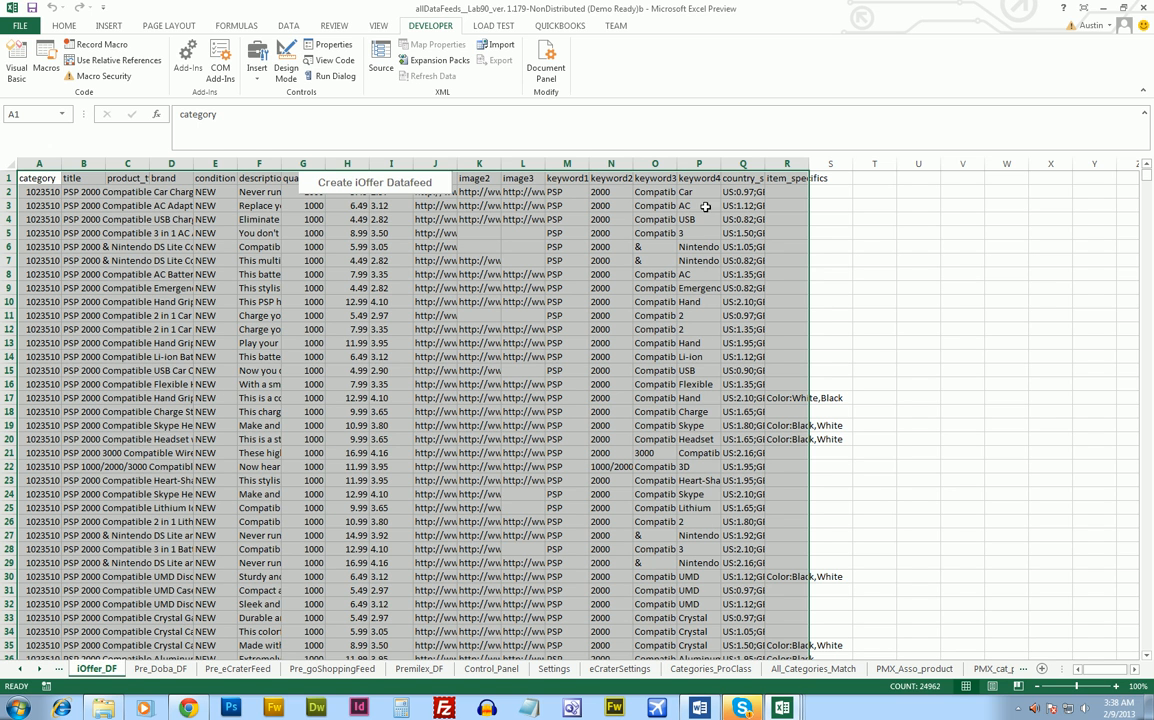
click(742, 192)
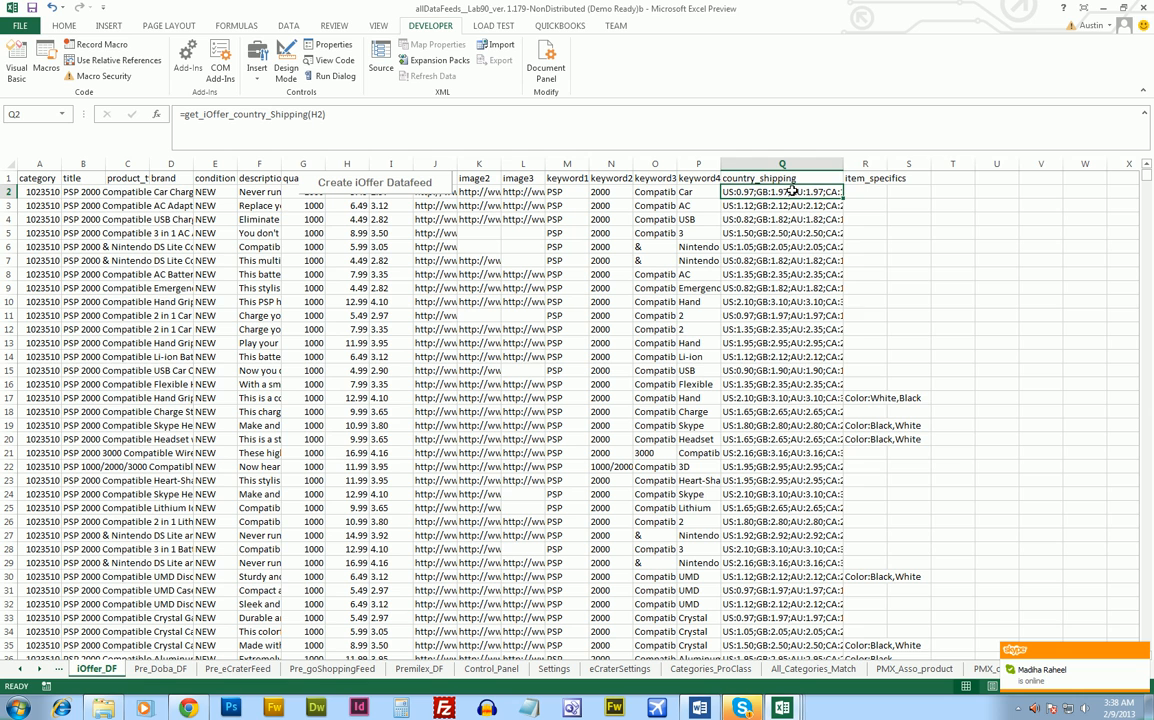
Step: Widen the shipping column and inspect the country shipping formula in row 2
drag(820, 164, 940, 164)
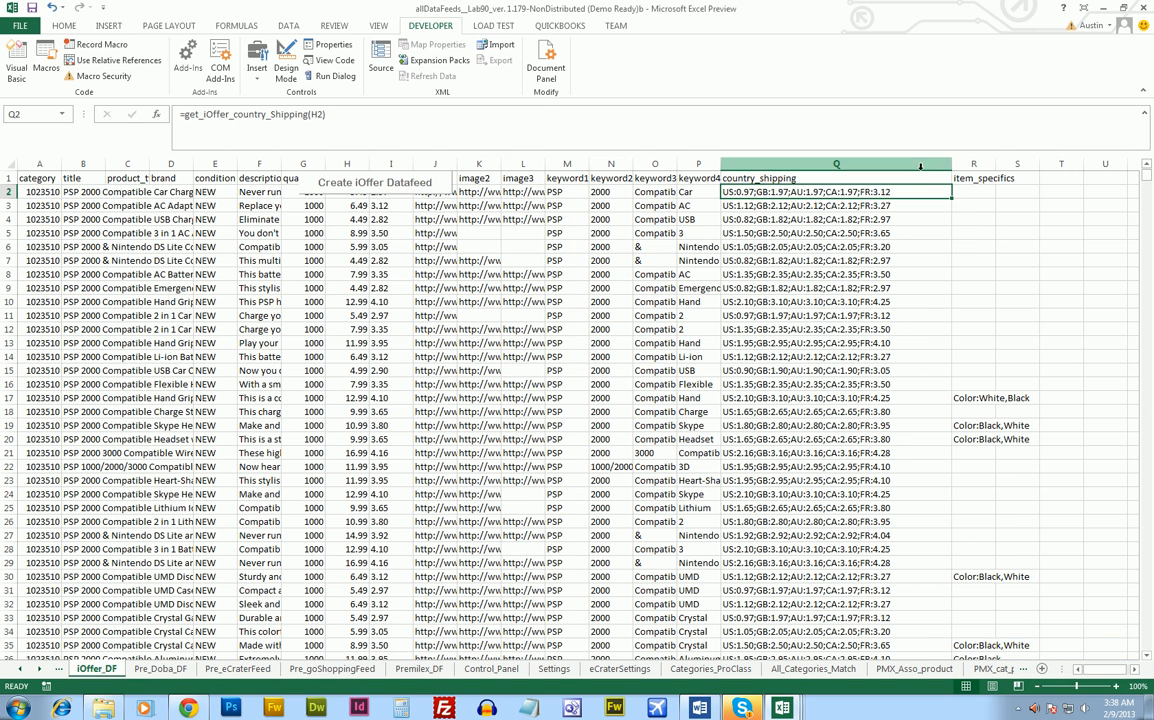
click(836, 204)
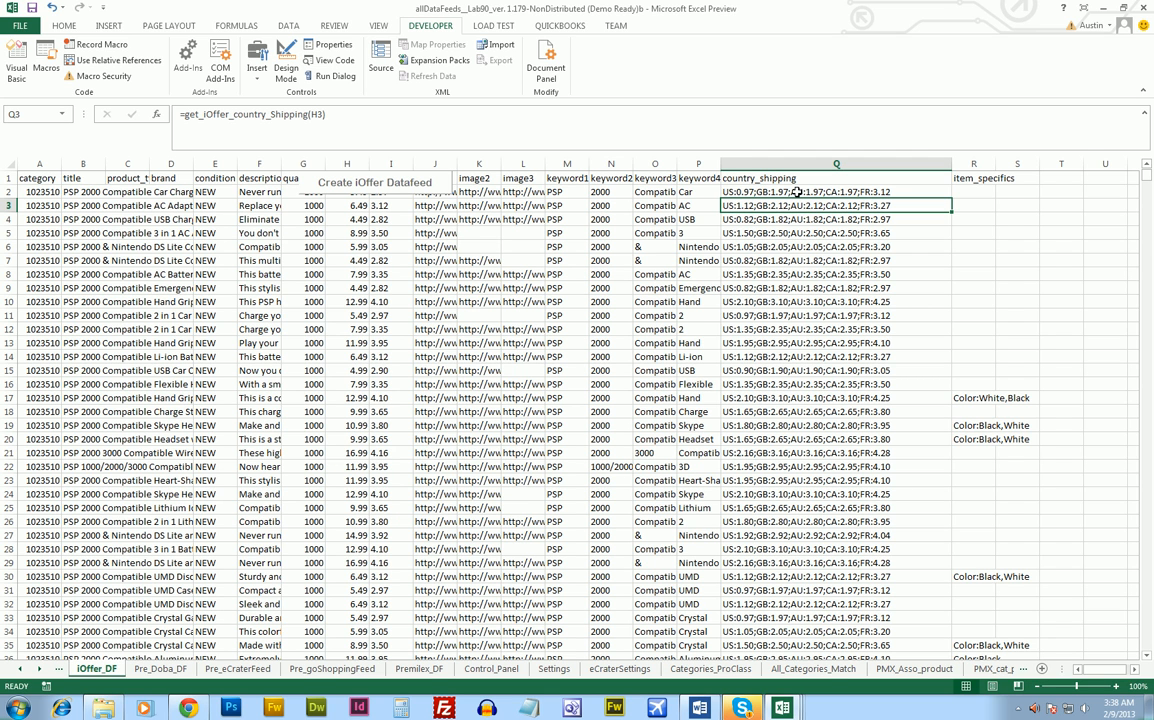
mouse_move(836, 192)
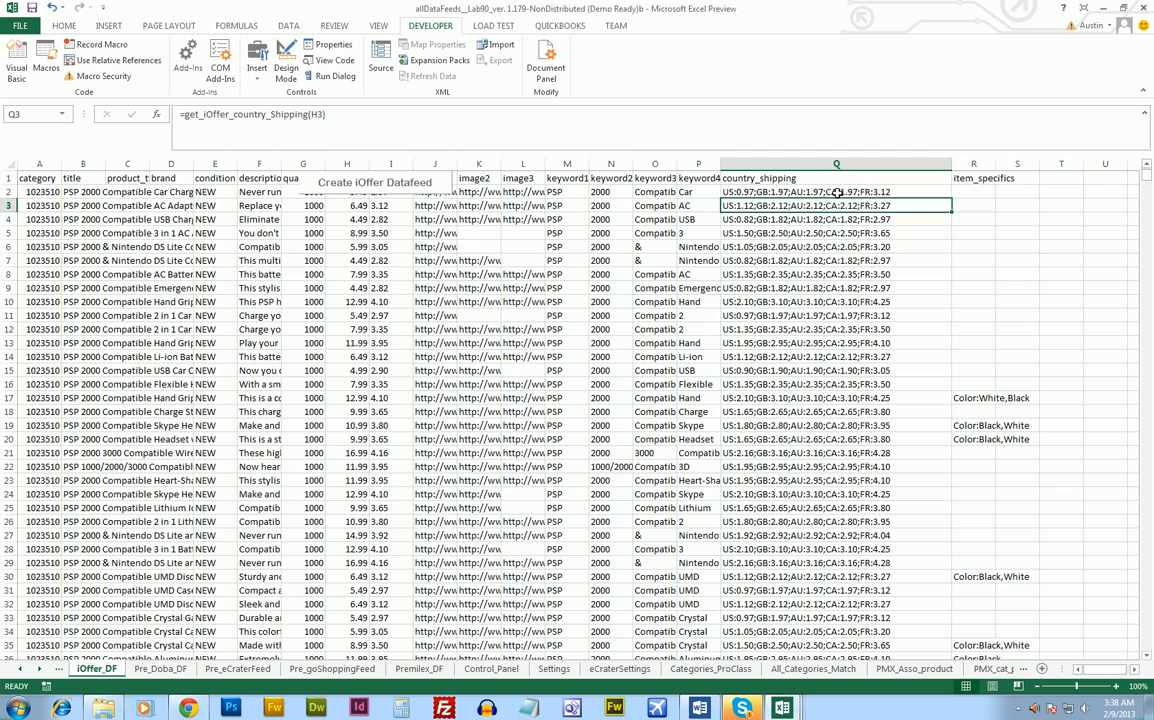
click(836, 192)
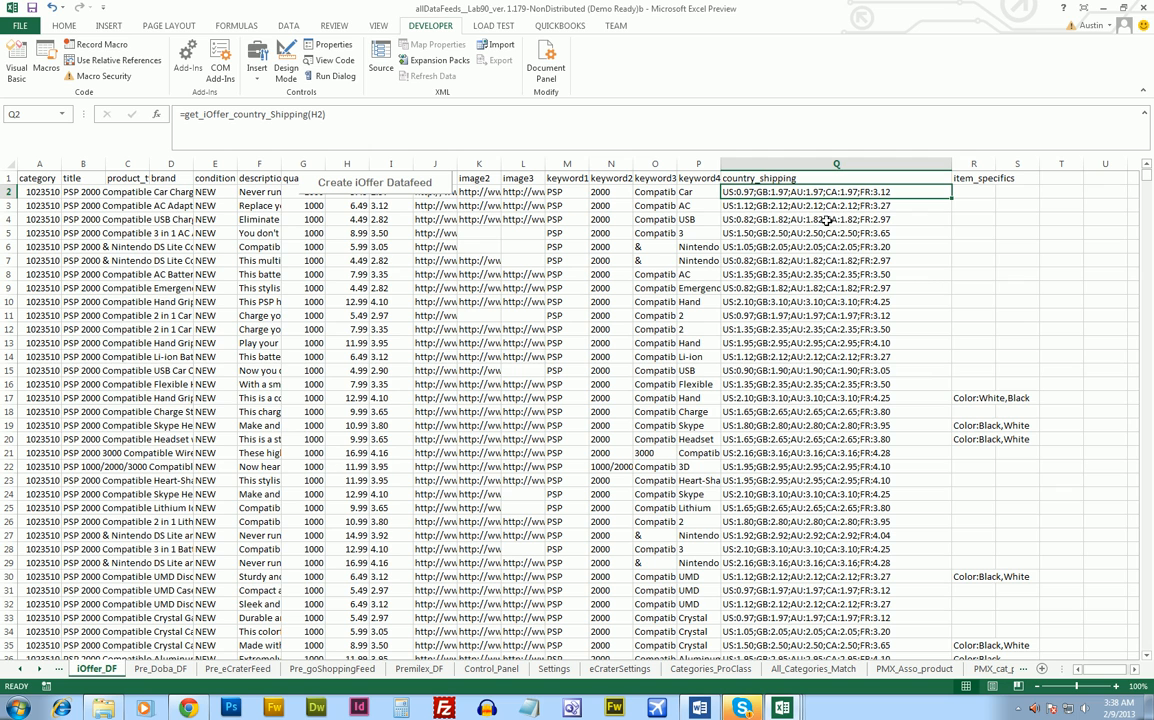
mouse_move(796, 232)
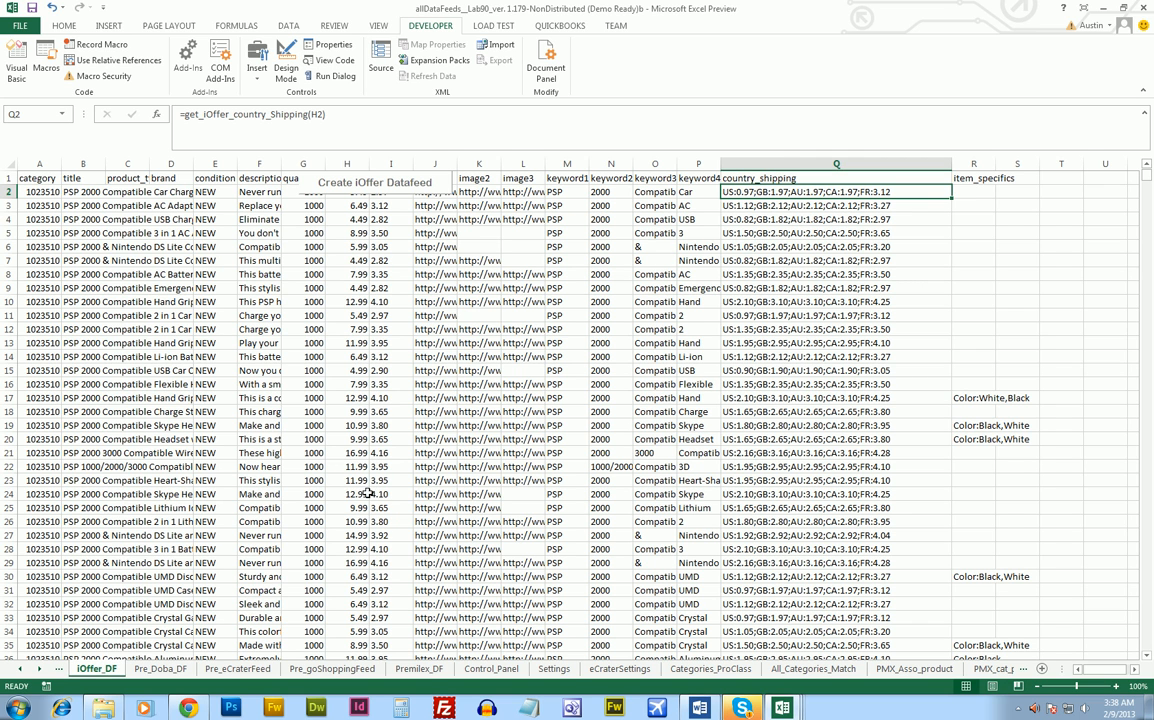
Step: Inspect the image2 and image3 link formulas across rows, then switch to the Pre_Doba_DF sheet
click(478, 192)
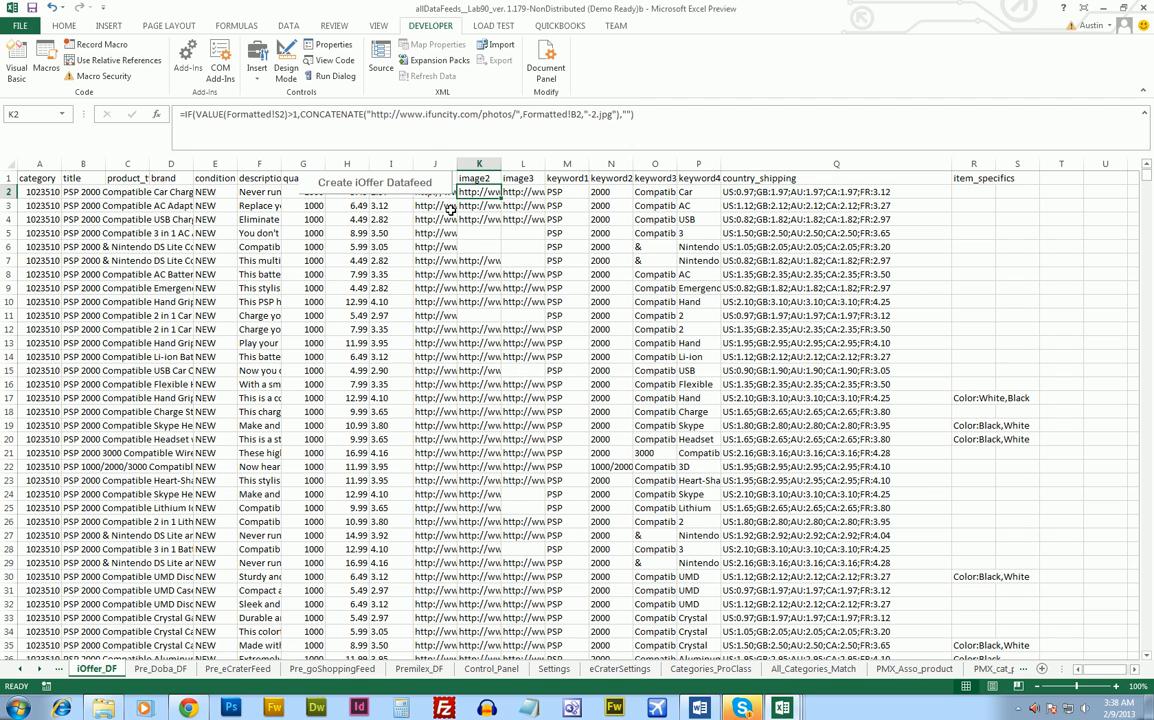
mouse_move(448, 210)
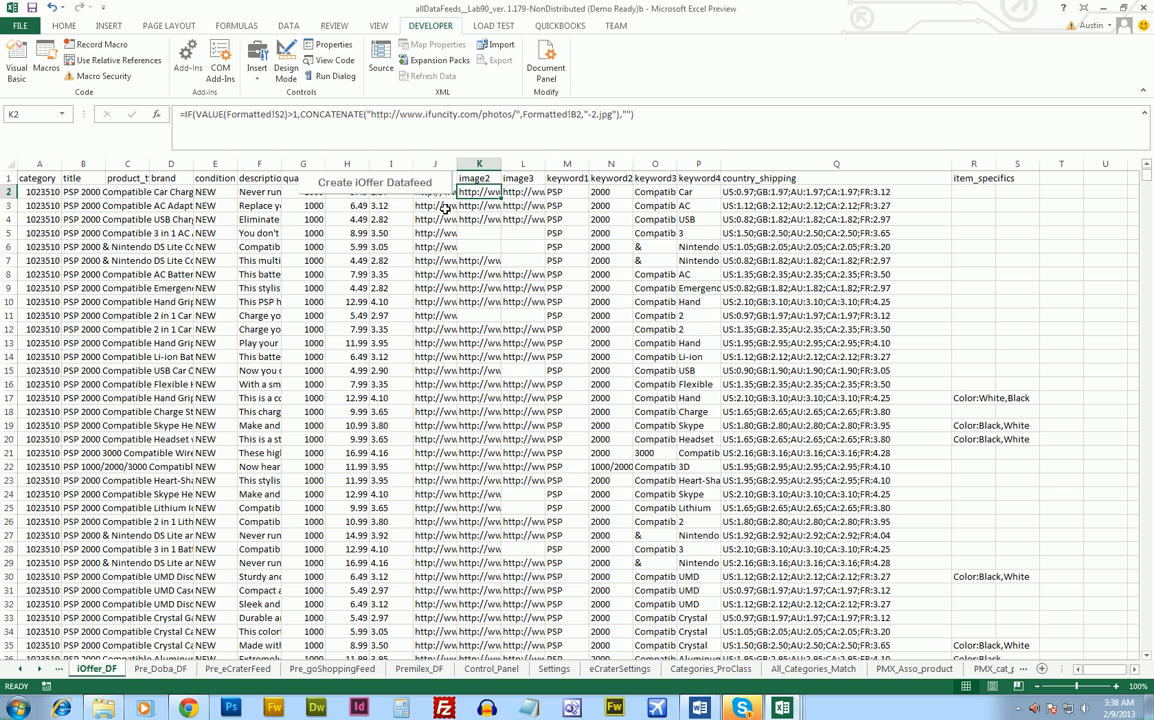
click(500, 204)
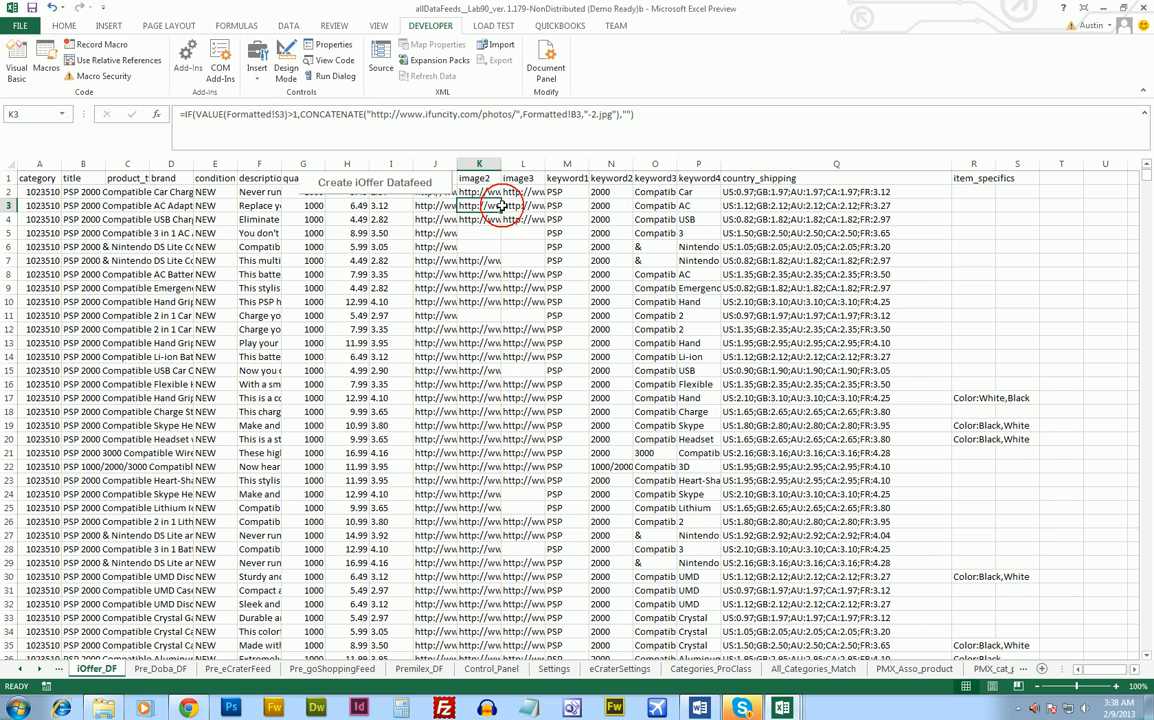
click(522, 204)
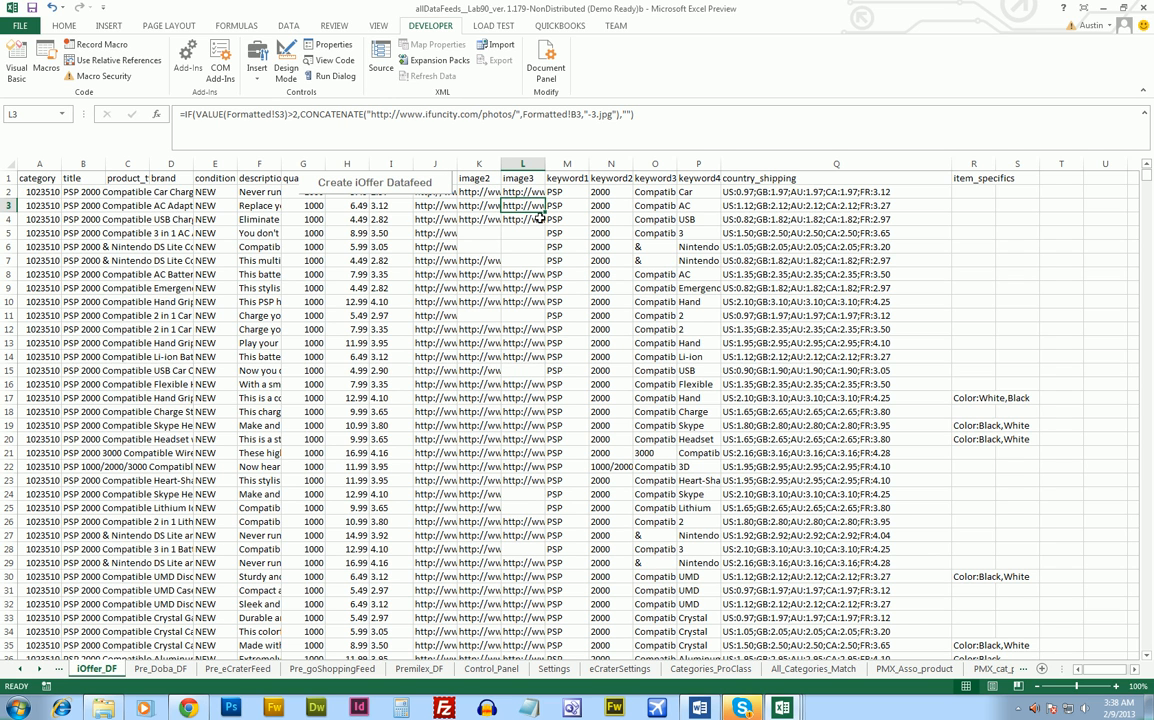
click(456, 316)
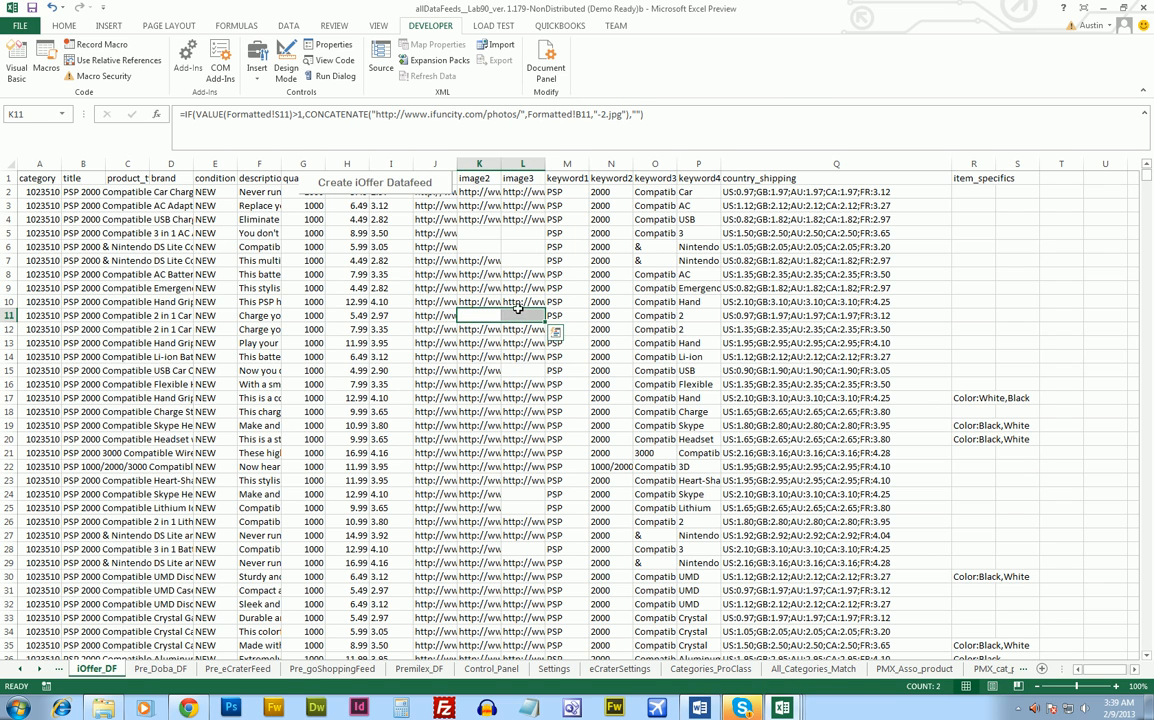
click(128, 192)
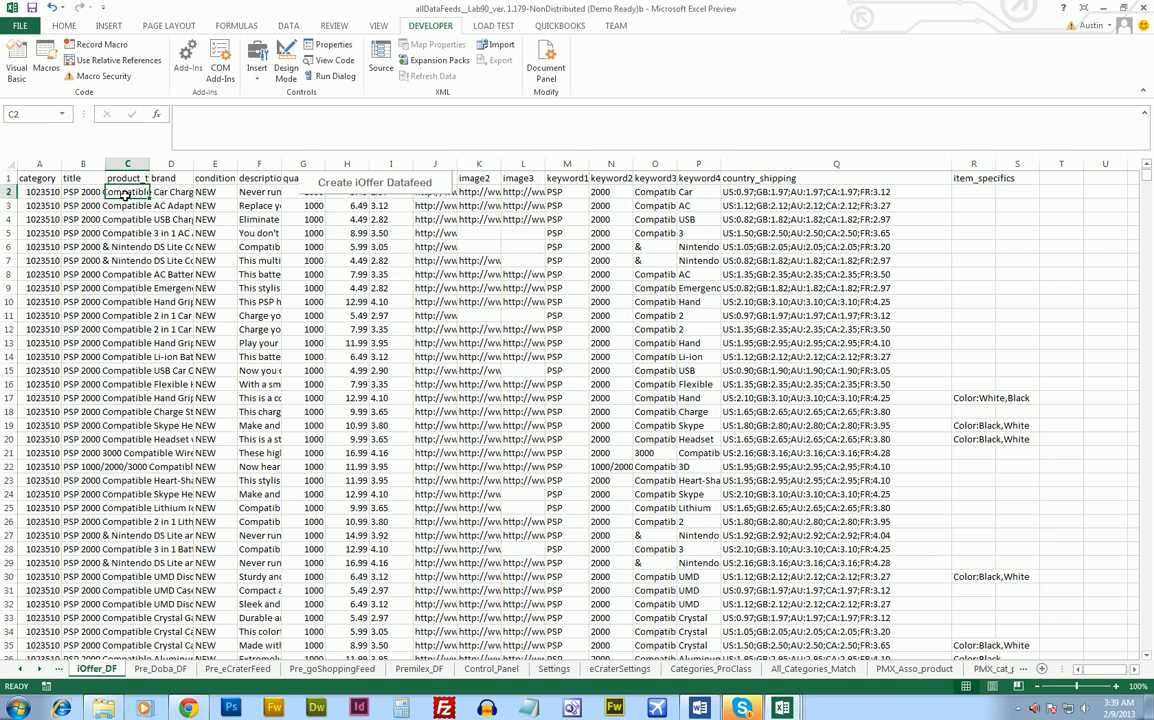
click(160, 668)
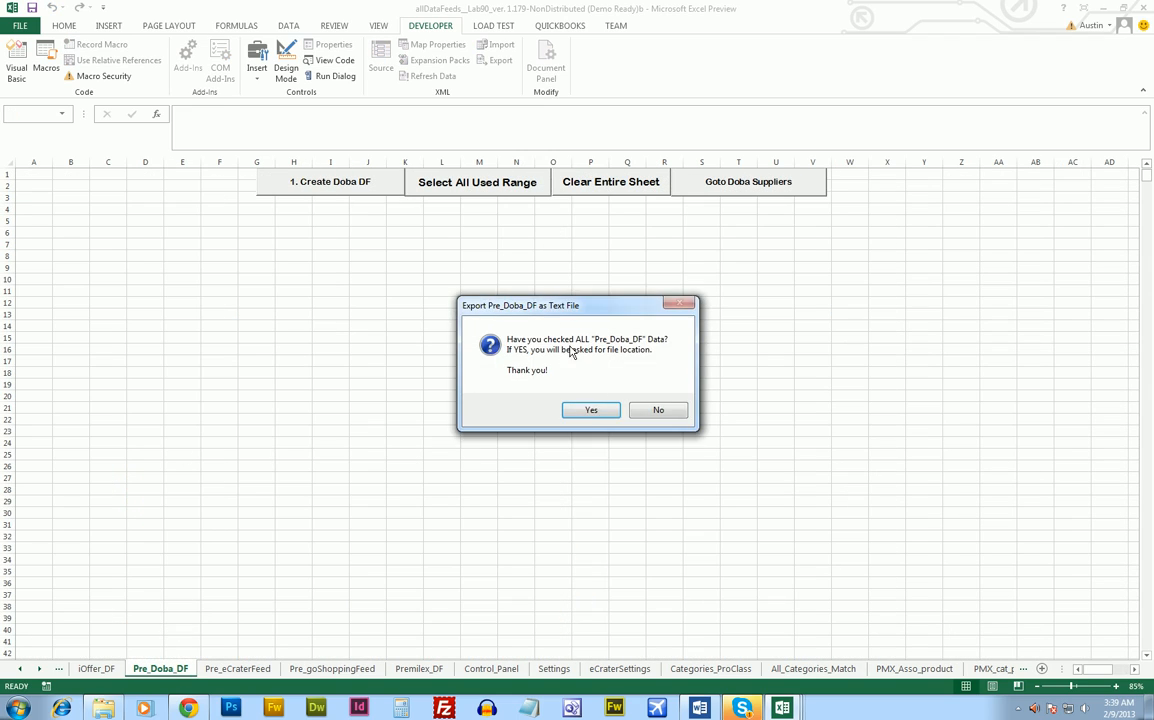
Step: Run the Doba feed macro to completion and enter 6.10 in a price cell
click(592, 410)
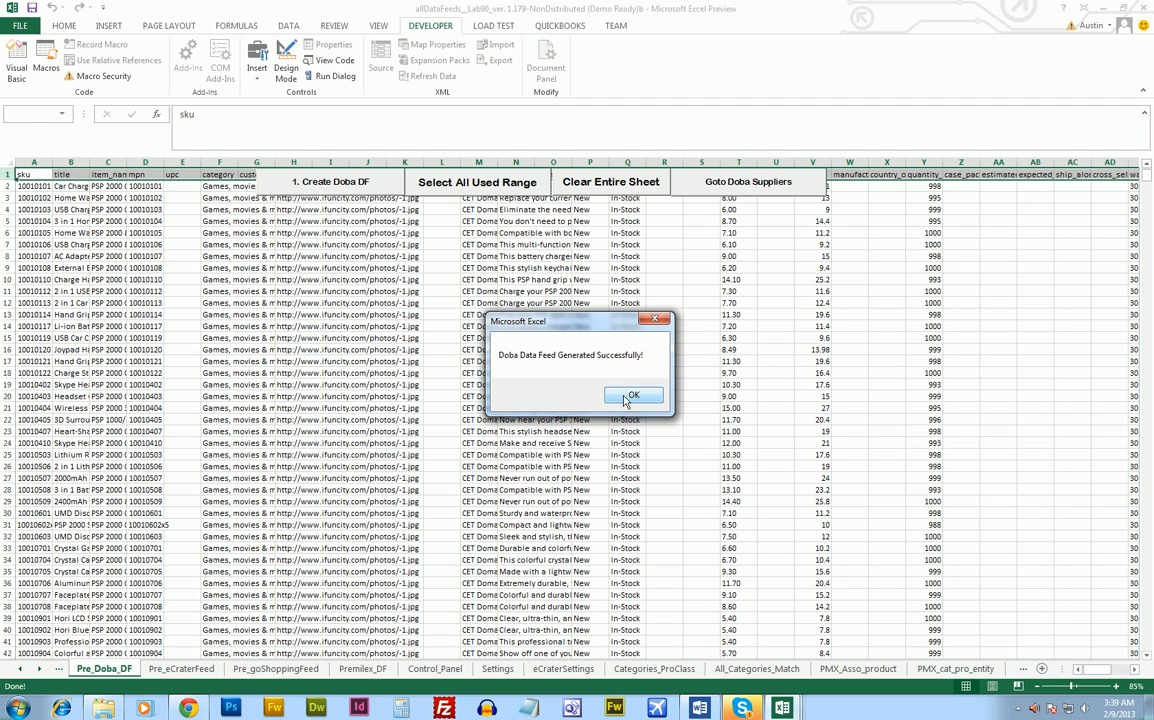
click(632, 394)
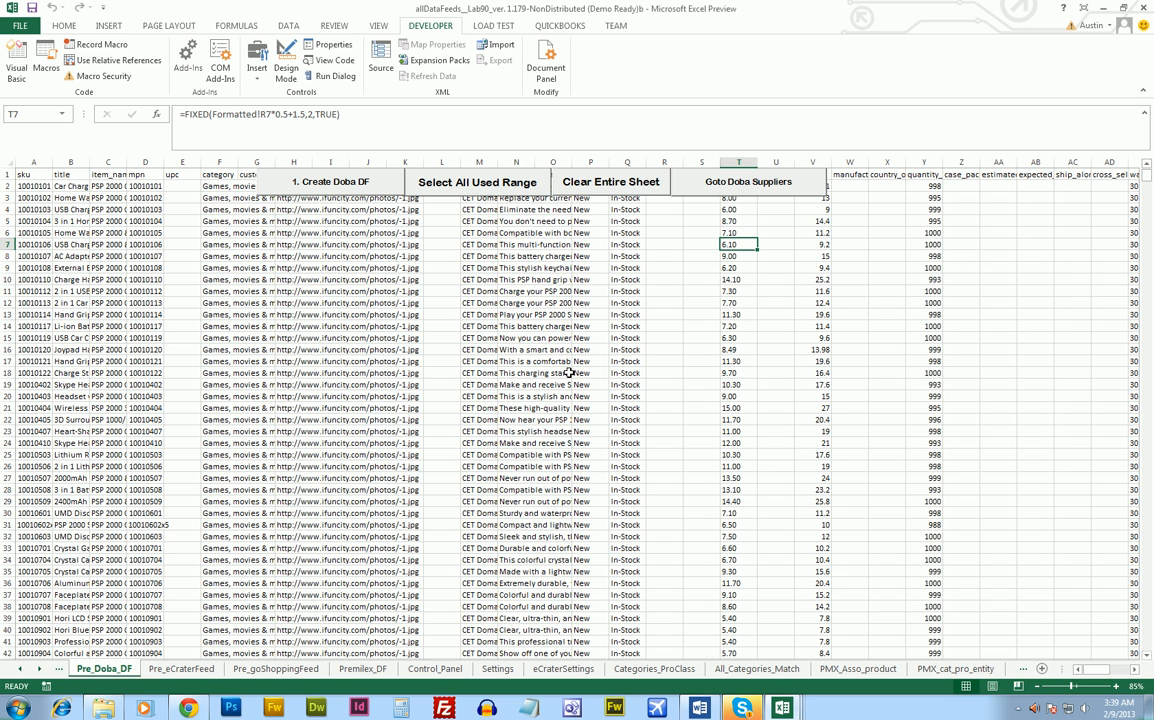
mouse_move(338, 500)
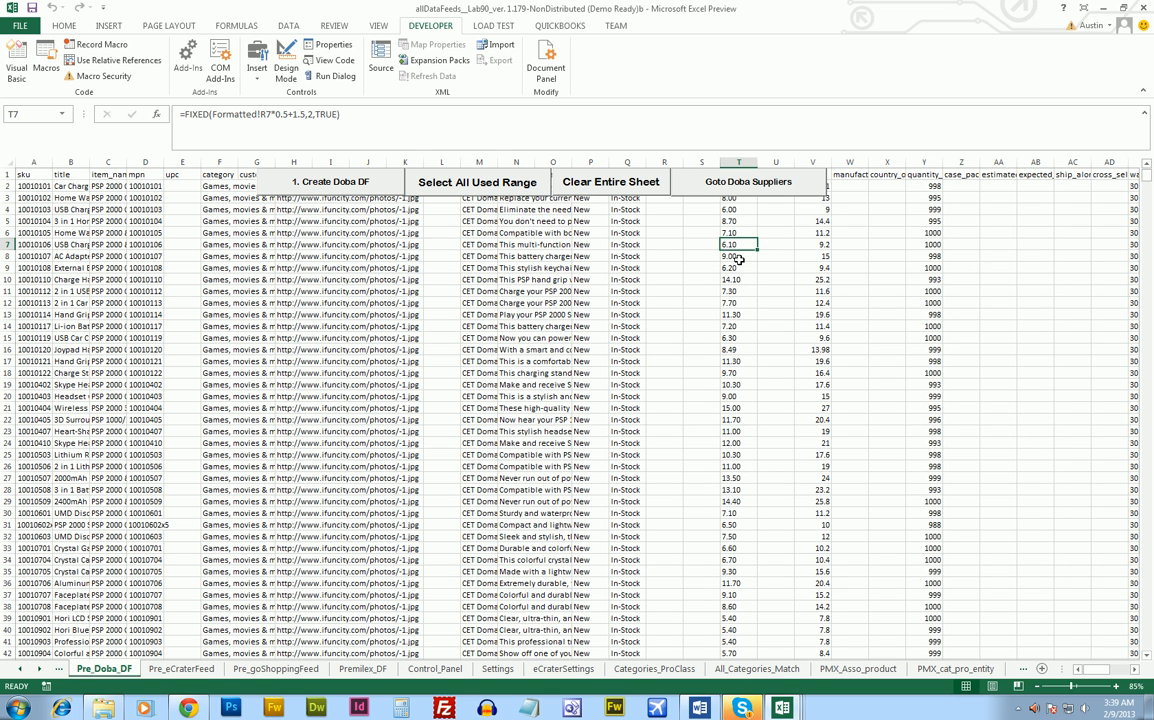
mouse_move(800, 254)
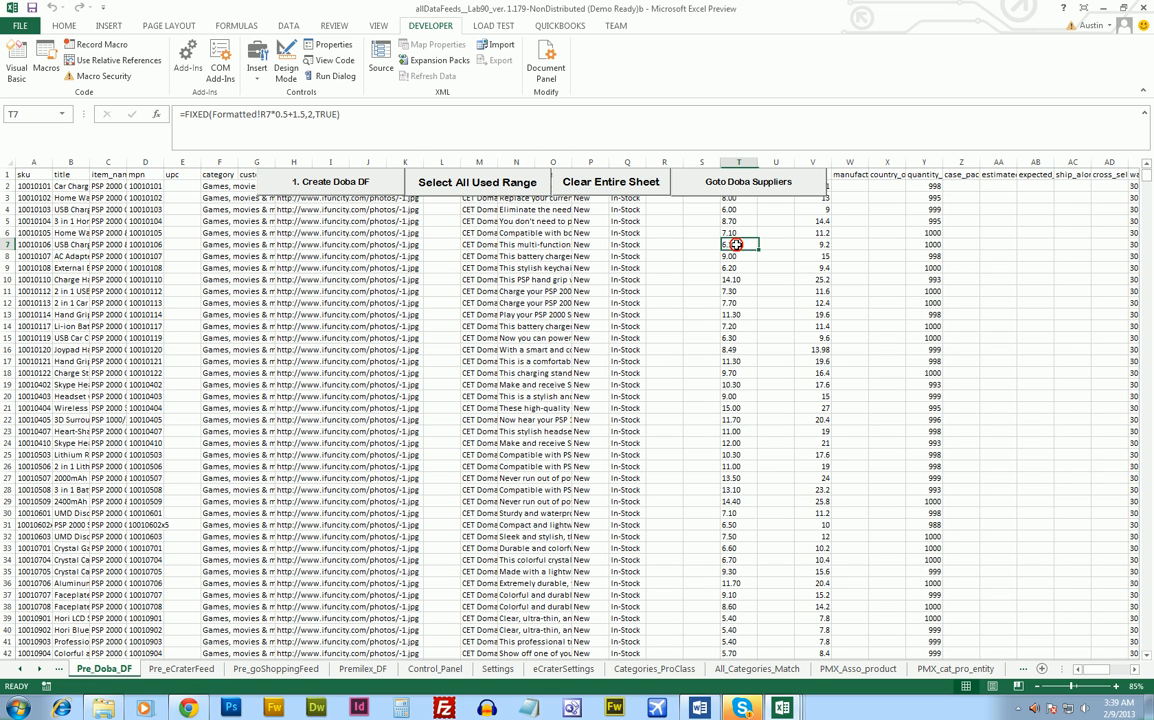
text(6.10)
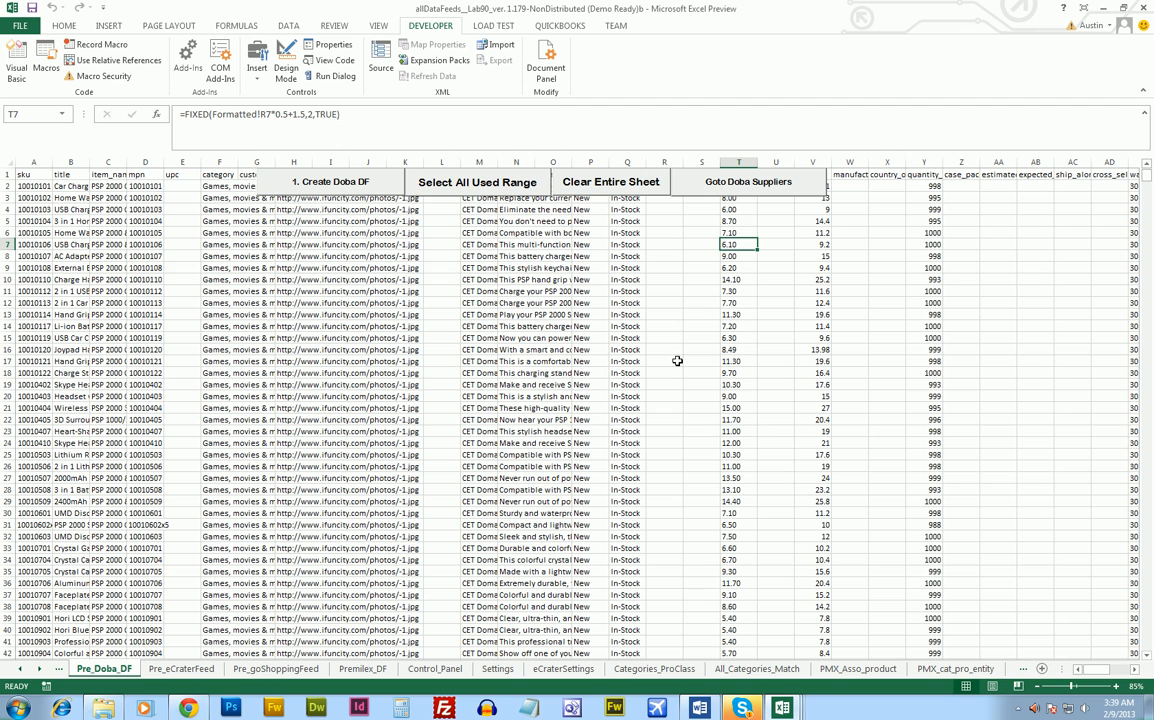
mouse_move(508, 472)
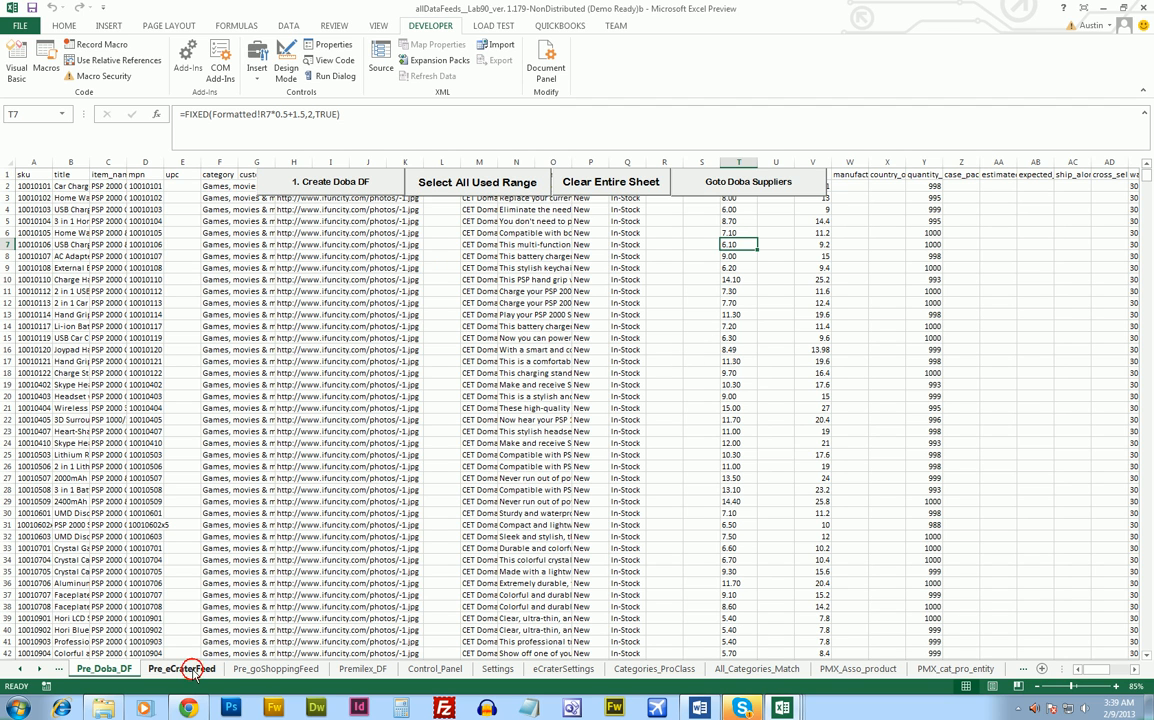
Step: Run '1. Create eCrater Feed' on Pre_eCraterFeed and review the generated rows
click(180, 668)
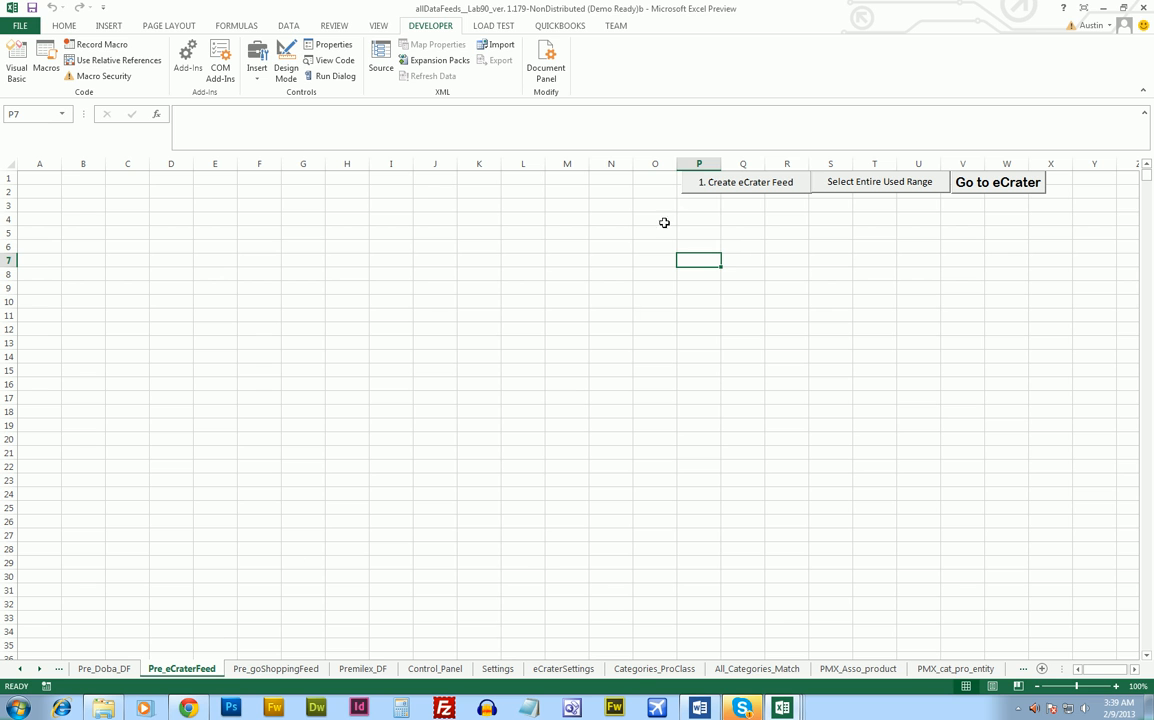
click(744, 182)
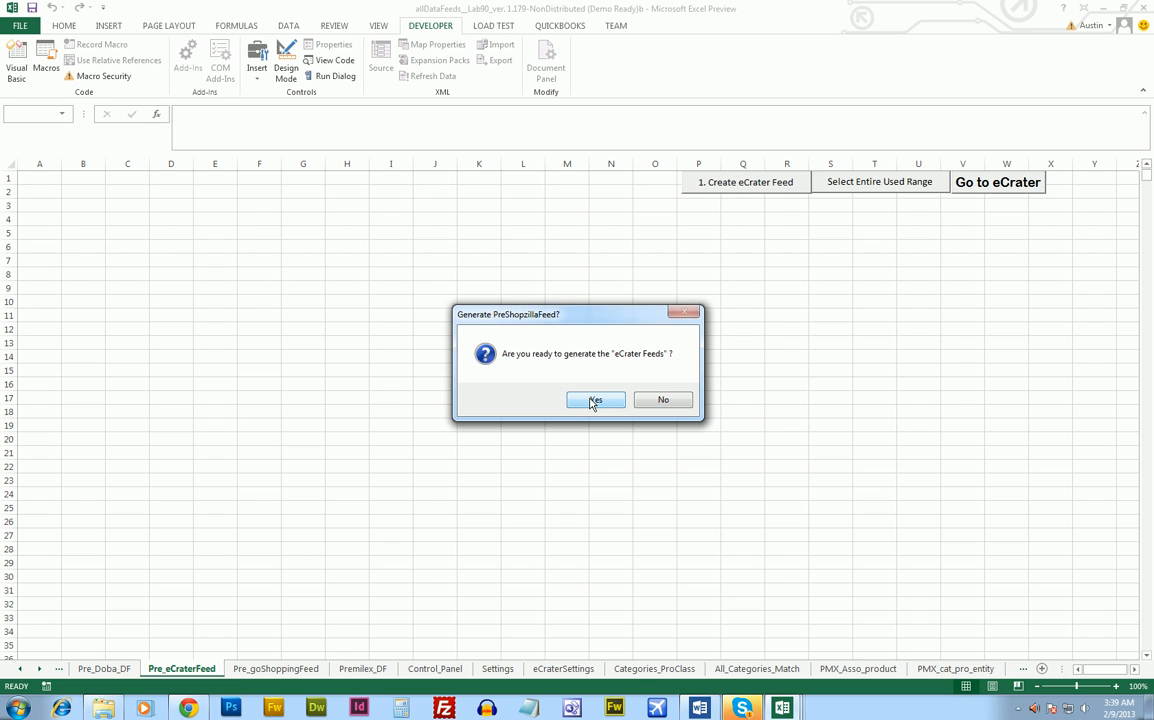
click(596, 400)
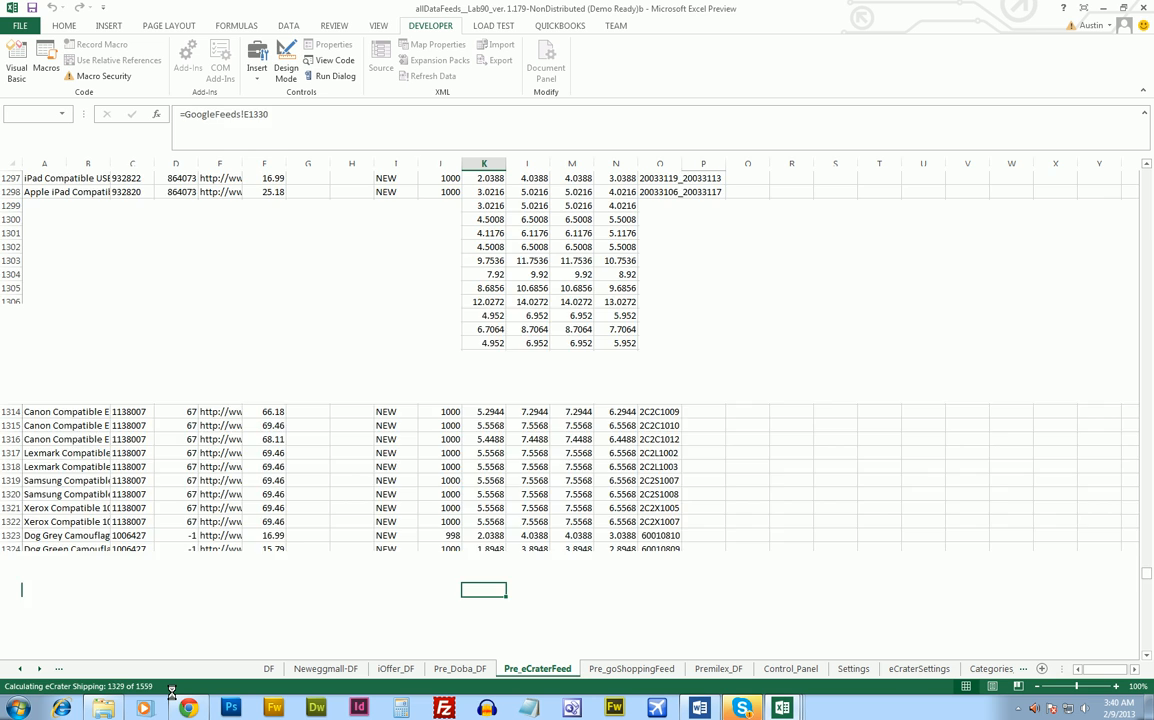
scroll(down, 3)
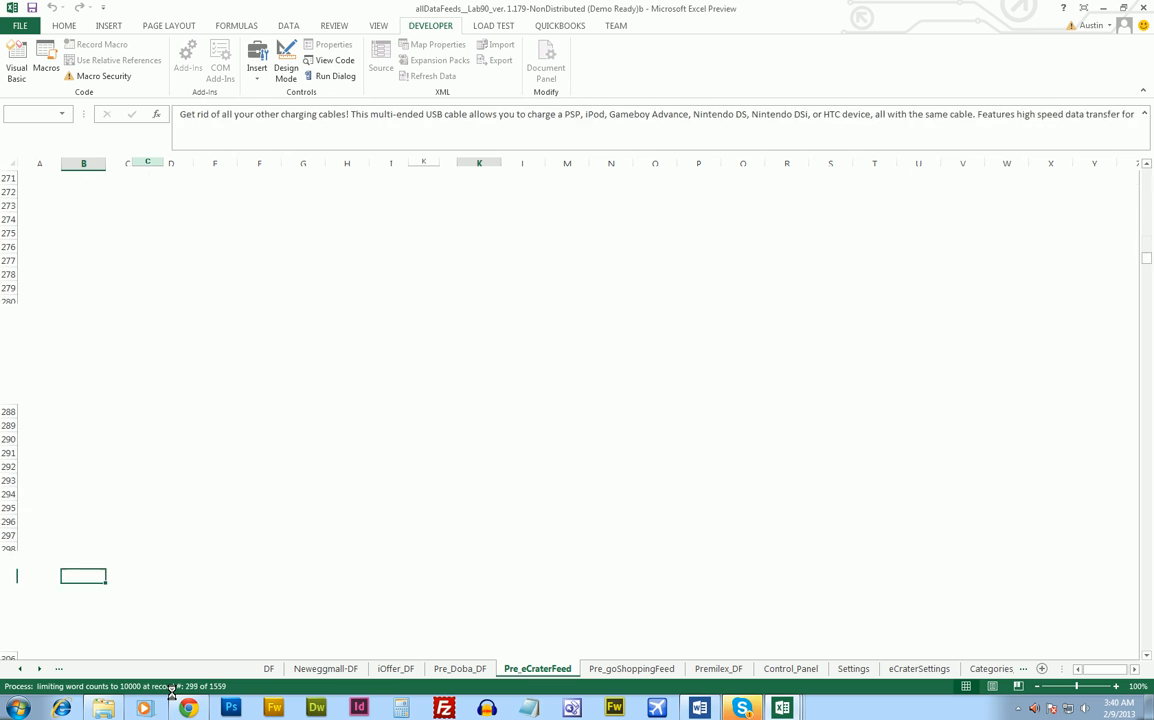
scroll(down, 3)
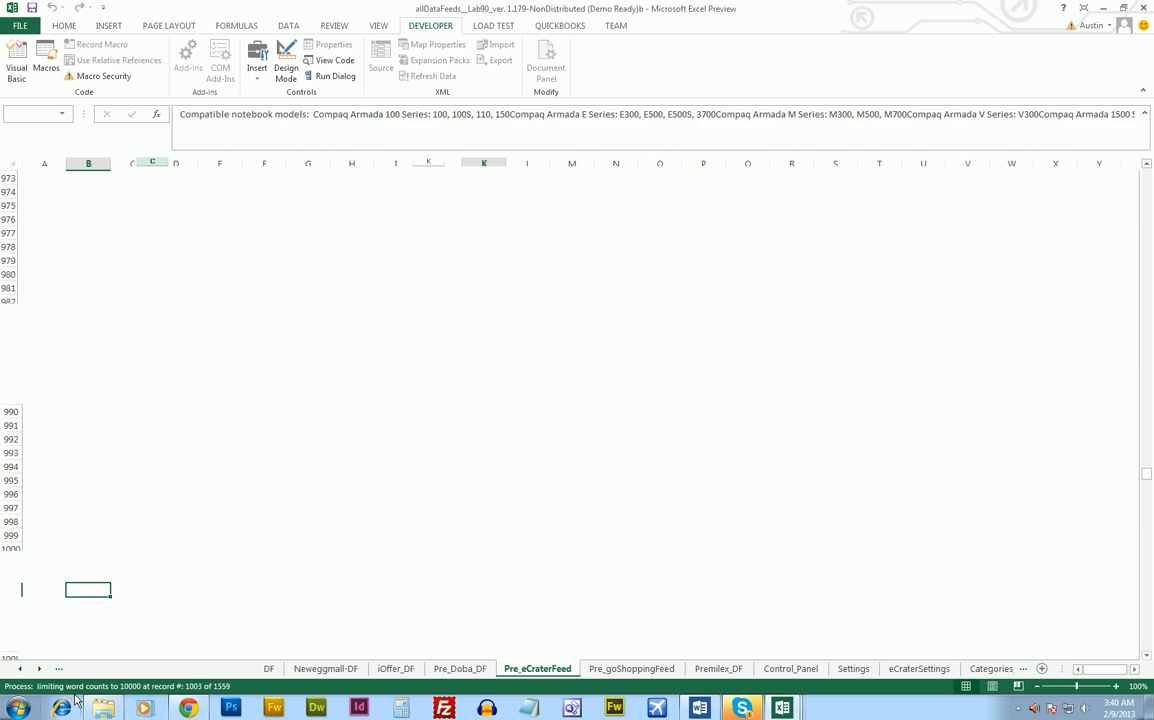
scroll(down, 3)
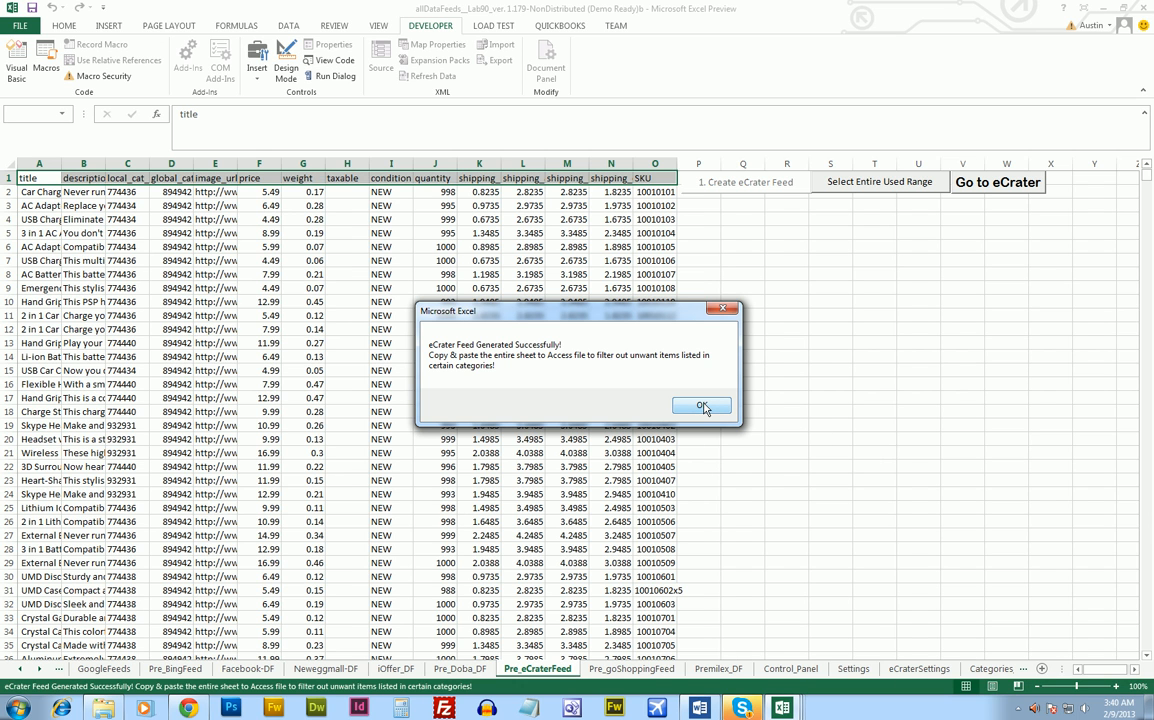
Step: Acknowledge the eCrater success message and inspect the shipping formula and first product description
click(700, 404)
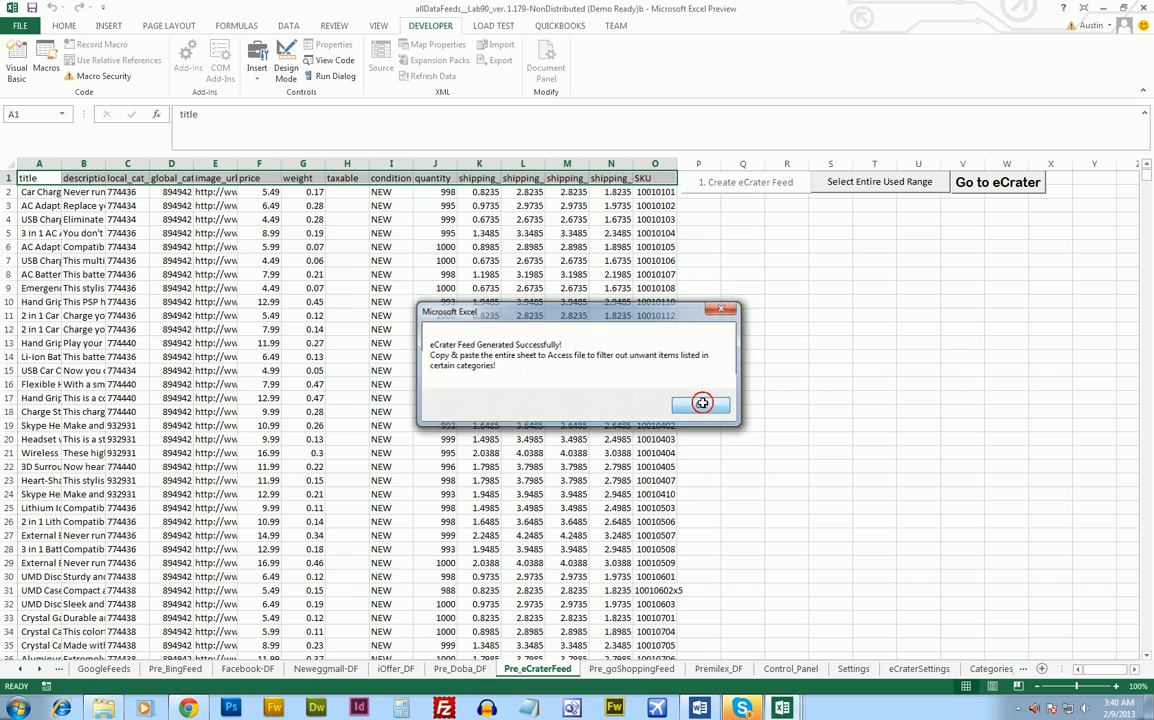
click(700, 404)
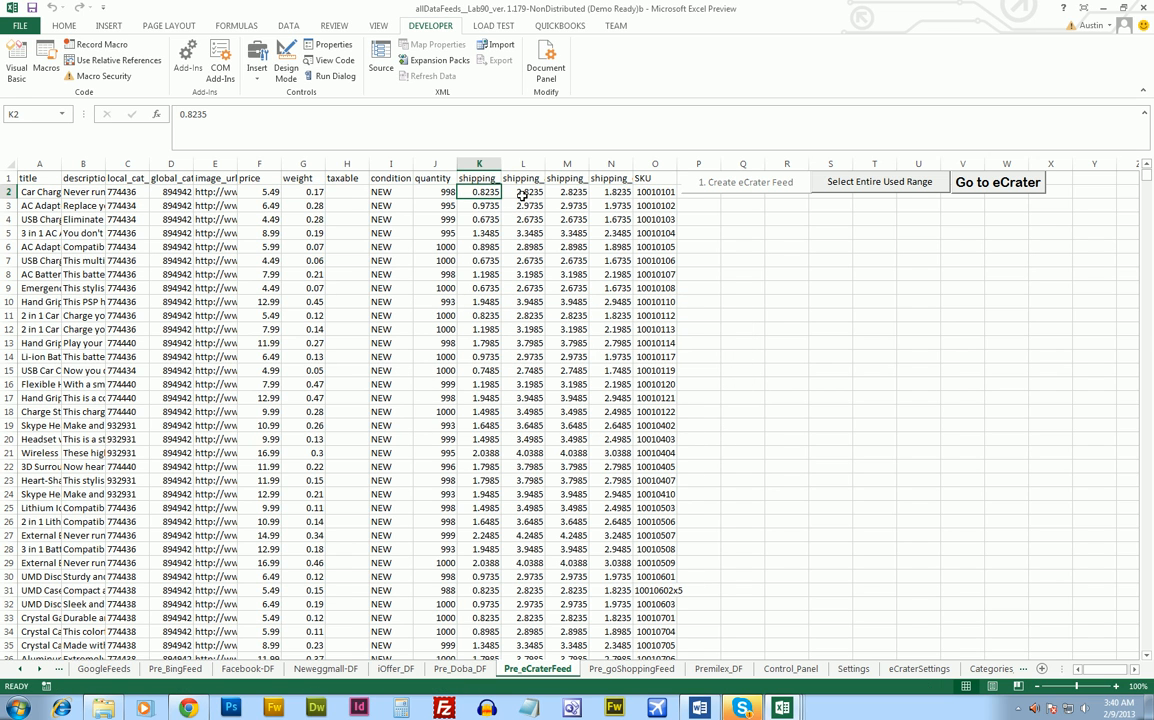
click(610, 192)
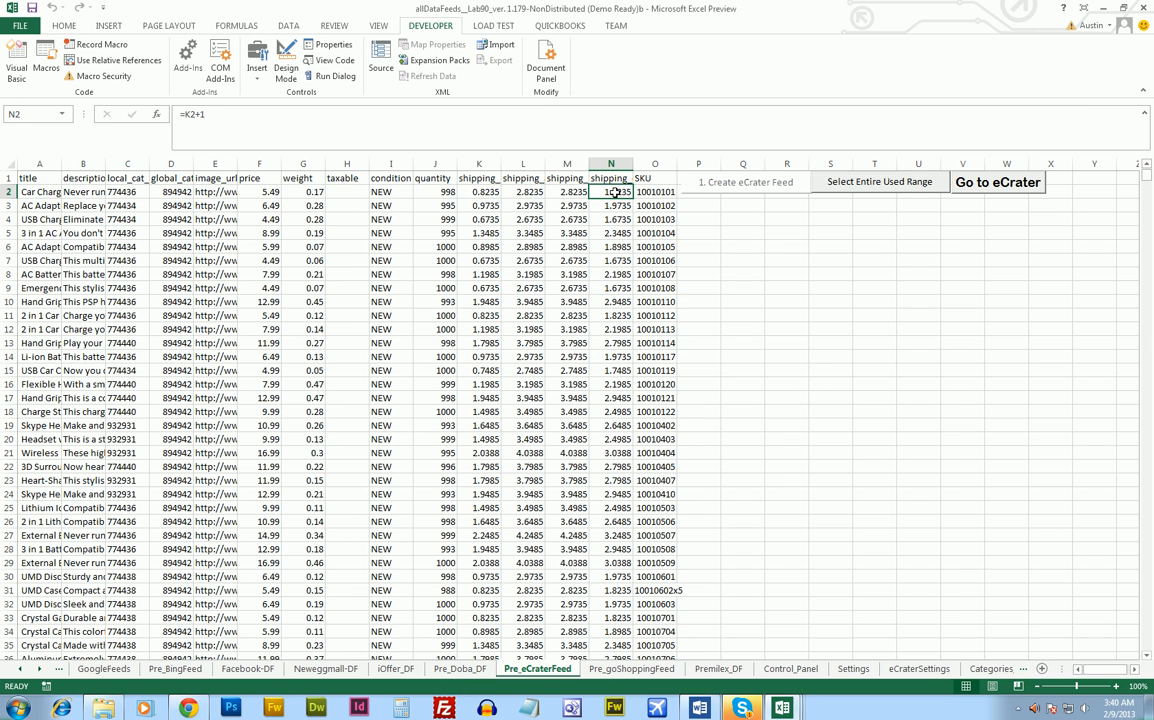
mouse_move(484, 192)
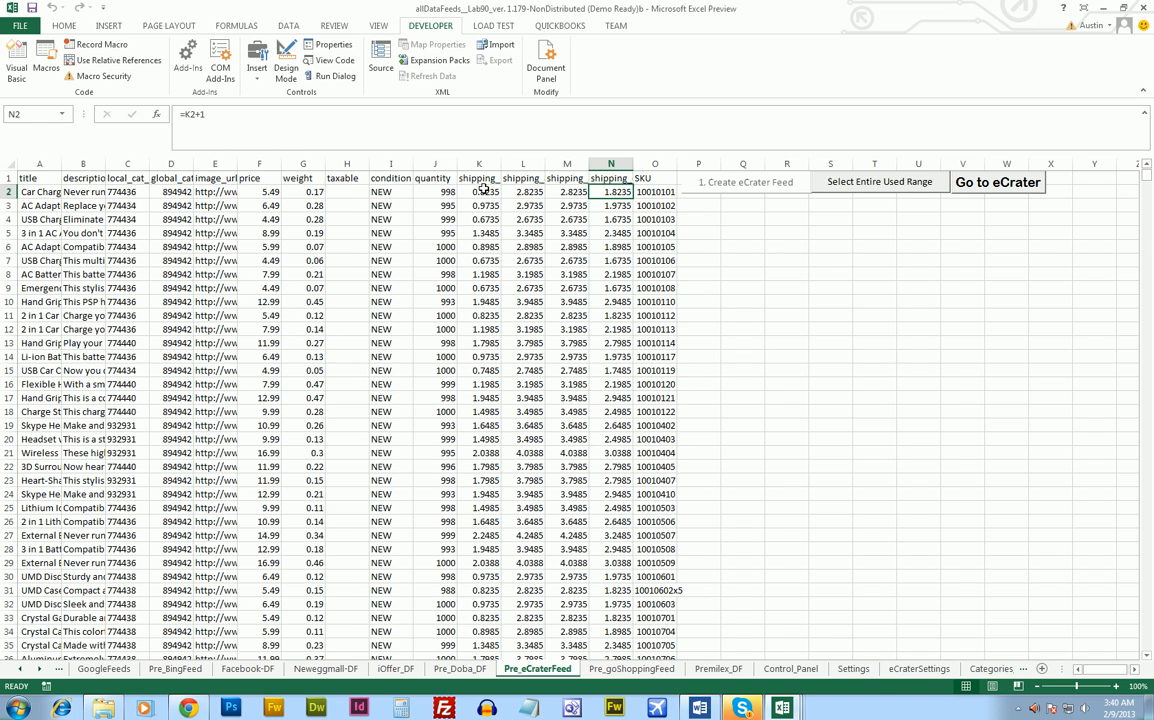
click(478, 192)
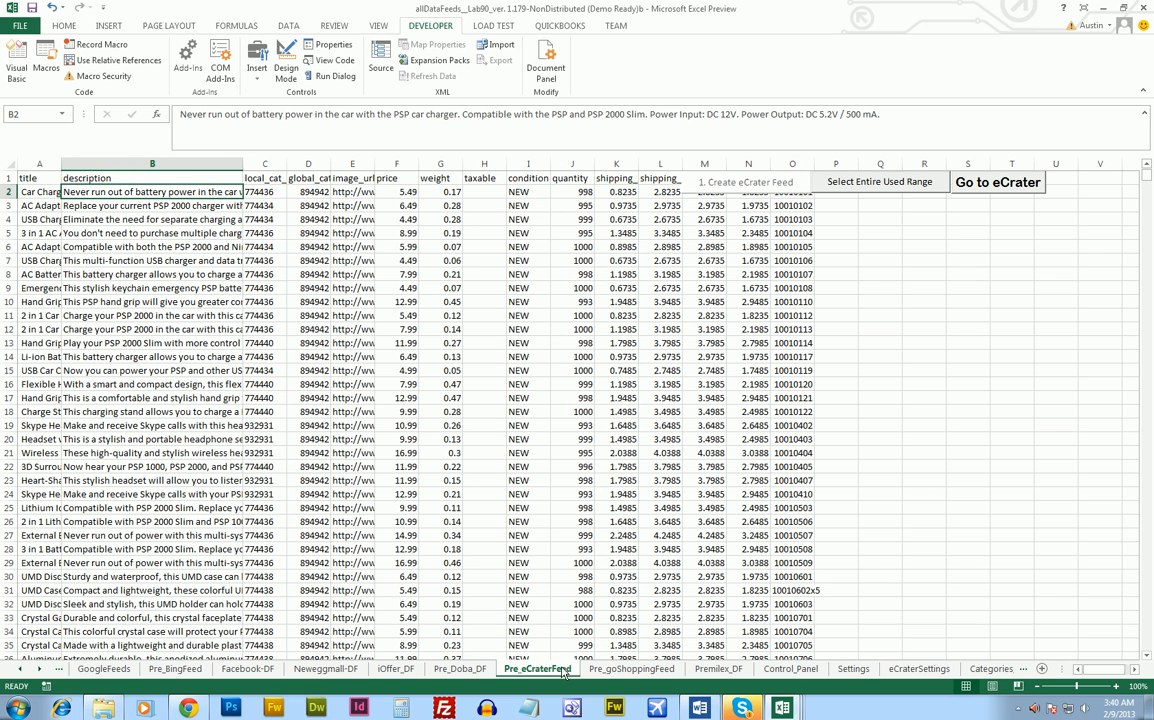
click(632, 668)
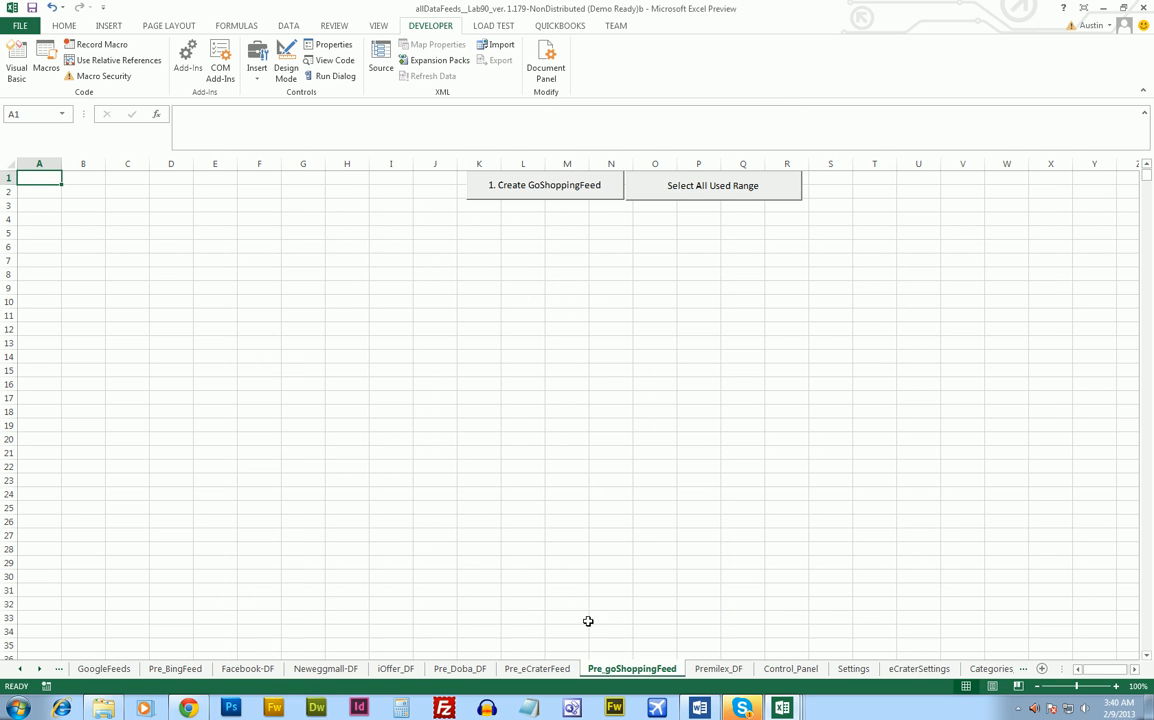
Step: Run the goShopping feed macro so Pre_goShoppingFeed fills with product rows
click(544, 184)
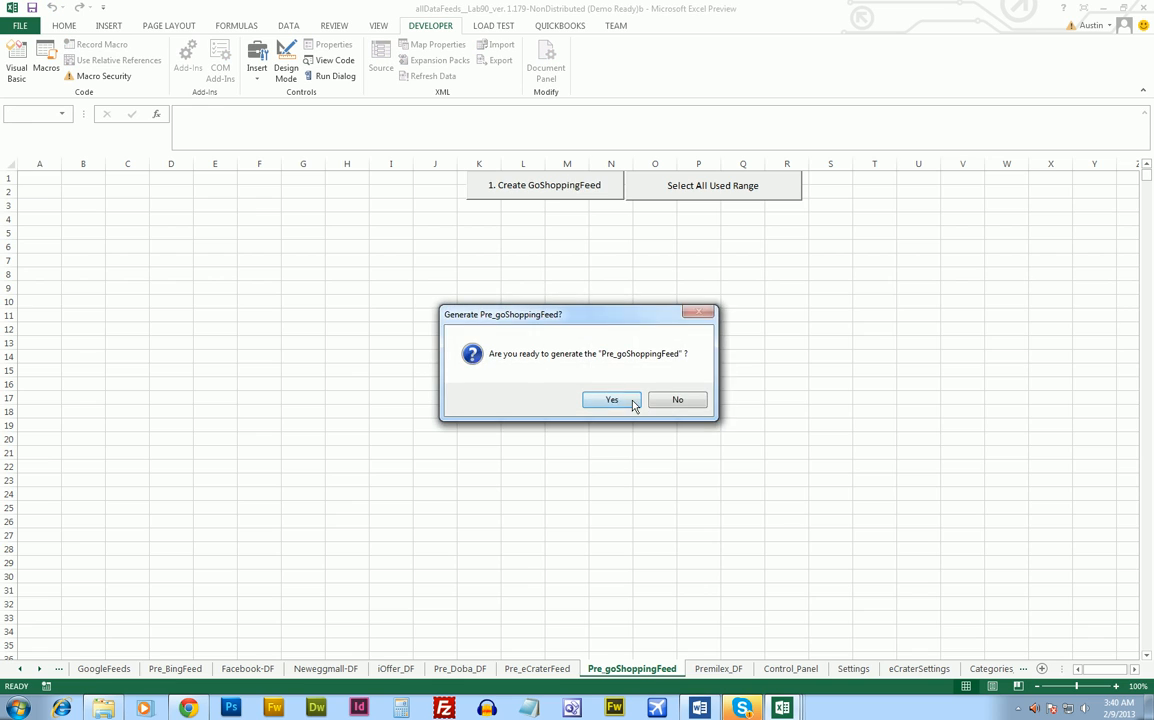
click(612, 400)
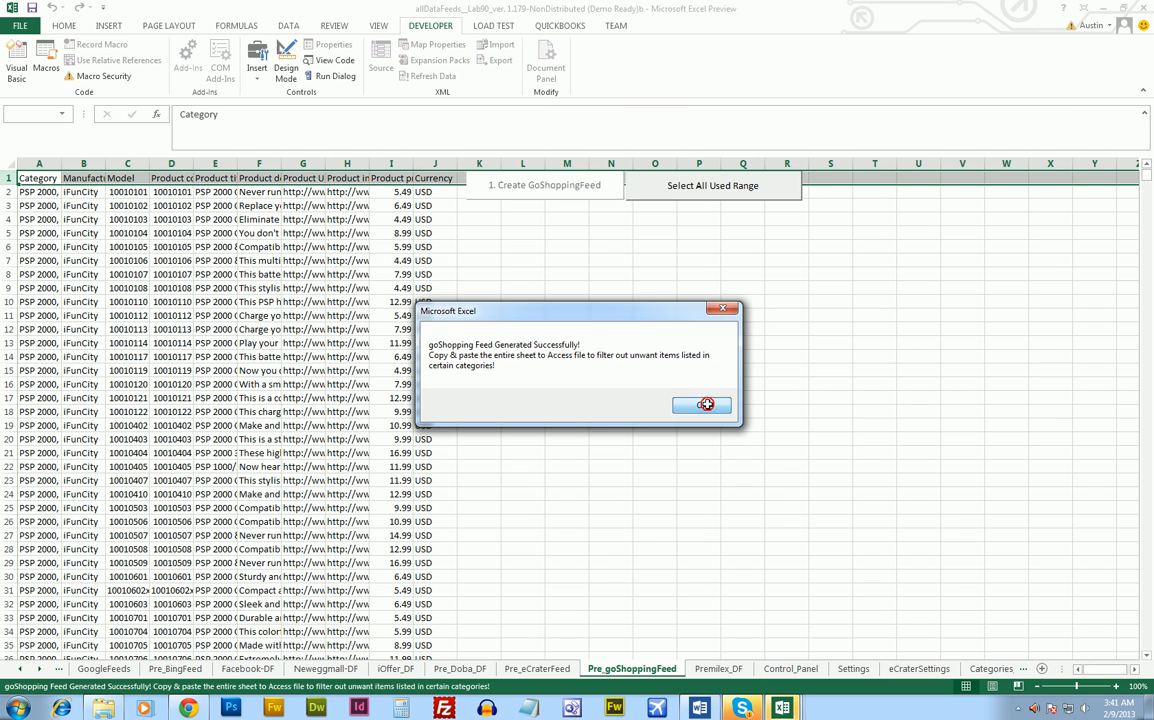
click(702, 404)
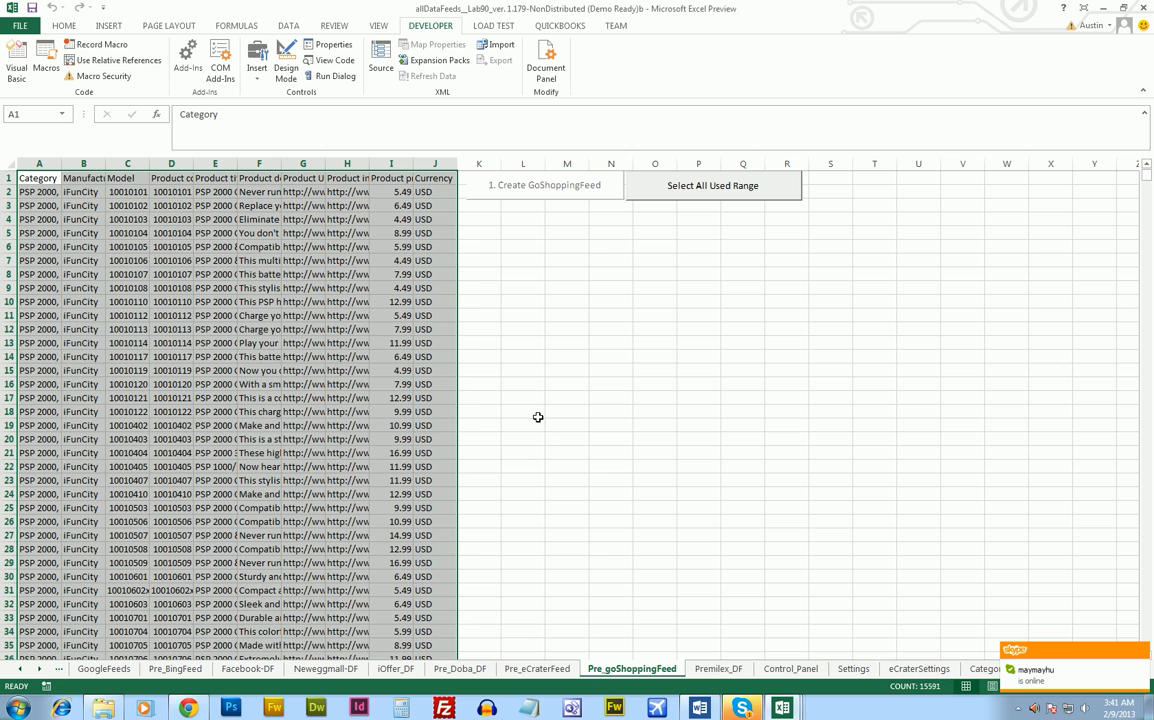
mouse_move(586, 492)
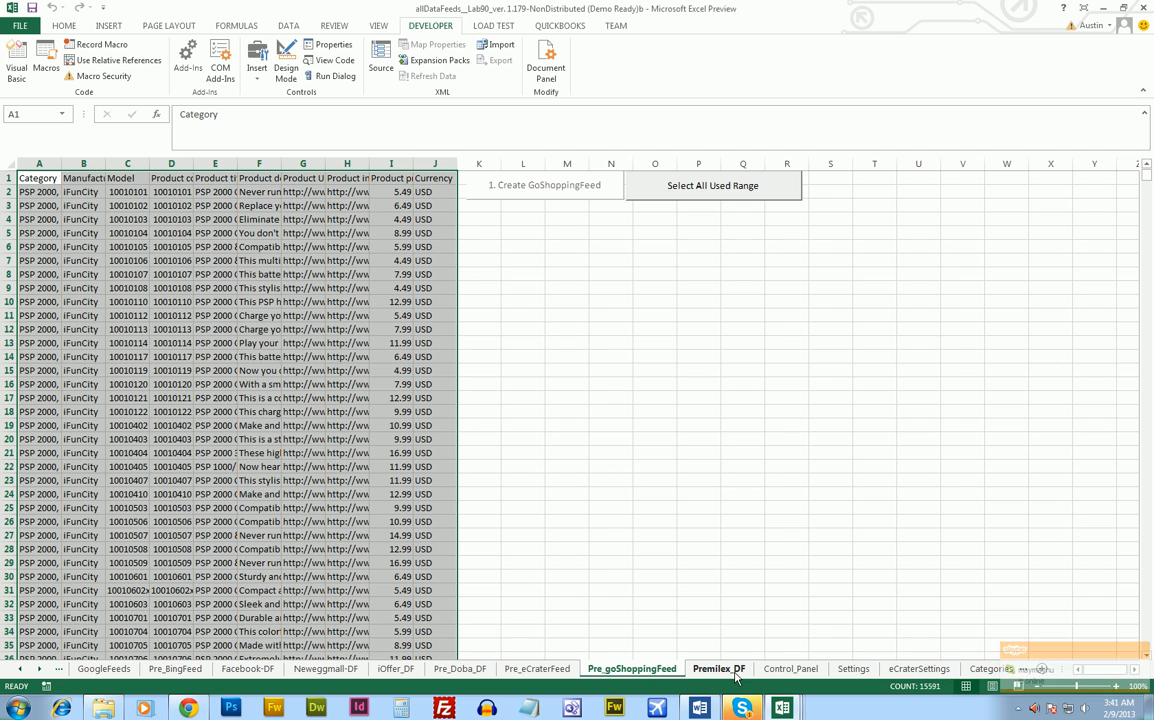
Step: Run Convert to Premilex DF from the Control_Panel and scroll through the generated product records
click(718, 668)
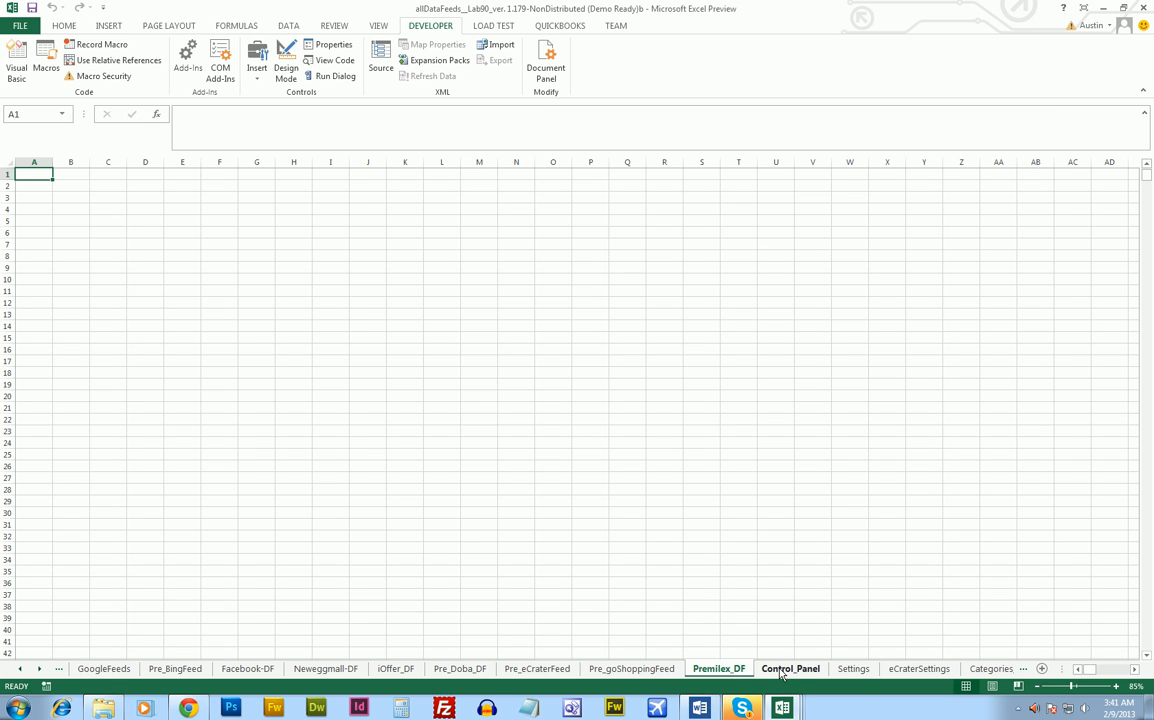
click(788, 668)
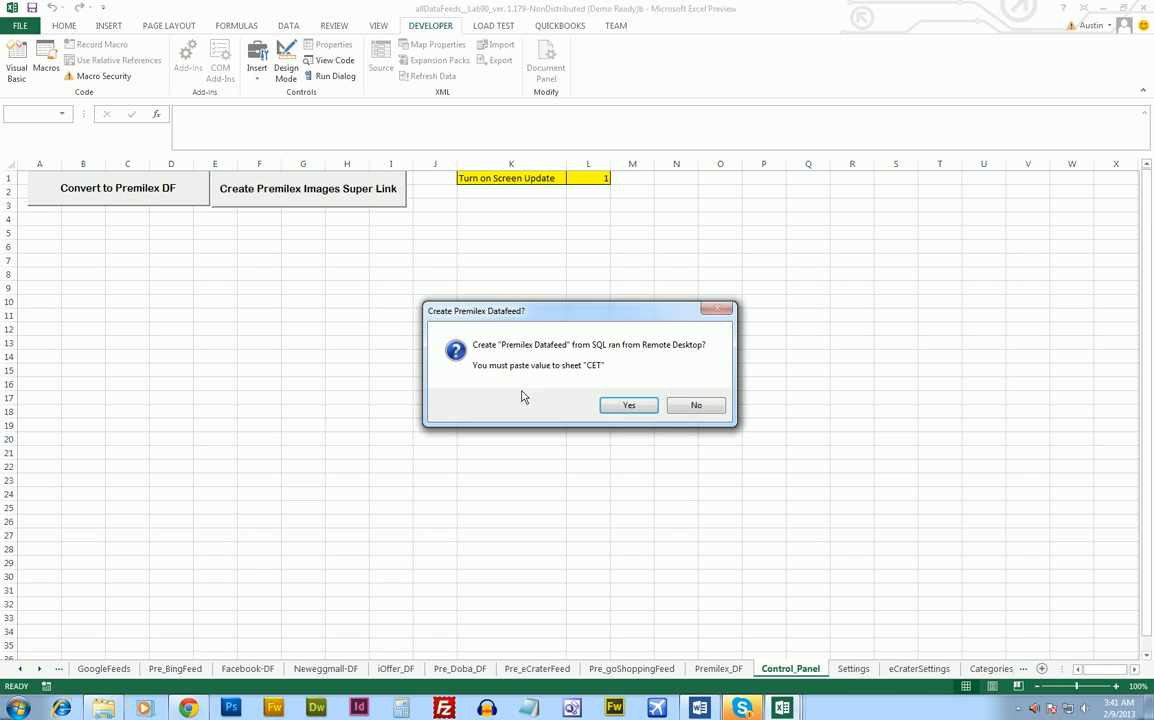
click(628, 404)
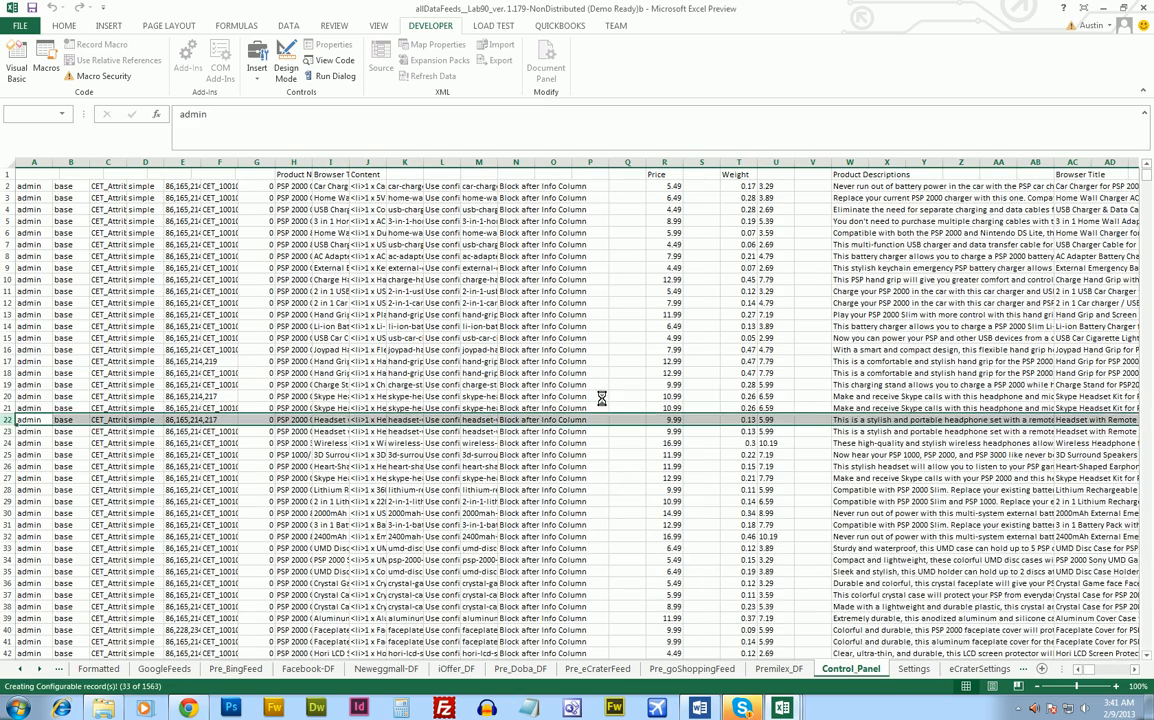
scroll(down, 3)
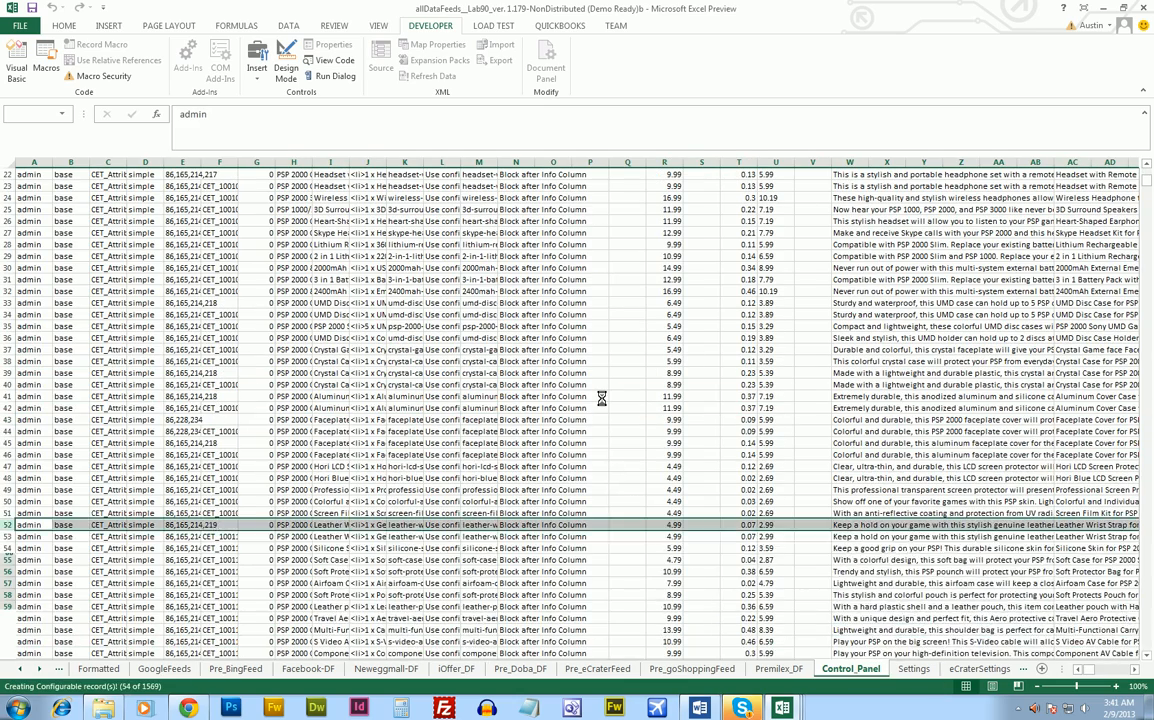
scroll(down, 3)
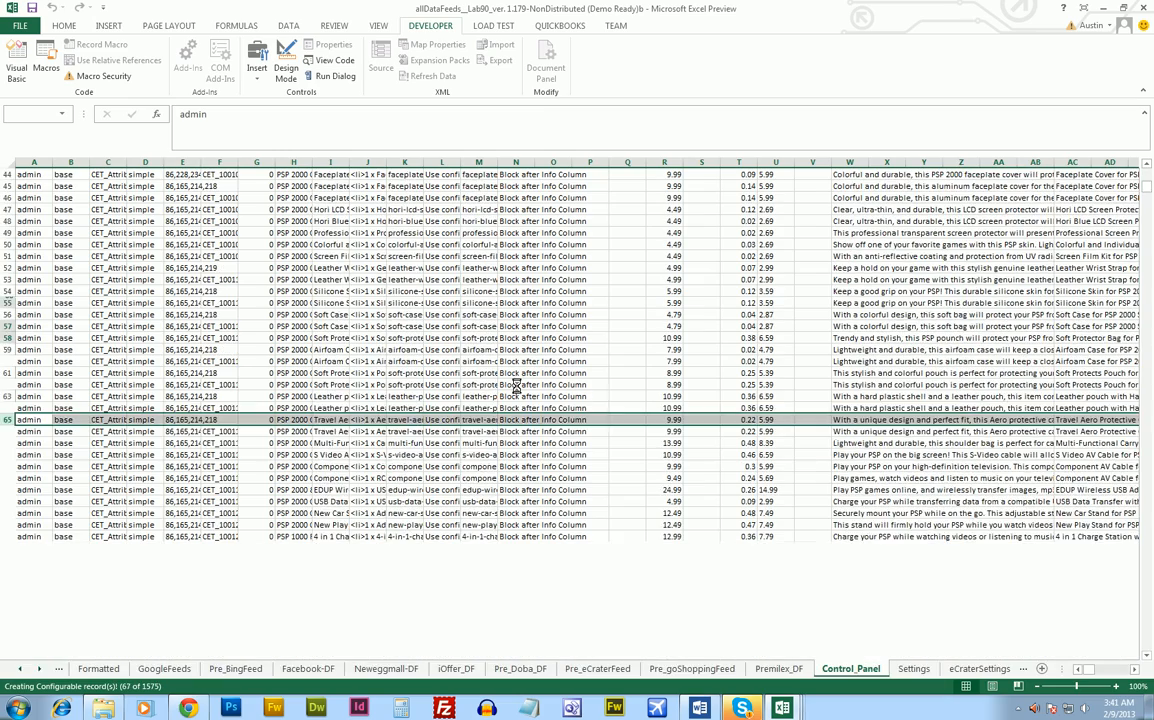
scroll(down, 3)
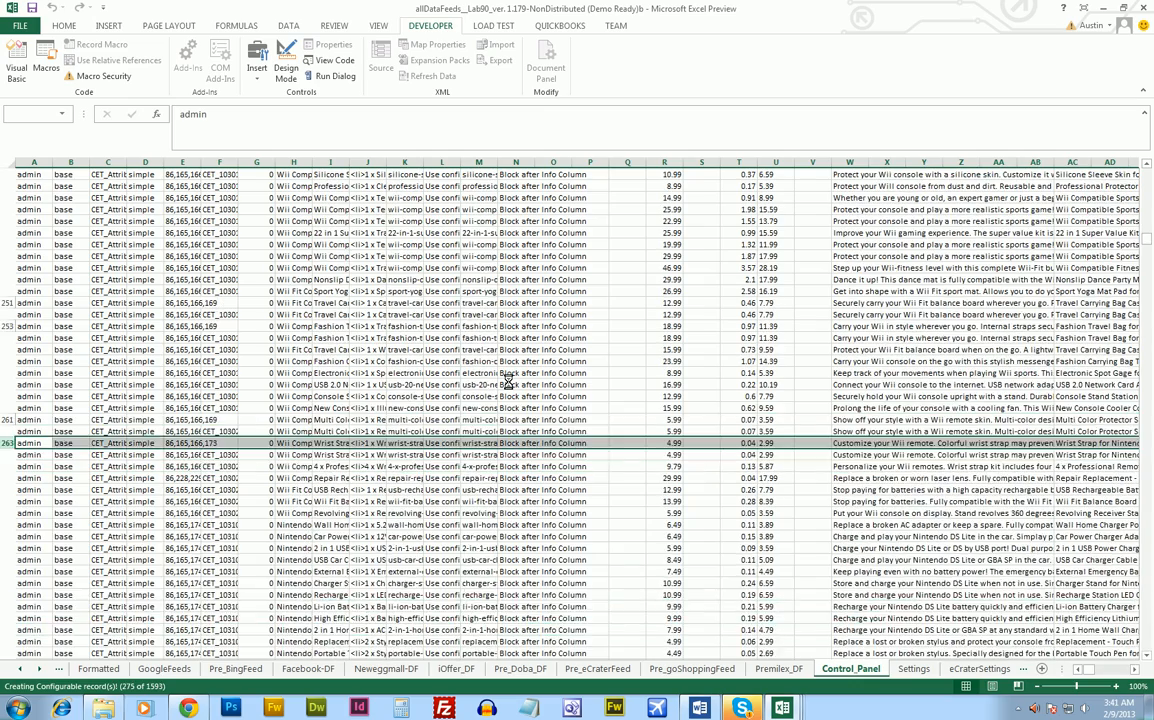
scroll(down, 3)
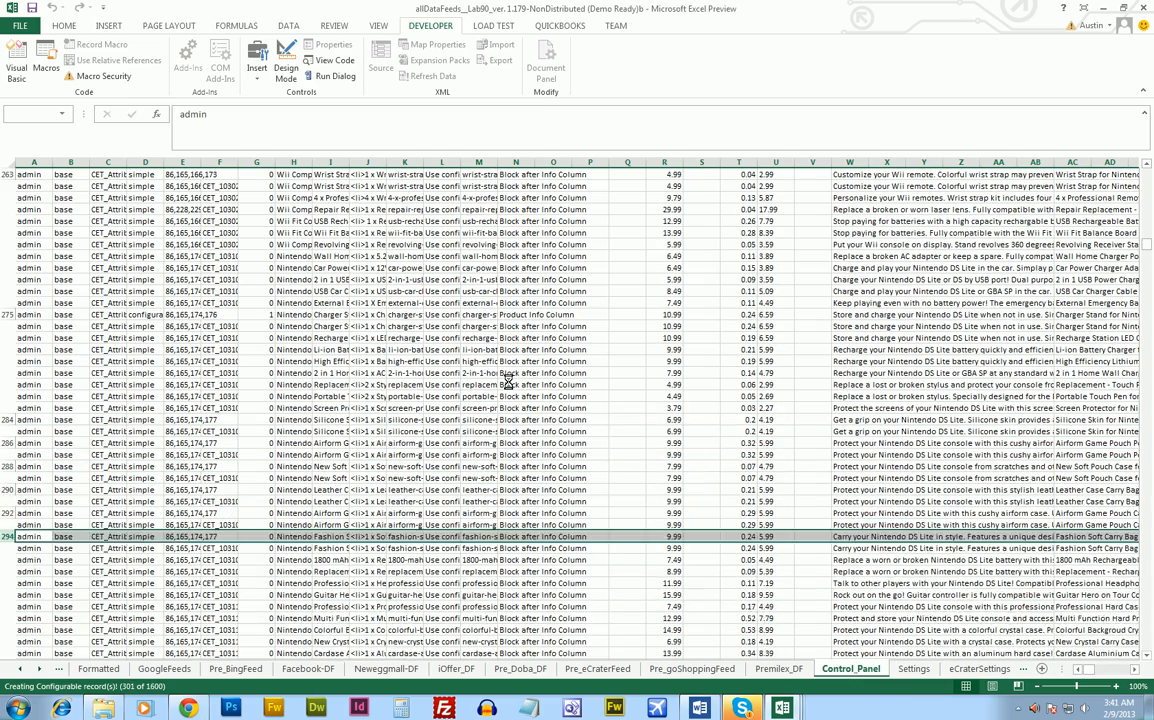
scroll(down, 3)
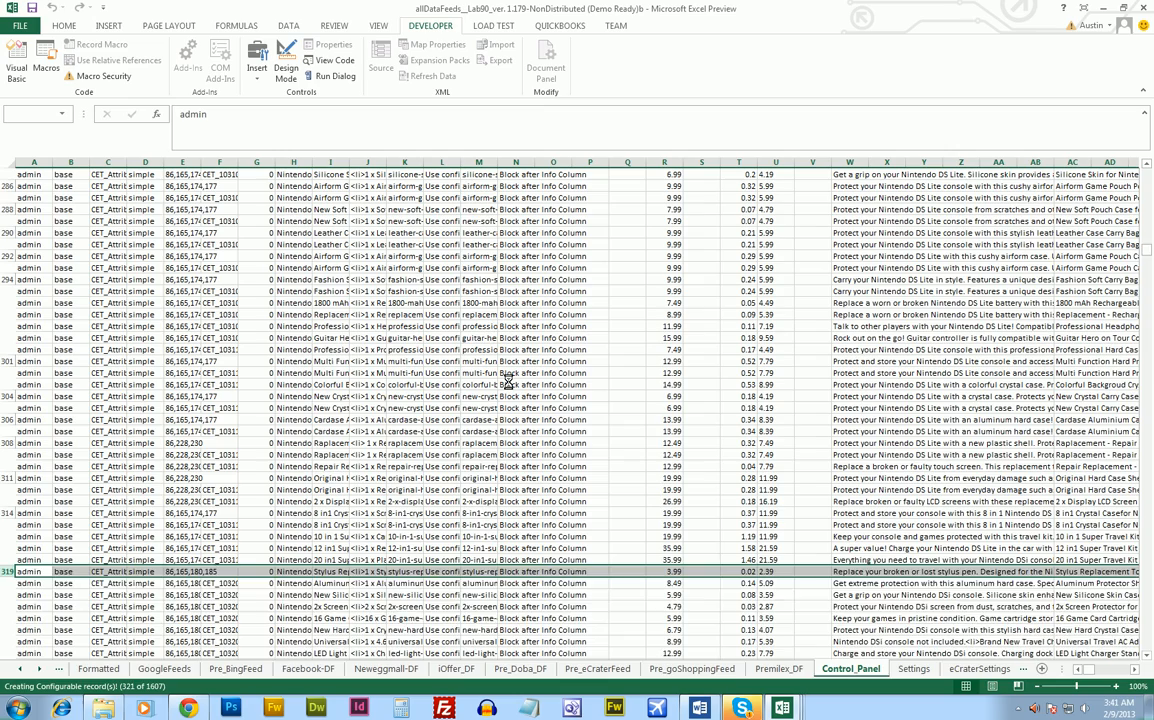
scroll(down, 3)
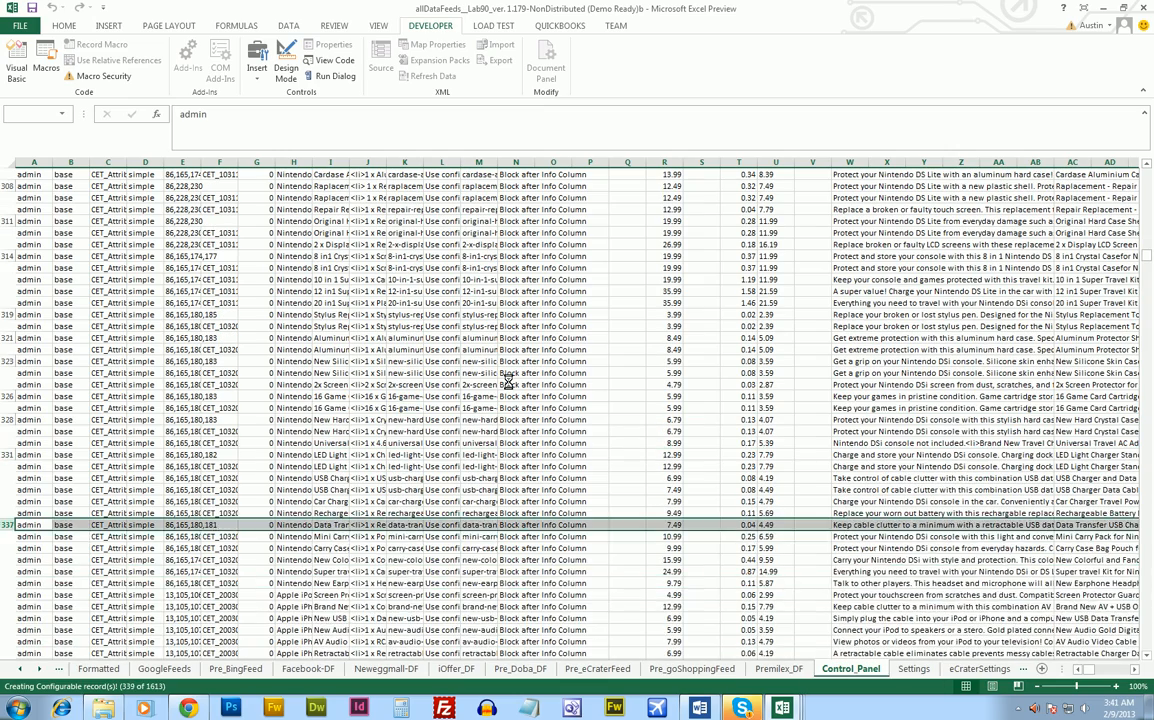
scroll(down, 3)
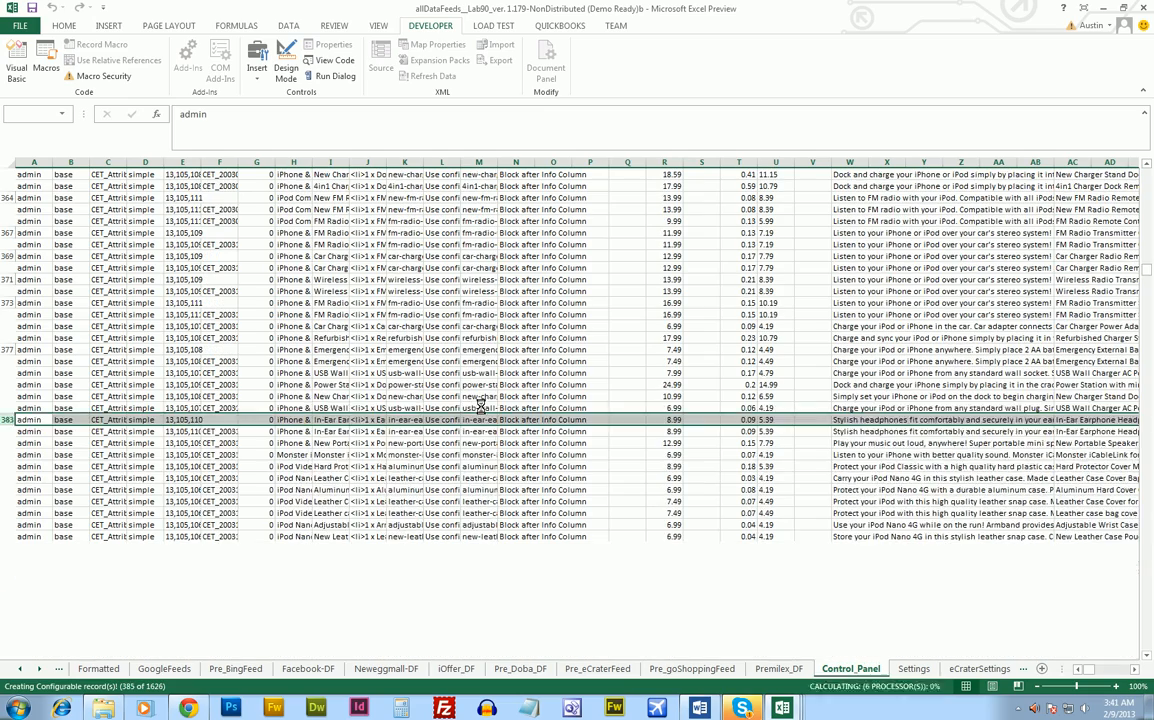
scroll(down, 3)
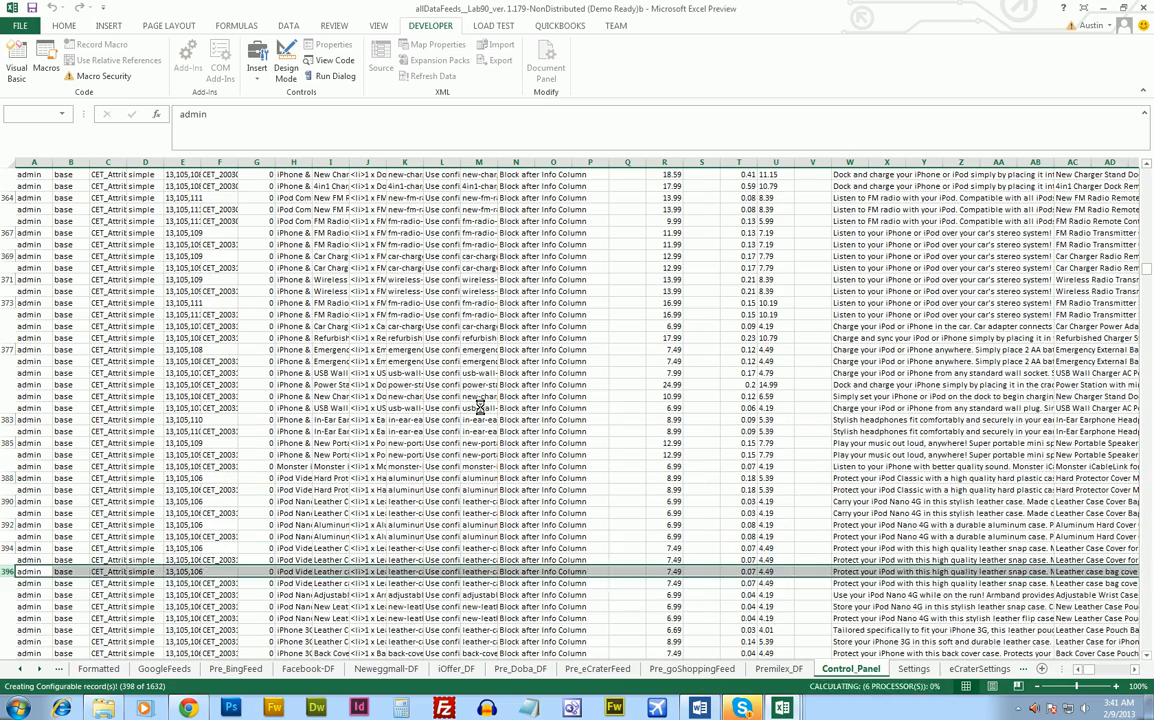
scroll(down, 3)
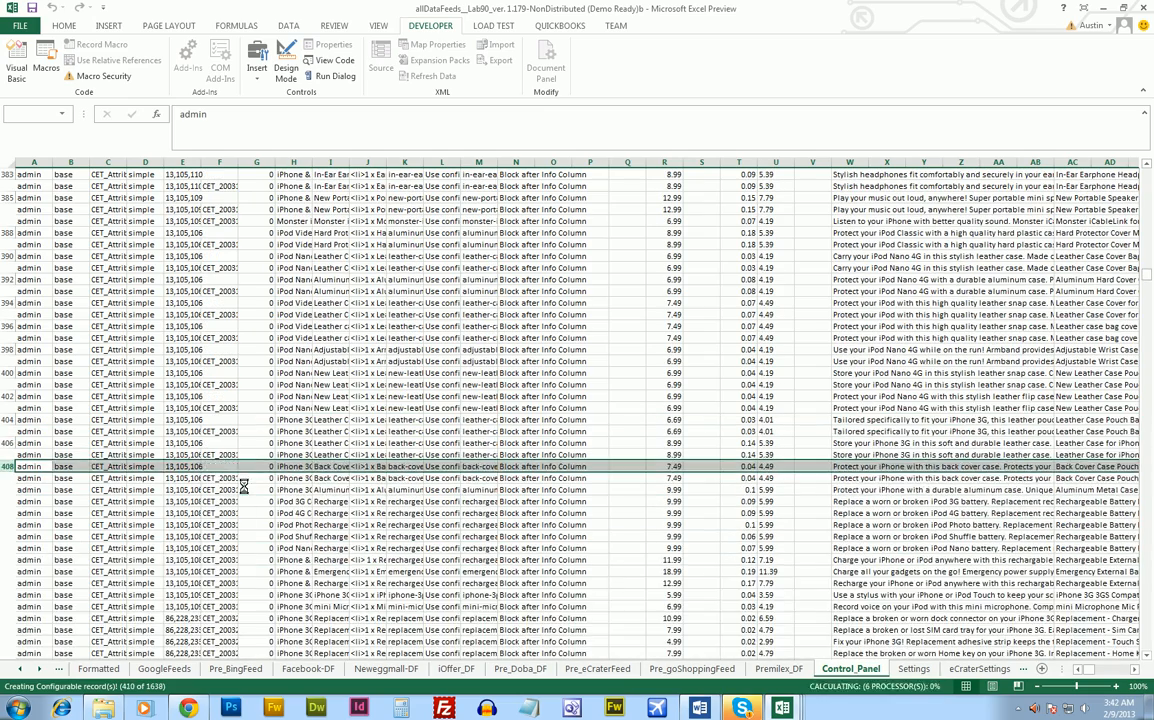
scroll(down, 3)
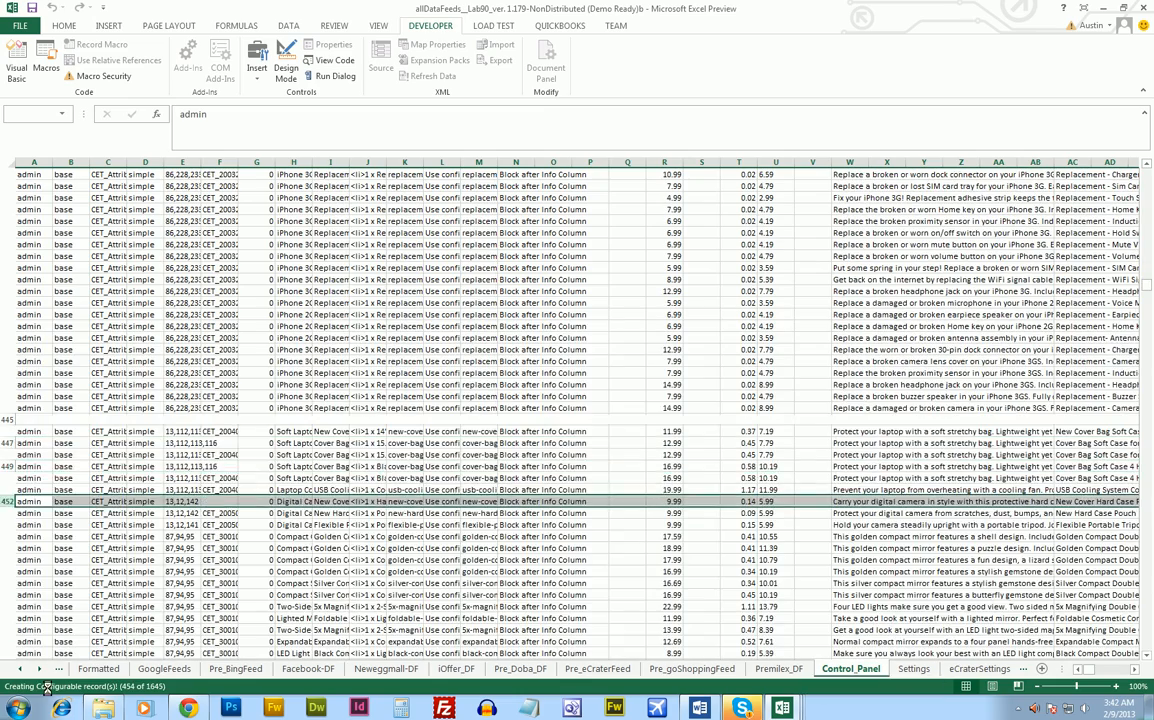
scroll(down, 3)
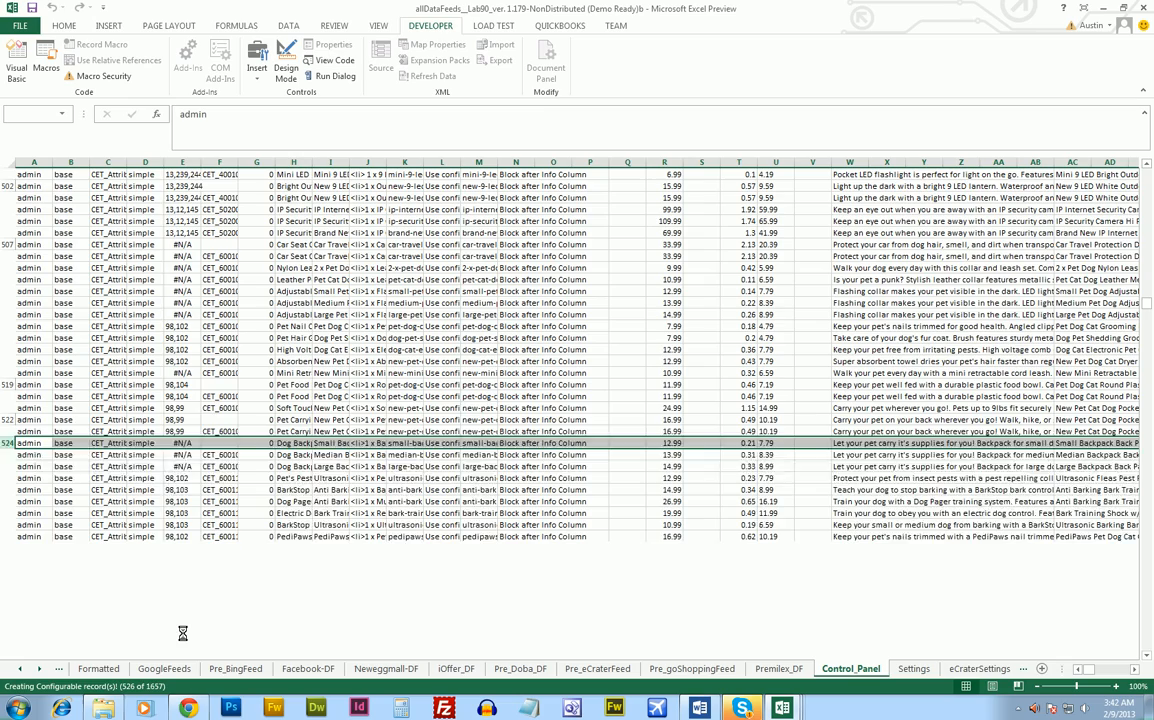
scroll(down, 3)
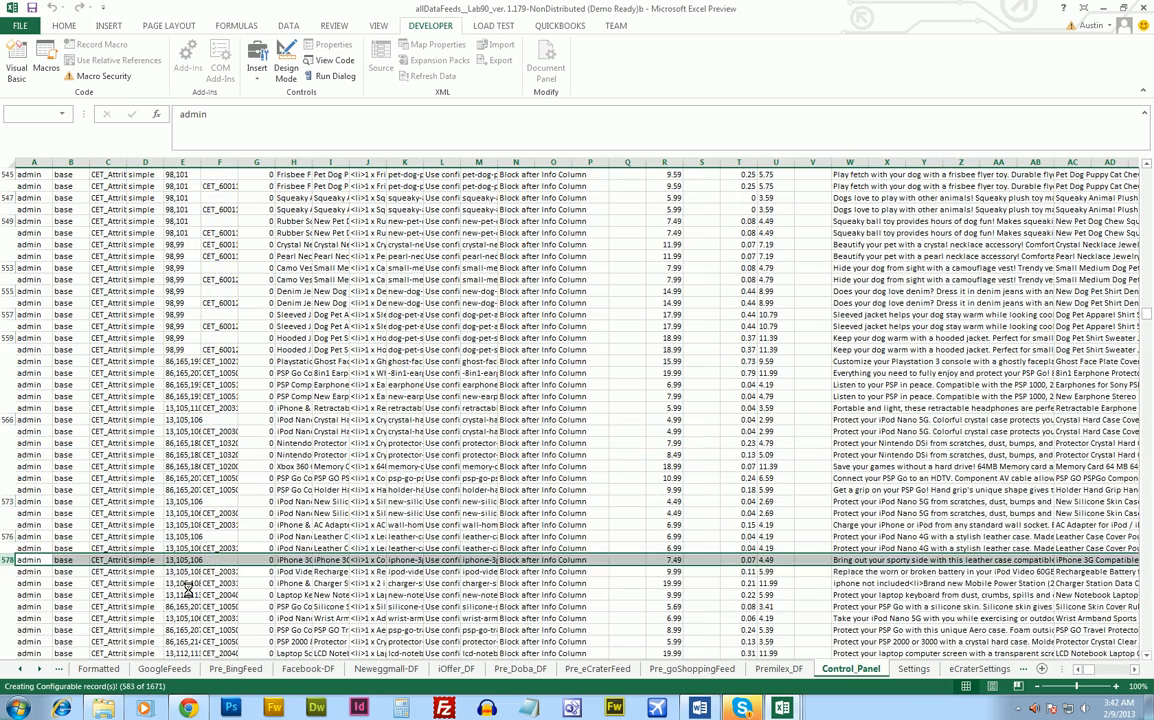
scroll(down, 3)
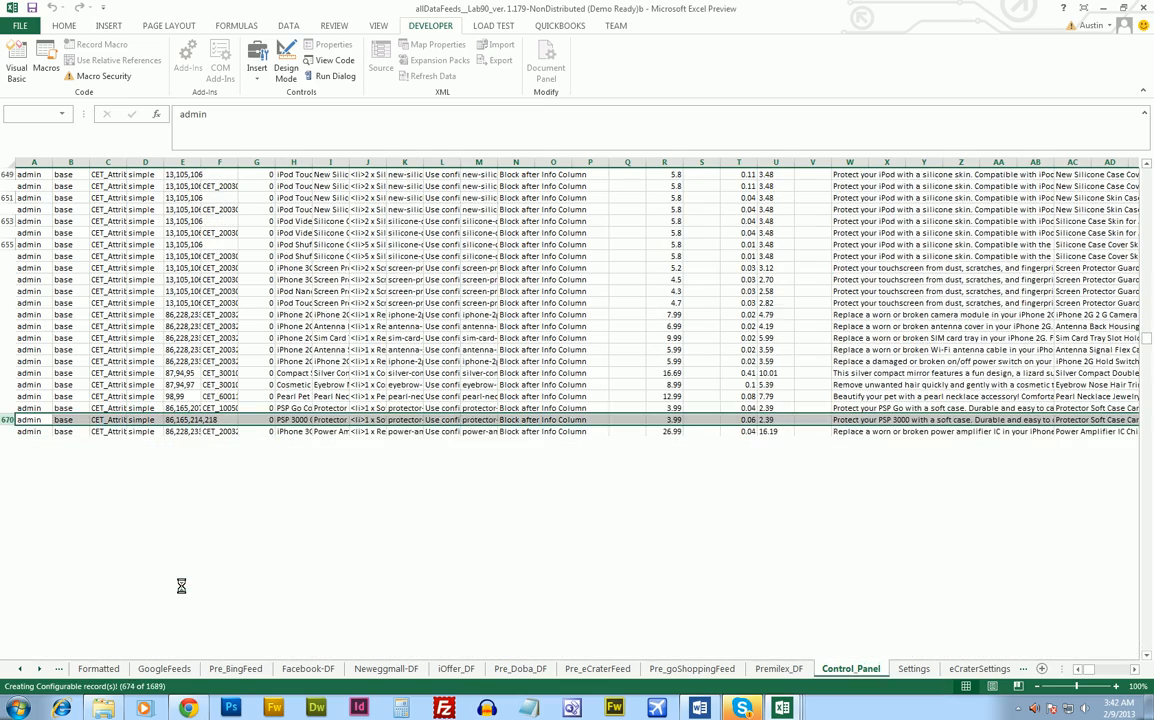
scroll(down, 3)
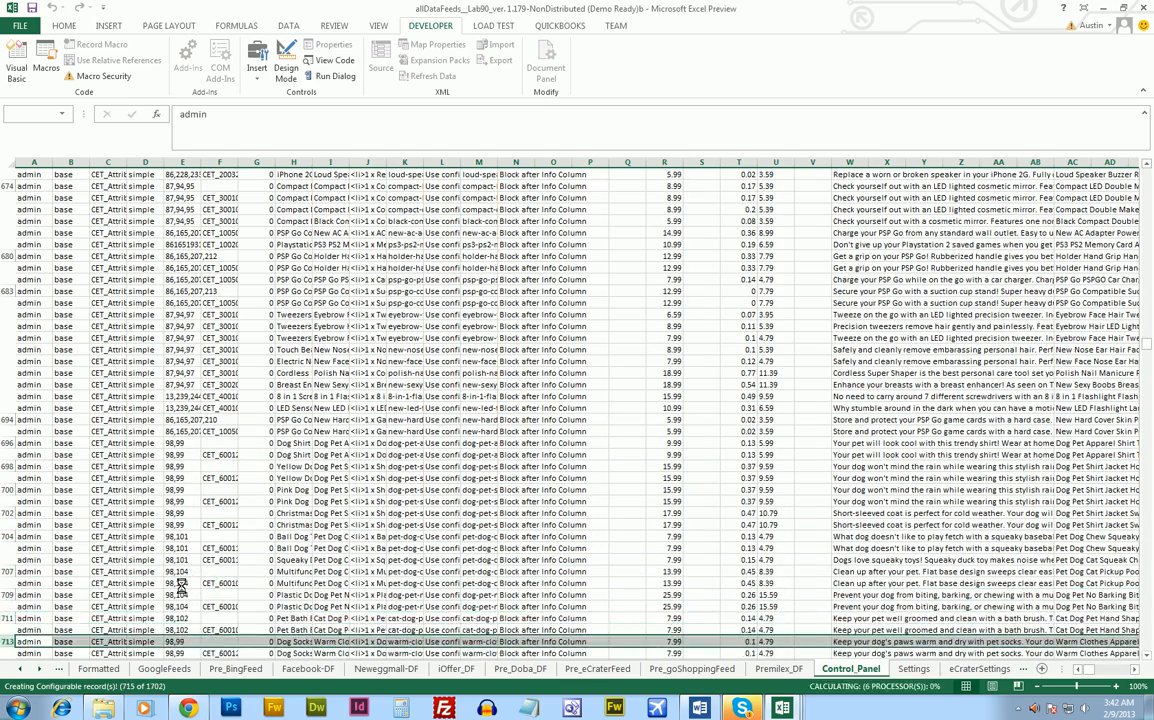
scroll(down, 3)
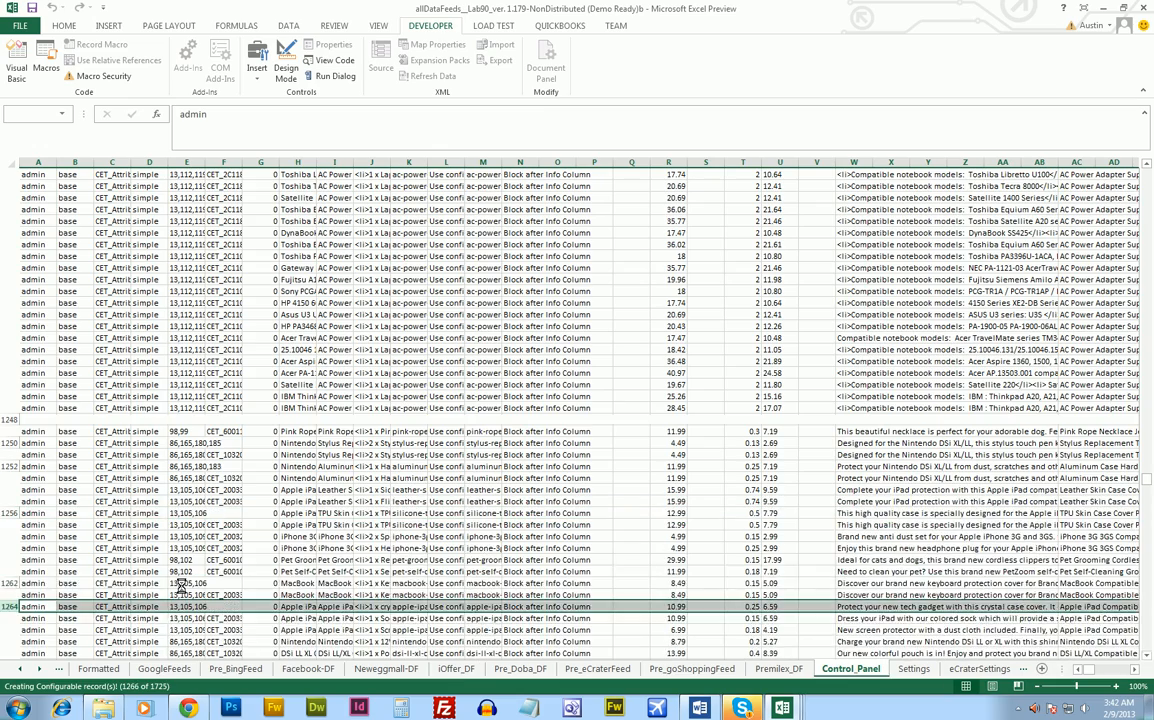
scroll(down, 3)
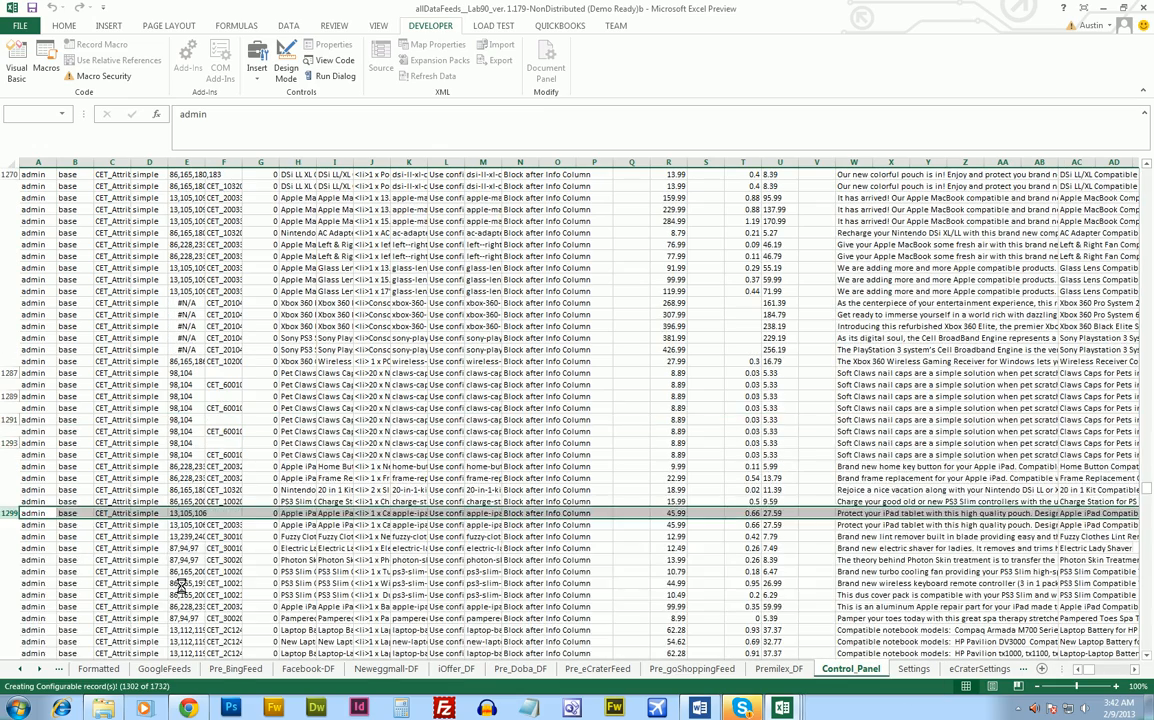
scroll(down, 3)
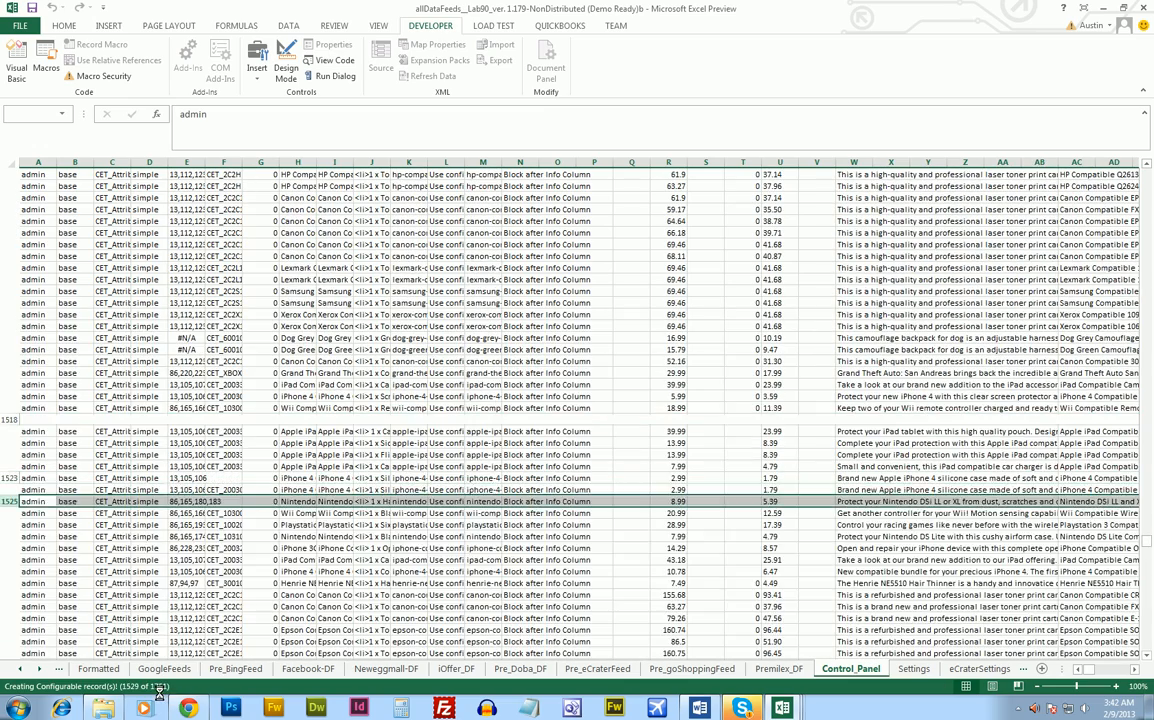
scroll(down, 3)
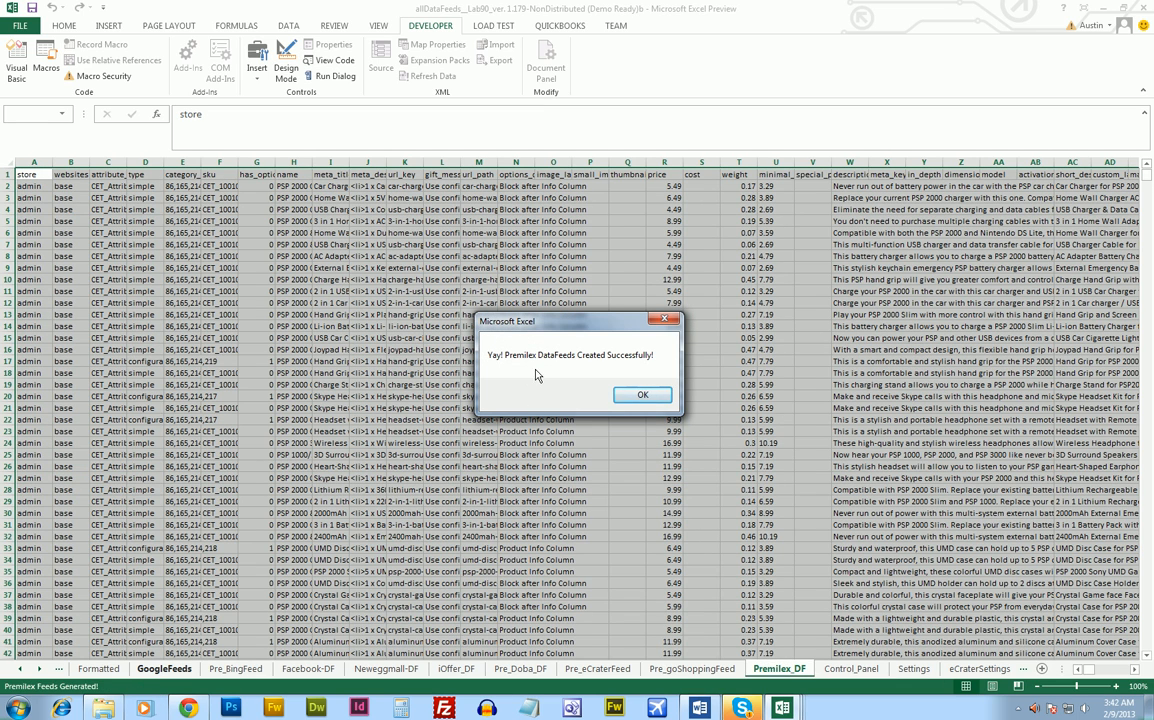
Step: Acknowledge the Premilex feed success message
click(644, 394)
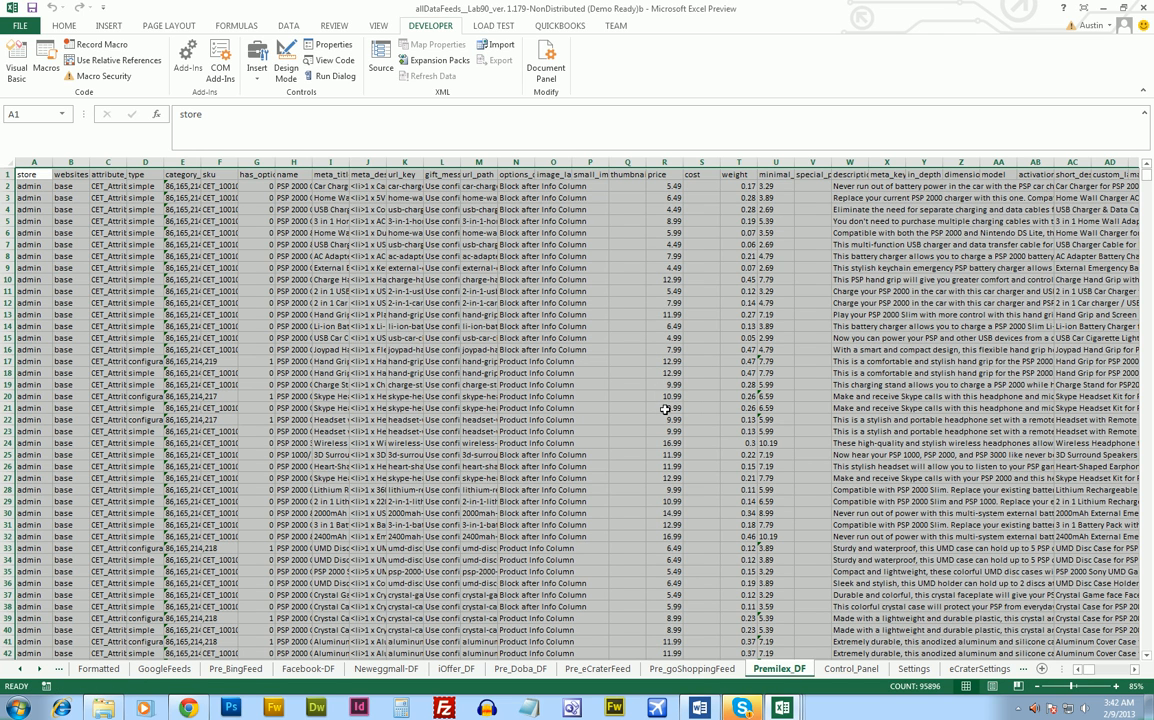
mouse_move(1080, 670)
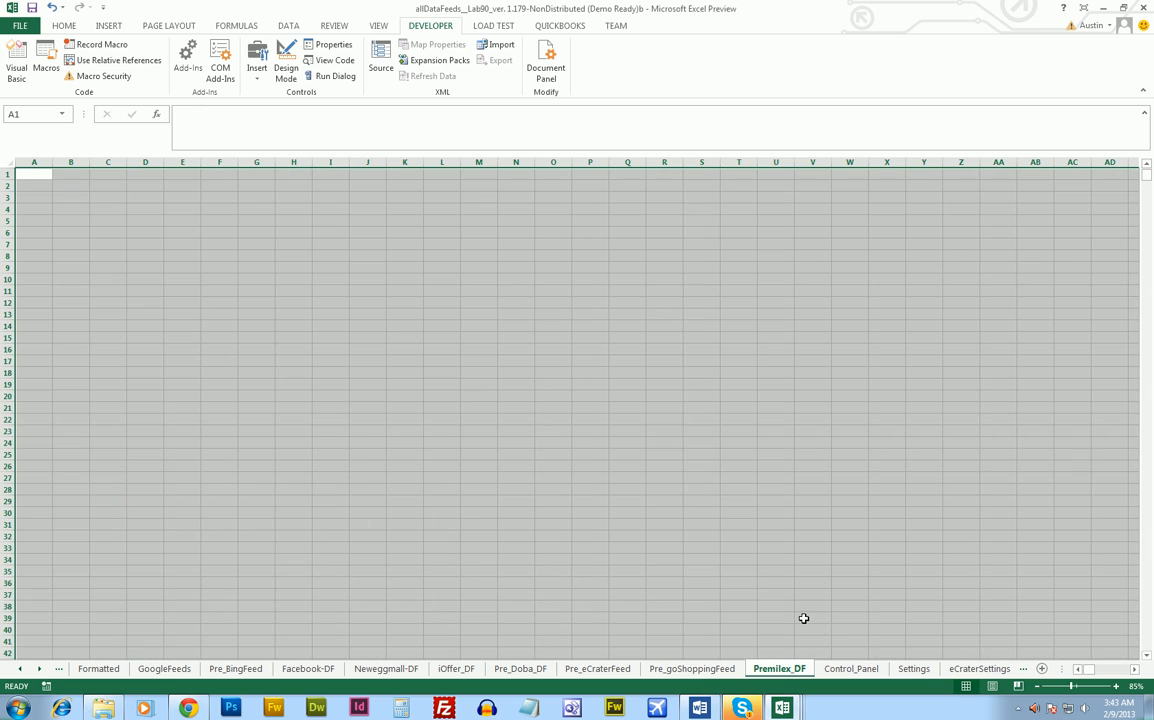
Step: Clear the generated data from the Pre_Doba_DF and NeweggMall-DF sheets
click(692, 668)
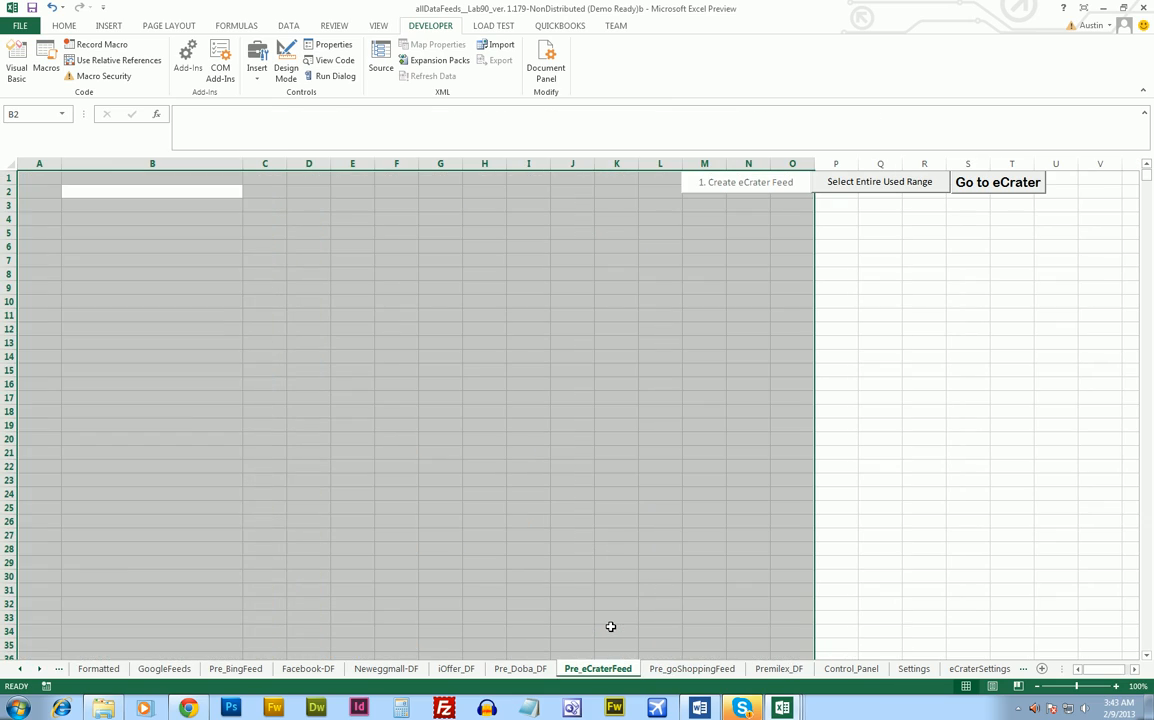
click(520, 668)
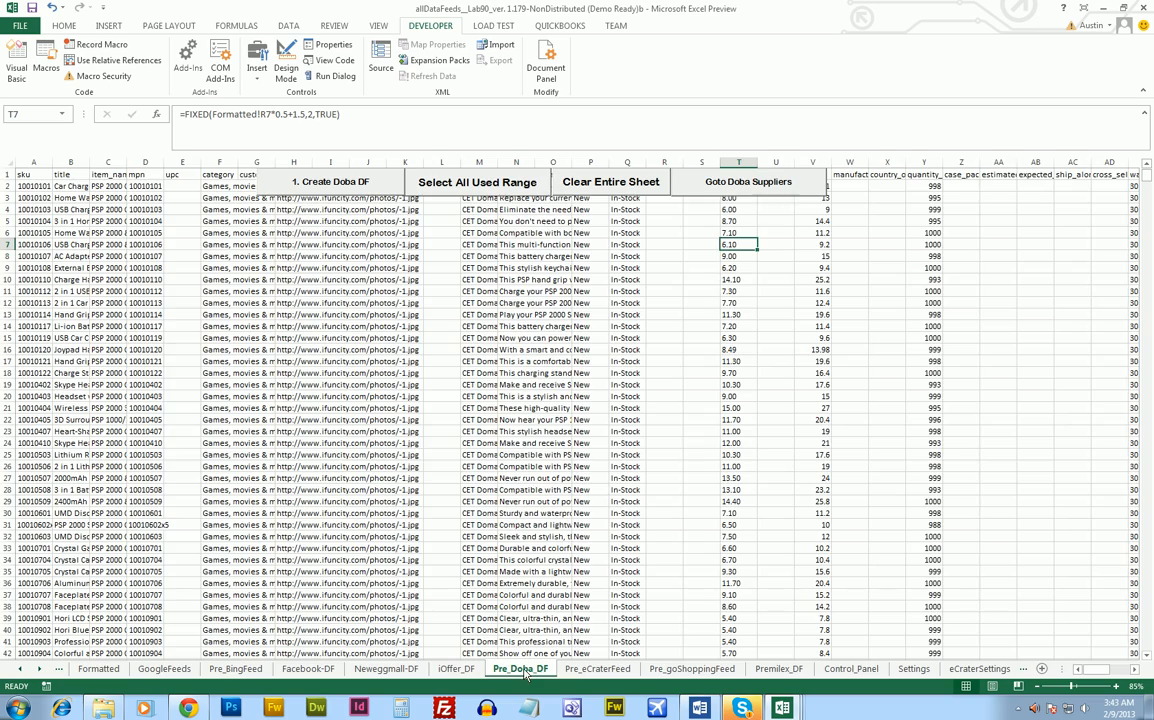
click(610, 180)
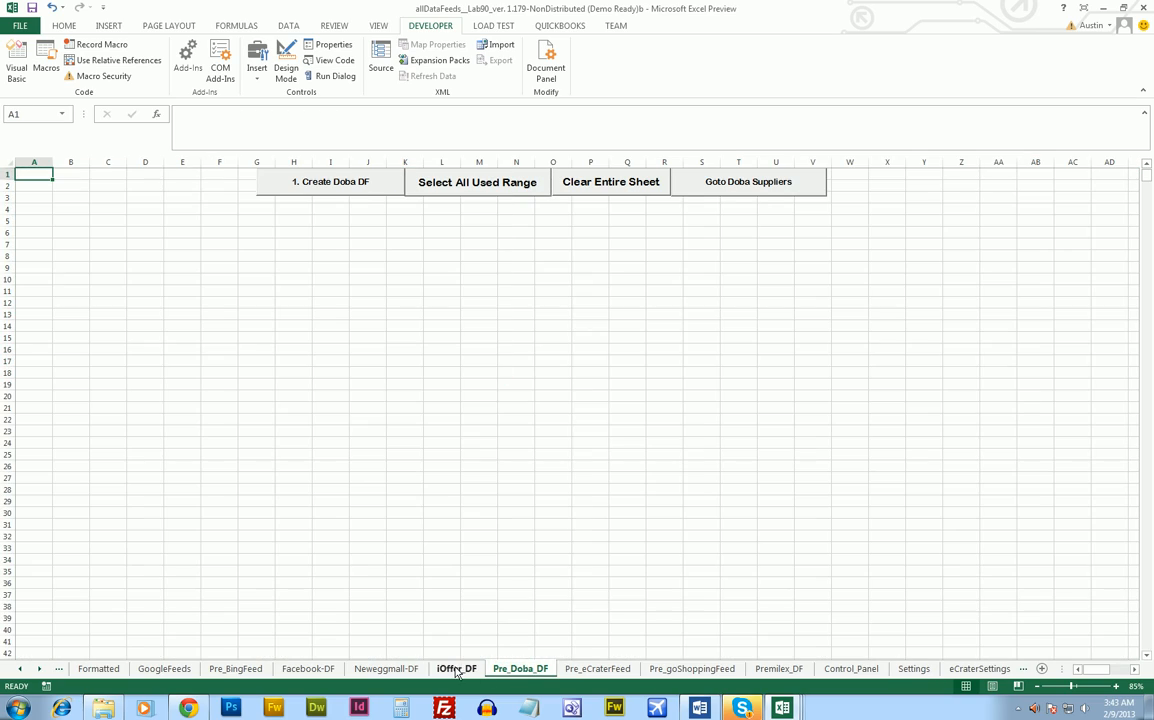
click(456, 668)
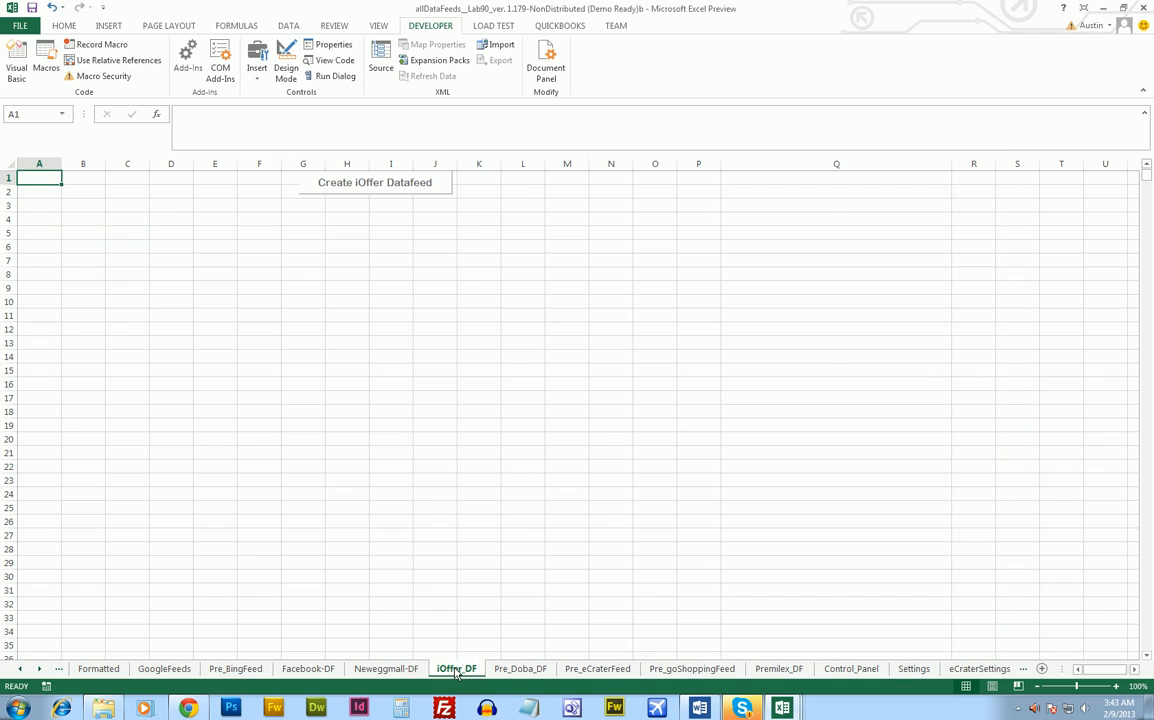
click(386, 668)
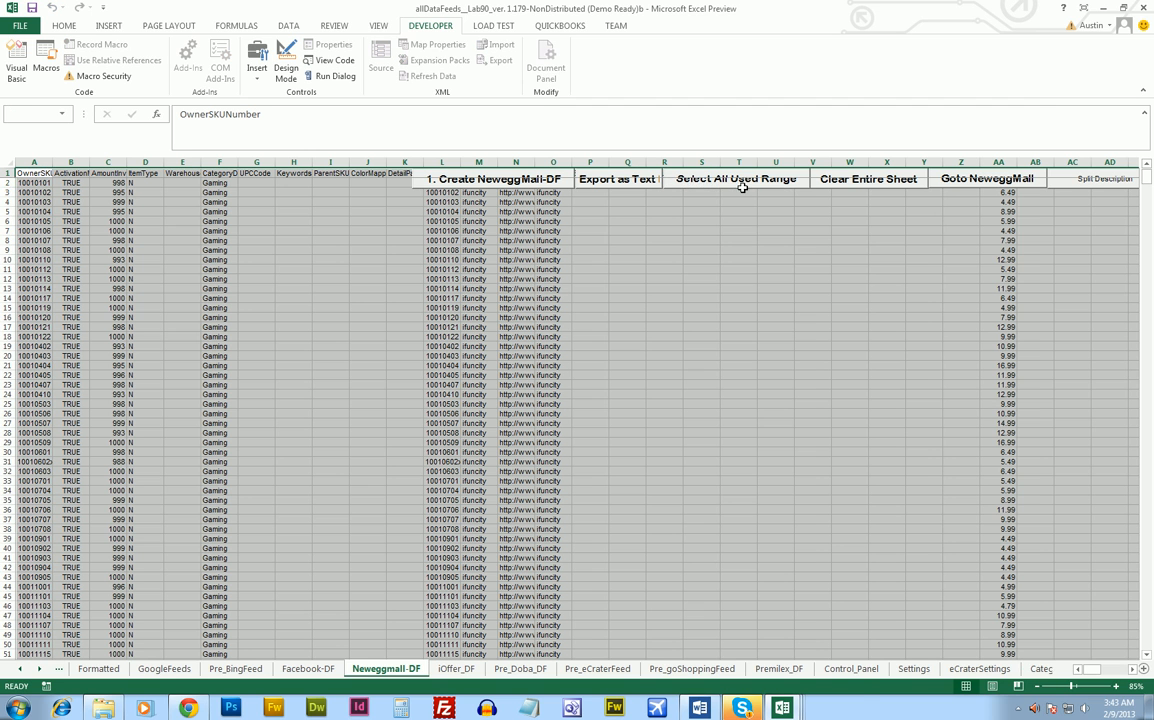
click(736, 178)
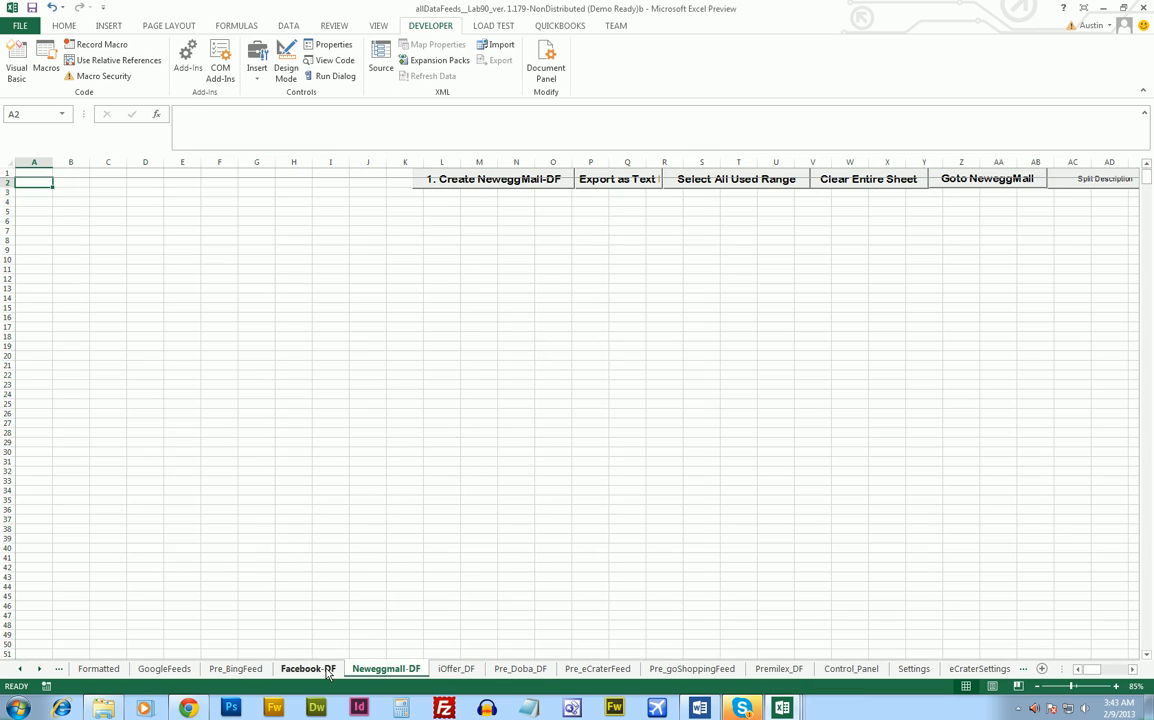
Step: Clear the Facebook-DF and GoogleFeeds sheets and check the Pre_BingFeed sheet
click(308, 668)
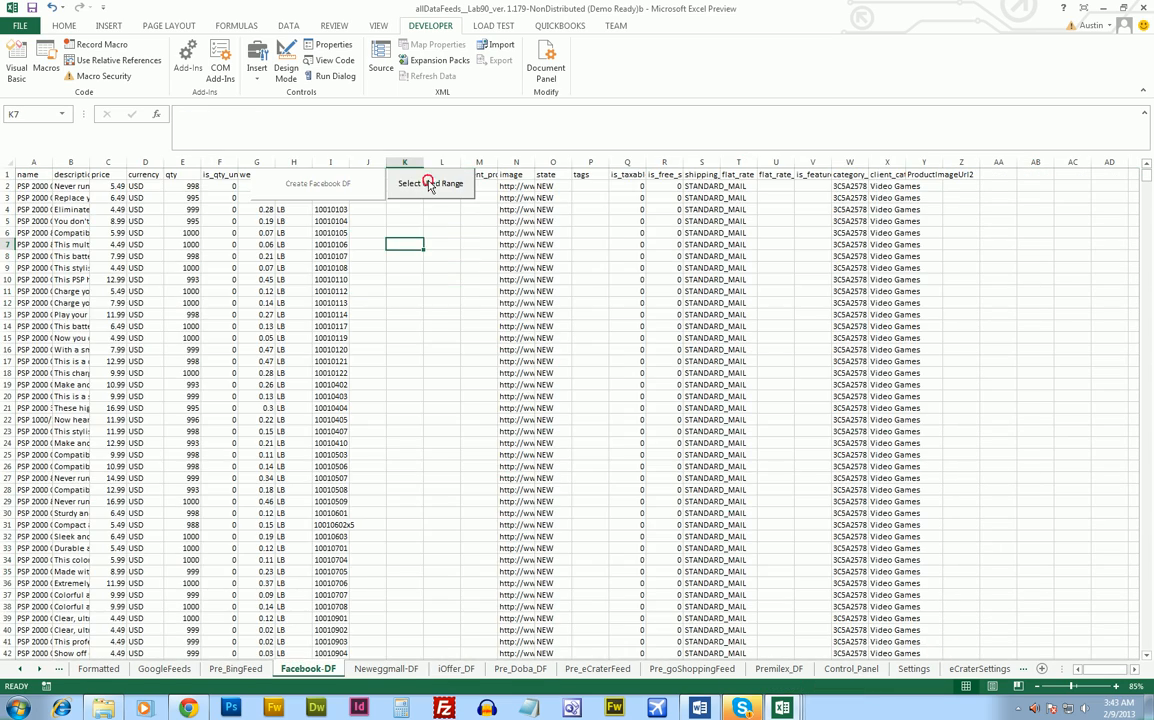
click(430, 184)
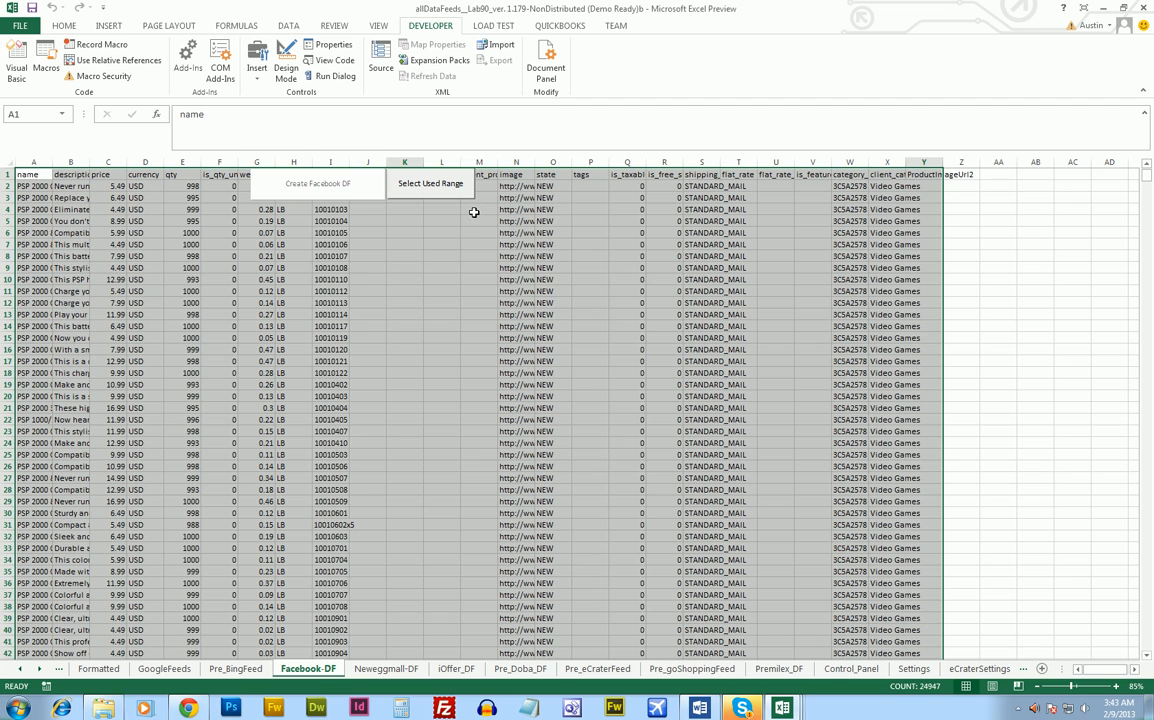
mouse_move(540, 260)
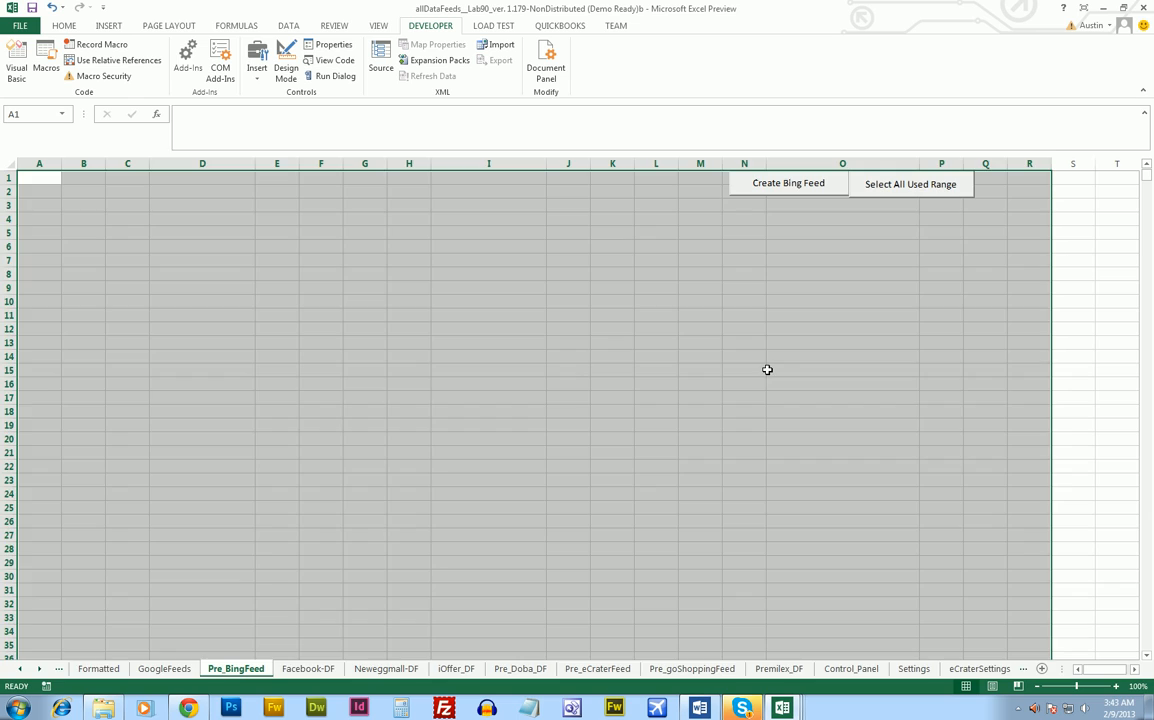
click(164, 668)
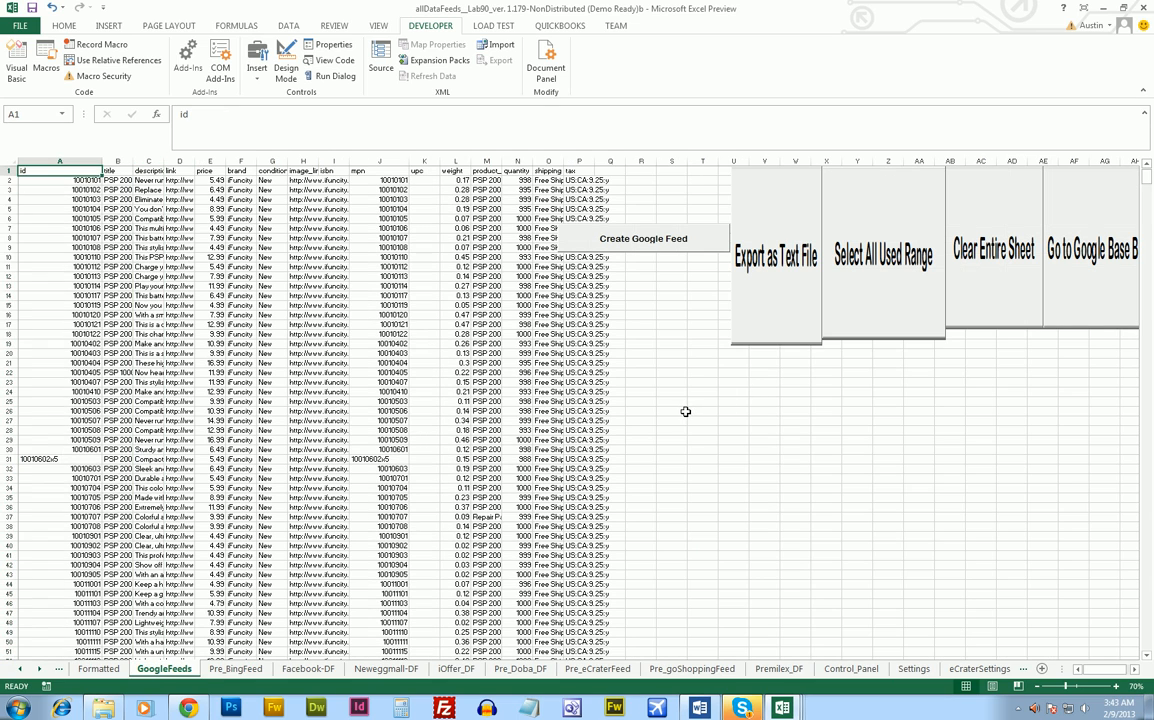
click(992, 256)
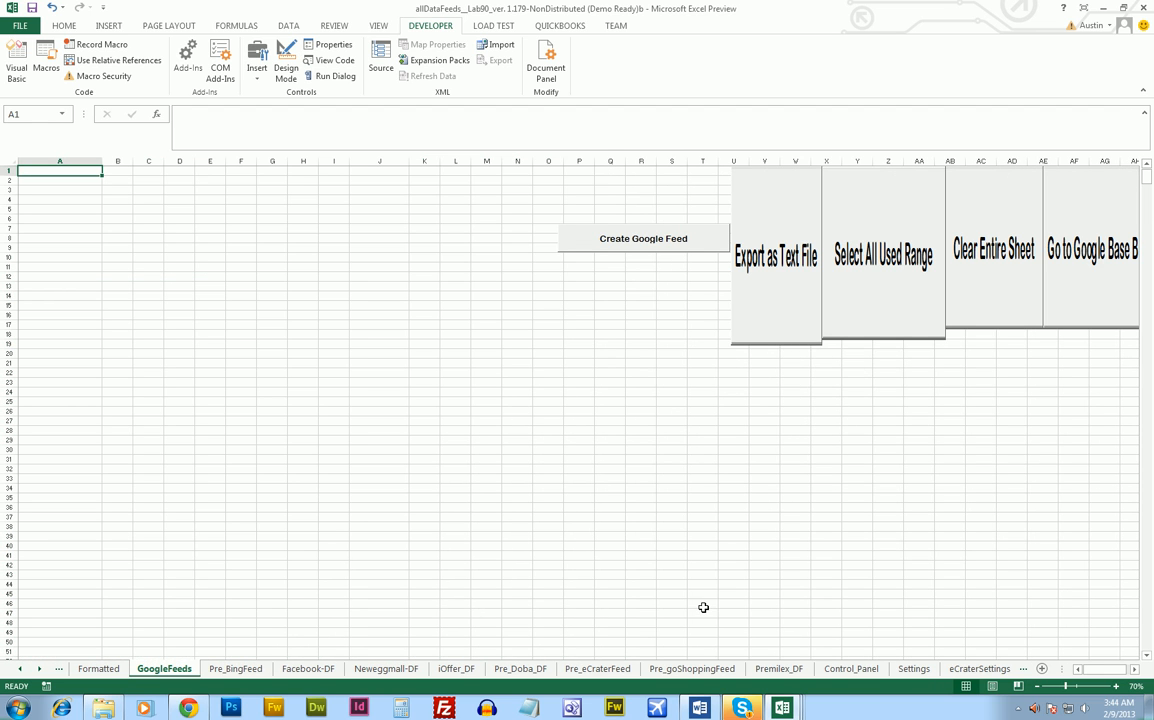
click(236, 668)
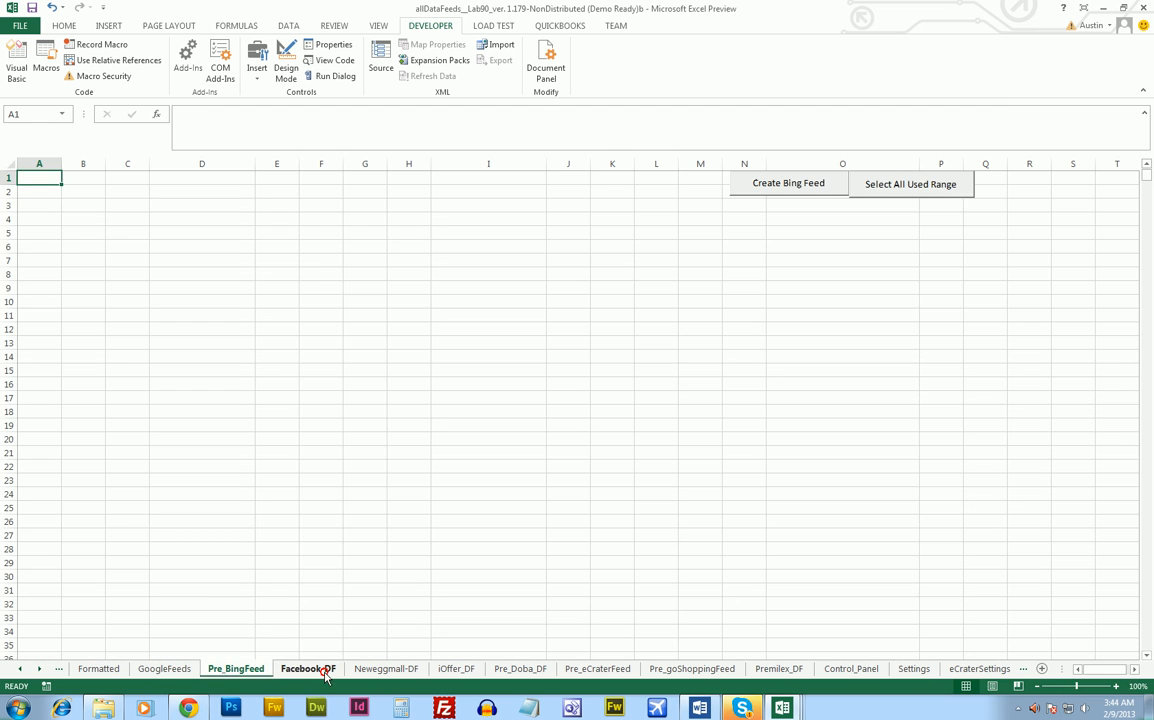
click(520, 668)
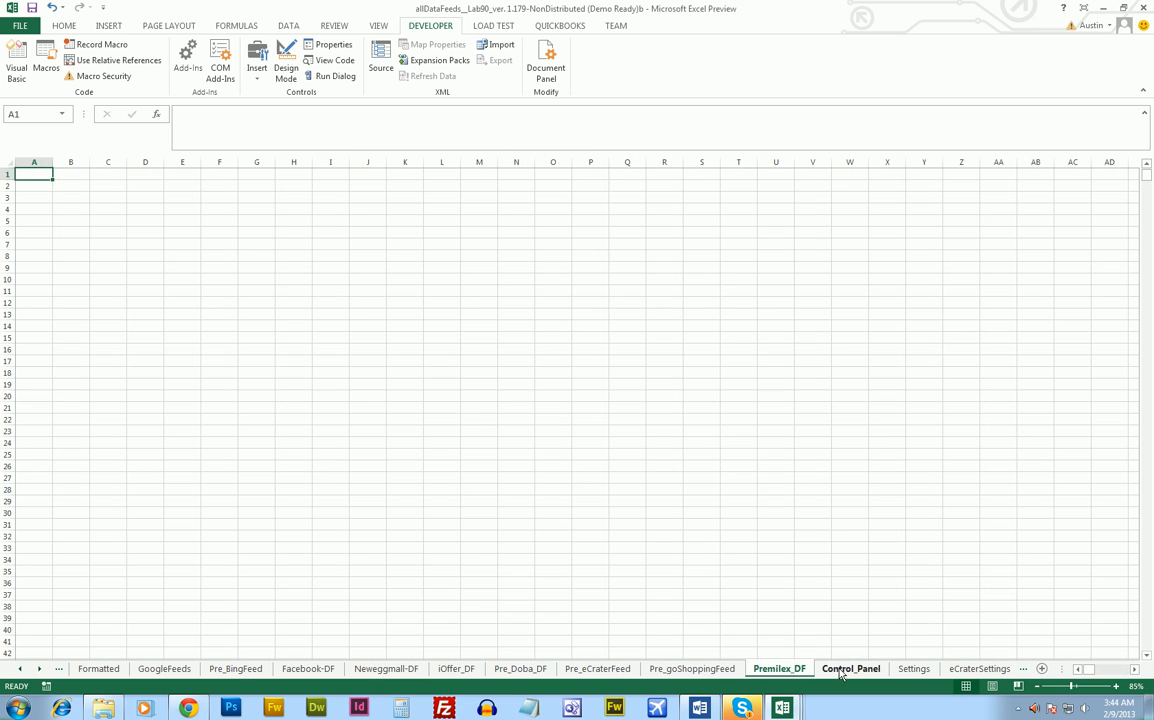
Step: Set Screen Update to 0 on the Settings sheet and return to the Formatted sheet
click(912, 668)
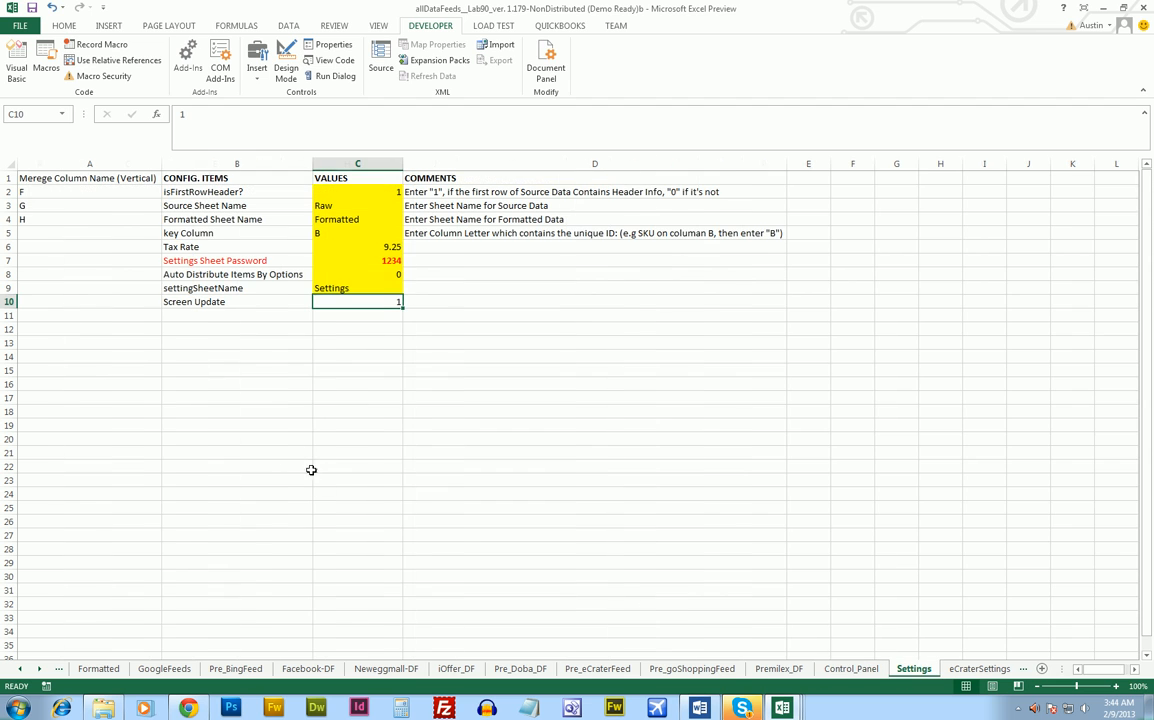
mouse_move(300, 324)
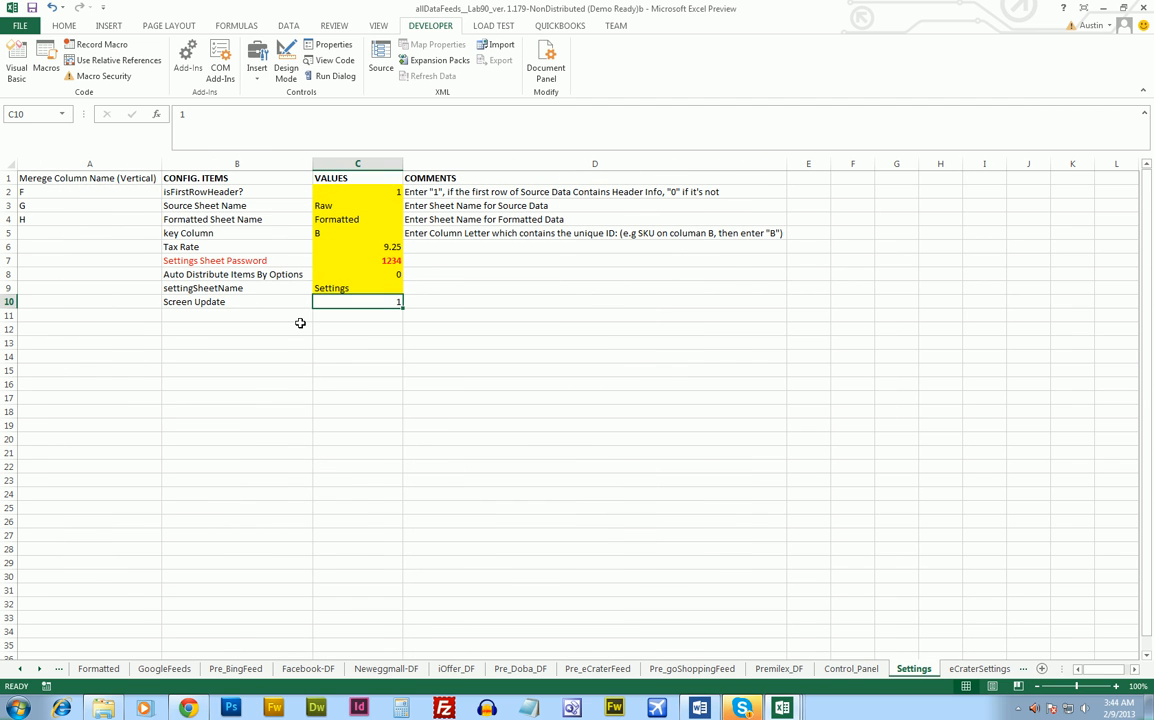
text(0)
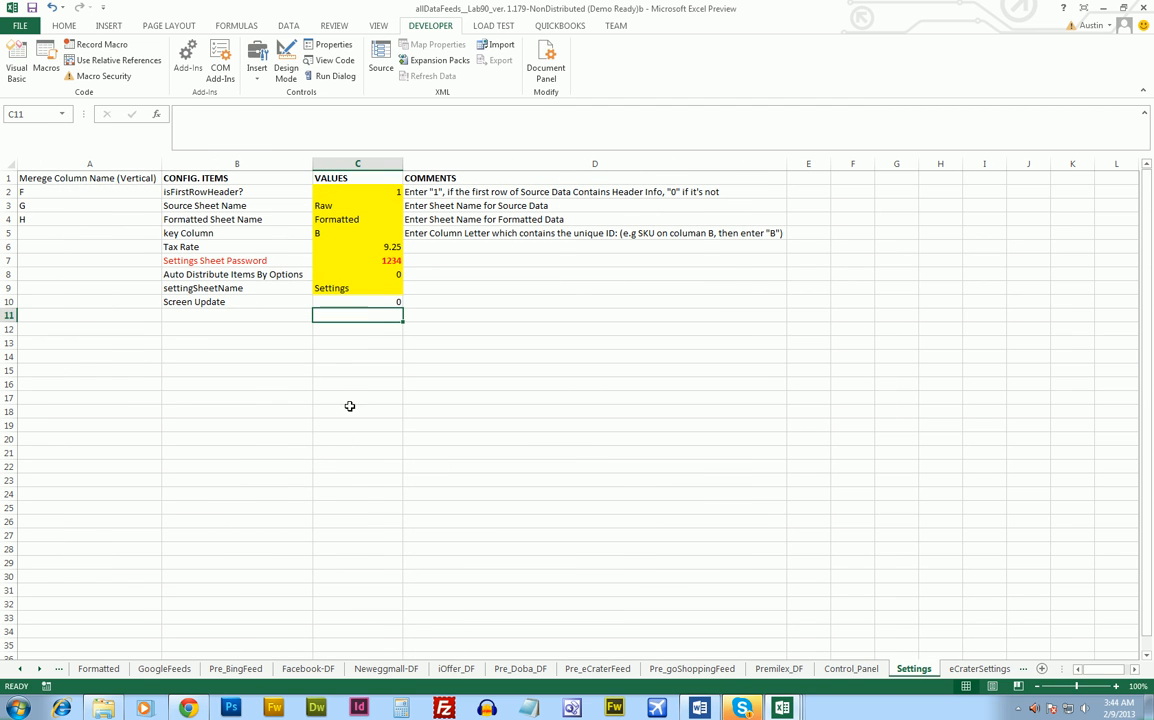
click(98, 668)
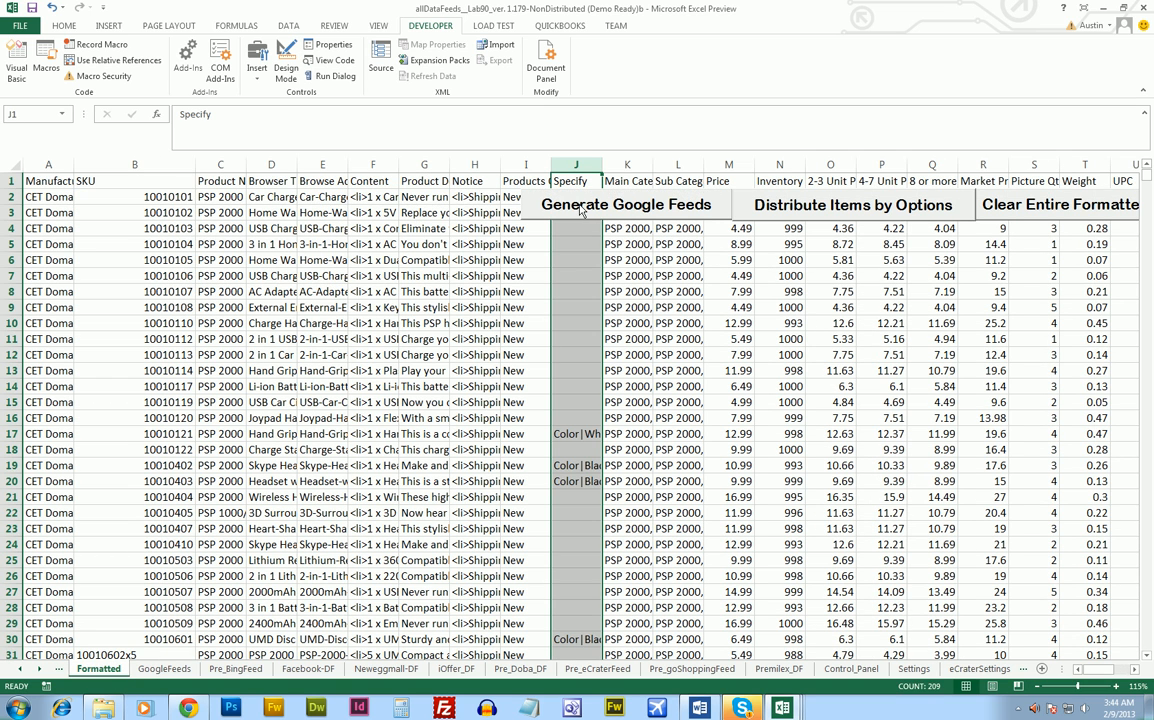
Step: Generate the Google and Bing feeds, then start creating the Facebook data feed
click(628, 204)
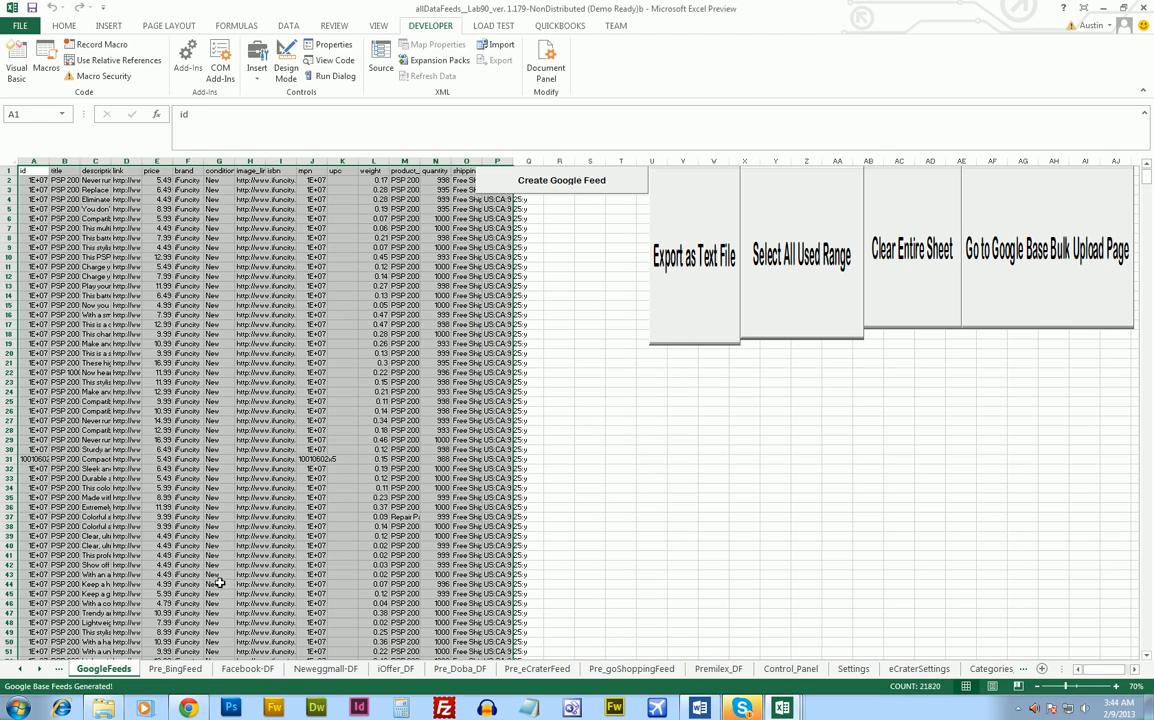
click(176, 668)
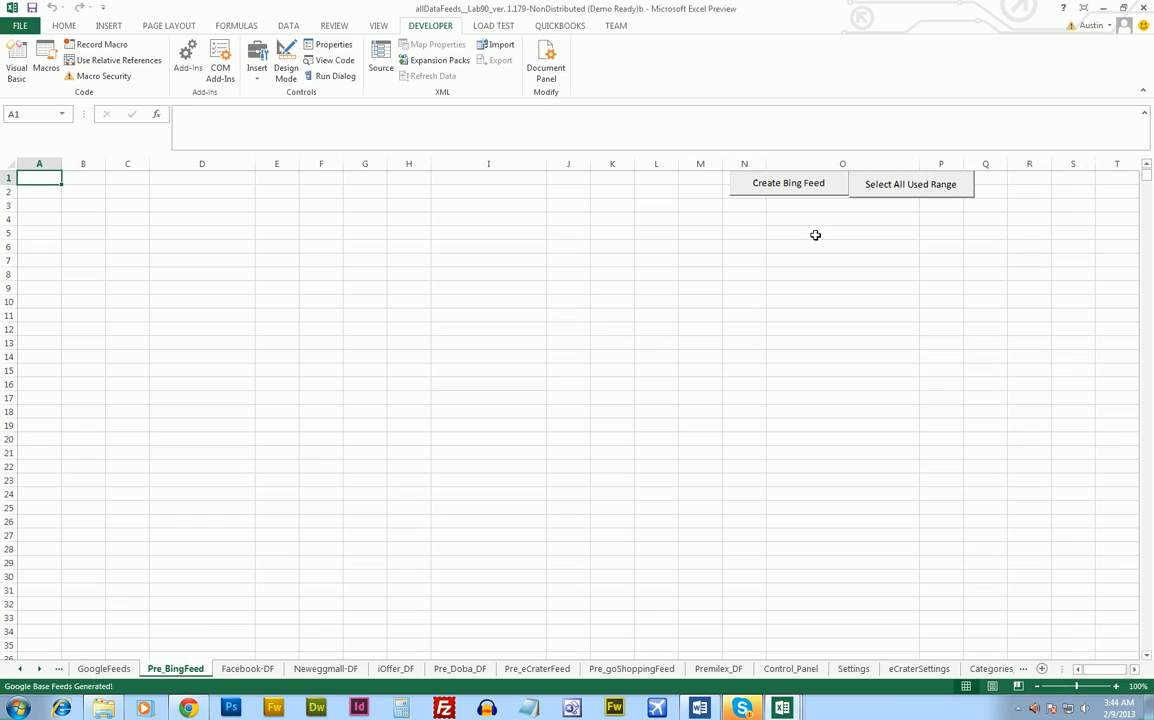
click(788, 184)
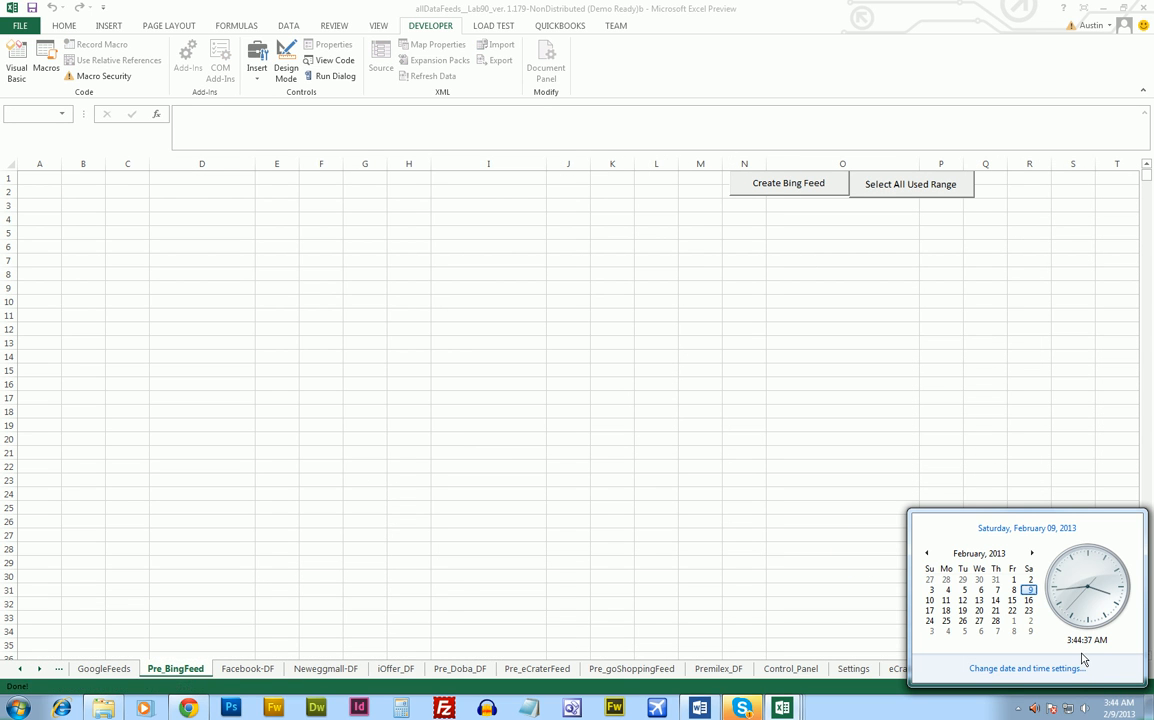
click(788, 184)
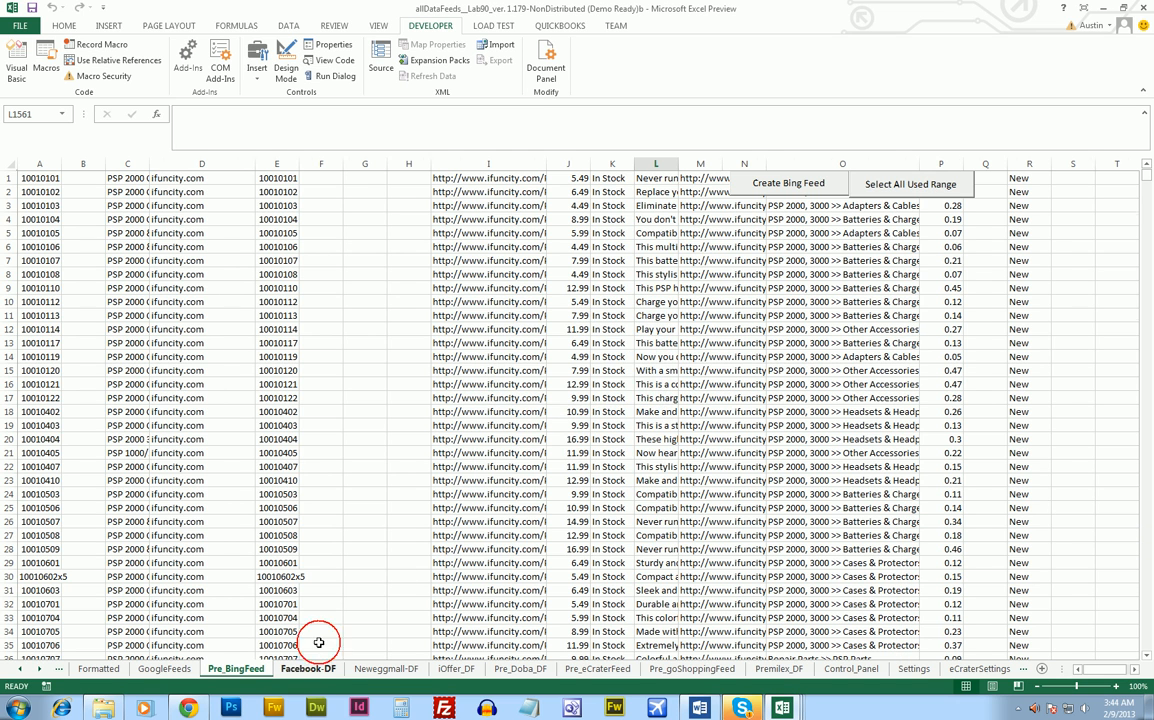
click(308, 668)
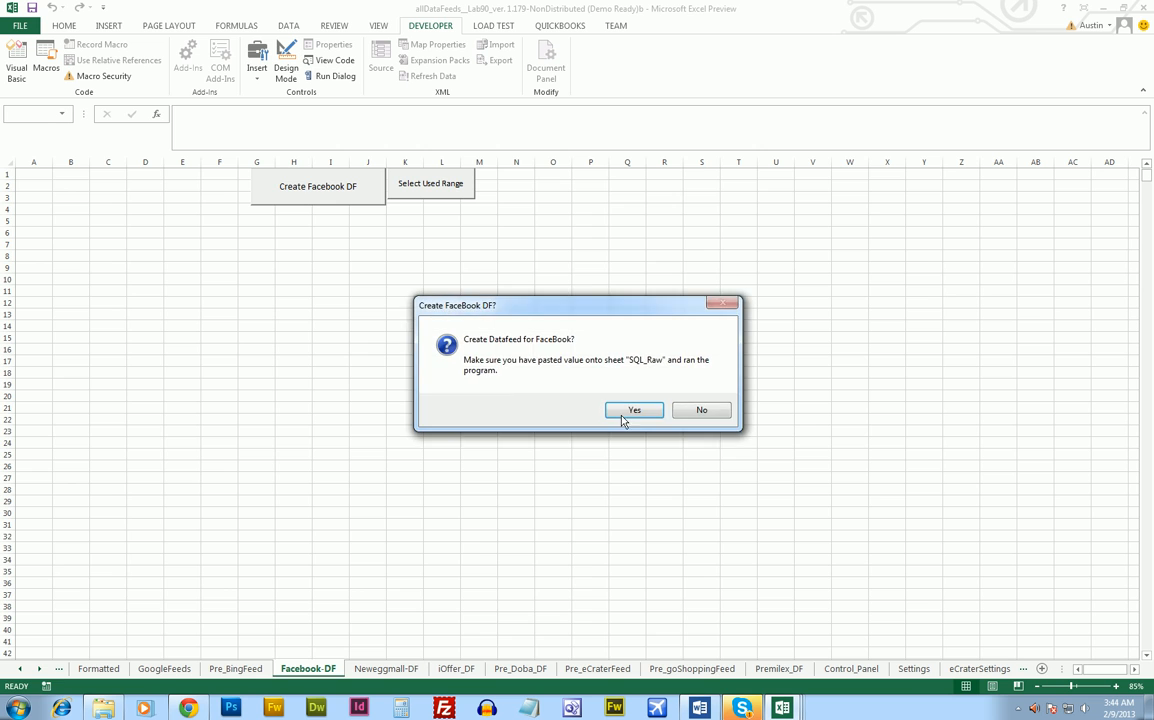
click(634, 410)
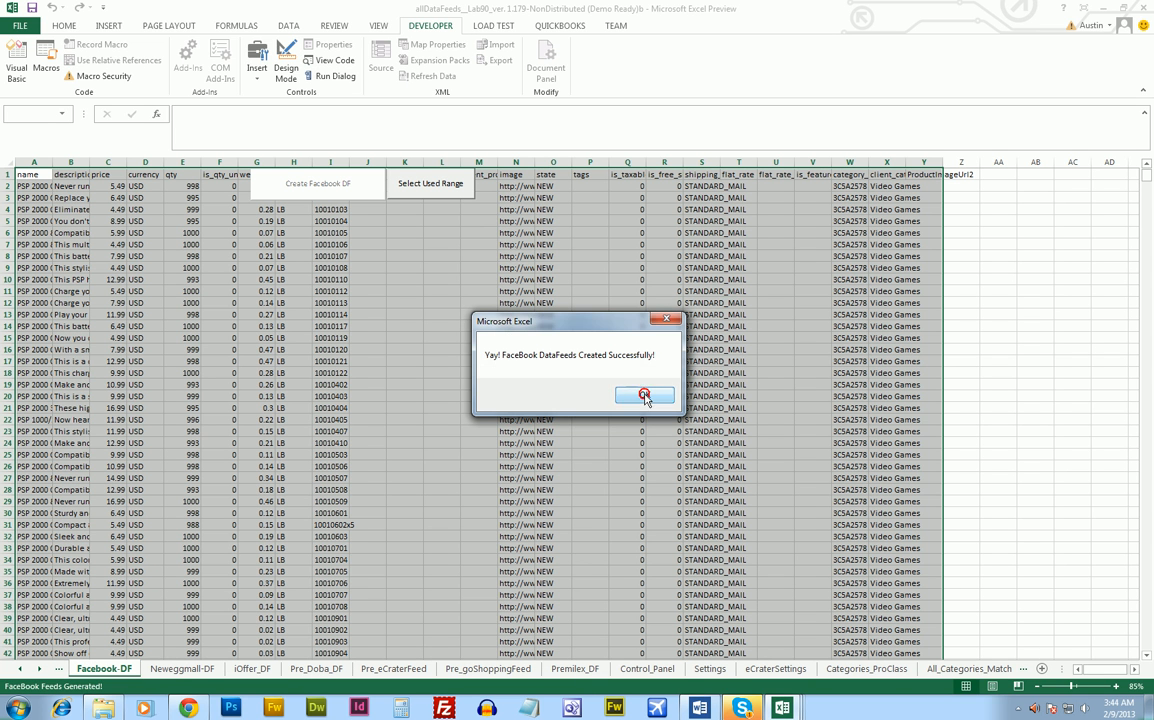
Step: Acknowledge the Facebook success message and run '1. Create NeweggMall-DF' to refill the sheet
click(644, 392)
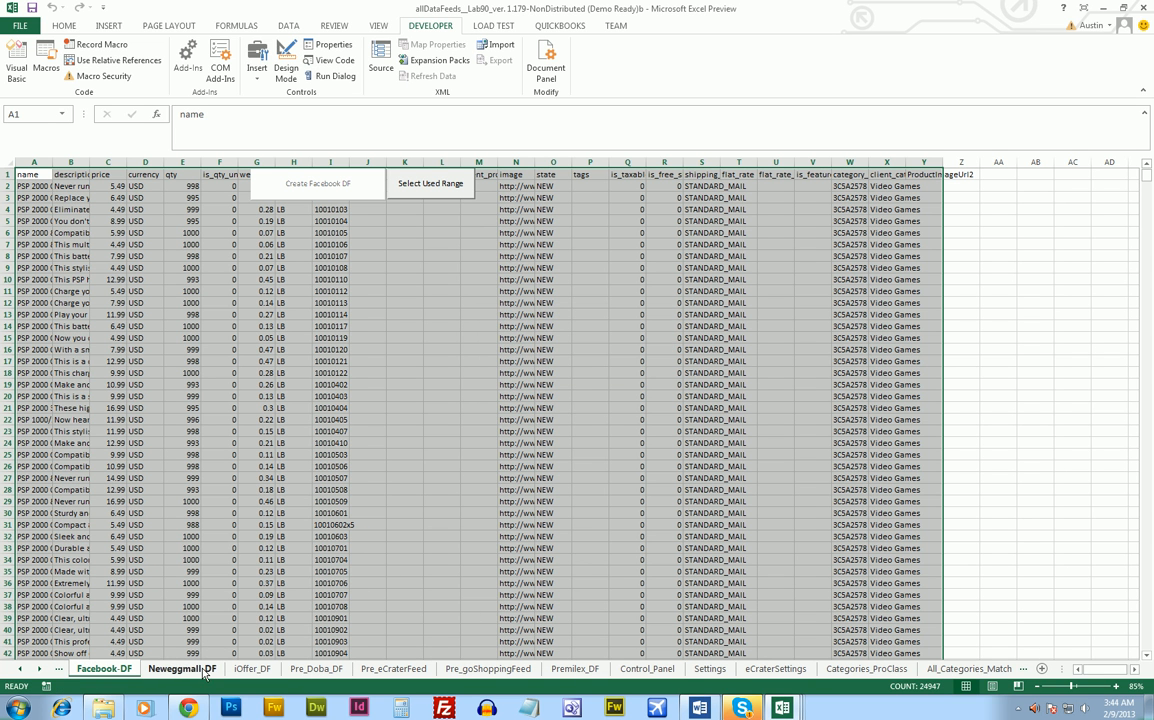
click(180, 668)
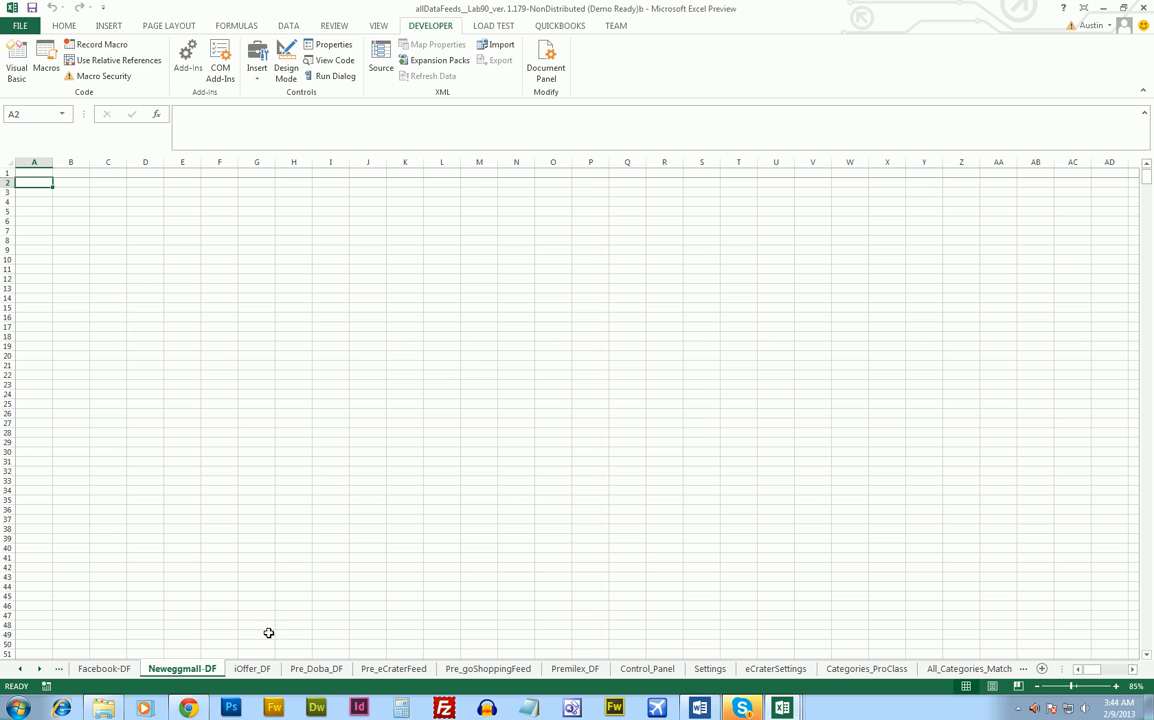
scroll(down, 3)
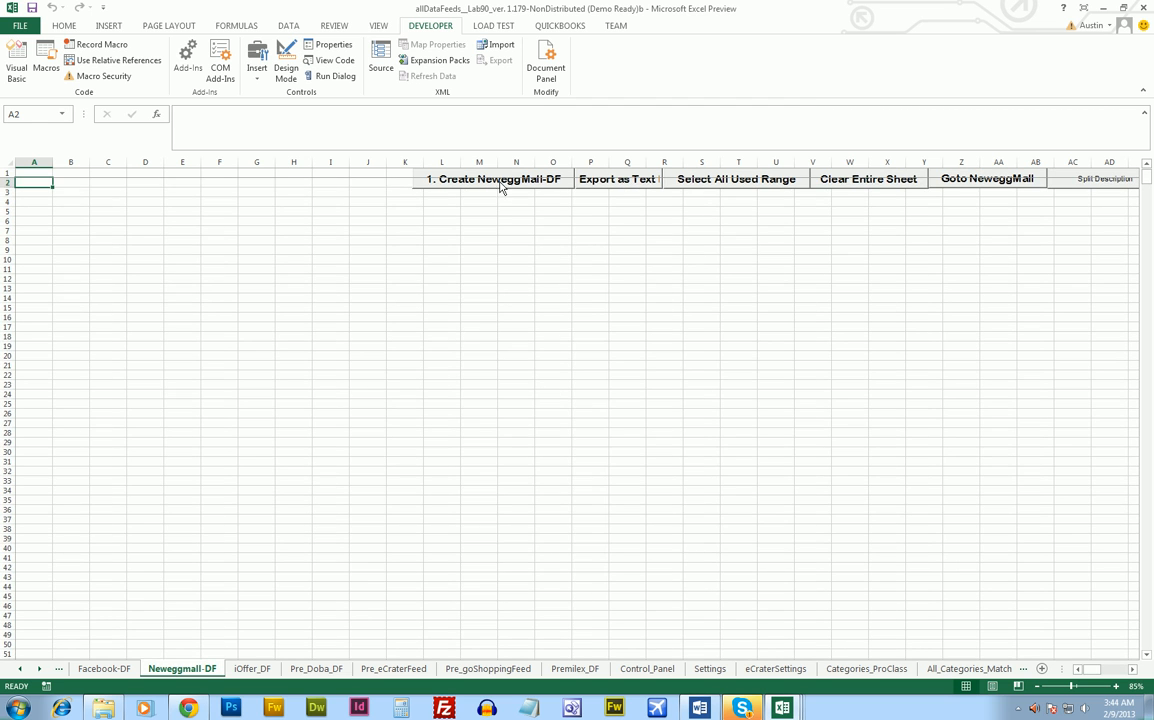
click(492, 178)
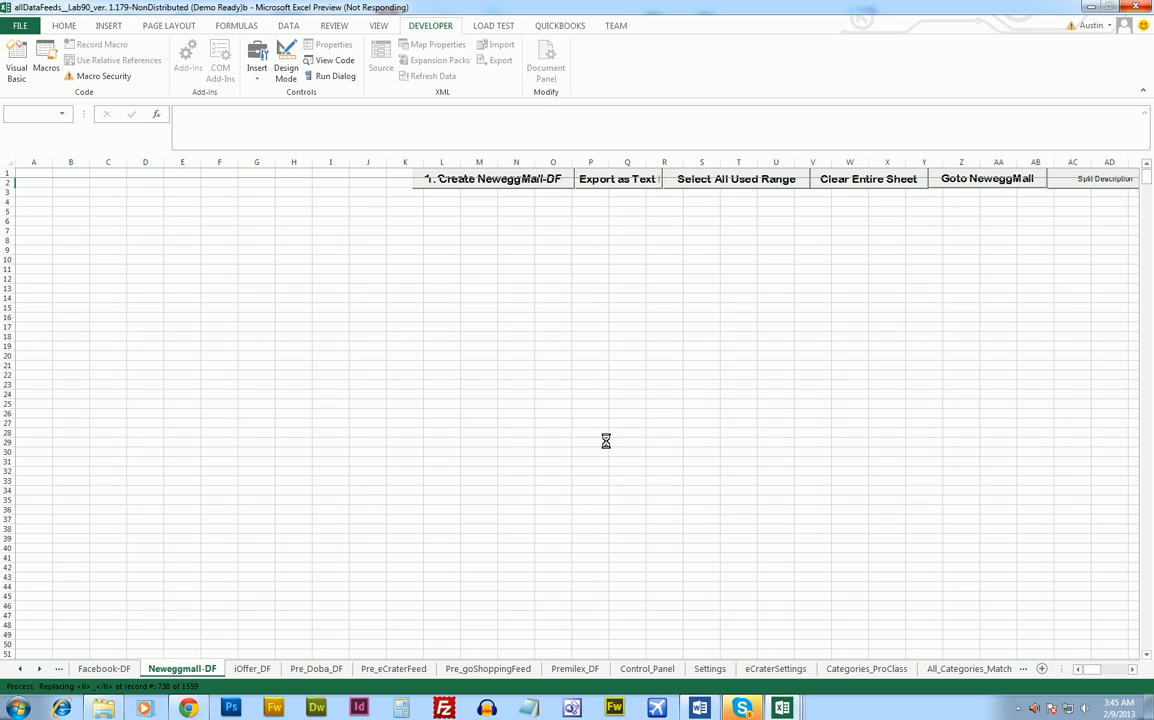
click(492, 178)
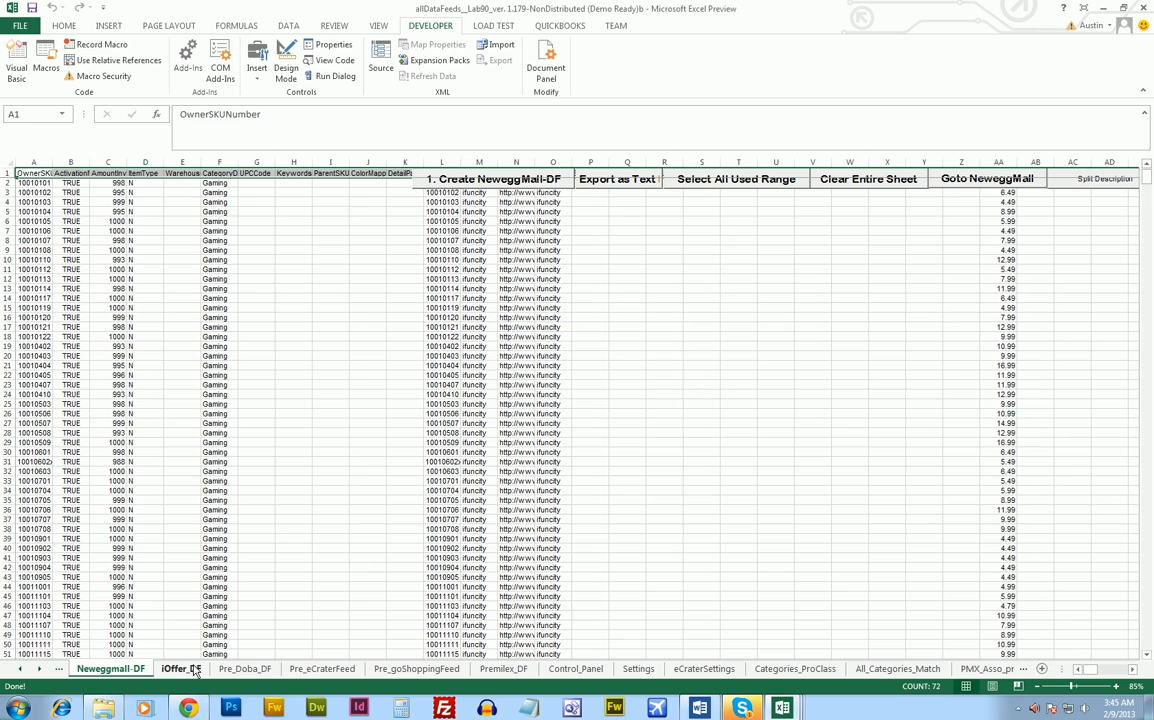
Step: On the iOffer_DF sheet, toggle Design Mode so the Create iOffer Datafeed button appears
click(180, 668)
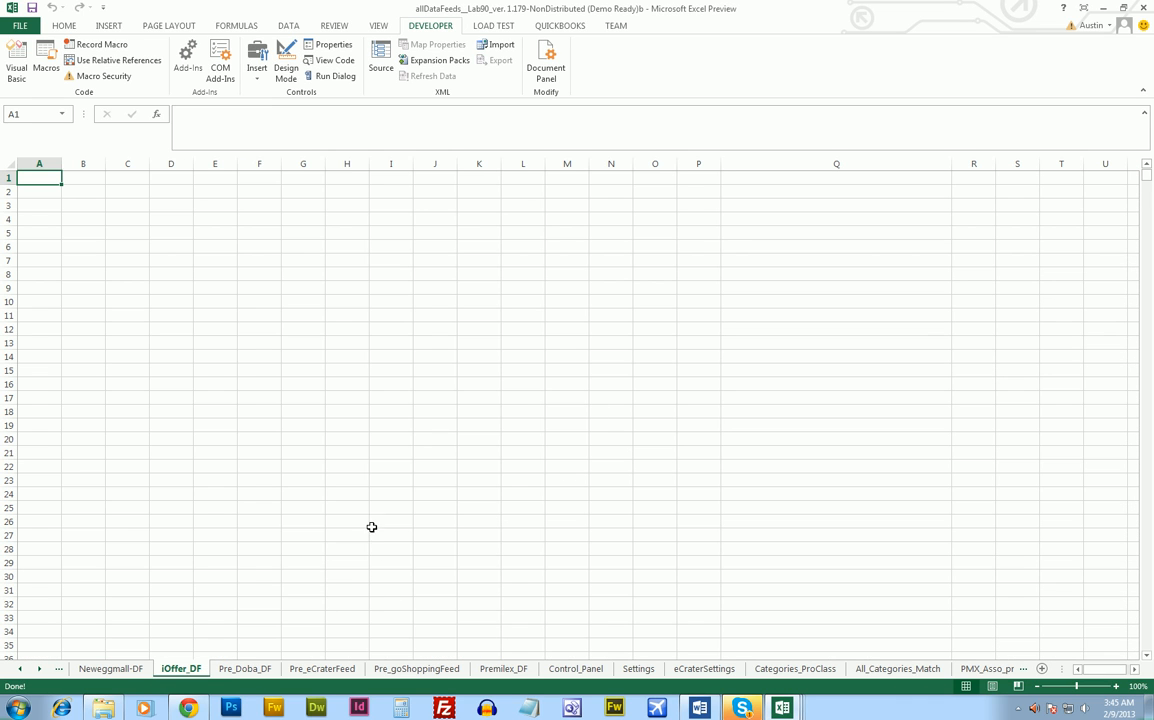
click(390, 452)
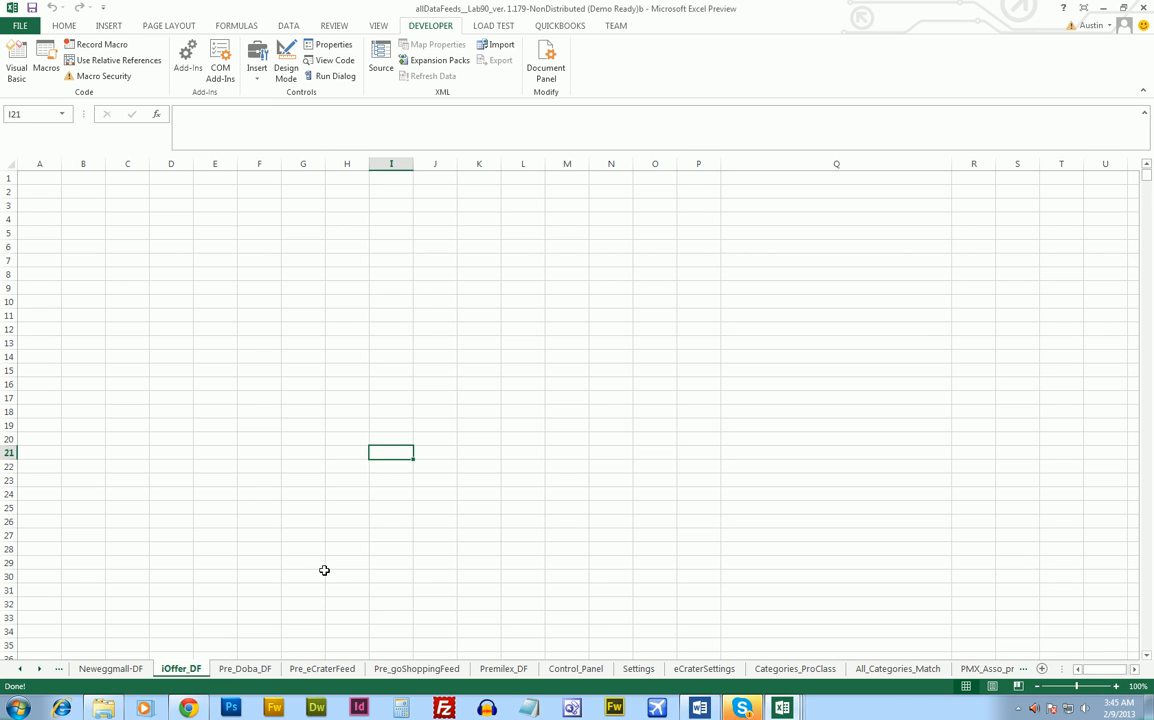
mouse_move(388, 396)
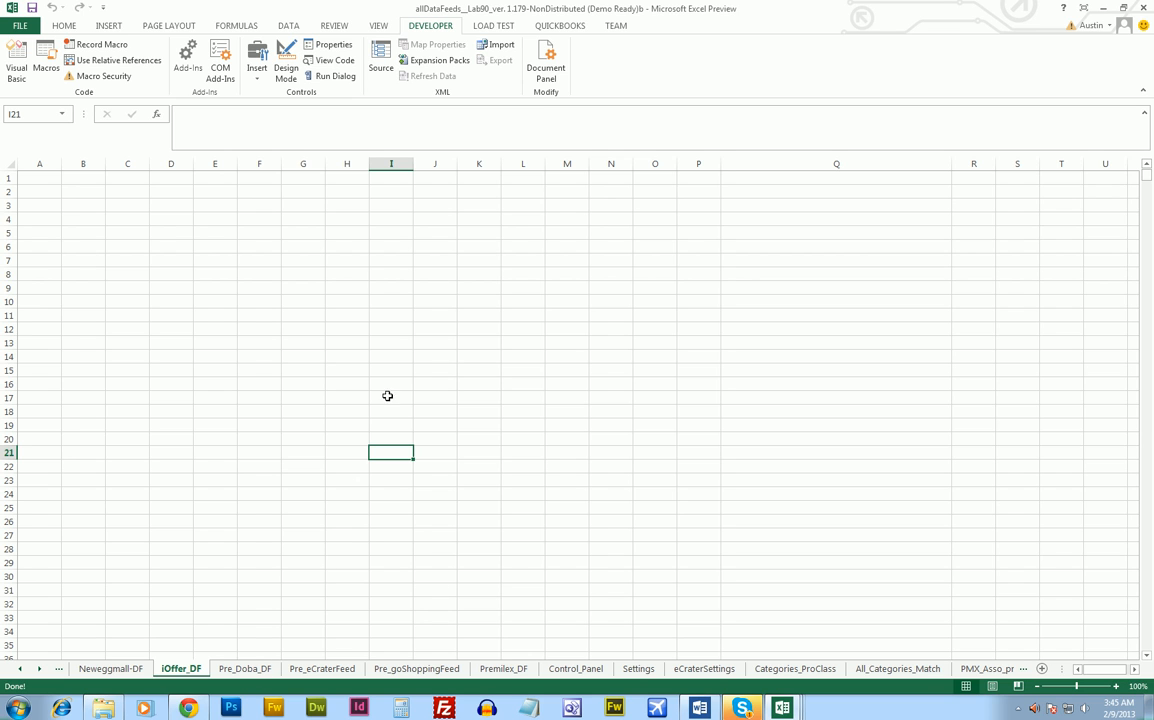
click(284, 60)
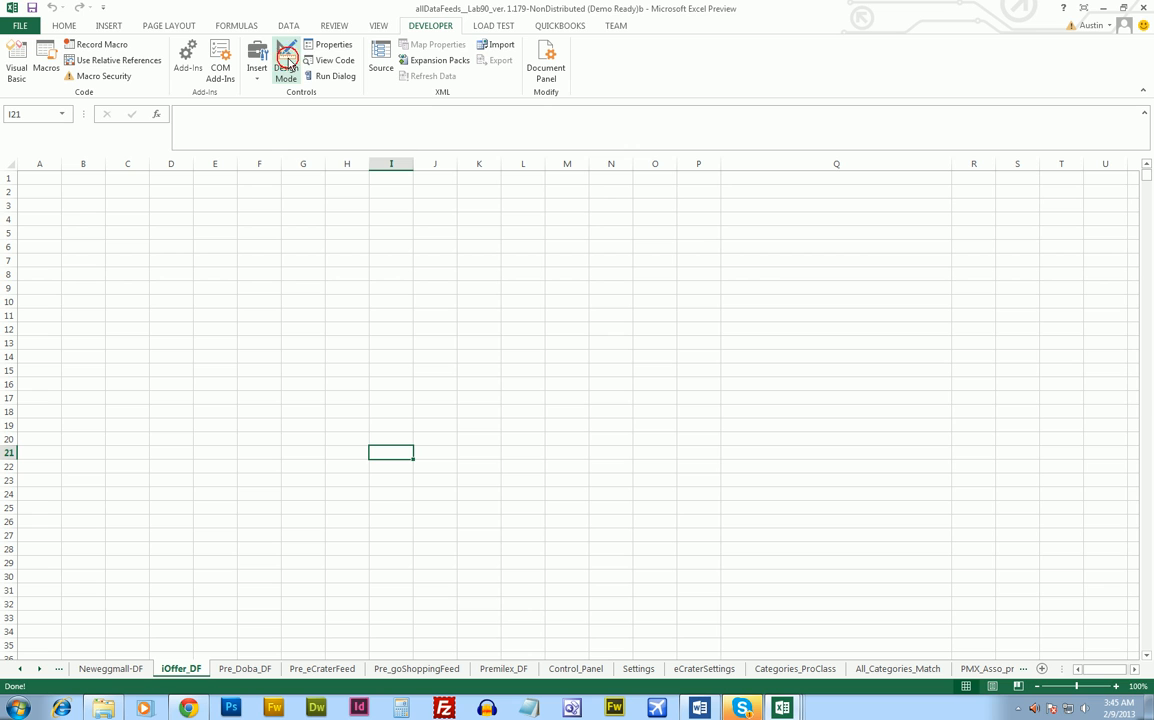
mouse_move(330, 60)
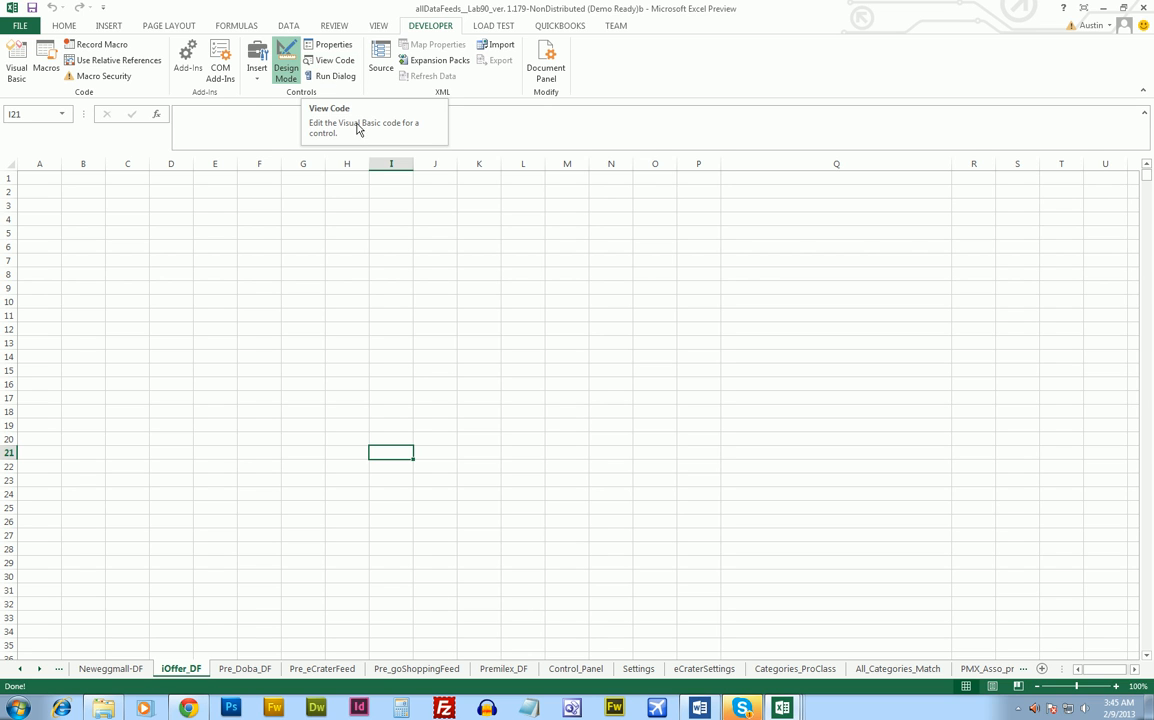
click(376, 182)
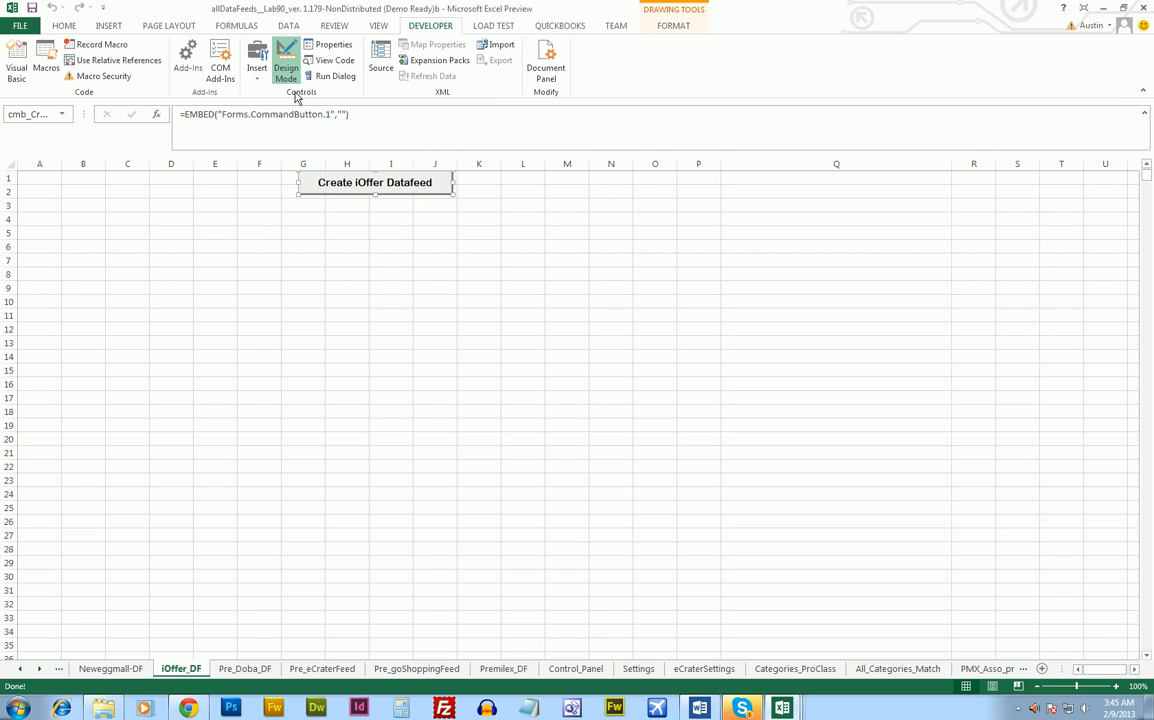
Step: Run Create iOffer Datafeed, confirm Yes, and acknowledge the success message
click(374, 184)
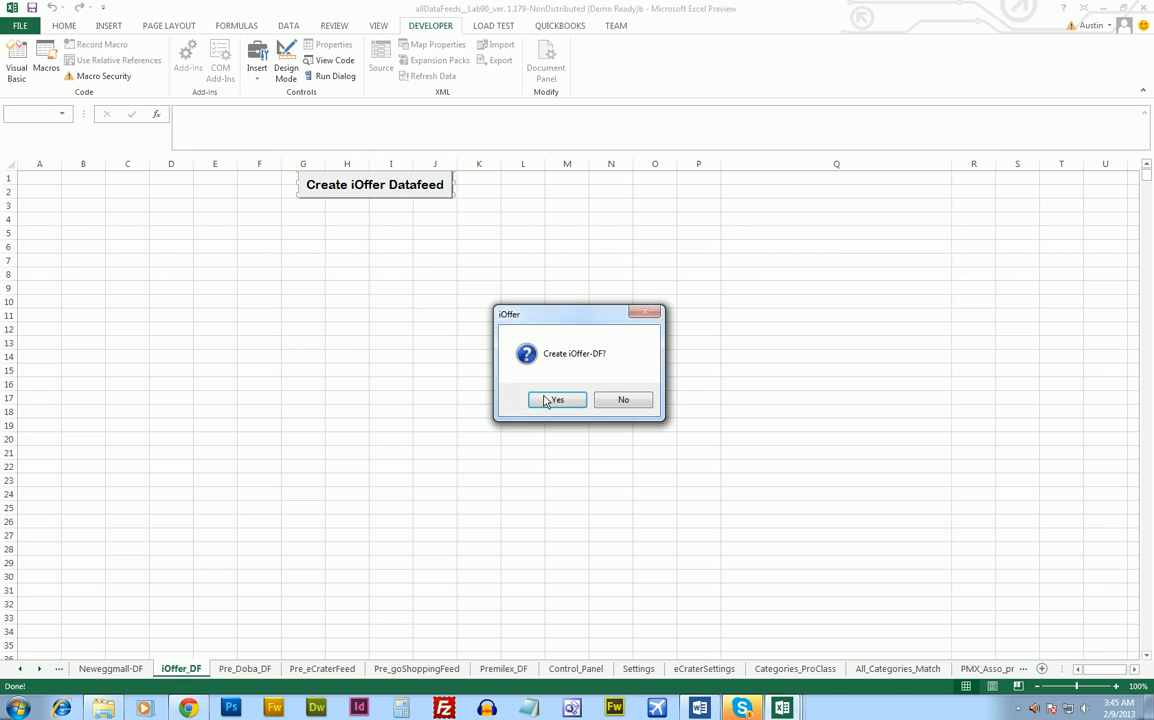
click(556, 400)
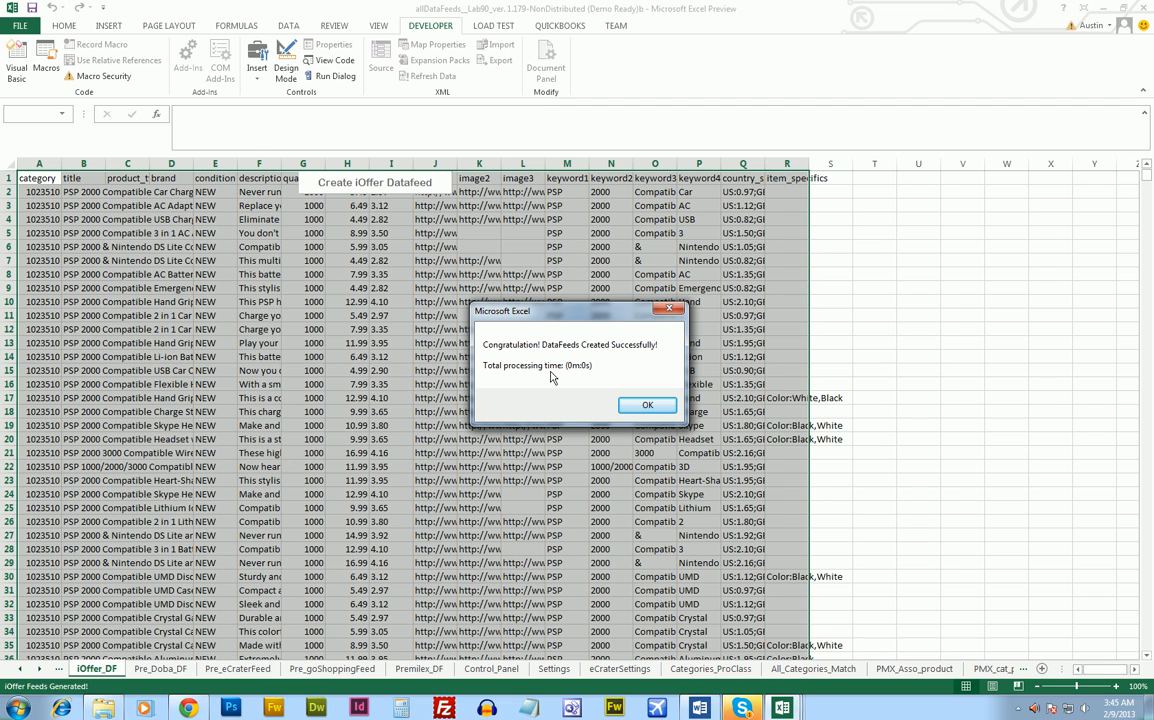
mouse_move(576, 380)
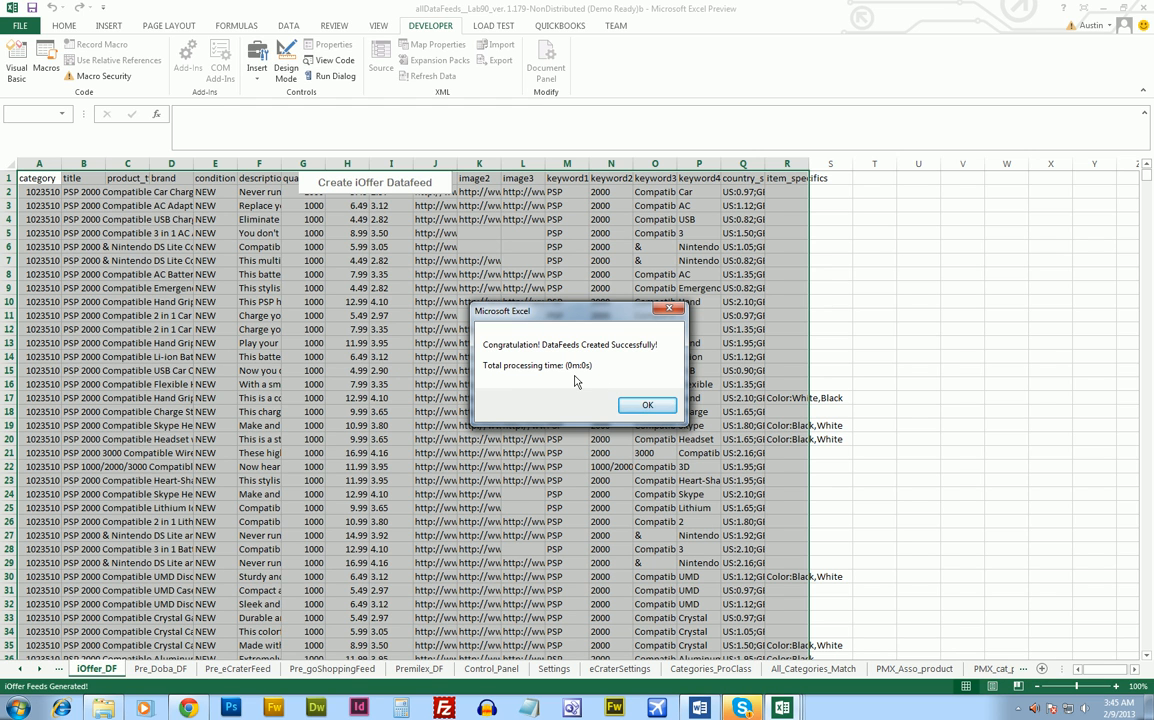
click(648, 404)
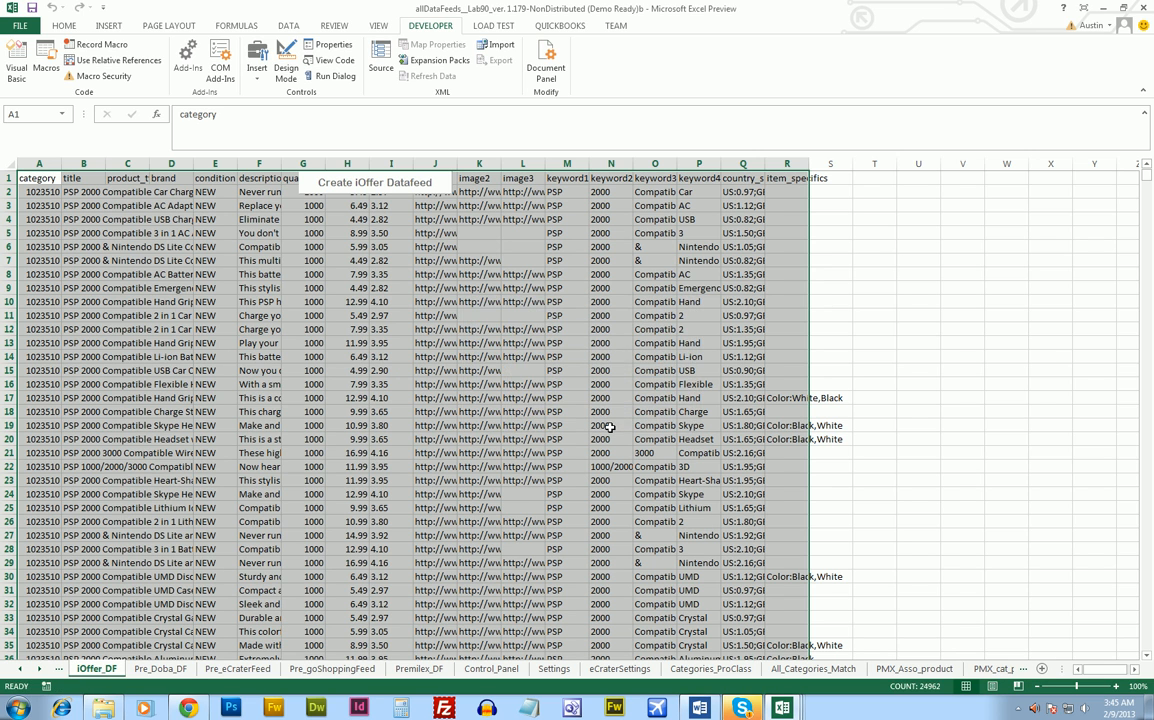
Step: On Pre_Doba_DF run '1. Create Doba DF' with Yes, then move to the Pre_eCraterFeed sheet
click(160, 668)
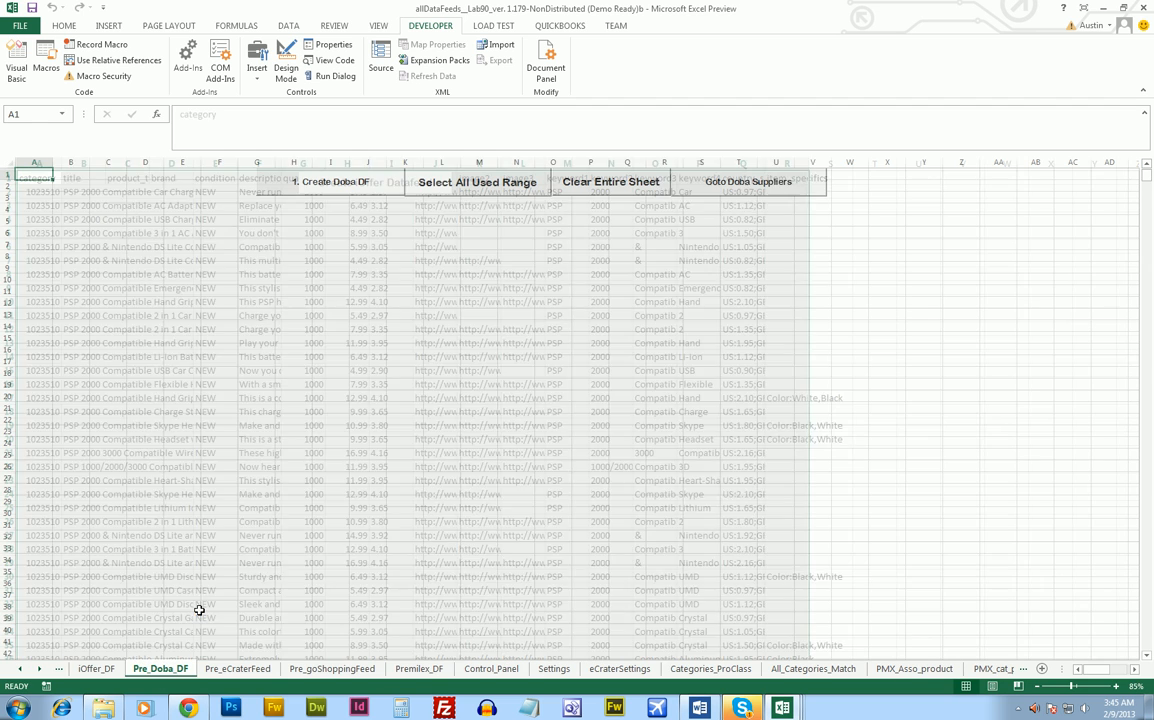
click(610, 180)
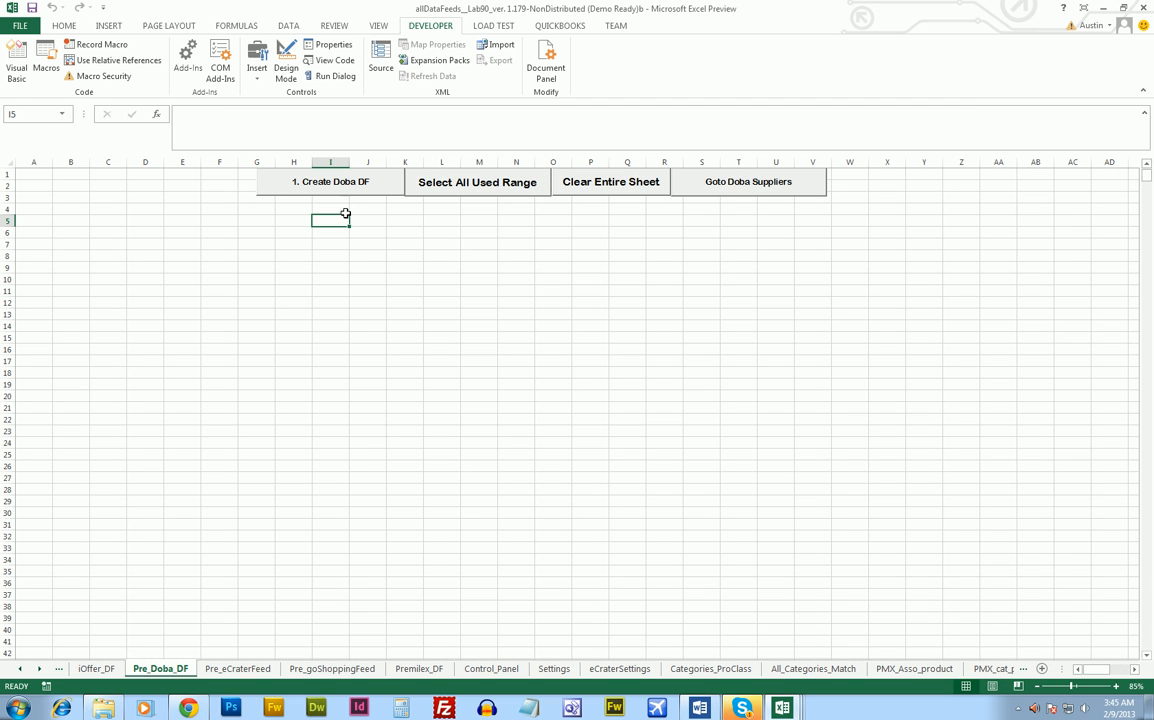
click(330, 180)
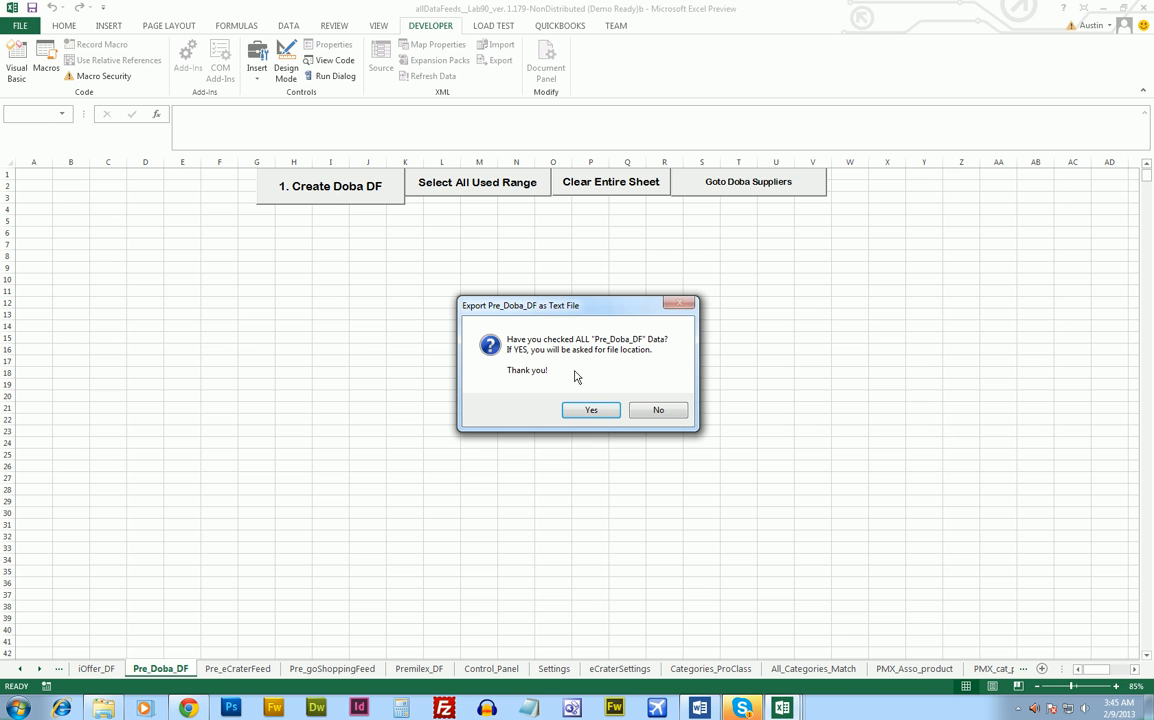
click(590, 408)
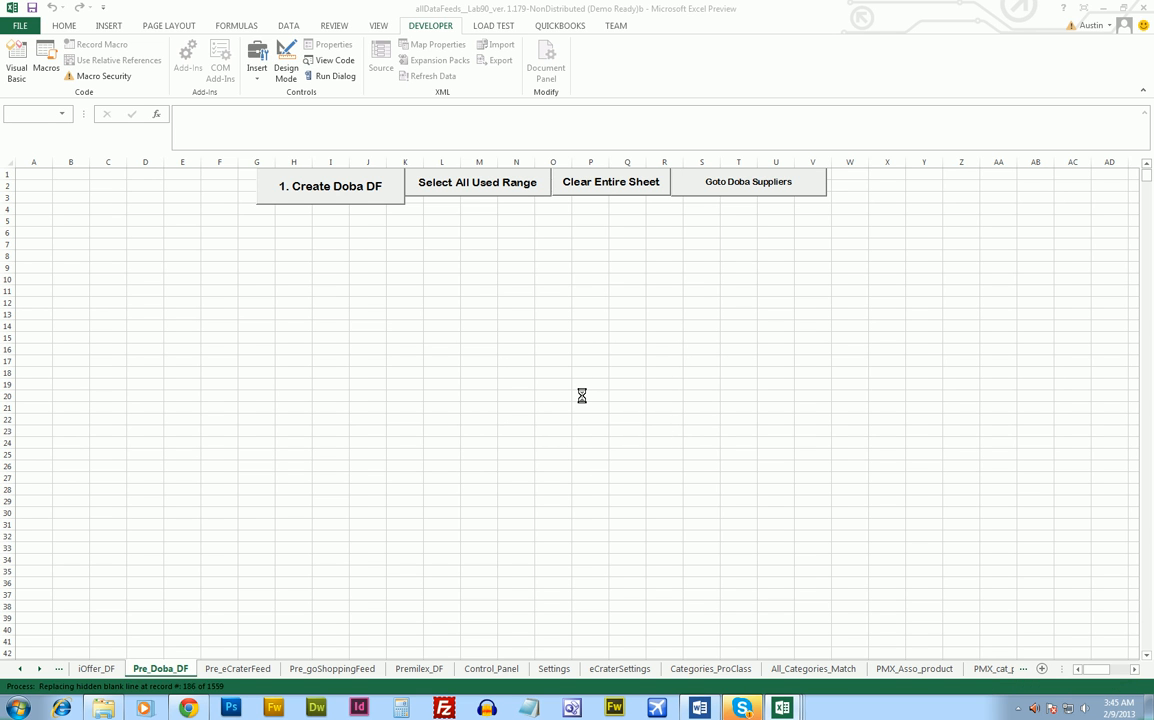
click(332, 186)
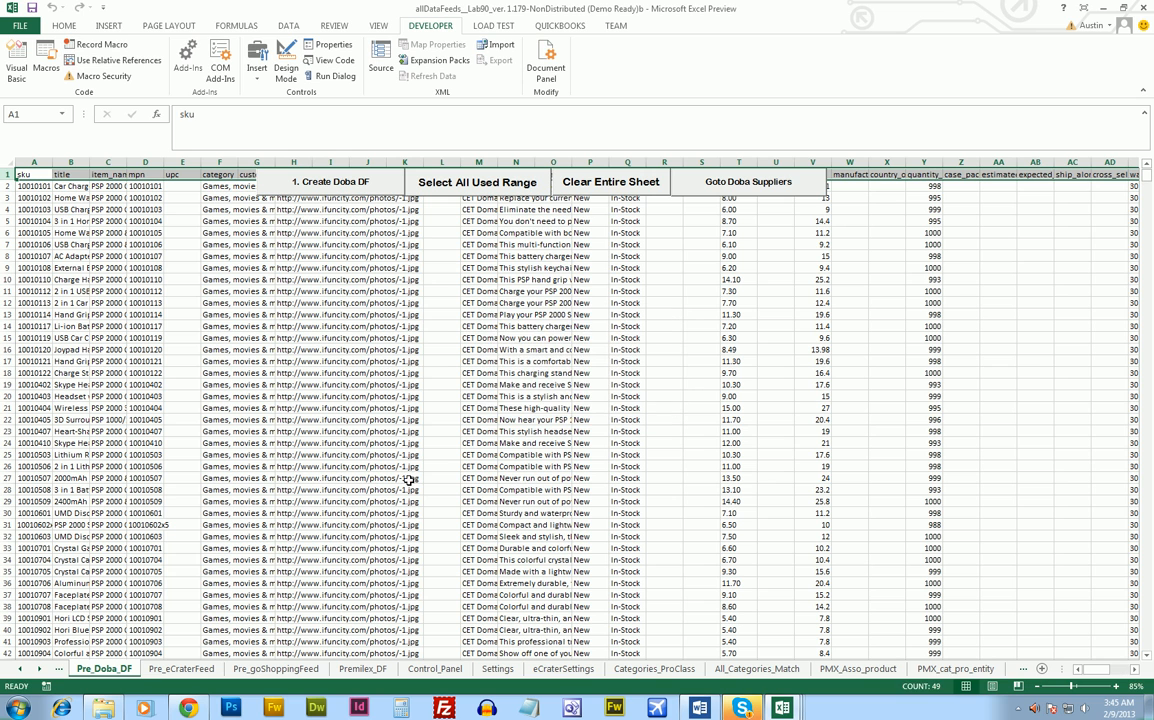
click(180, 668)
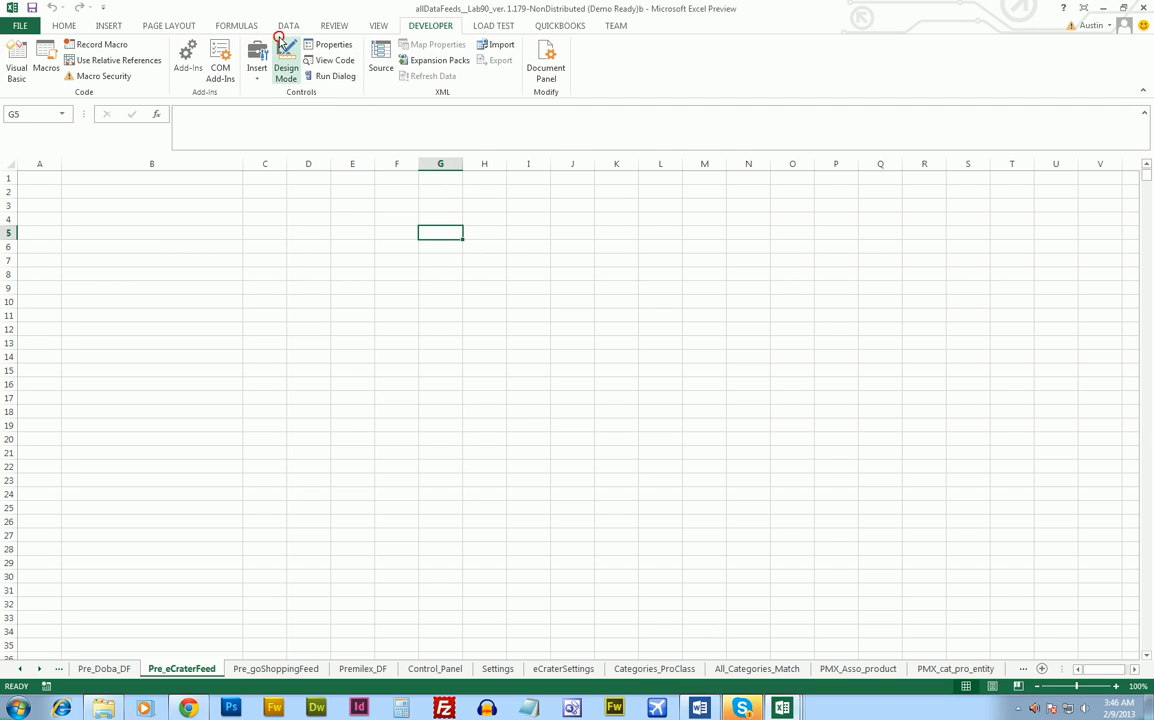
click(286, 60)
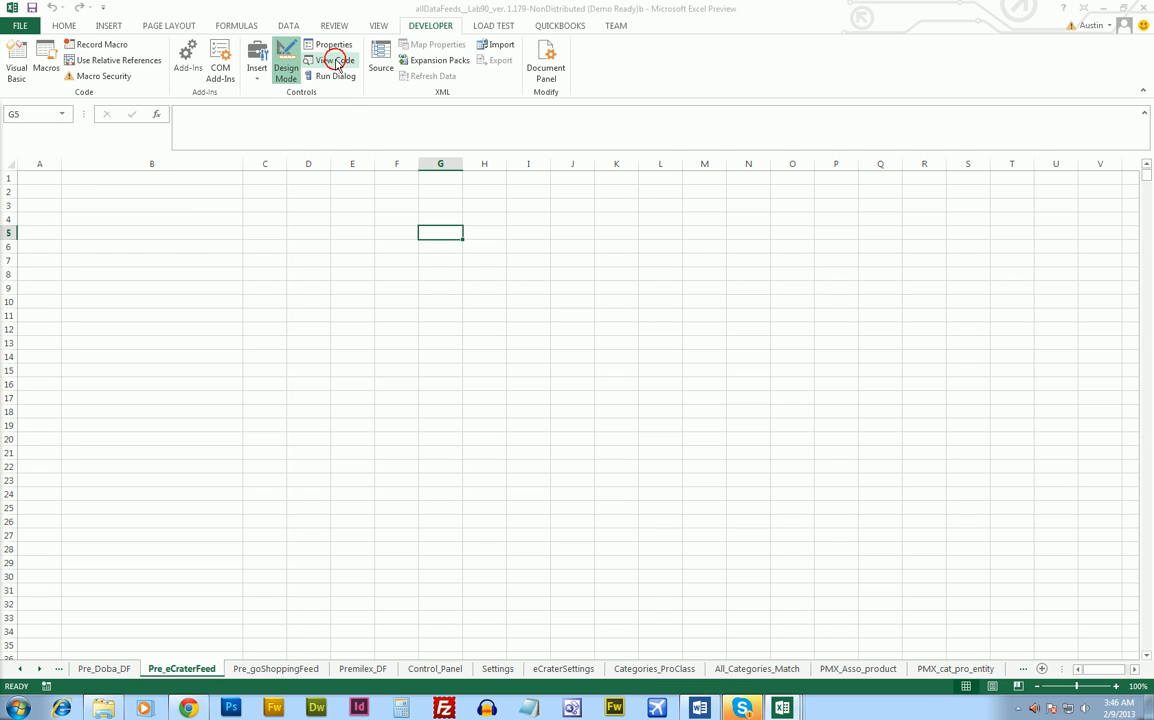
click(396, 232)
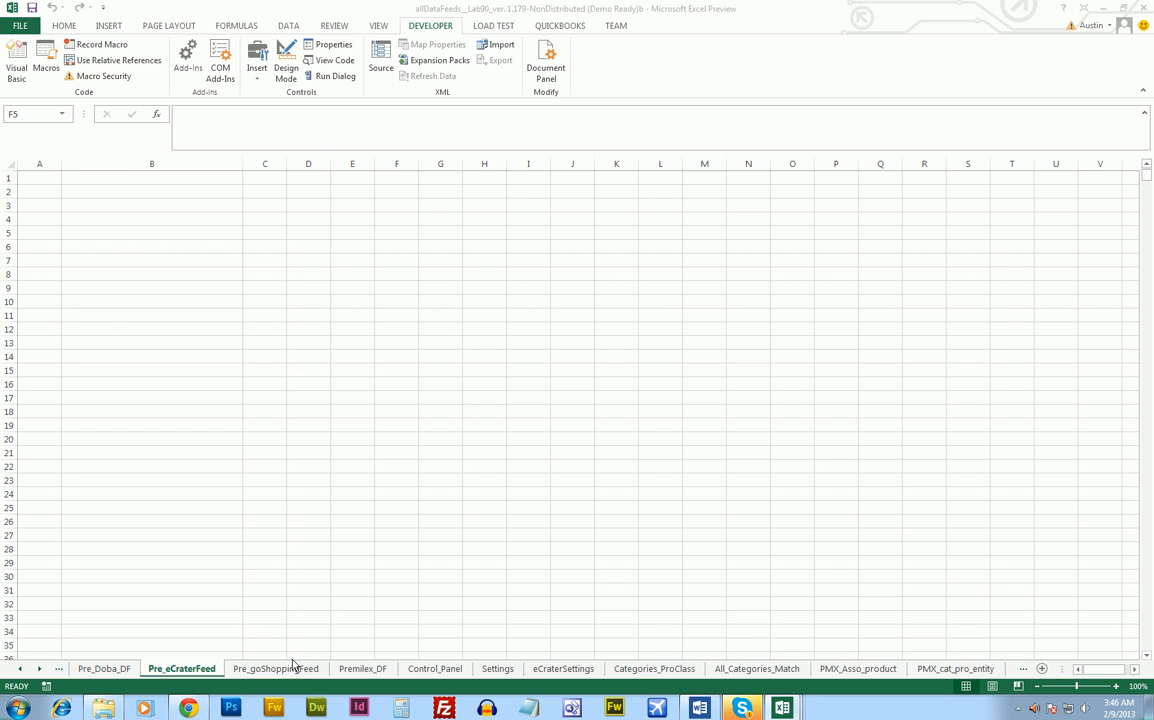
Step: On Pre_goShoppingFeed run '1. Create GoShoppingFeed' with Yes and acknowledge success
click(276, 668)
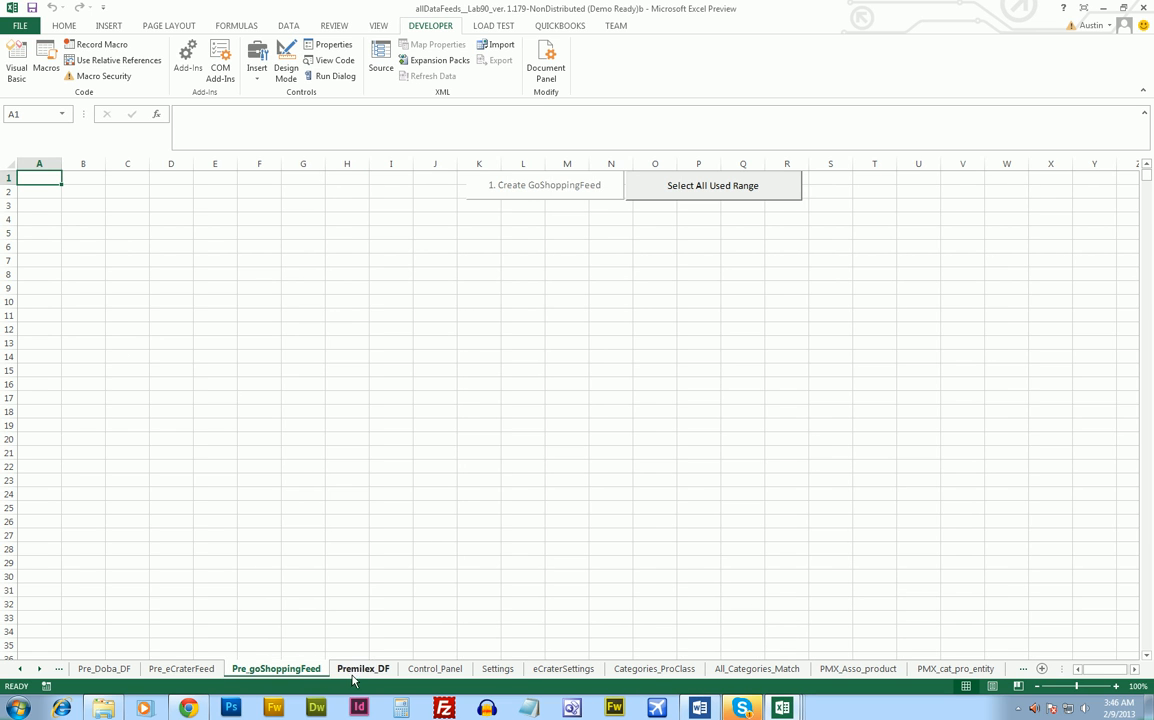
click(544, 184)
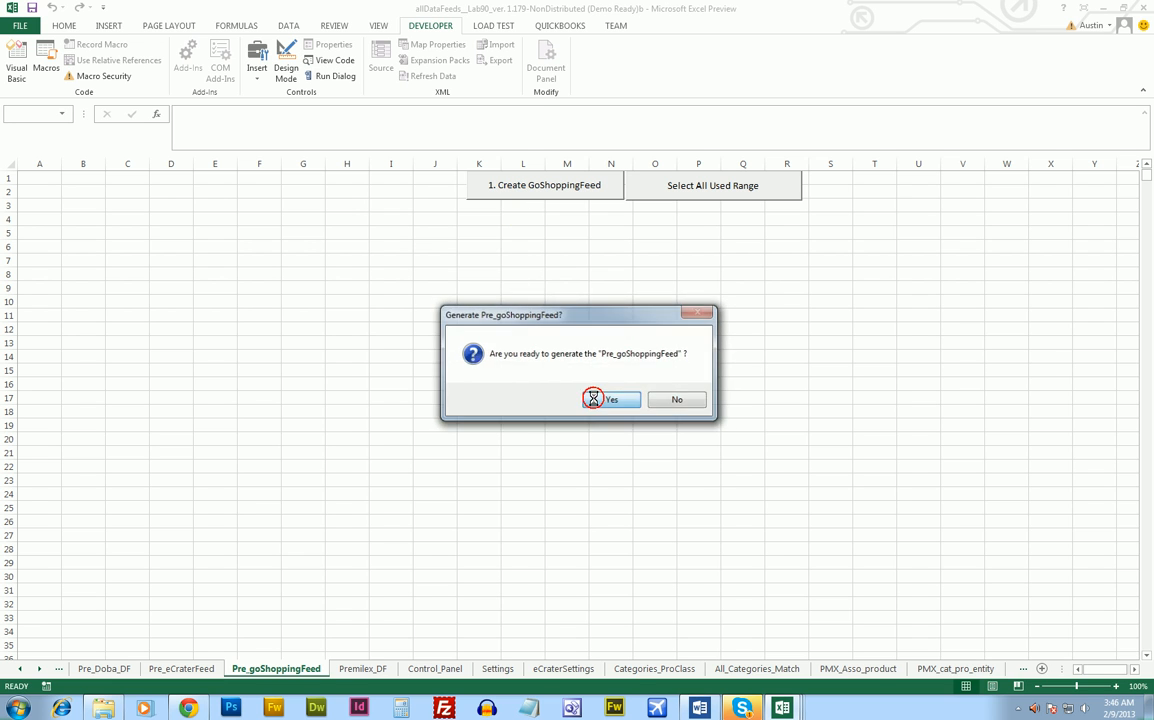
click(612, 400)
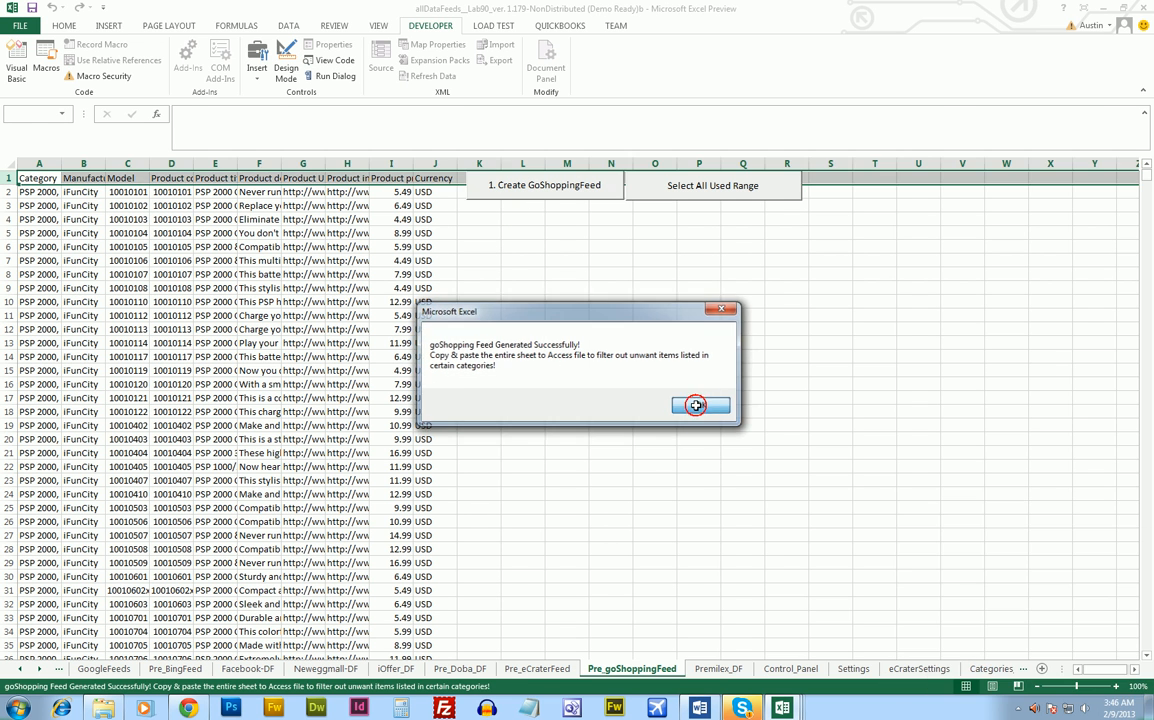
click(700, 404)
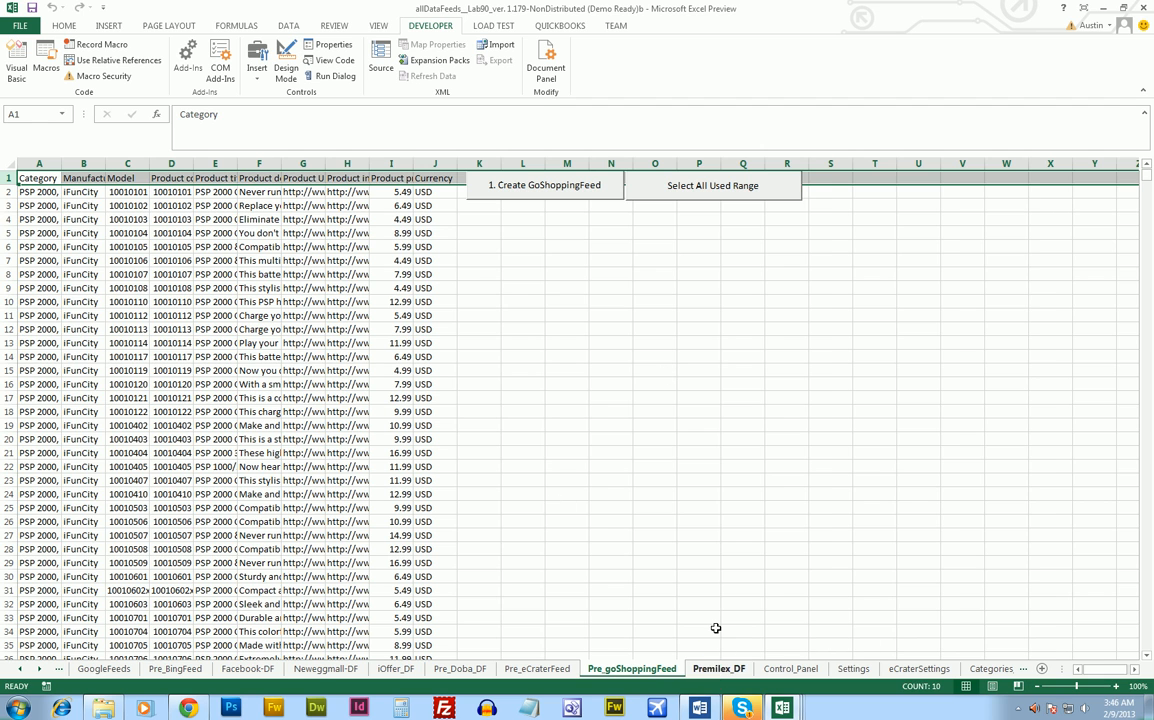
Step: Check the Pre_eCraterFeed sheet, then move to the empty Premilex_DF sheet
click(788, 668)
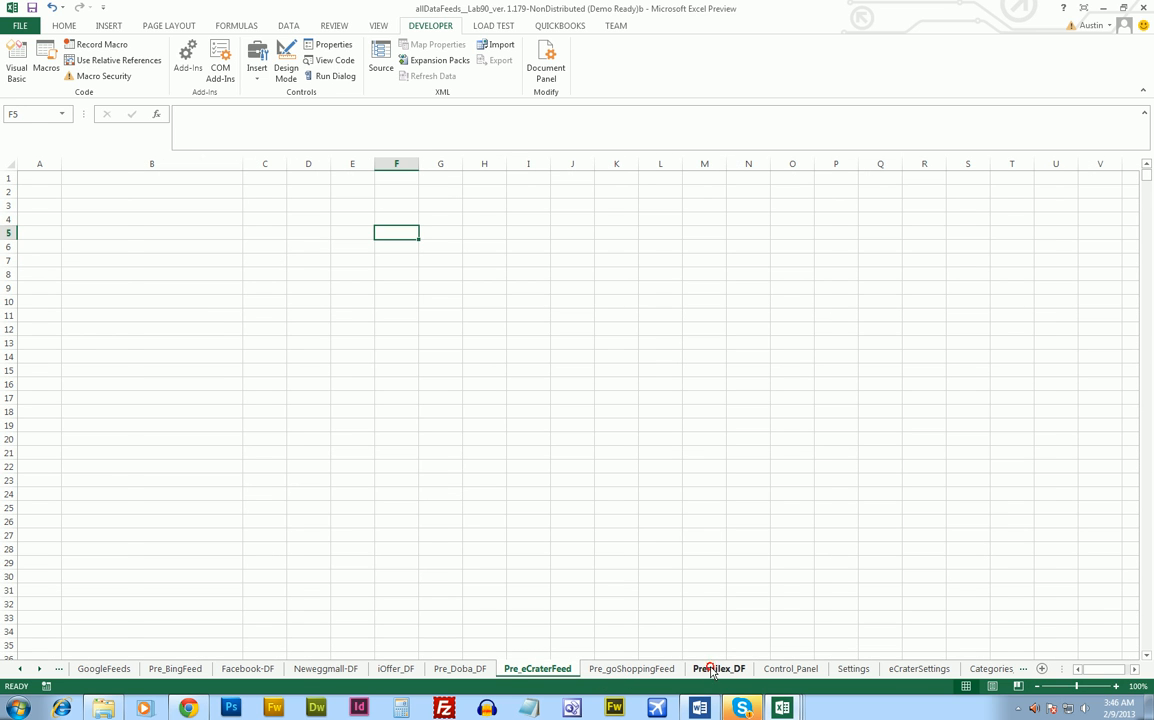
click(718, 668)
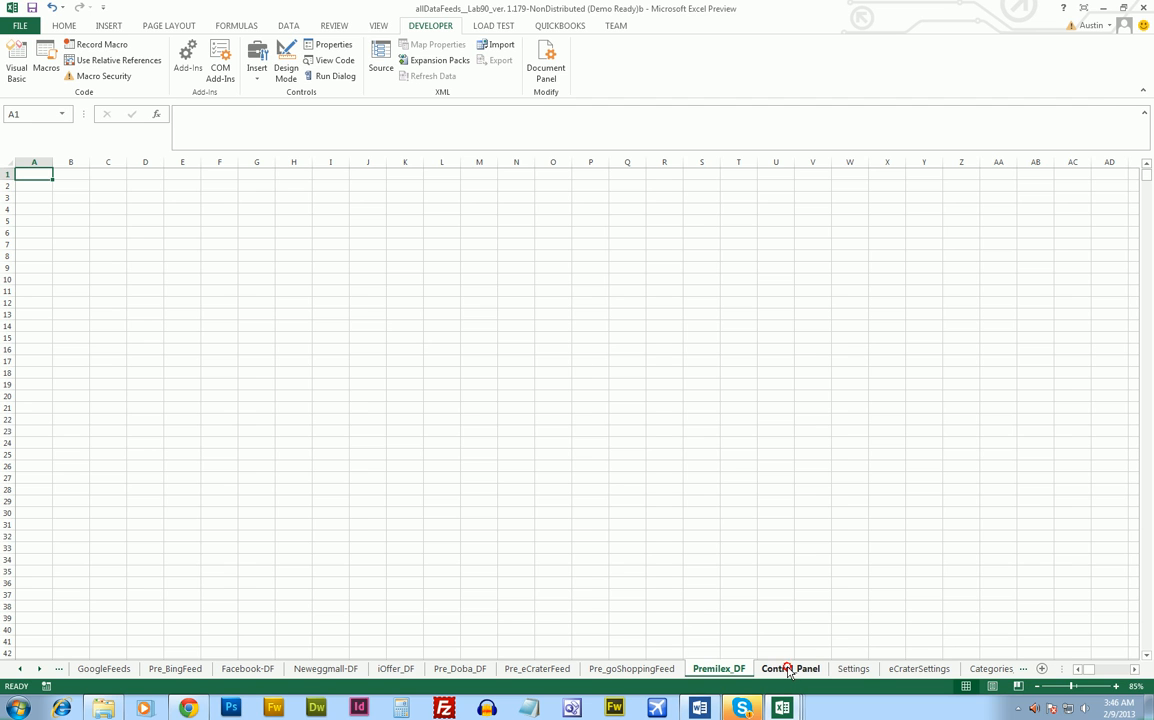
Step: From Control_Panel run 'Convert to Premilex DF' with Yes and acknowledge the success message
click(790, 668)
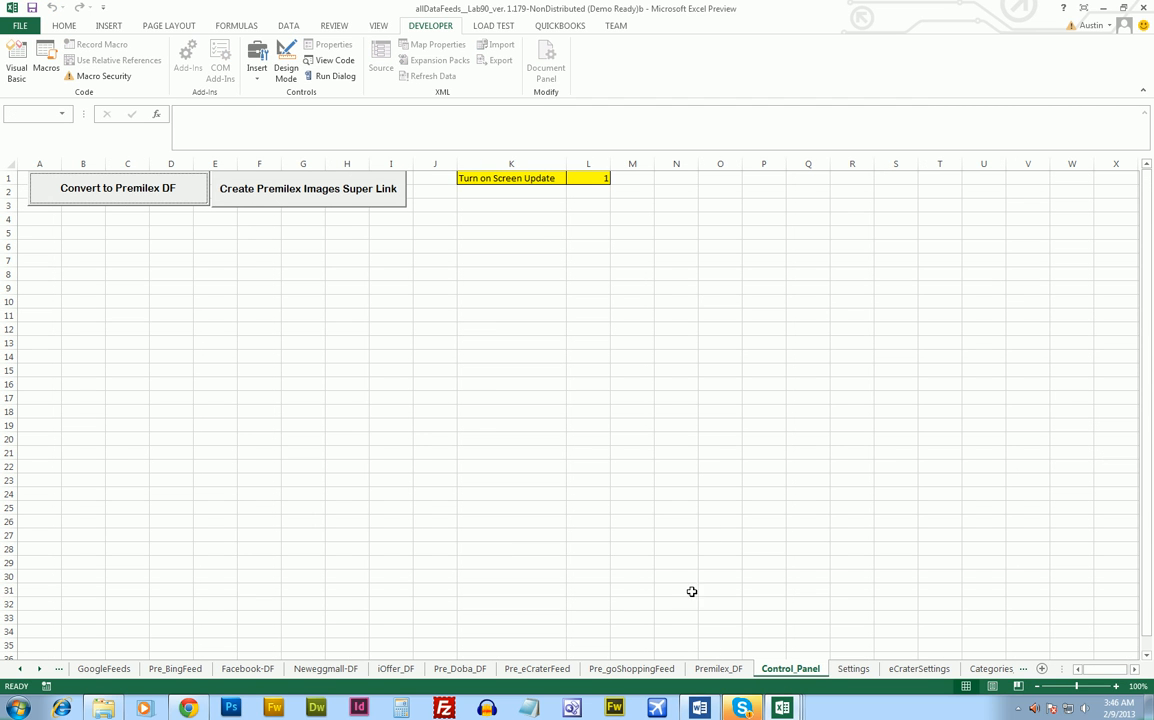
click(116, 188)
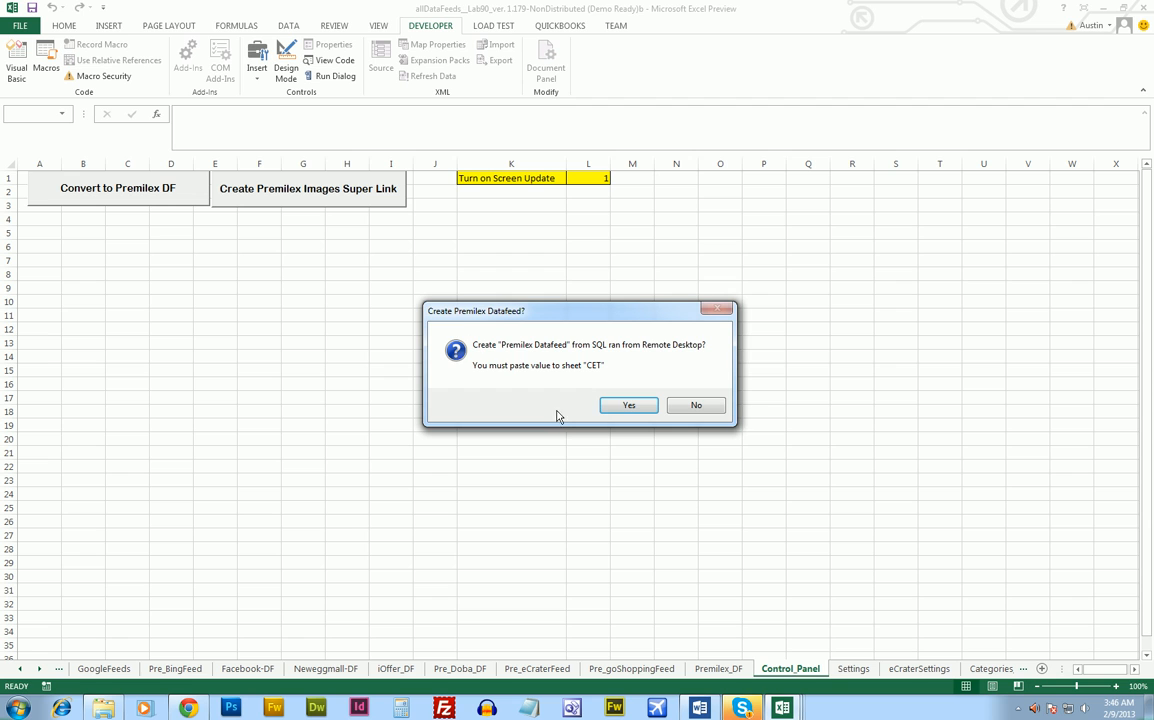
click(628, 404)
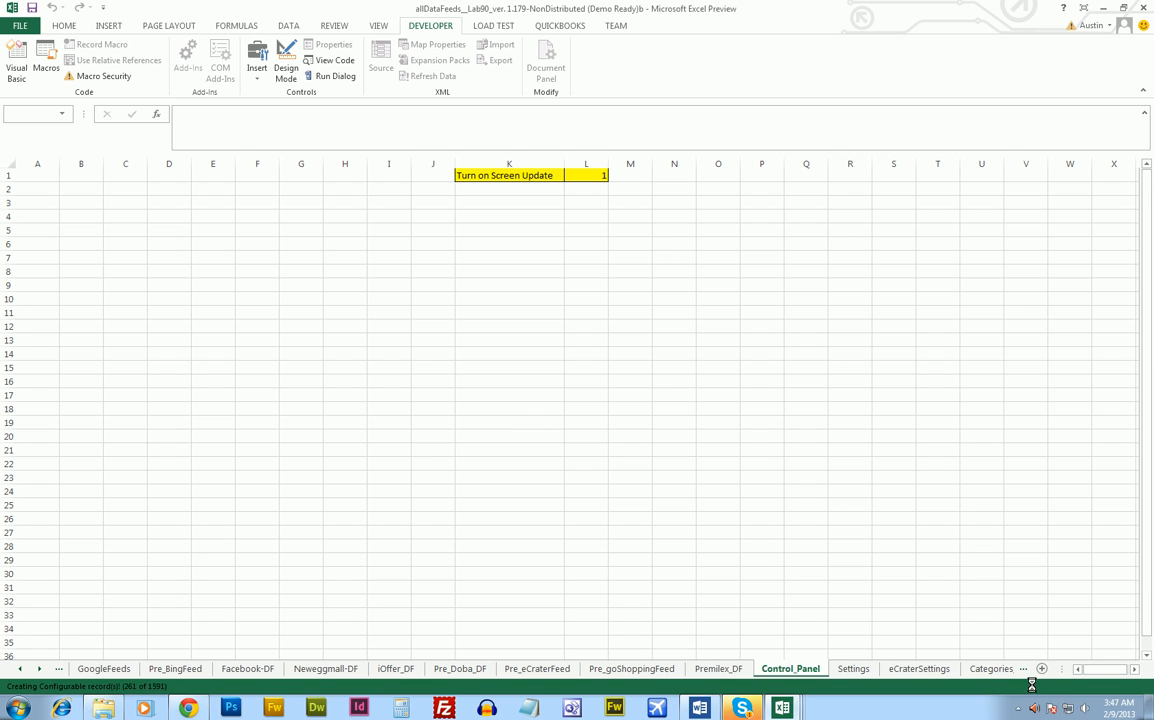
click(1108, 708)
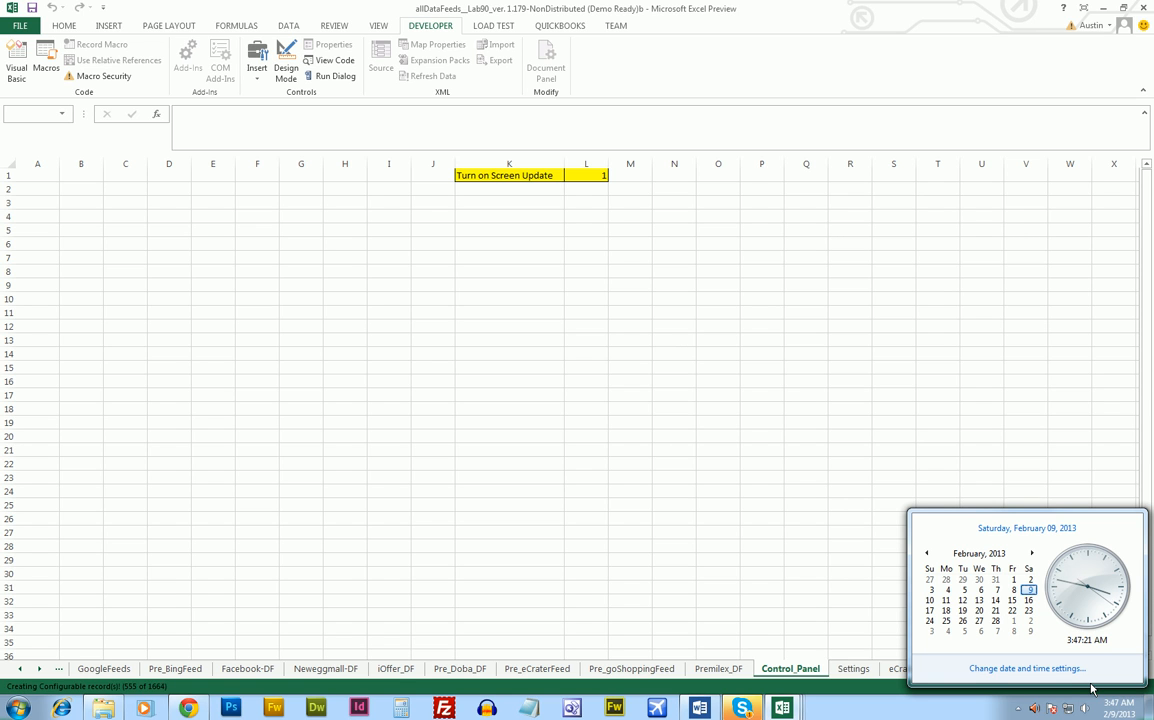
mouse_move(170, 376)
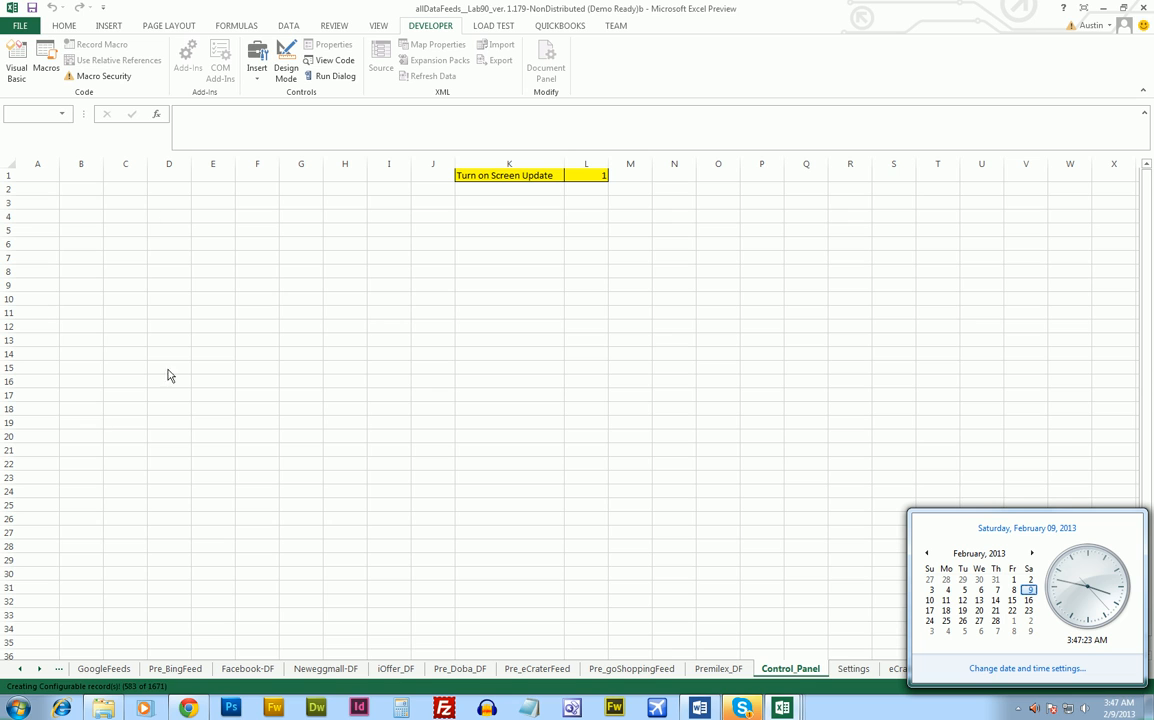
mouse_move(44, 420)
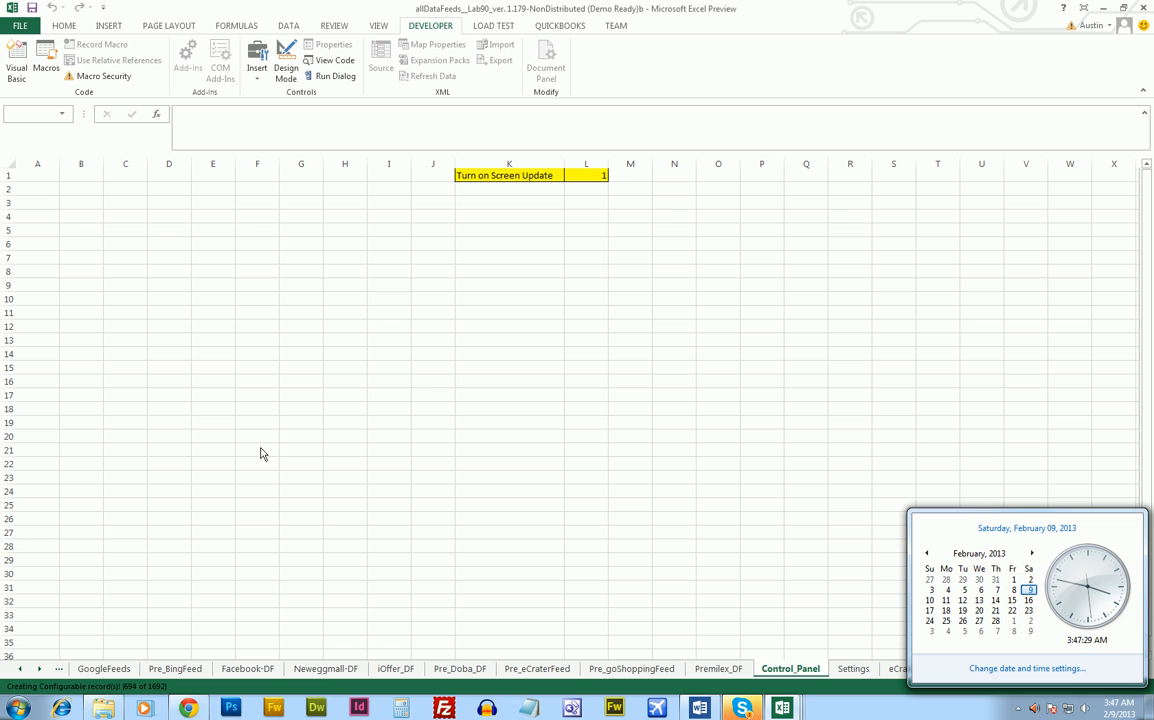
mouse_move(284, 456)
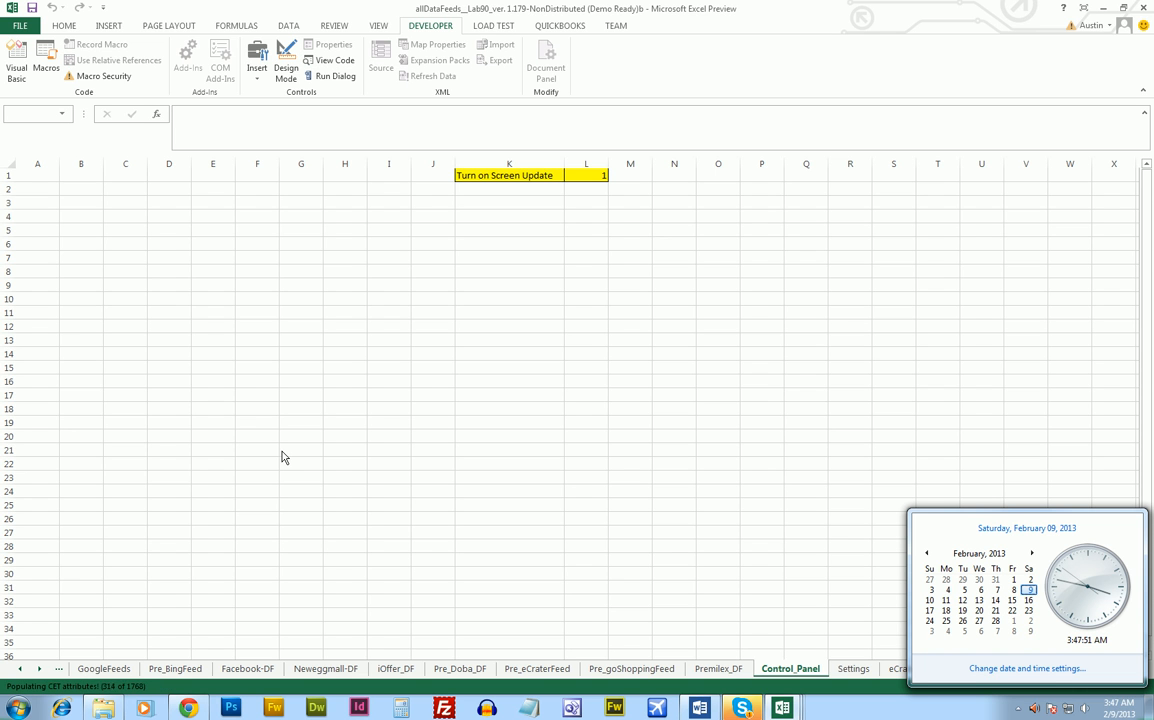
mouse_move(448, 338)
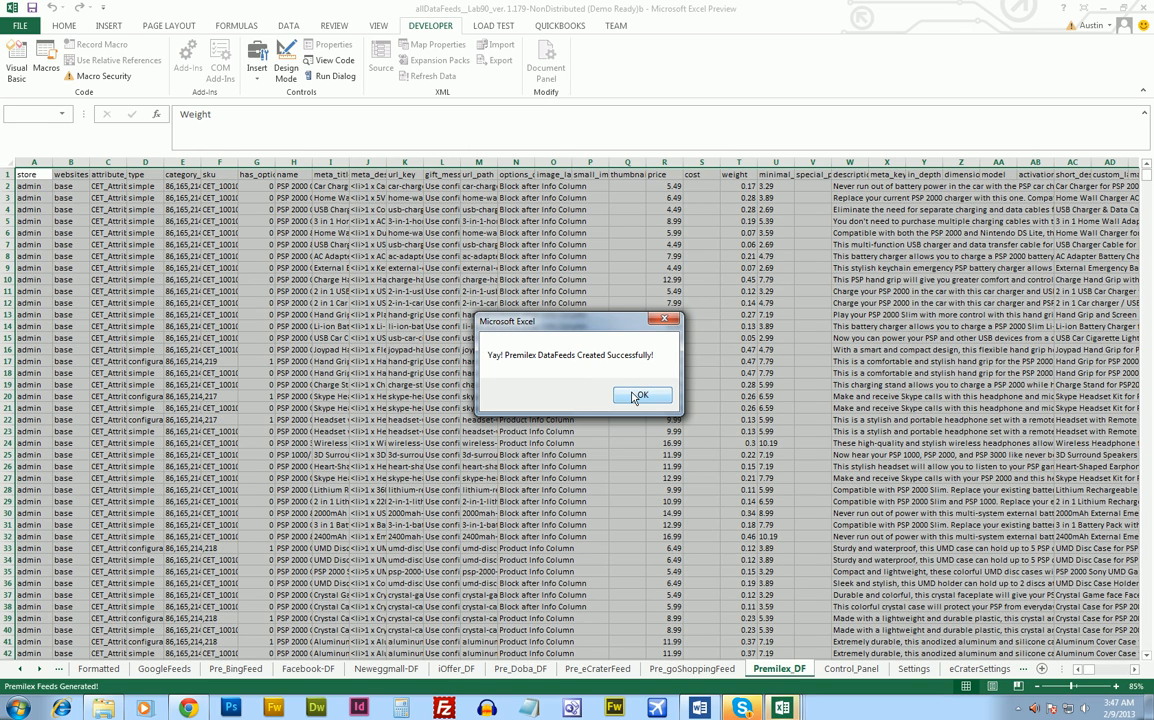
click(640, 396)
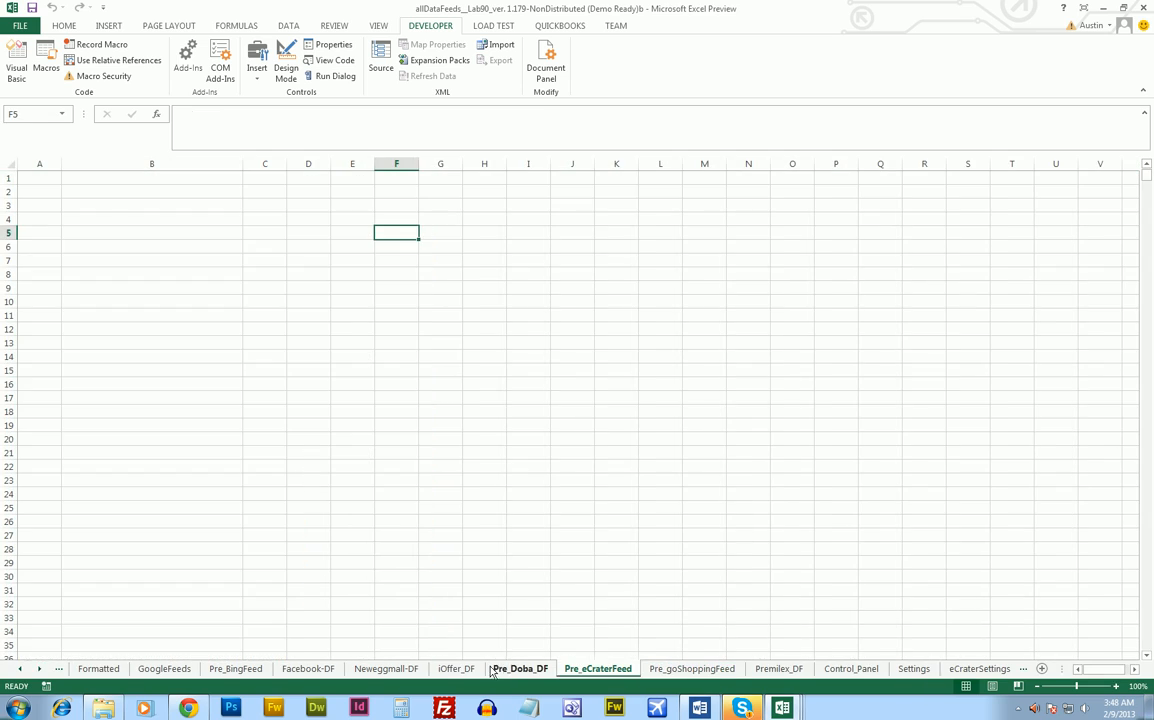
Step: Review the Pre_BingFeed sheet, then show the filled GoogleFeeds sheet
click(456, 668)
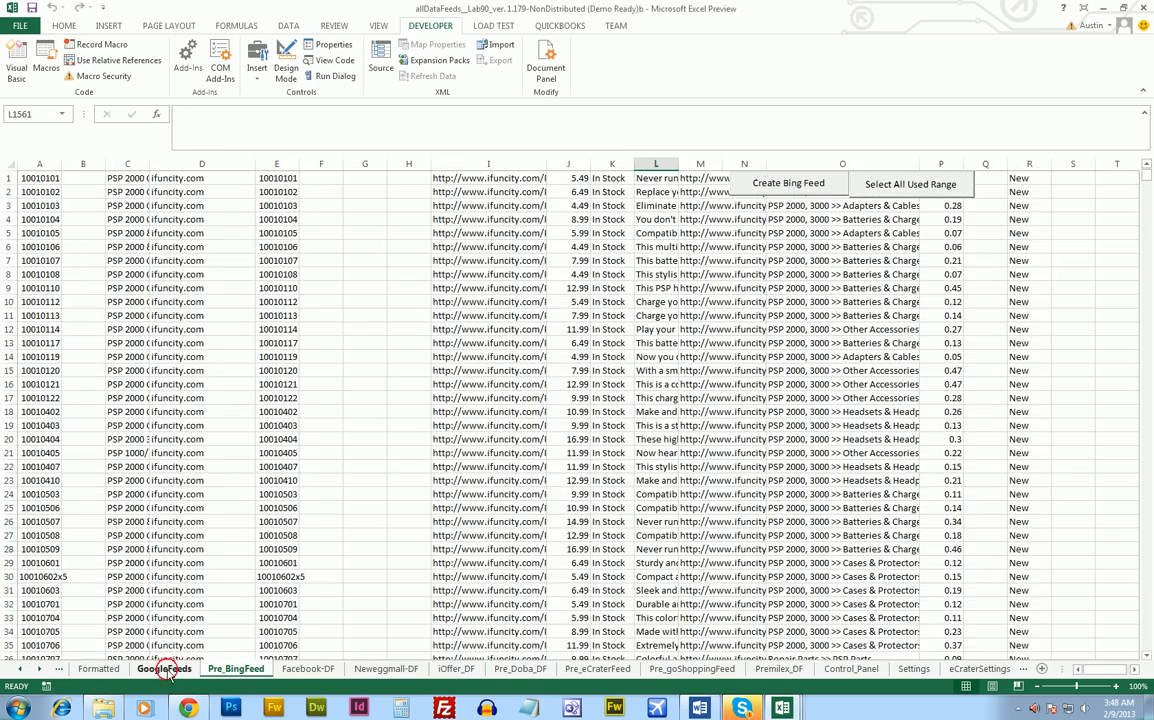
click(164, 668)
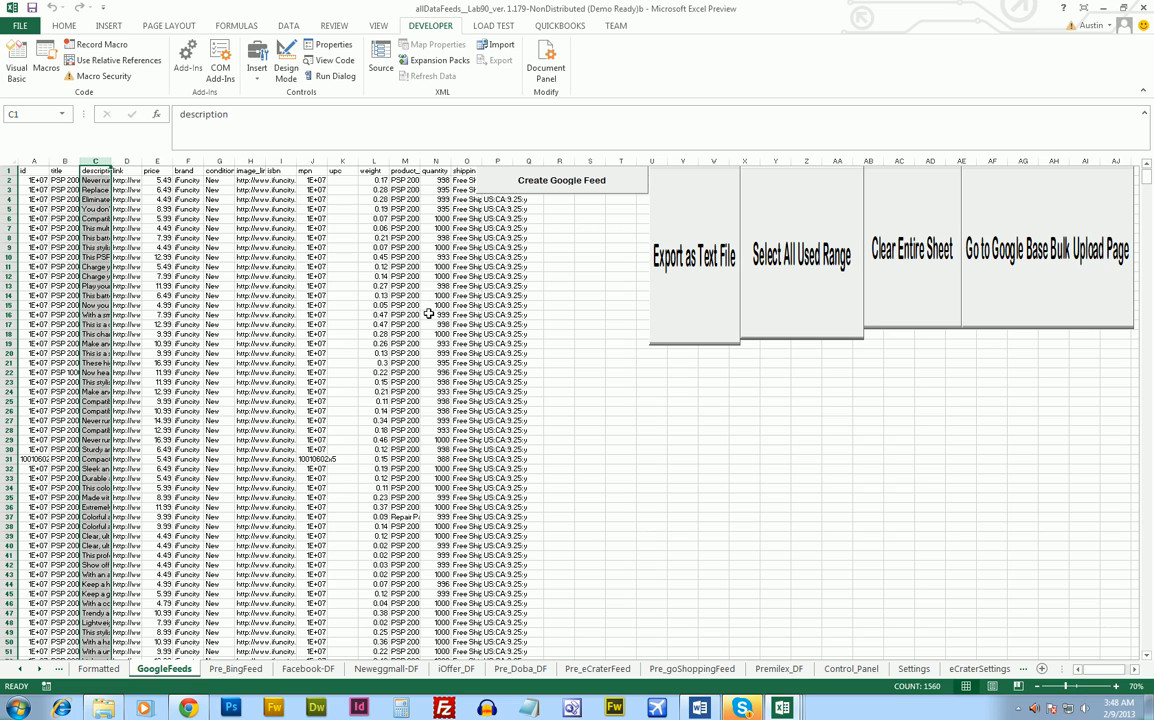
mouse_move(560, 476)
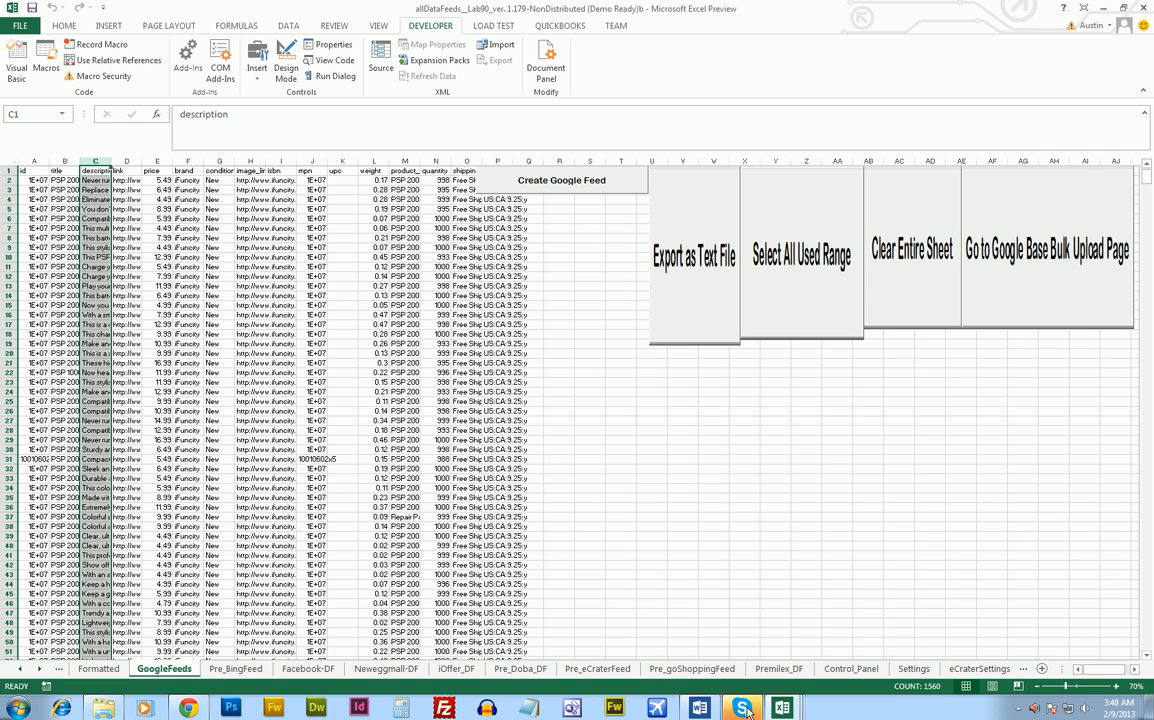
mouse_move(524, 424)
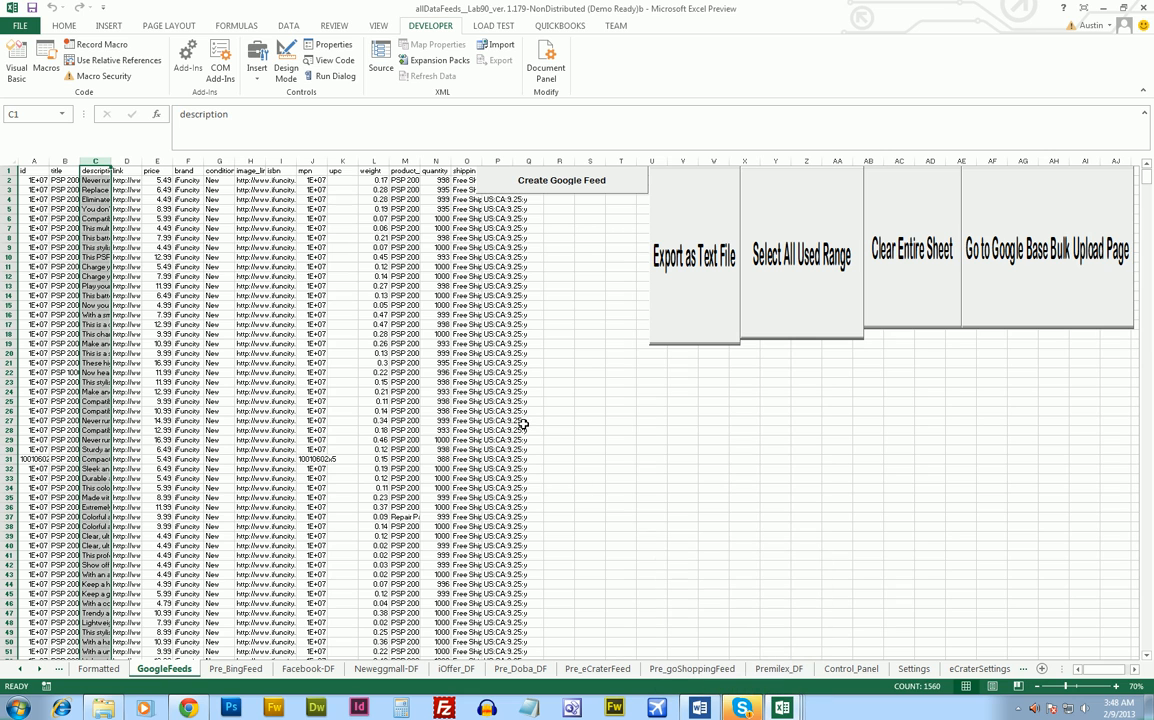